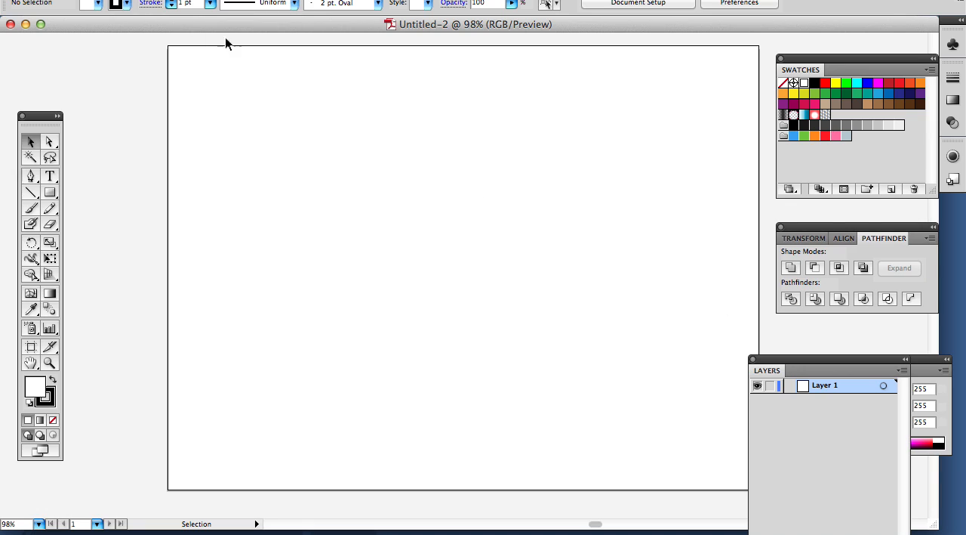
Draw a rounded square with the Rounded Rectangle Tool, no stroke, filled from a green swatch.
{"action": "left_click", "coordinate": [30, 193]}
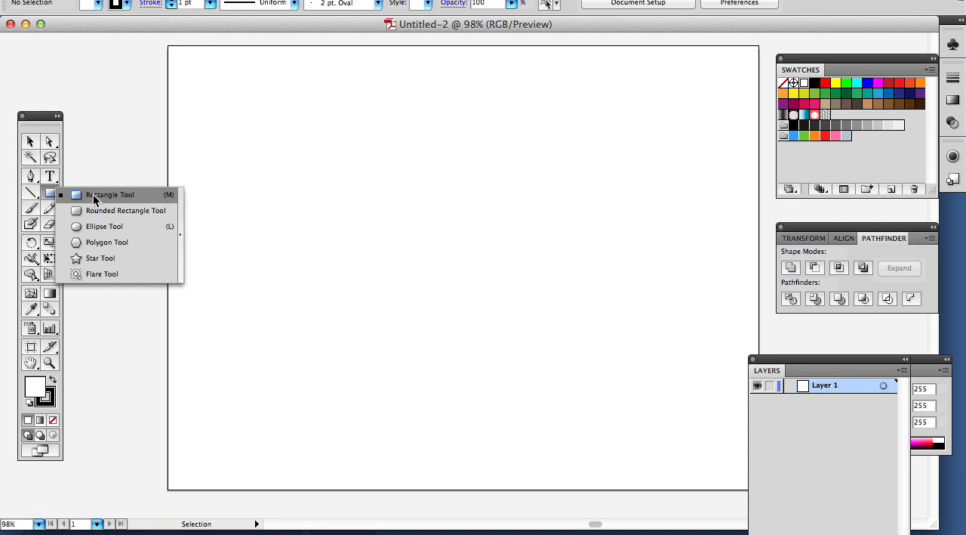
{"action": "left_click", "coordinate": [125, 210]}
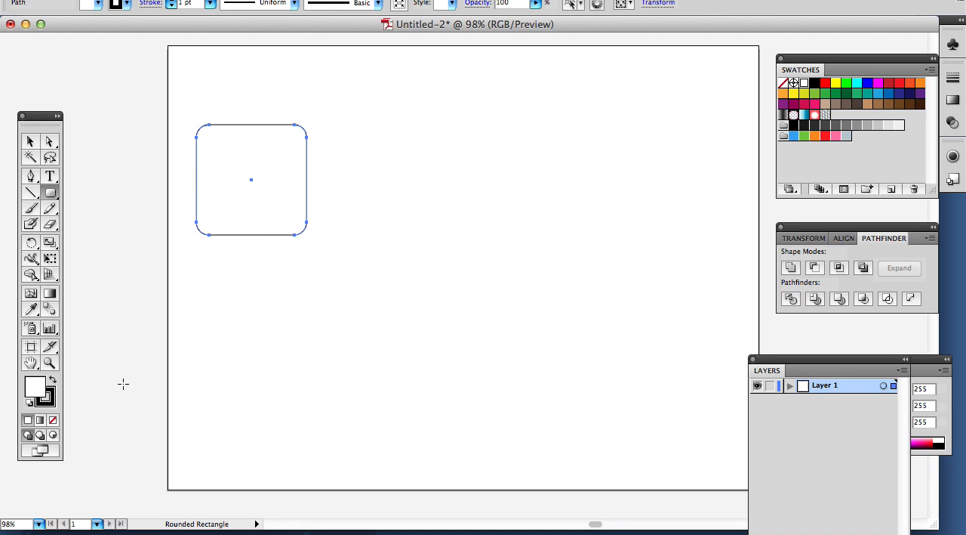
{"action": "mouse_move", "coordinate": [19, 468]}
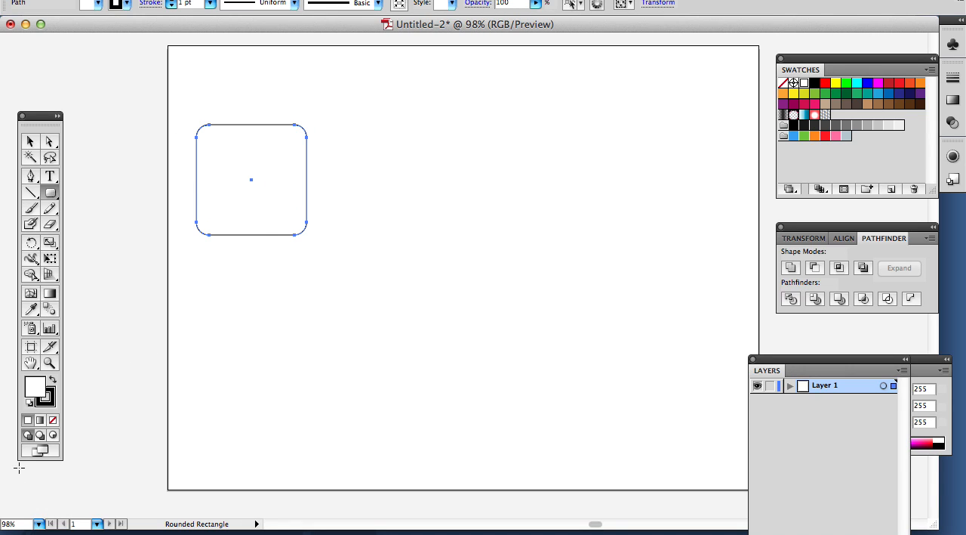
{"action": "left_click", "coordinate": [803, 83]}
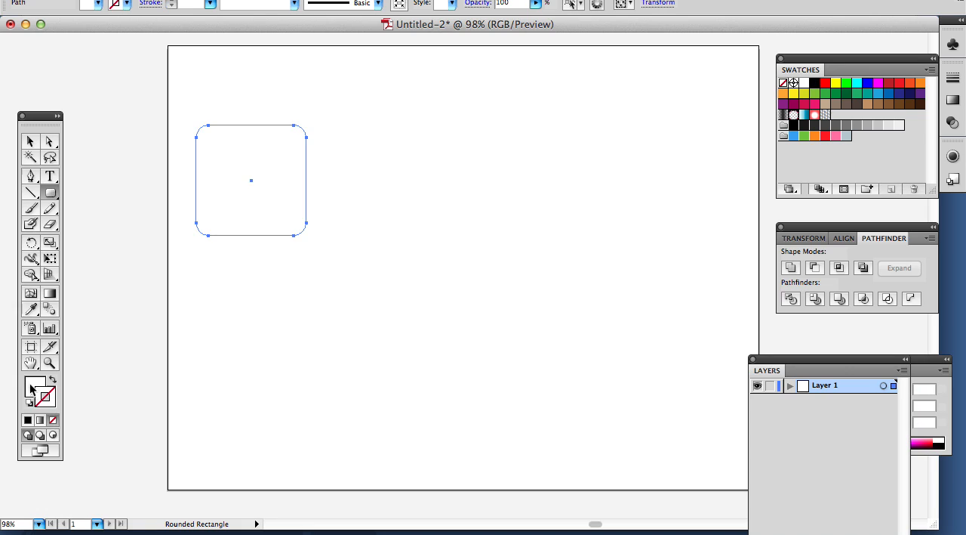
{"action": "left_click", "coordinate": [797, 83]}
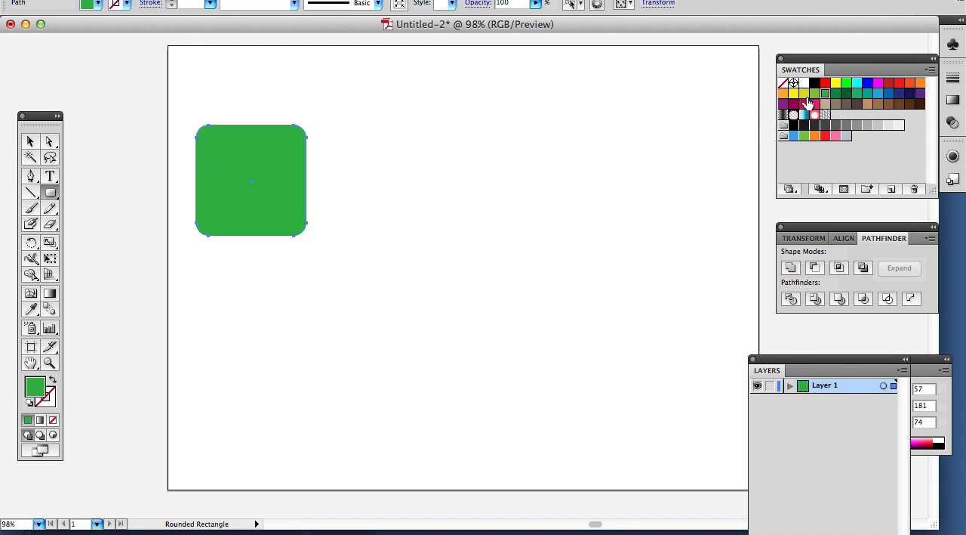
{"action": "left_click", "coordinate": [30, 142]}
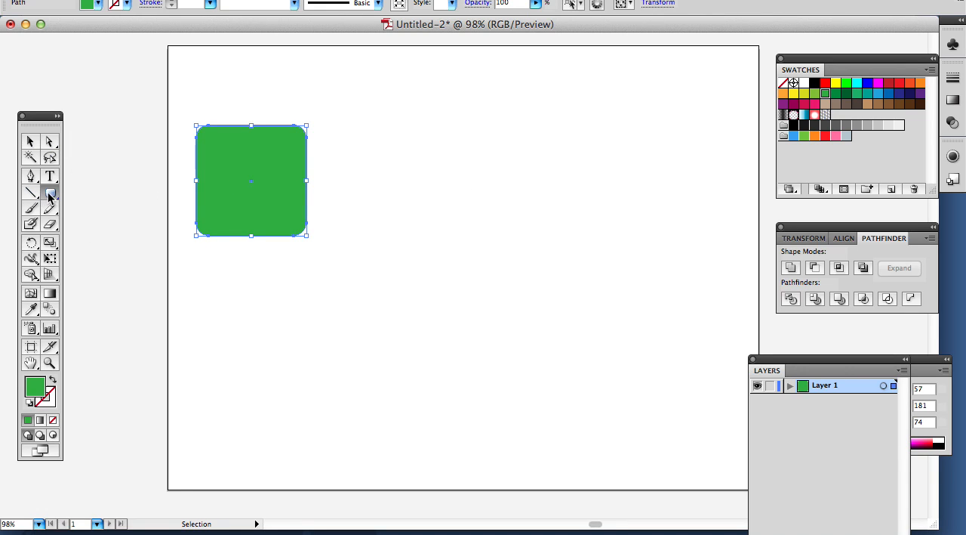
Drag out a green five-pointed star beside the square and select it.
{"action": "left_click", "coordinate": [49, 192]}
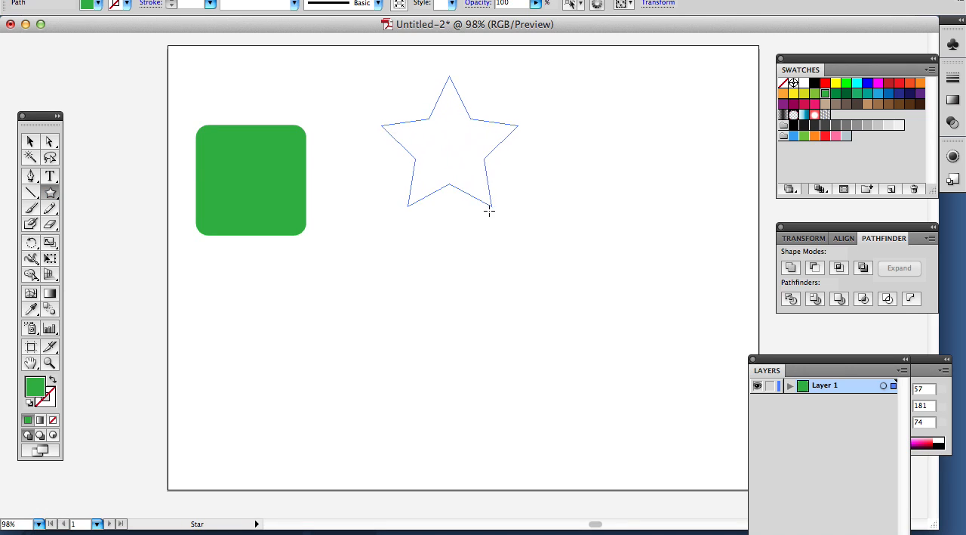
{"action": "left_click", "coordinate": [31, 142]}
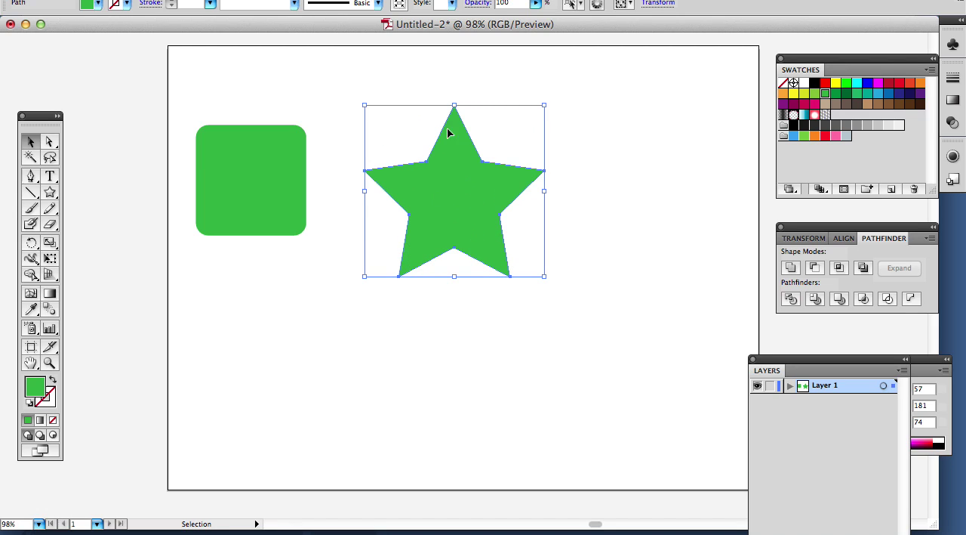
{"action": "mouse_move", "coordinate": [420, 115]}
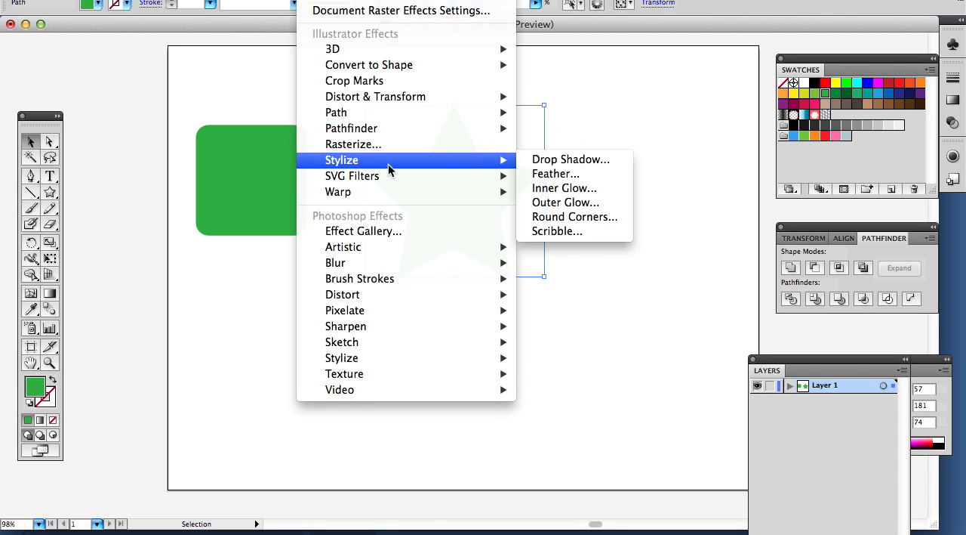
{"action": "mouse_move", "coordinate": [574, 231]}
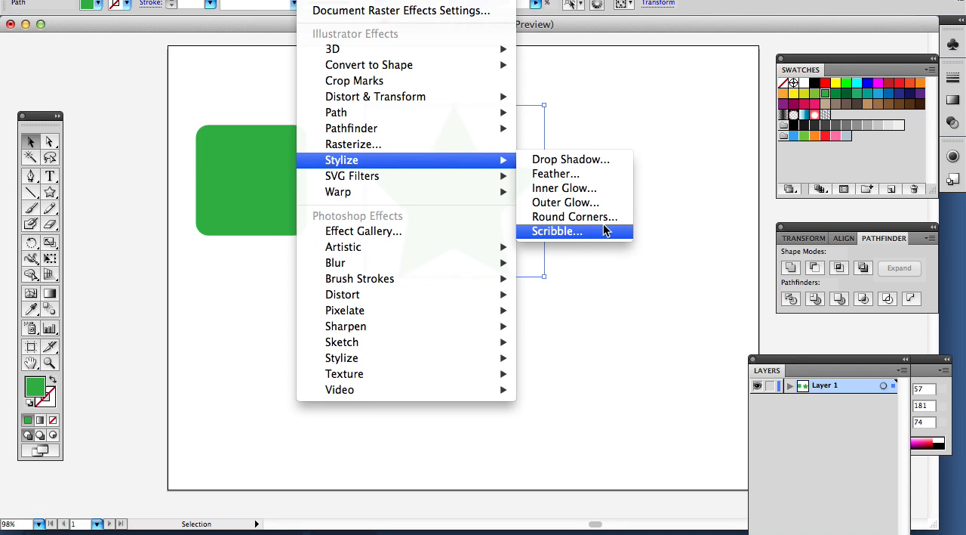
Apply Effect > Stylize > Round Corners at 20 px radius to the star and nudge it right.
{"action": "left_click", "coordinate": [574, 217]}
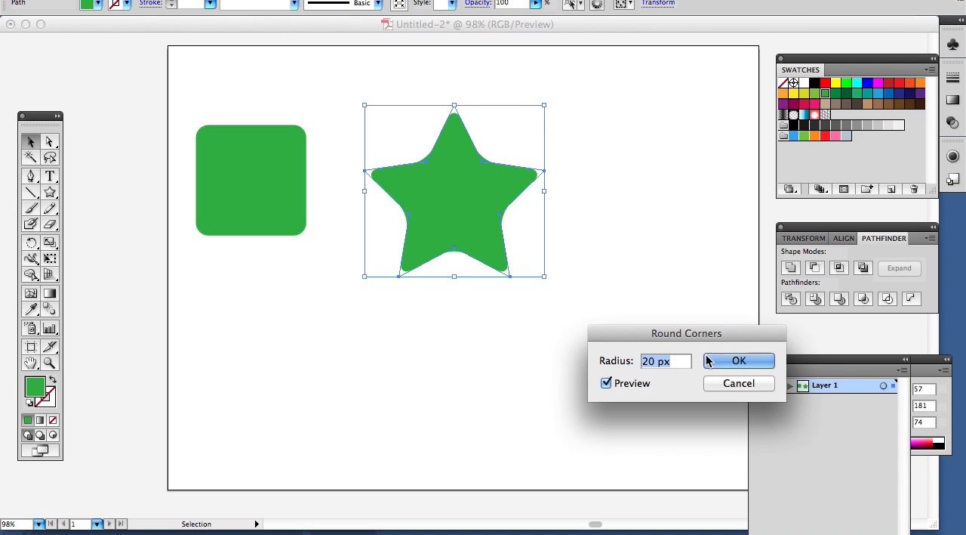
{"action": "left_click", "coordinate": [737, 359]}
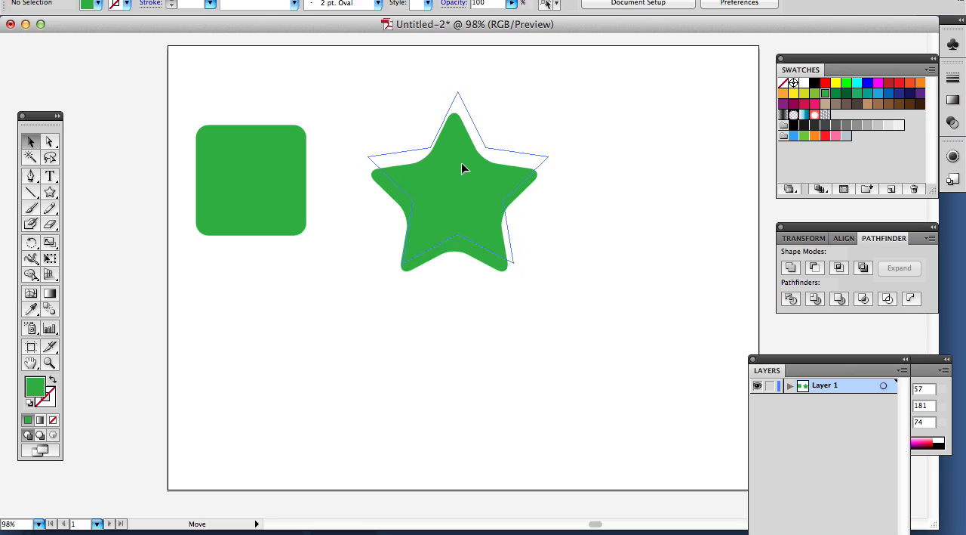
{"action": "left_click", "coordinate": [456, 181]}
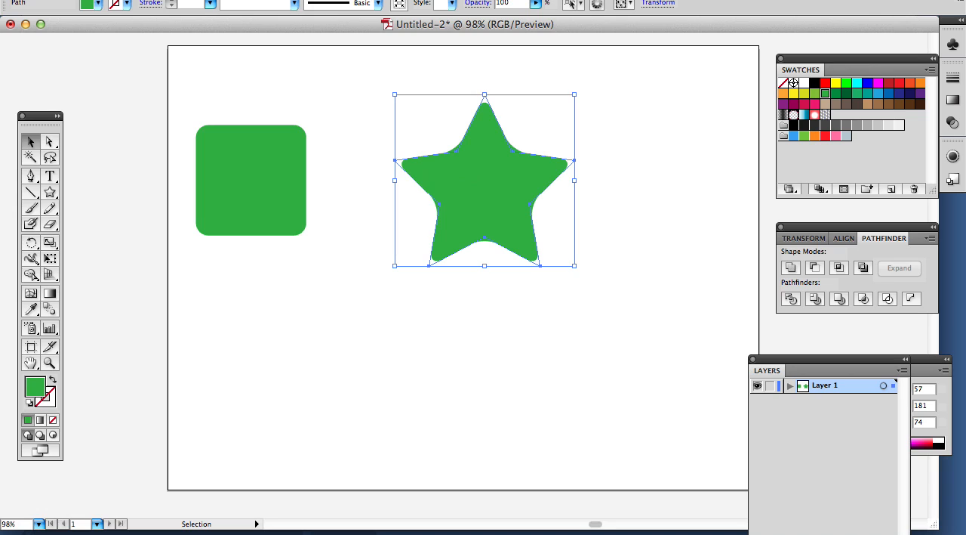
{"action": "mouse_move", "coordinate": [196, 69]}
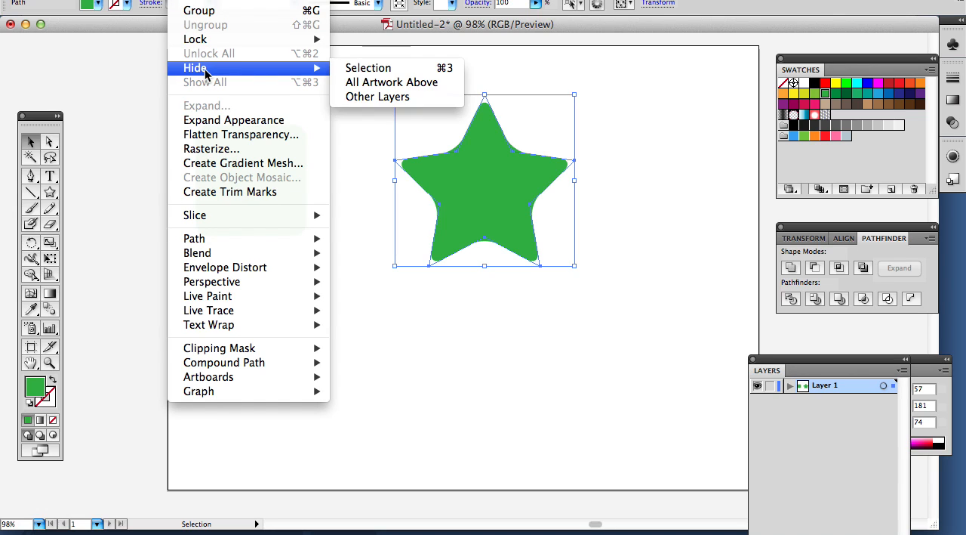
{"action": "mouse_move", "coordinate": [233, 121]}
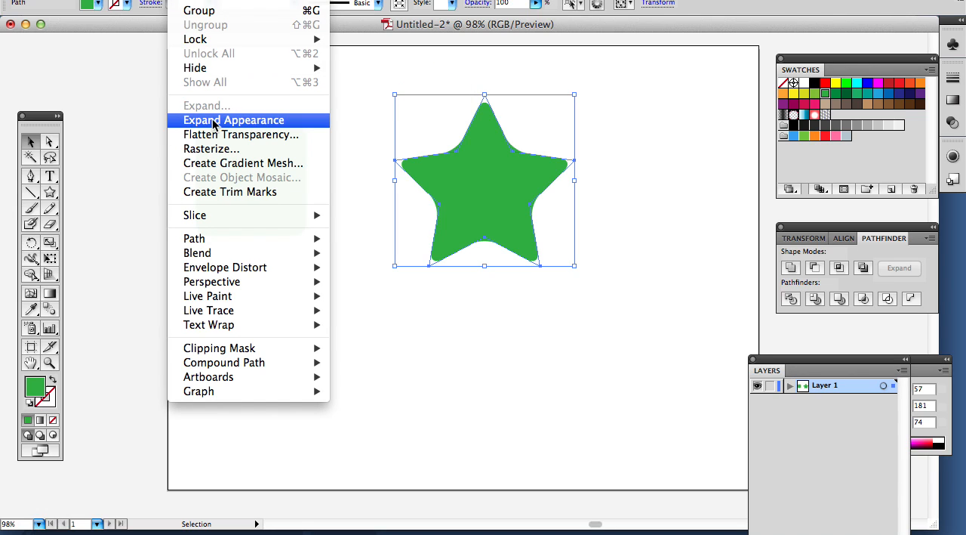
Expand the star's appearance so the rounded corners become real path geometry.
{"action": "left_click", "coordinate": [233, 119]}
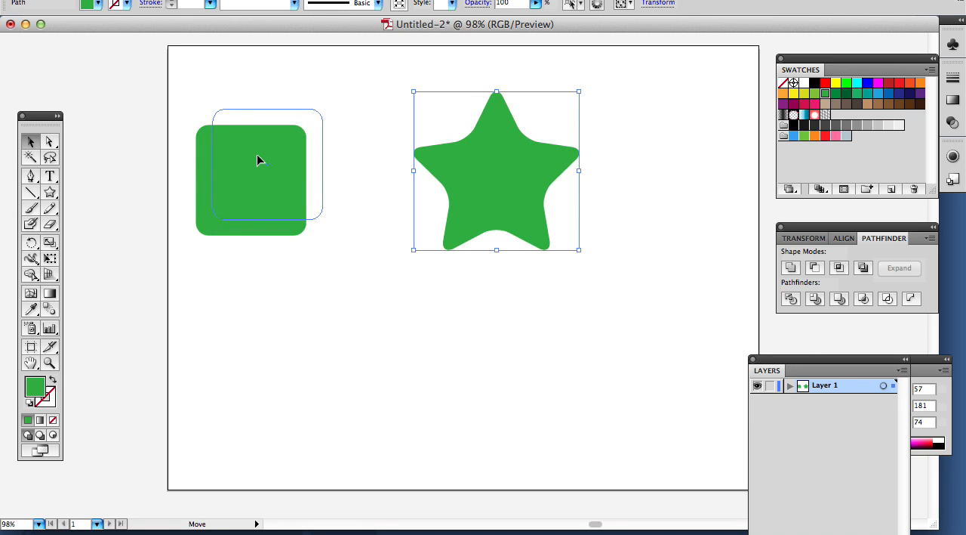
Move the green rounded square and Alt-drag a copy lower on the artboard.
{"action": "left_click_drag", "start_coordinate": [260, 173], "coordinate": [266, 159]}
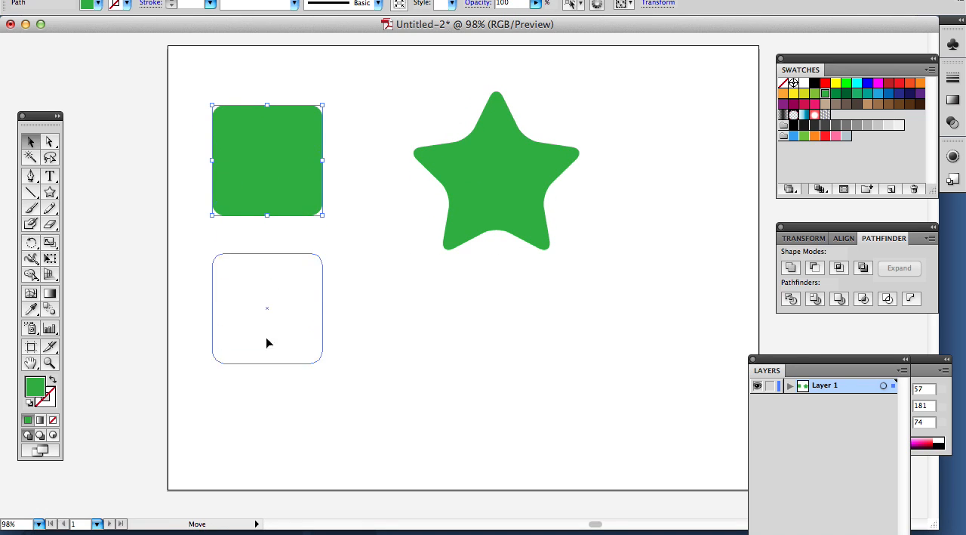
{"action": "left_click_drag", "start_coordinate": [265, 160], "coordinate": [262, 366]}
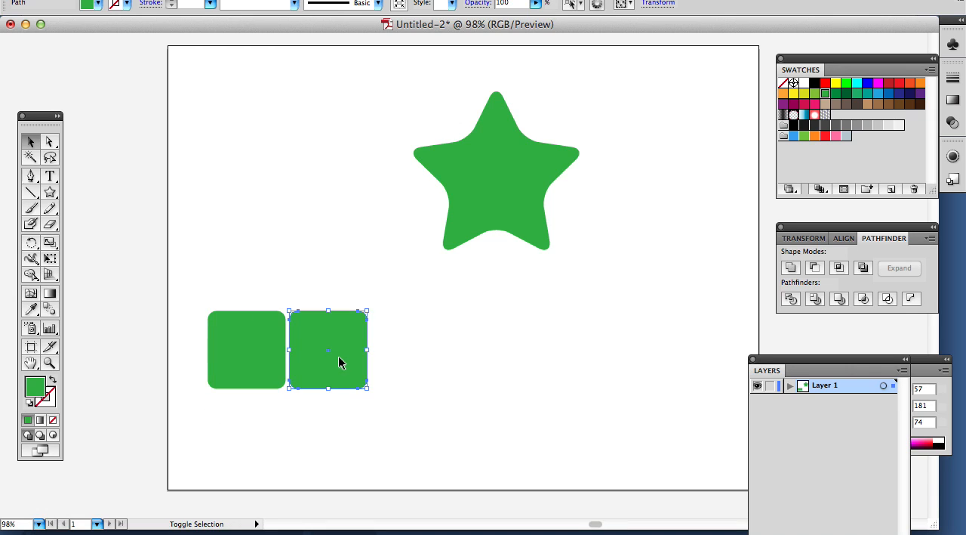
Recolour the right square red via the colour picker and duplicate it directly below.
{"action": "double_click", "coordinate": [30, 386]}
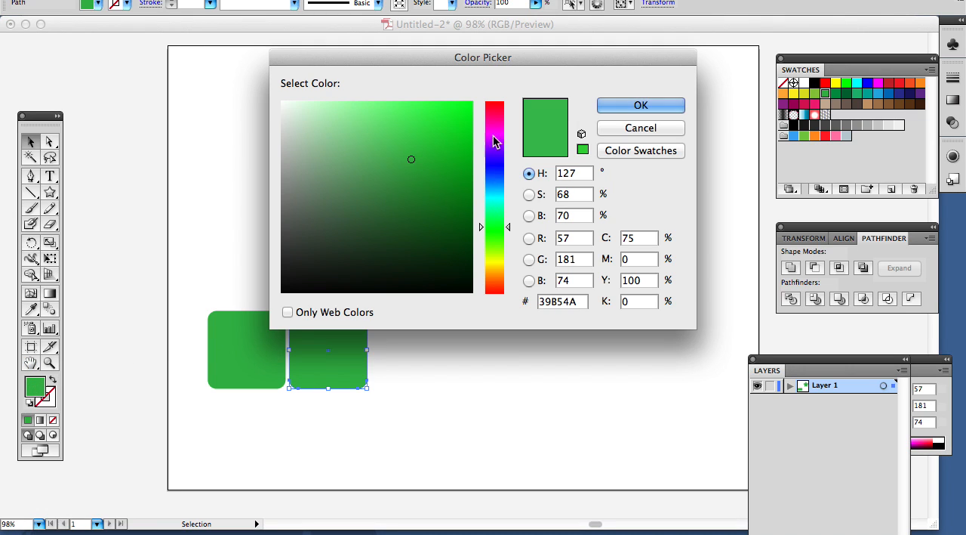
{"action": "left_click", "coordinate": [641, 106]}
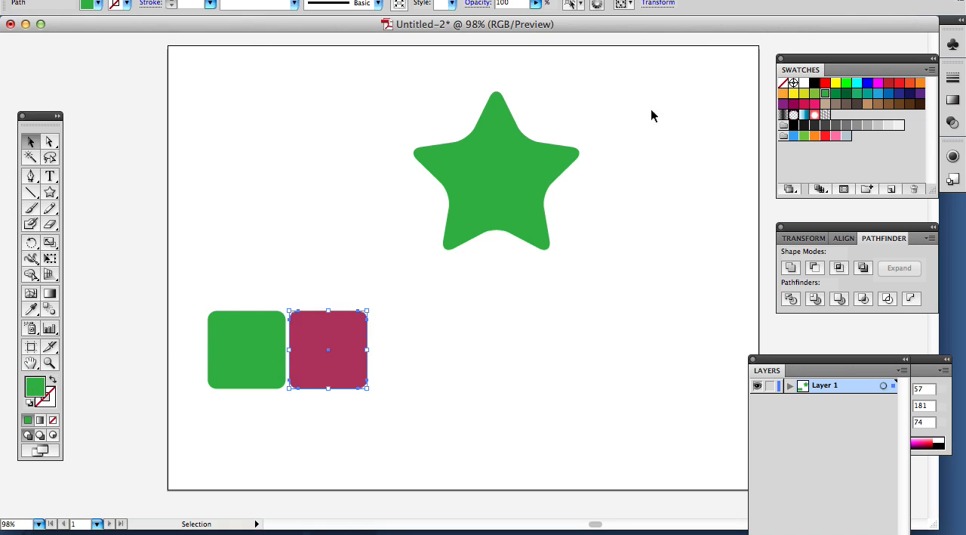
{"action": "left_click", "coordinate": [32, 387]}
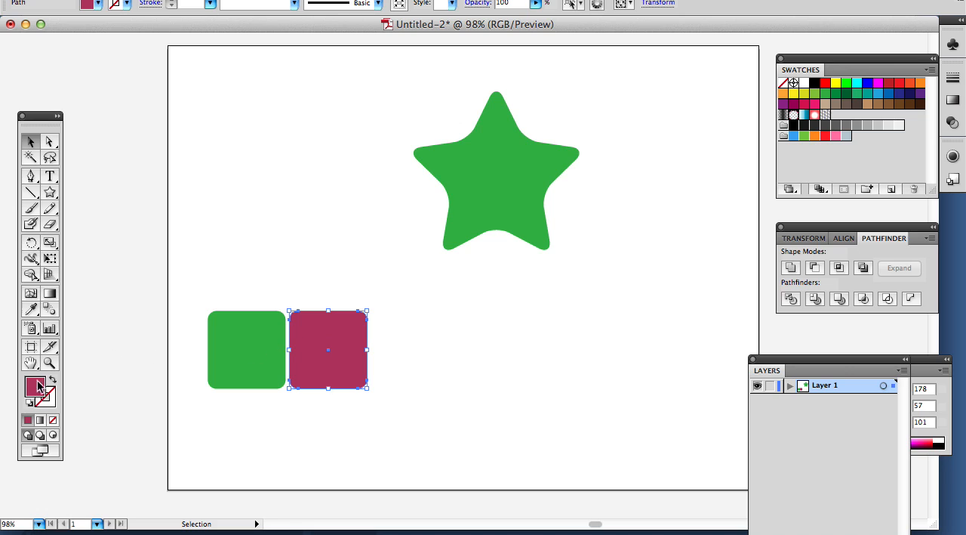
{"action": "double_click", "coordinate": [30, 386]}
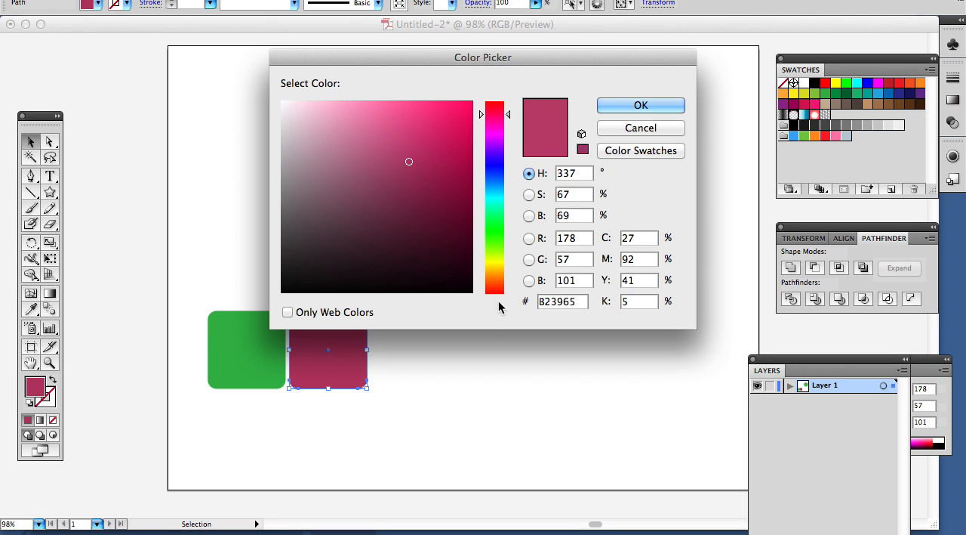
{"action": "left_click", "coordinate": [640, 106]}
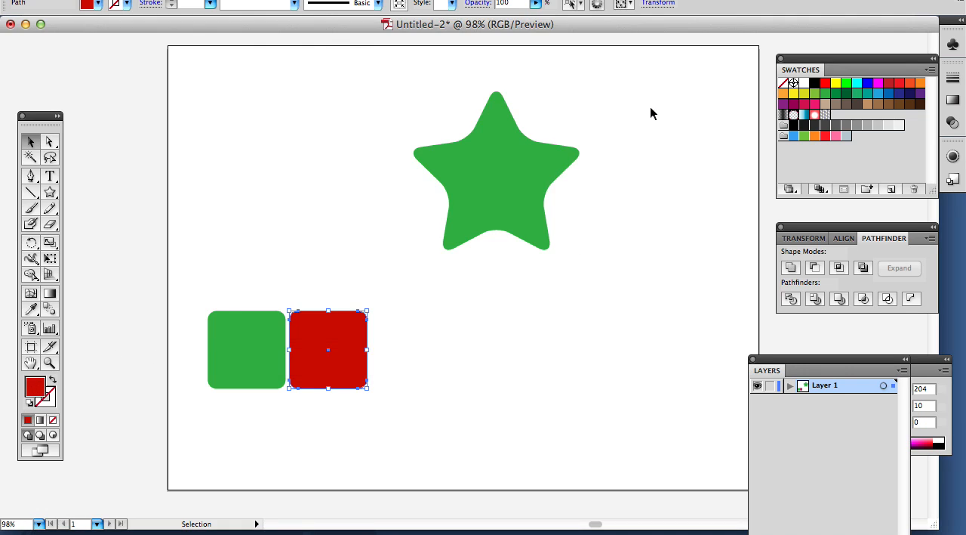
{"action": "left_click_drag", "start_coordinate": [328, 349], "coordinate": [327, 424]}
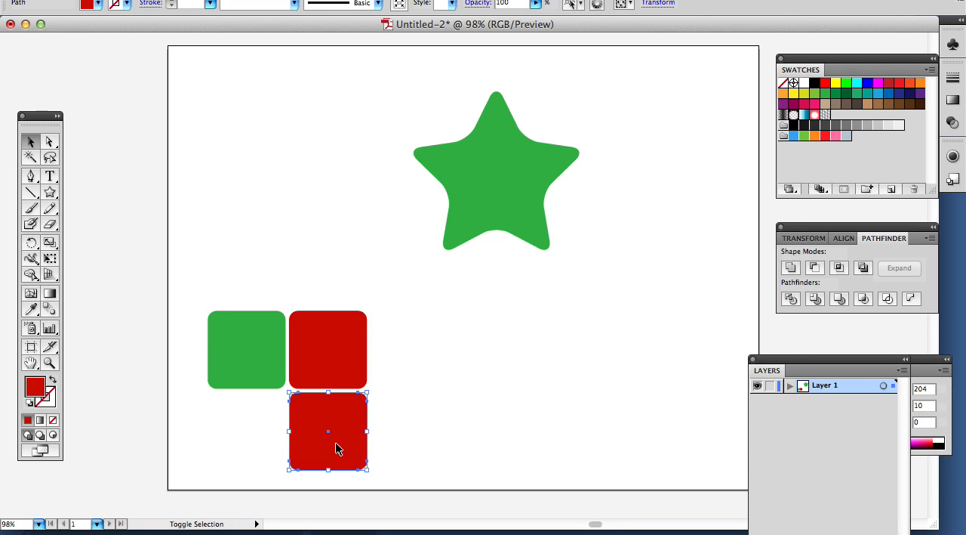
Fill the new squares blue and yellow, then select the red and green squares for resizing.
{"action": "double_click", "coordinate": [33, 386]}
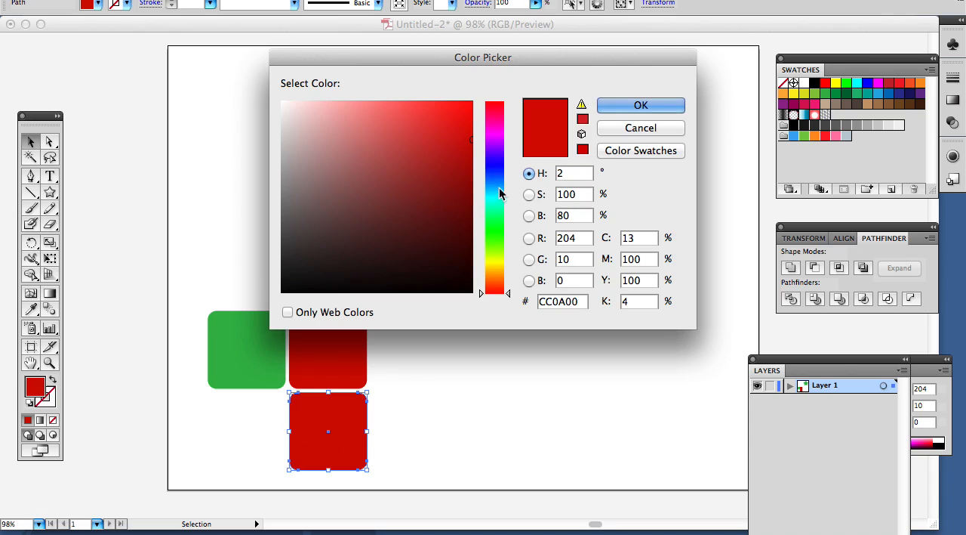
{"action": "left_click", "coordinate": [495, 114]}
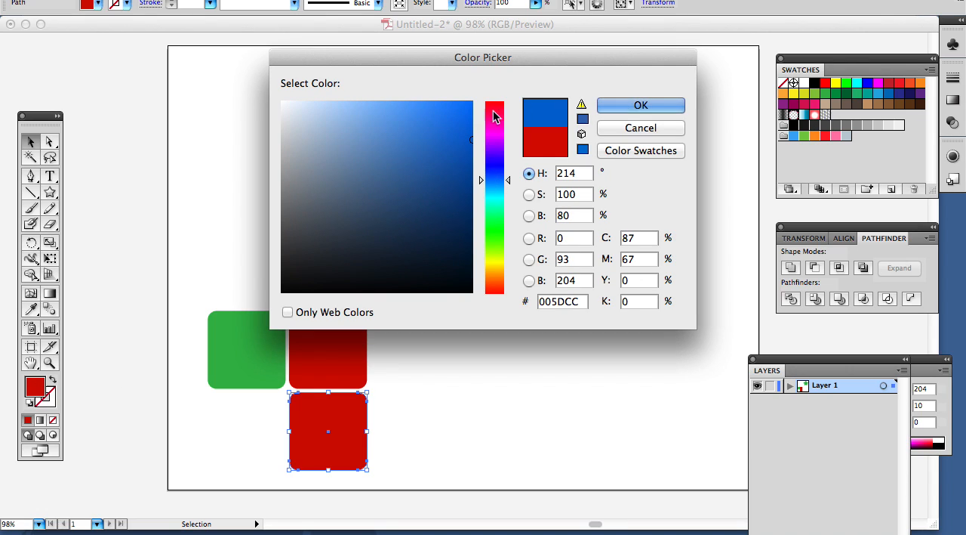
{"action": "left_click", "coordinate": [640, 106]}
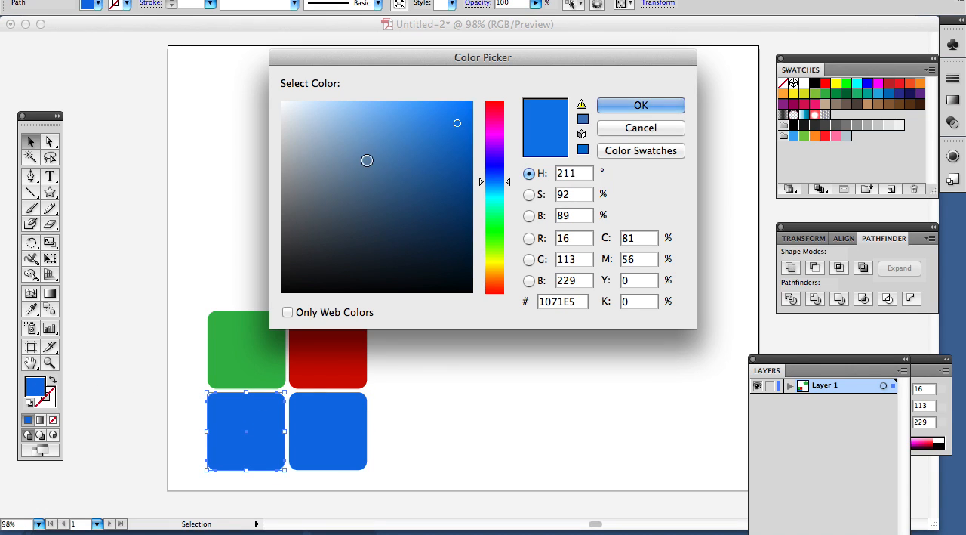
{"action": "left_click", "coordinate": [495, 264]}
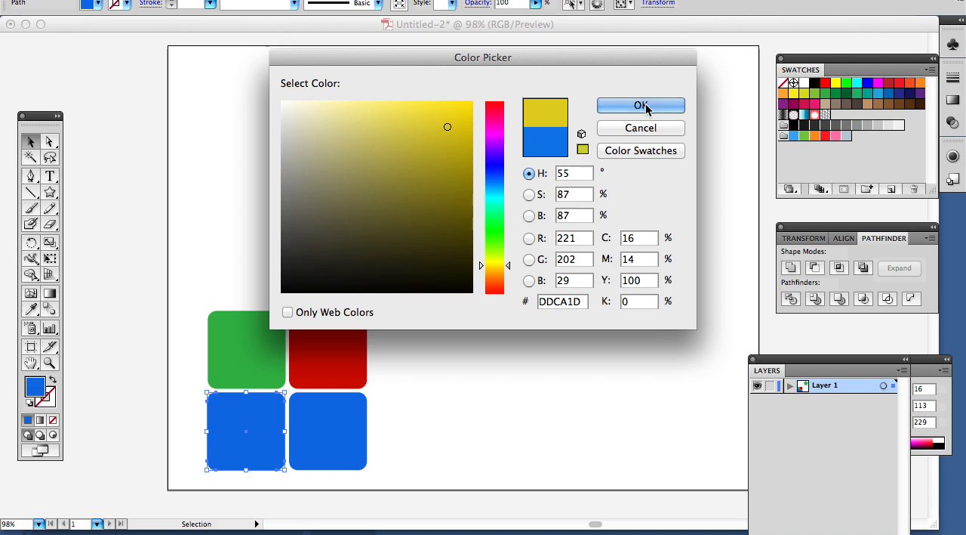
{"action": "left_click", "coordinate": [640, 105]}
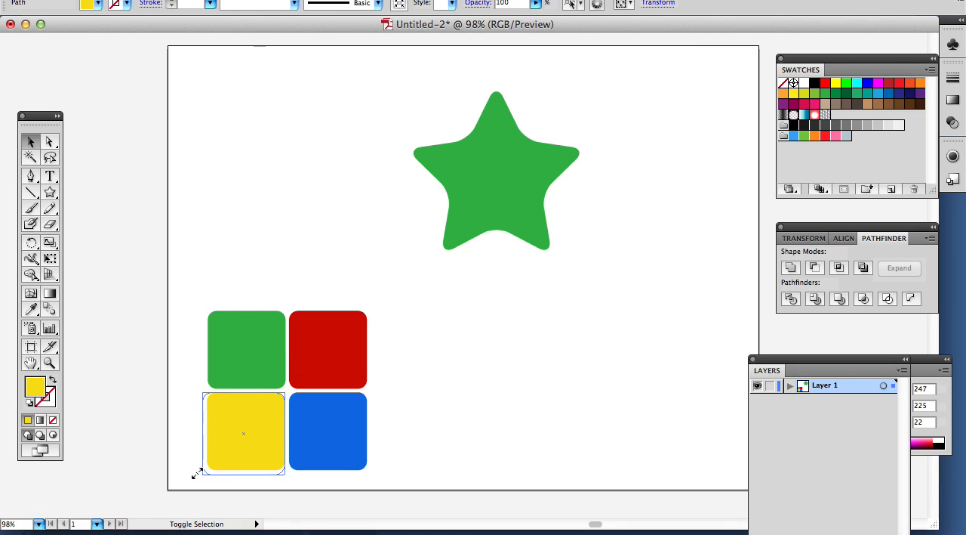
{"action": "left_click", "coordinate": [328, 350]}
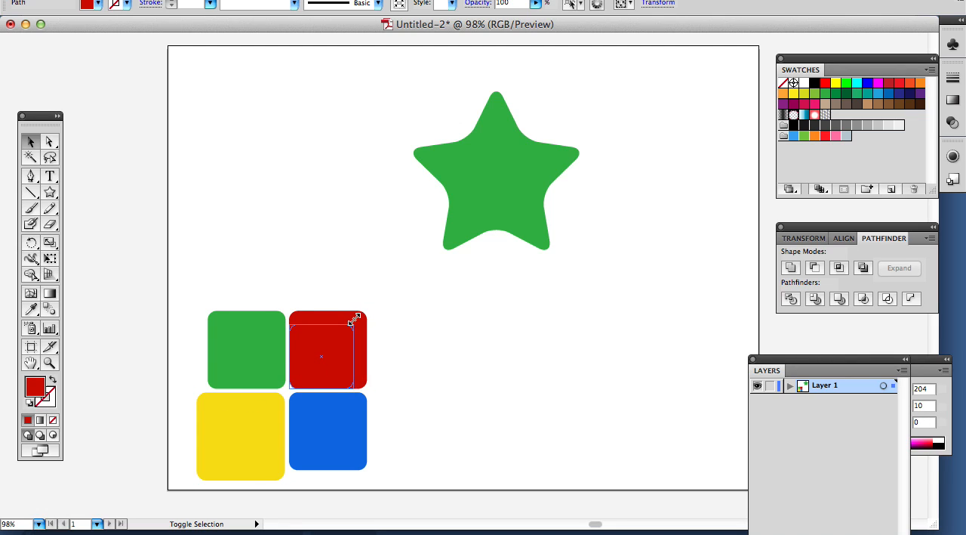
{"action": "left_click", "coordinate": [247, 350]}
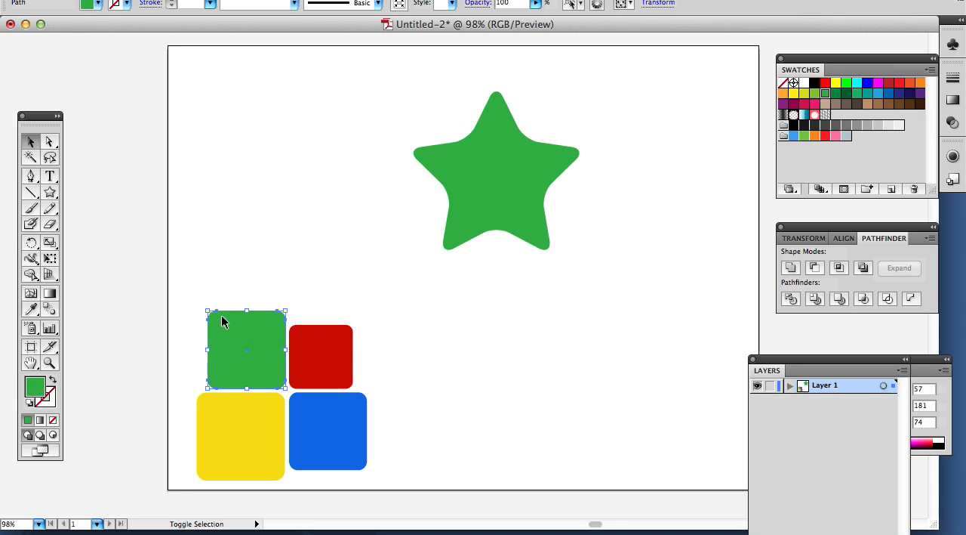
{"action": "mouse_move", "coordinate": [210, 311]}
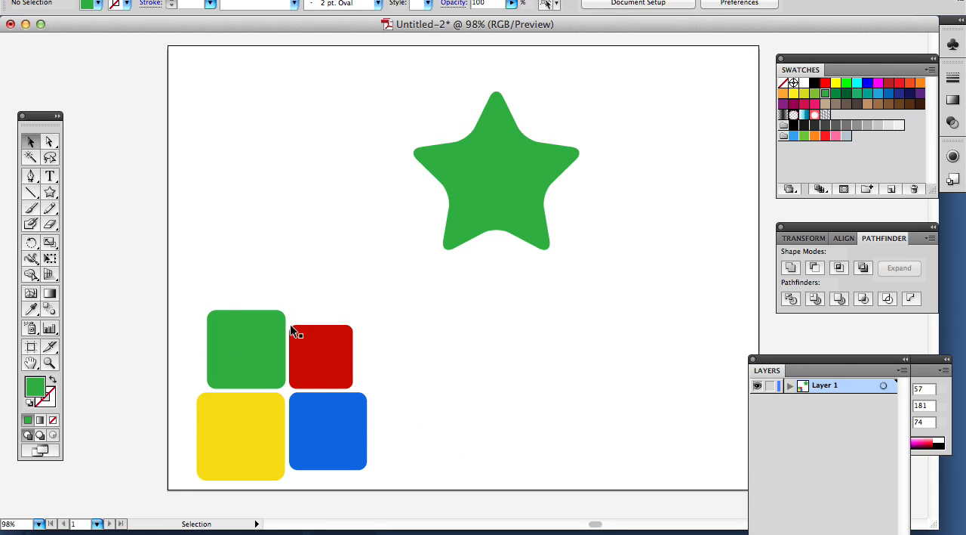
{"action": "mouse_move", "coordinate": [336, 366]}
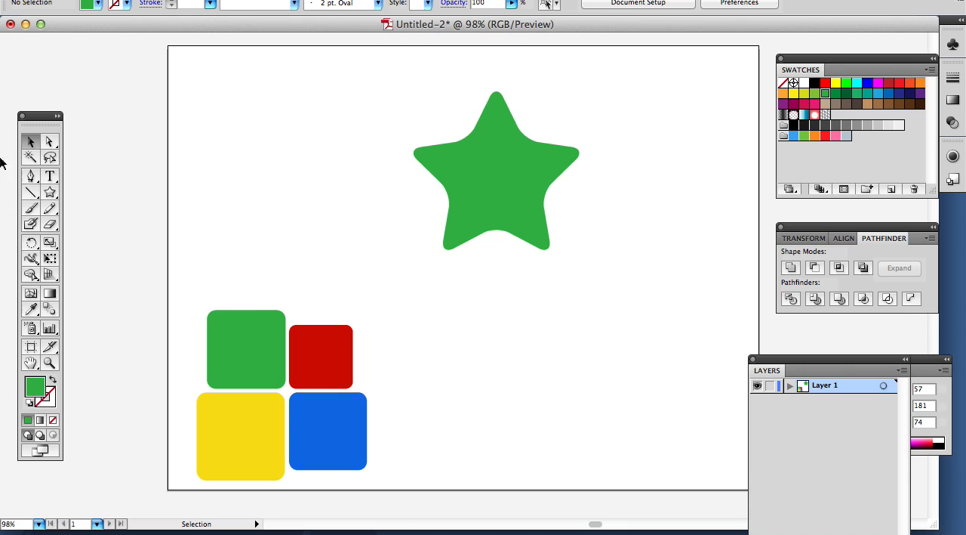
Draw a closed leaf-shaped path with the Pen tool to the right of the squares.
{"action": "left_click", "coordinate": [30, 175]}
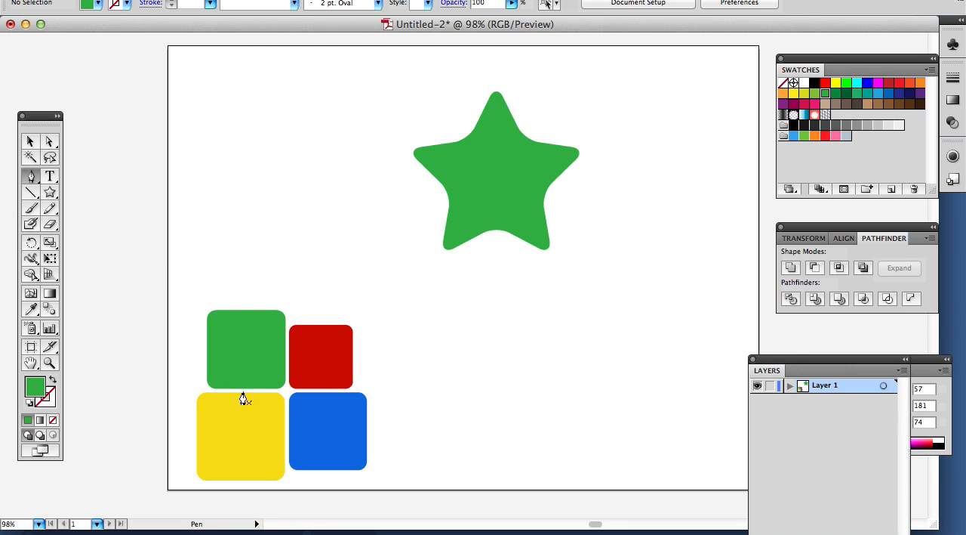
{"action": "mouse_move", "coordinate": [332, 307]}
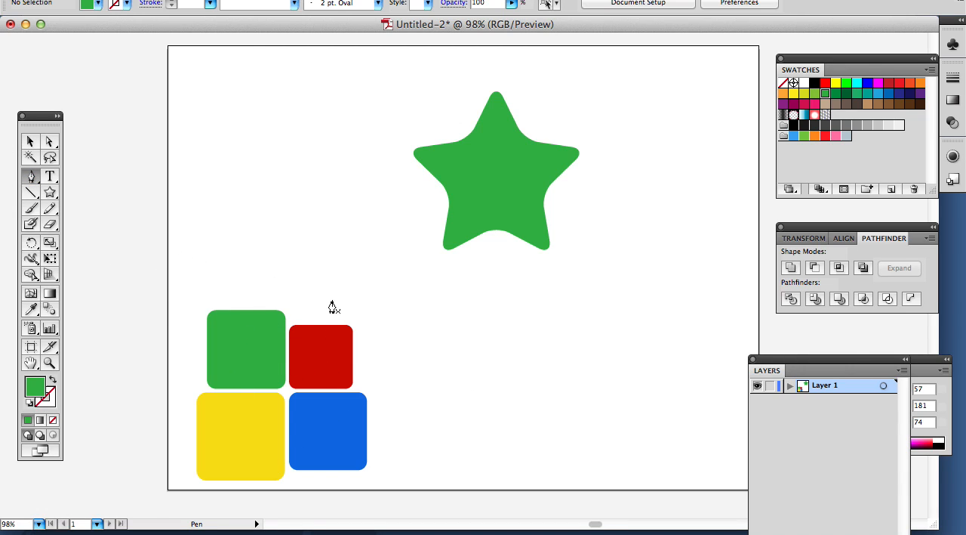
{"action": "mouse_move", "coordinate": [360, 321]}
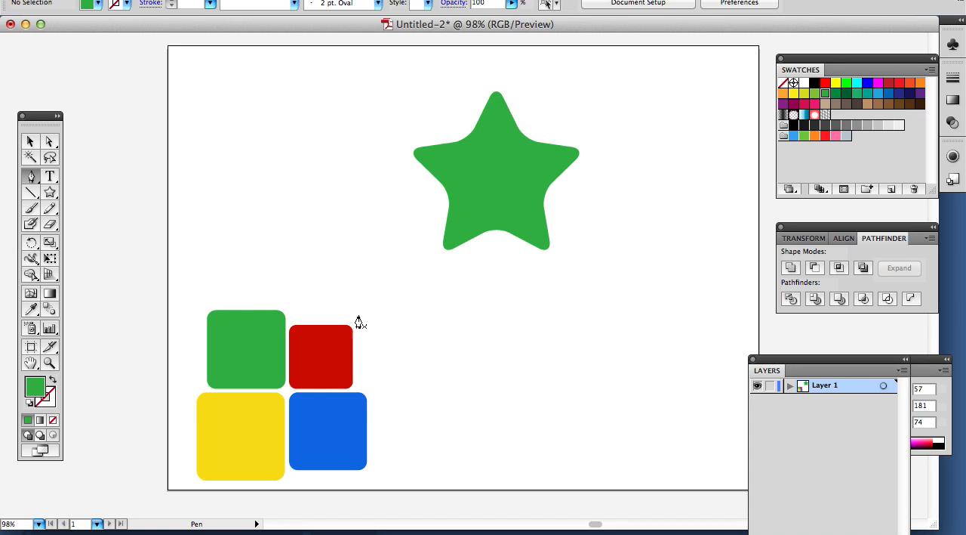
{"action": "mouse_move", "coordinate": [510, 430]}
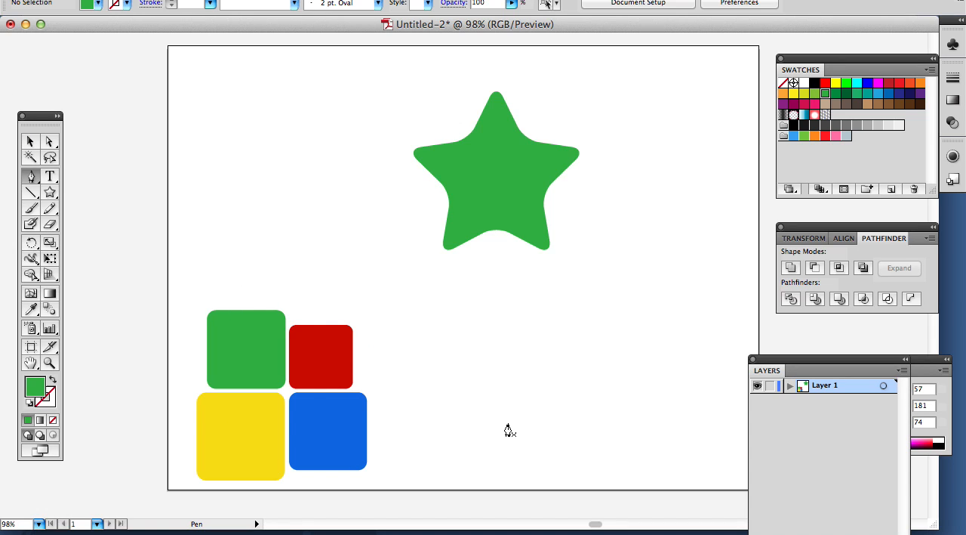
{"action": "left_click", "coordinate": [507, 425]}
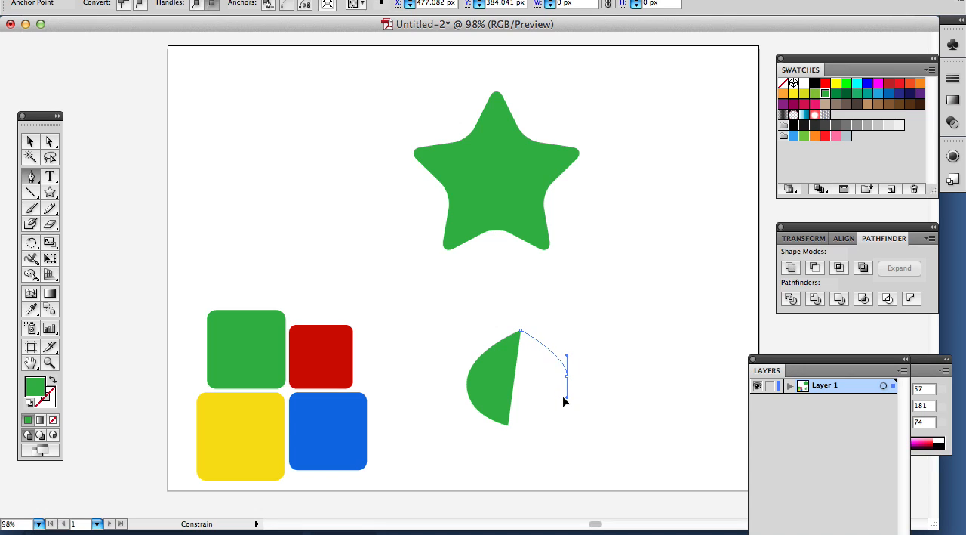
{"action": "left_click", "coordinate": [520, 332]}
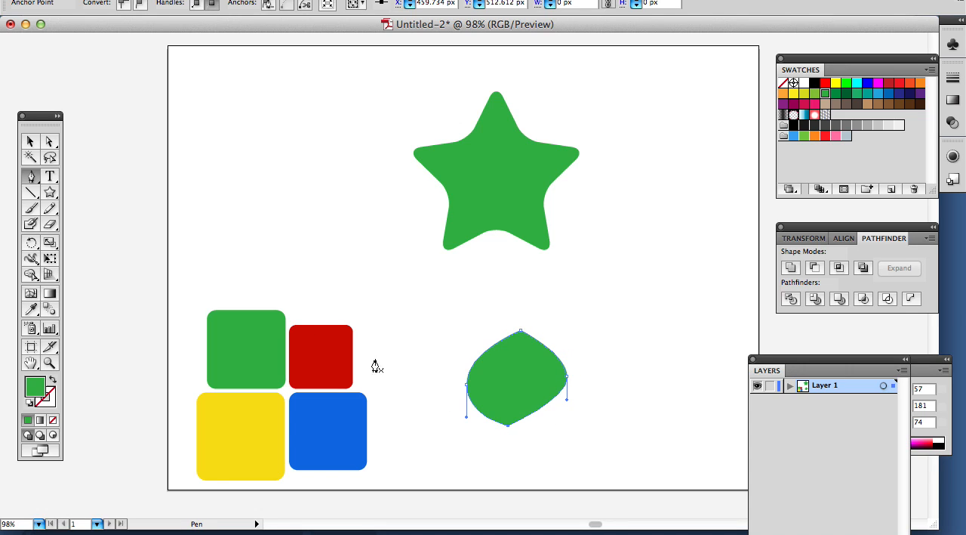
{"action": "left_click", "coordinate": [49, 142]}
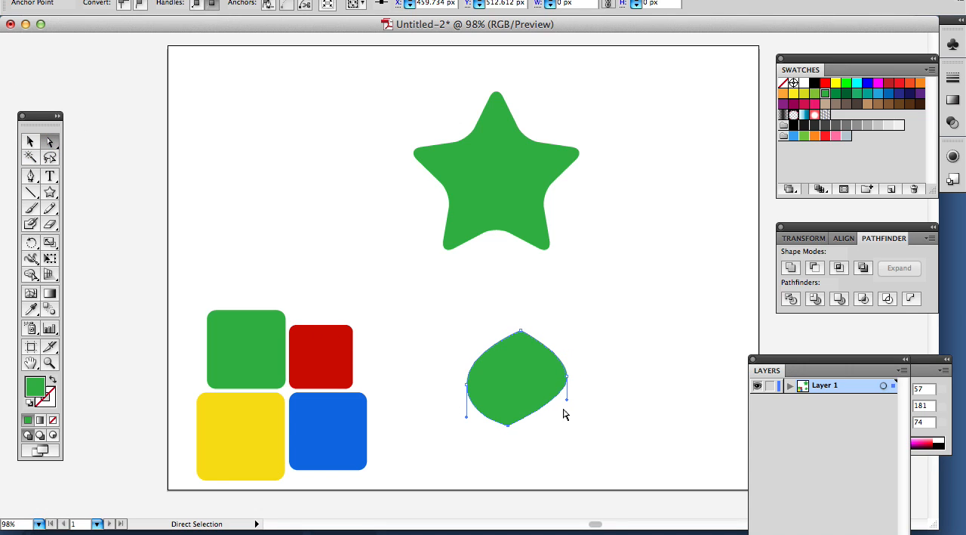
{"action": "mouse_move", "coordinate": [511, 432]}
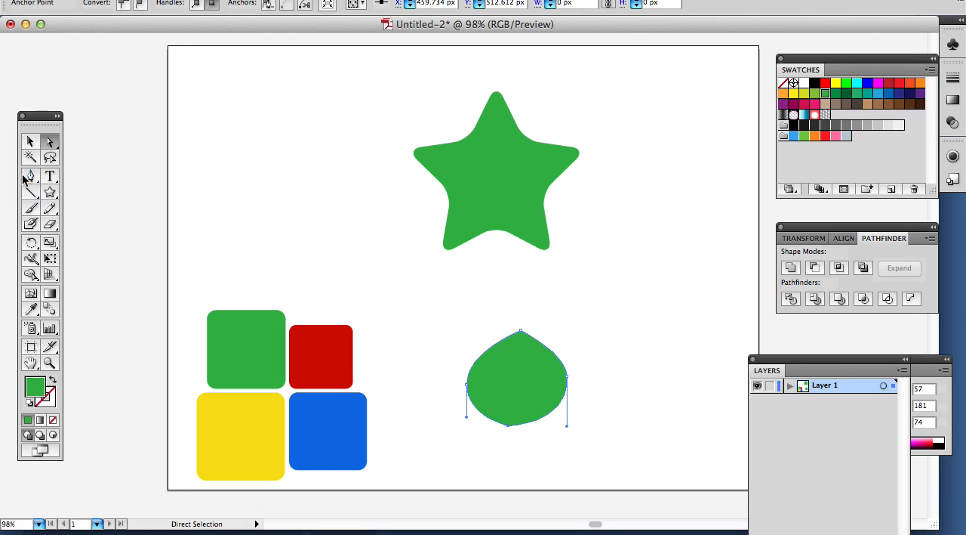
Convert the leaf's bottom anchor into a smooth rounded curve, dismissing the anchor warning.
{"action": "left_click", "coordinate": [31, 175]}
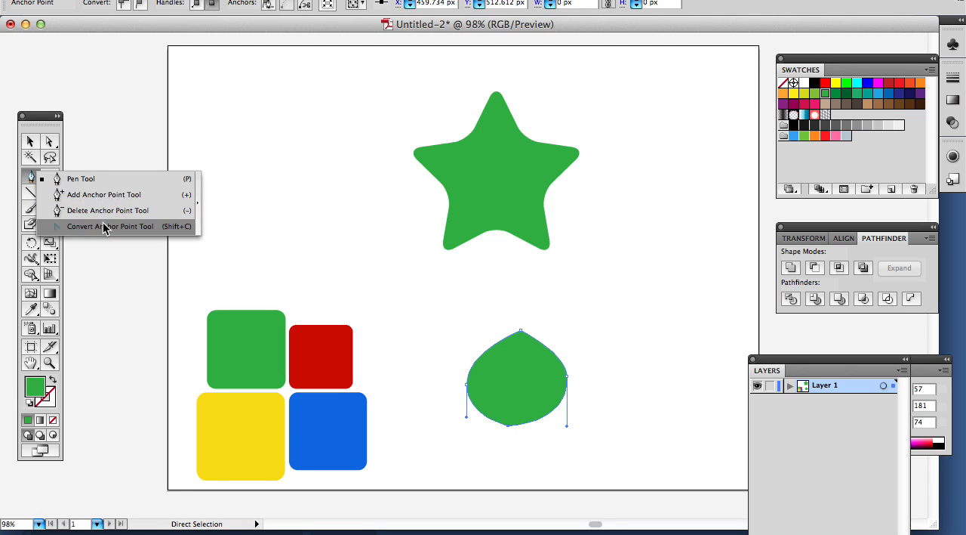
{"action": "left_click", "coordinate": [112, 227]}
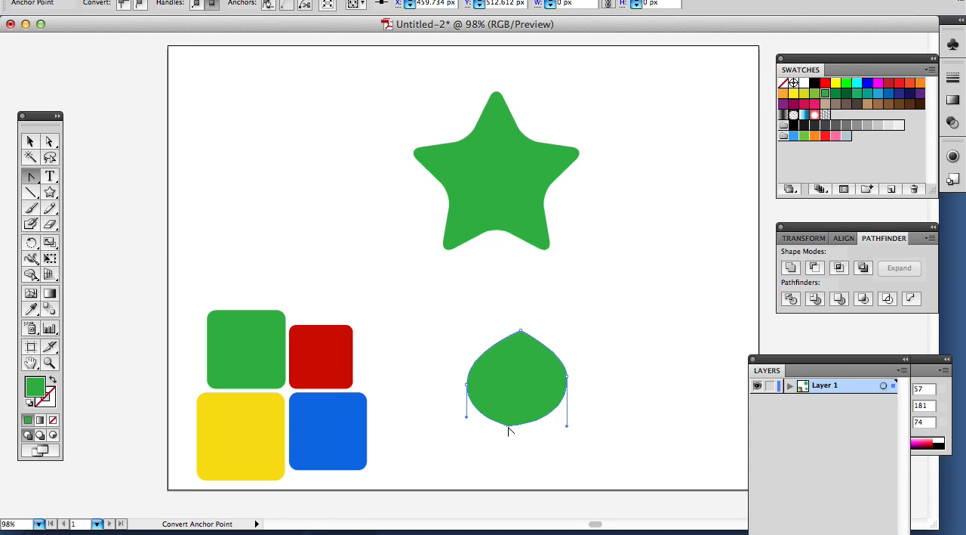
{"action": "left_click", "coordinate": [509, 432]}
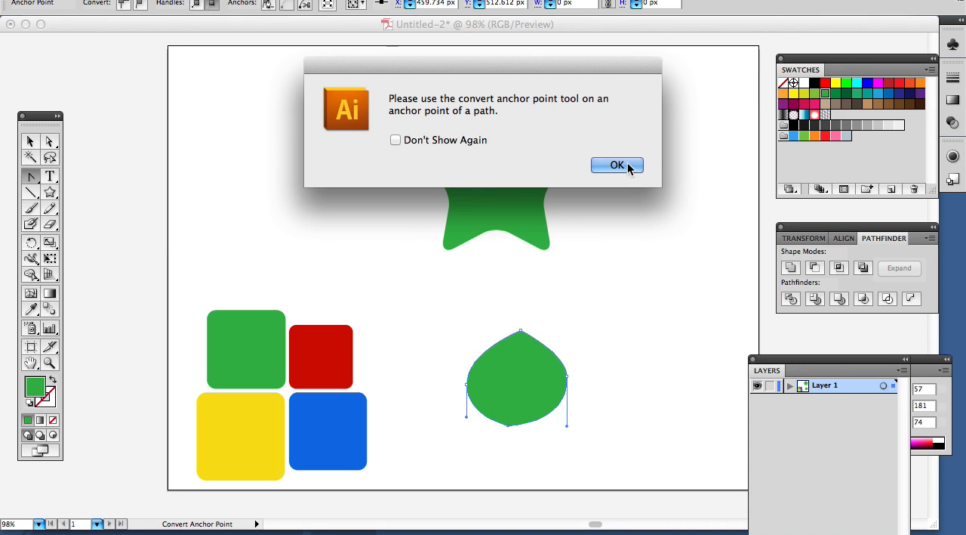
{"action": "left_click", "coordinate": [616, 165]}
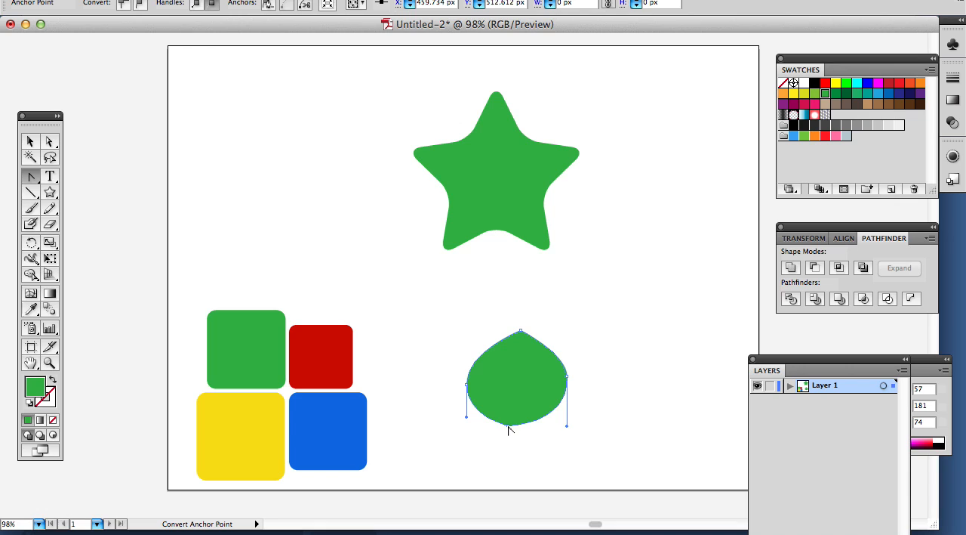
{"action": "left_click_drag", "start_coordinate": [516, 429], "coordinate": [551, 426]}
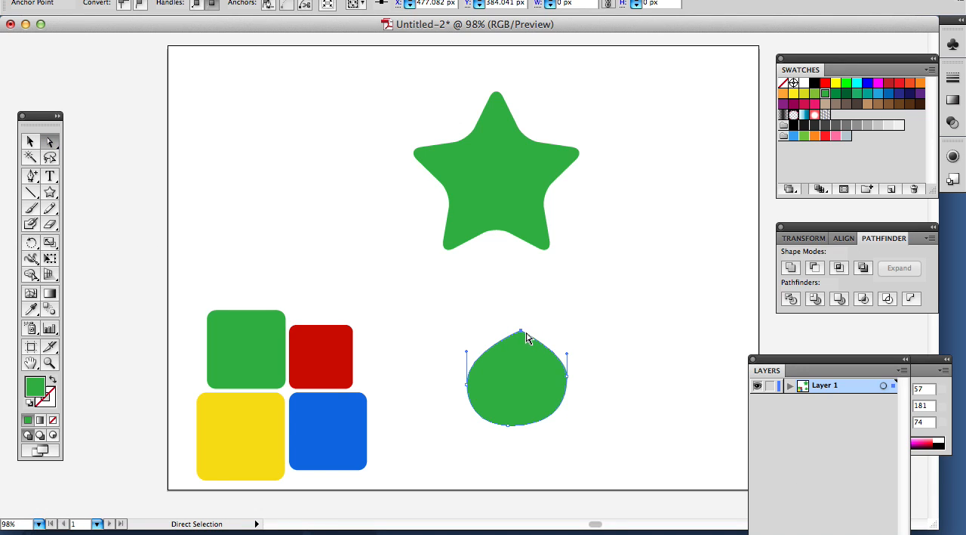
Pull the top anchor into a pointed tip and smooth the right side into a teardrop.
{"action": "left_click_drag", "start_coordinate": [519, 333], "coordinate": [503, 290]}
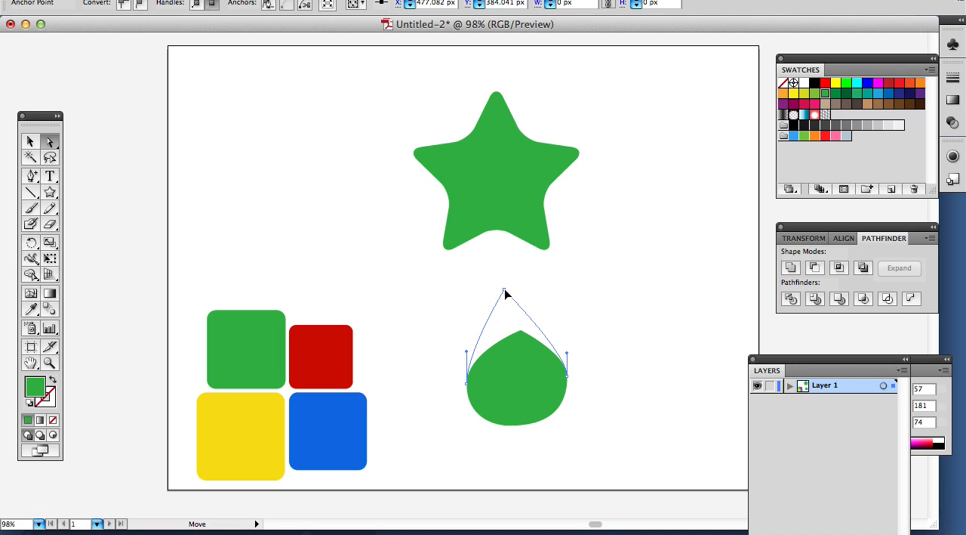
{"action": "left_click_drag", "start_coordinate": [504, 293], "coordinate": [505, 290]}
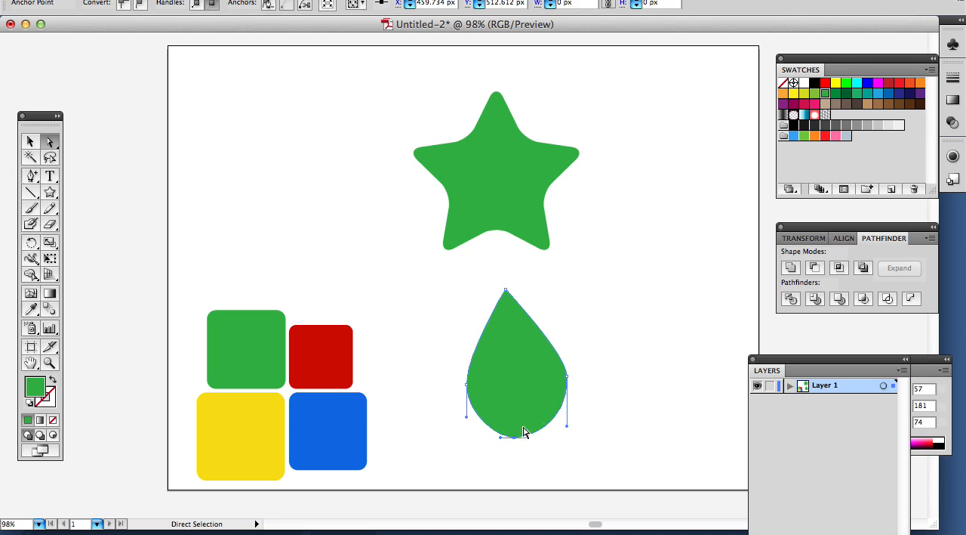
{"action": "left_click_drag", "start_coordinate": [525, 432], "coordinate": [559, 380]}
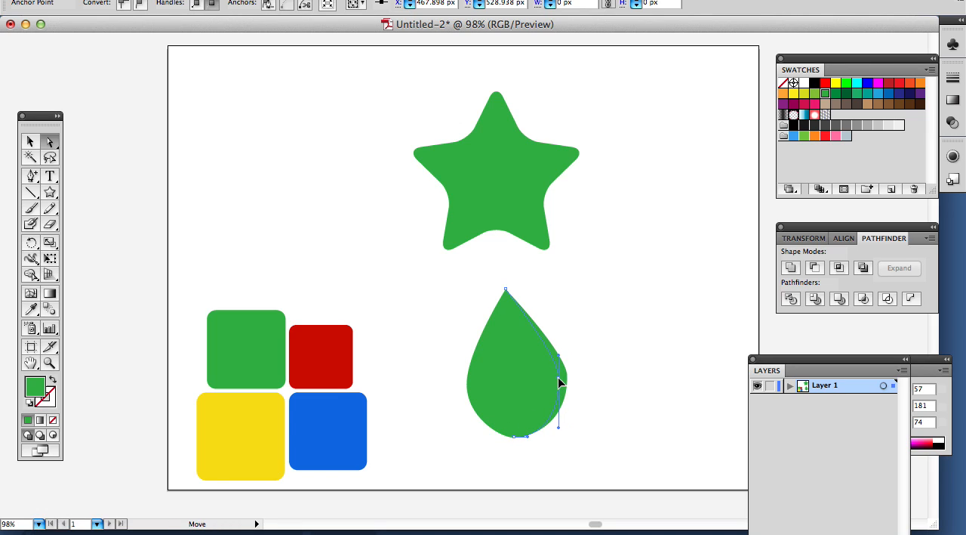
{"action": "left_click", "coordinate": [180, 285]}
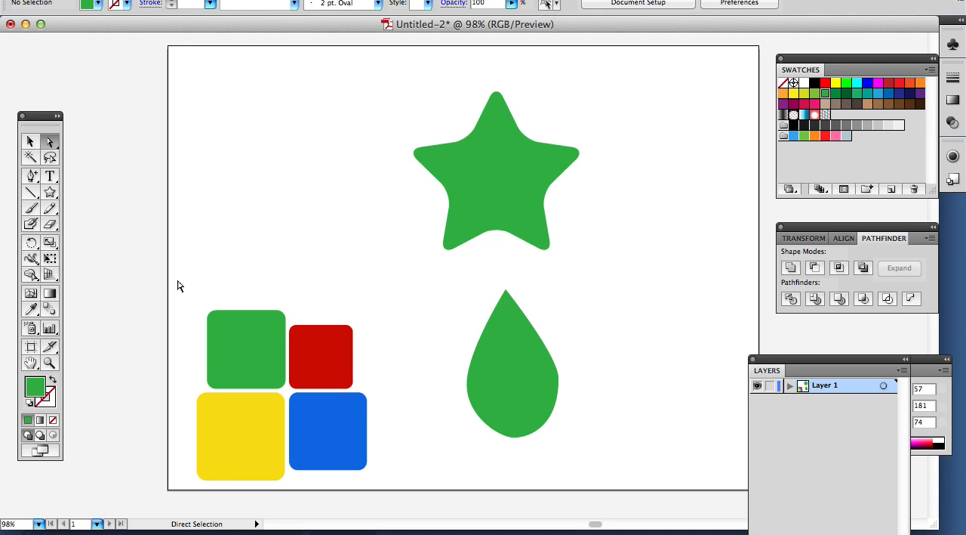
Colour the teardrop red and make a rotated blue copy beside it.
{"action": "left_click", "coordinate": [30, 142]}
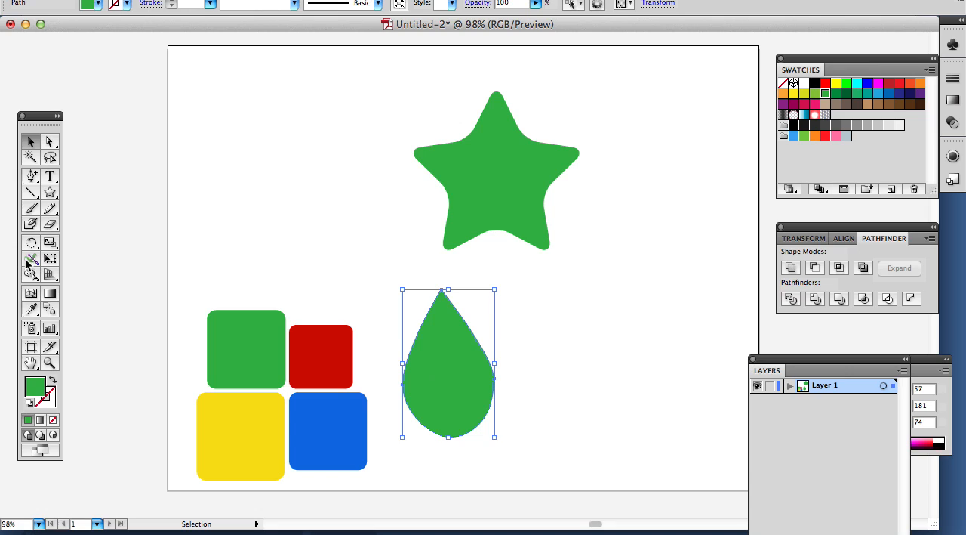
{"action": "left_click", "coordinate": [320, 357]}
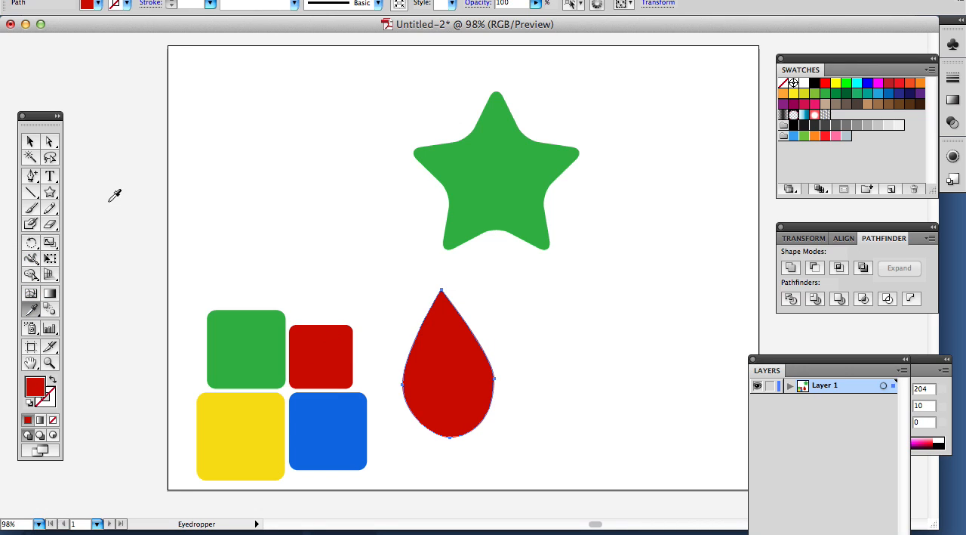
{"action": "left_click", "coordinate": [30, 142]}
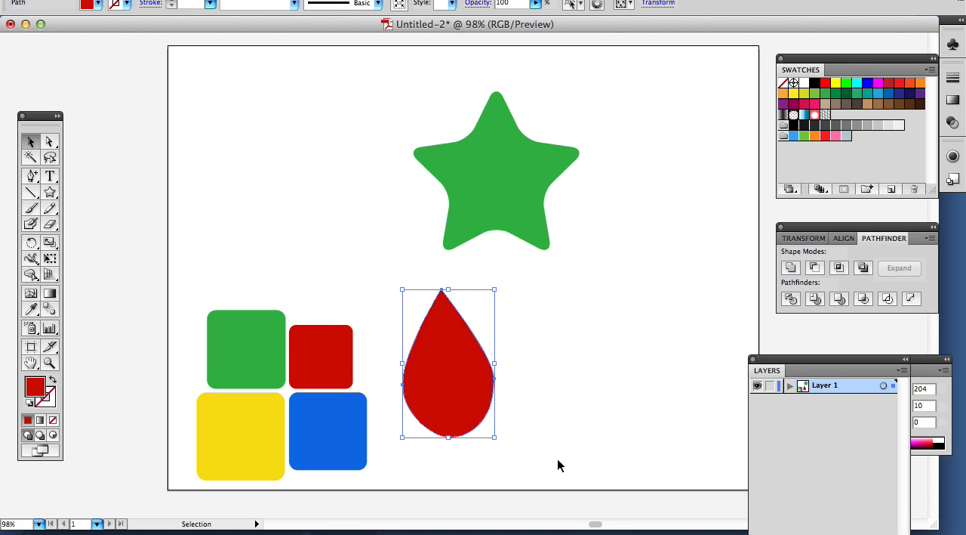
{"action": "left_click_drag", "start_coordinate": [447, 363], "coordinate": [531, 377]}
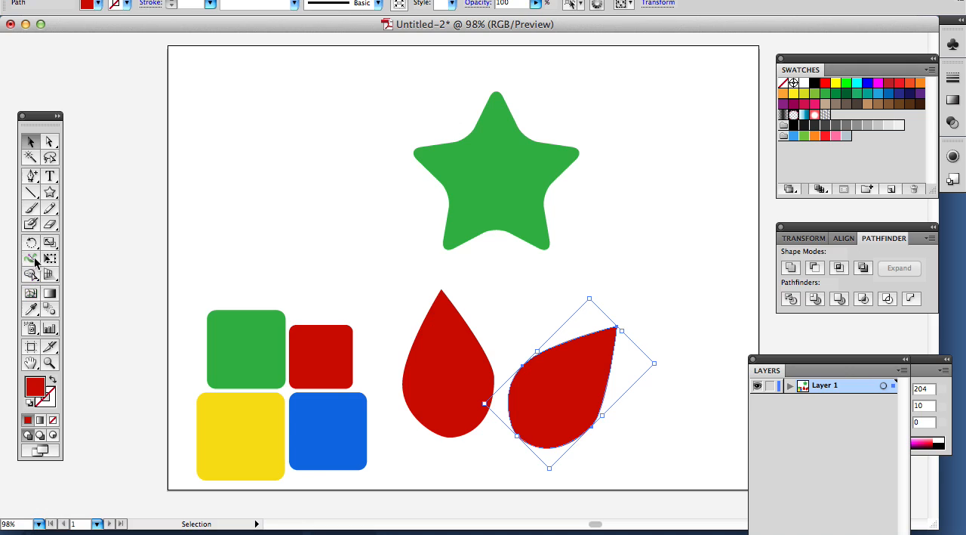
{"action": "left_click", "coordinate": [30, 308]}
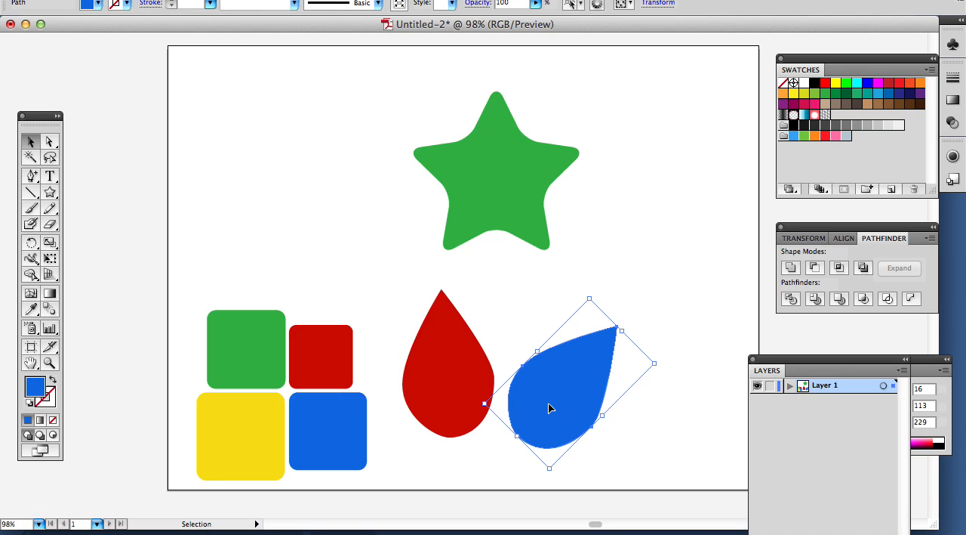
Rotate and position the red and blue petals into a four-petal pinwheel, deleting a stray copy.
{"action": "left_click_drag", "start_coordinate": [552, 408], "coordinate": [536, 392]}
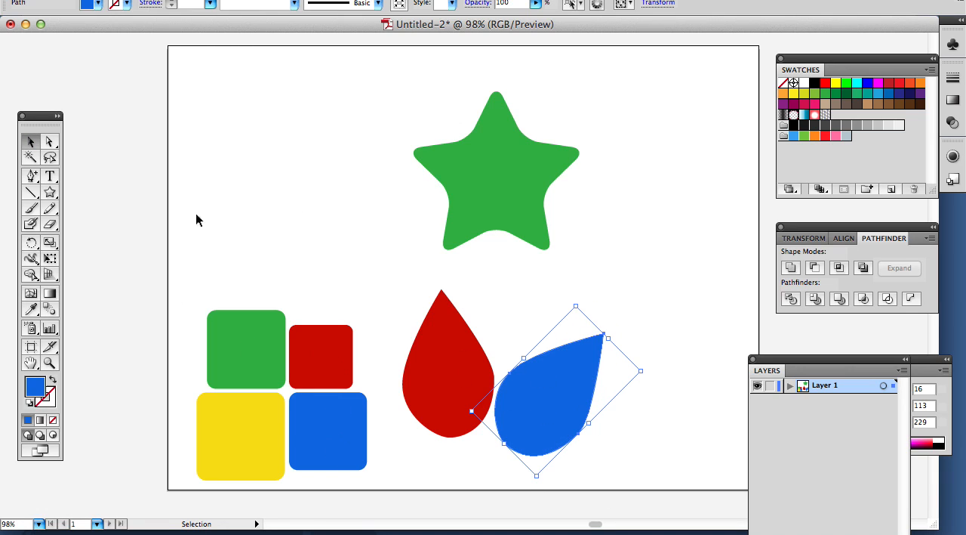
{"action": "mouse_move", "coordinate": [381, 350]}
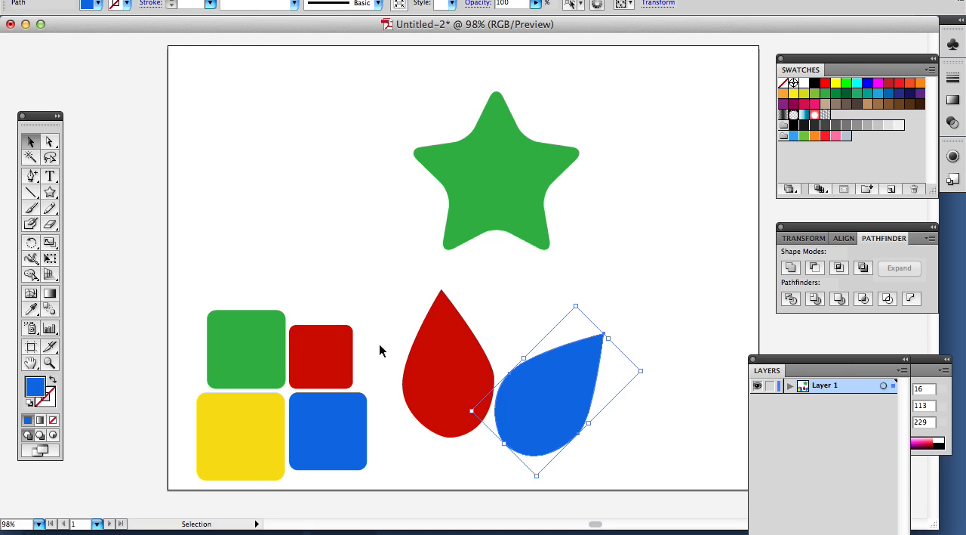
{"action": "left_click_drag", "start_coordinate": [577, 370], "coordinate": [536, 370]}
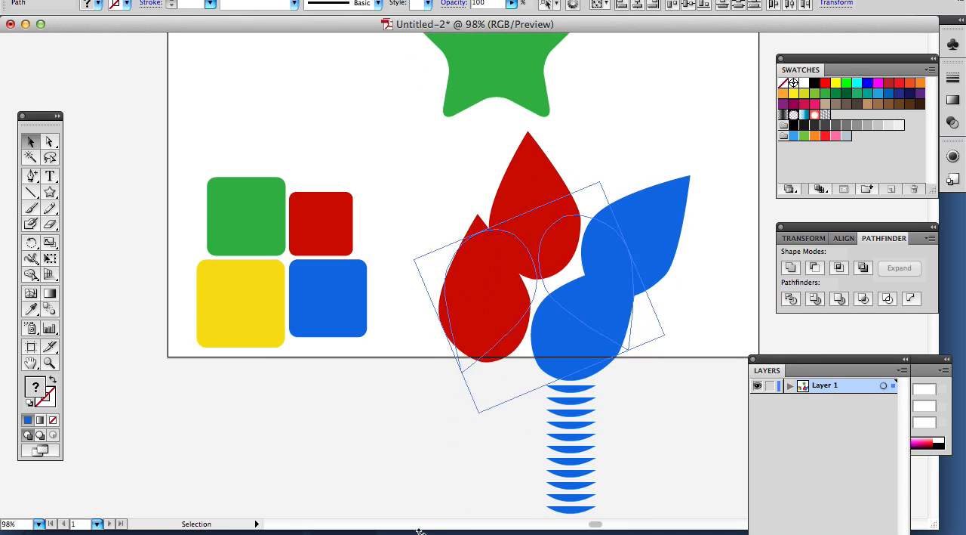
{"action": "left_click_drag", "start_coordinate": [529, 317], "coordinate": [516, 198]}
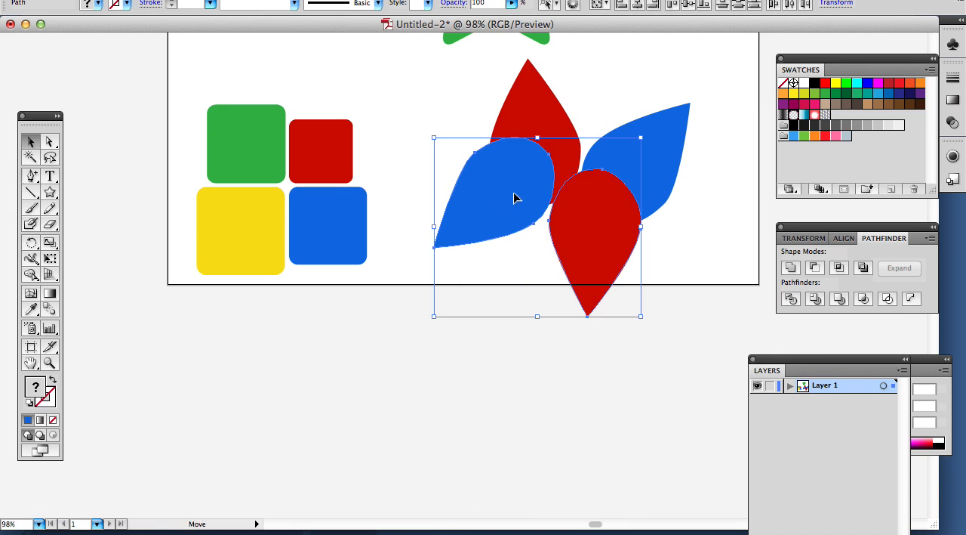
{"action": "left_click_drag", "start_coordinate": [517, 198], "coordinate": [513, 242]}
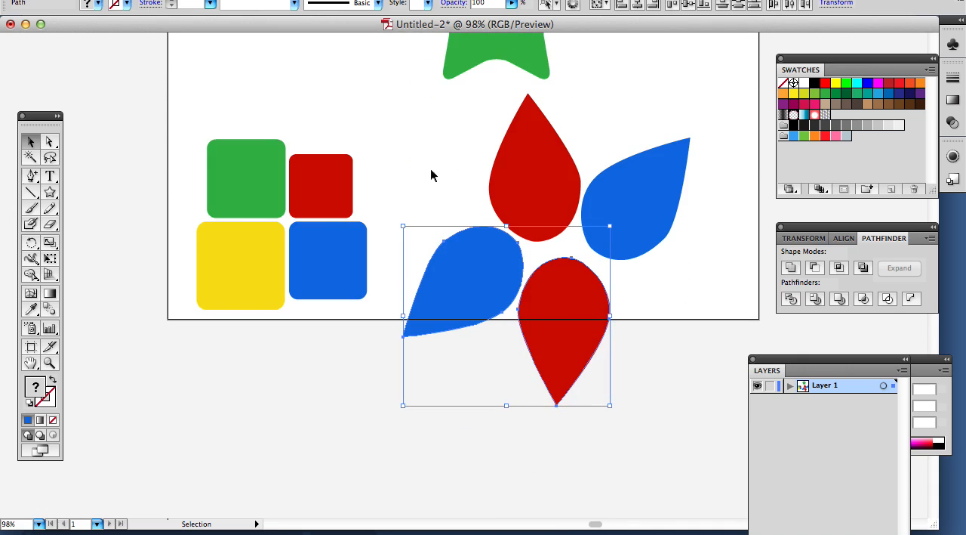
{"action": "key", "text": "Delete"}
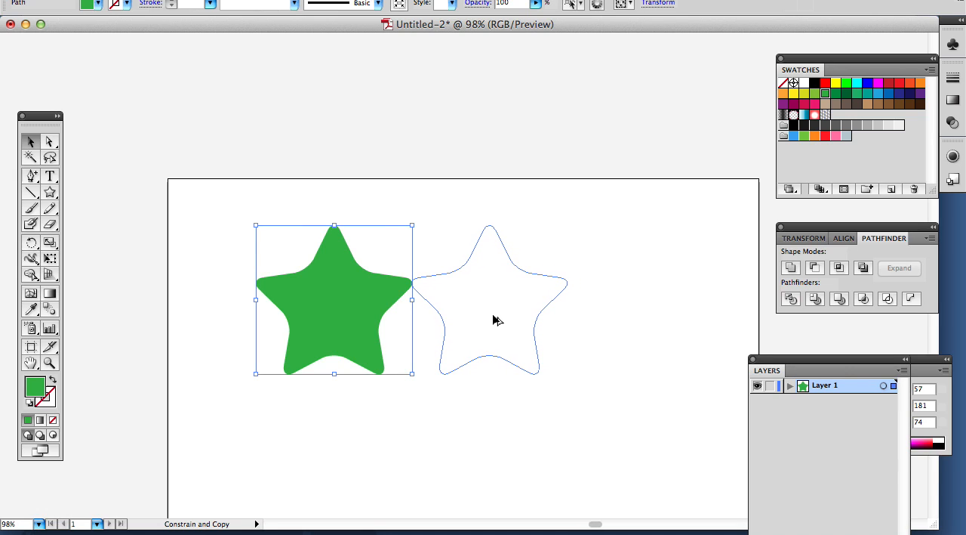
Alt-drag a third green star below the pair to form a triangular cluster.
{"action": "left_click", "coordinate": [495, 320]}
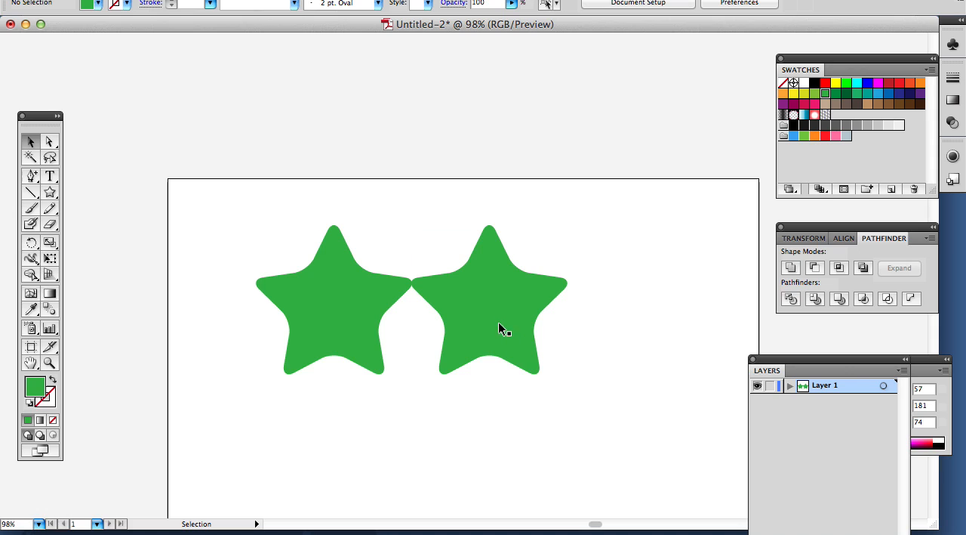
{"action": "left_click_drag", "start_coordinate": [498, 329], "coordinate": [404, 420]}
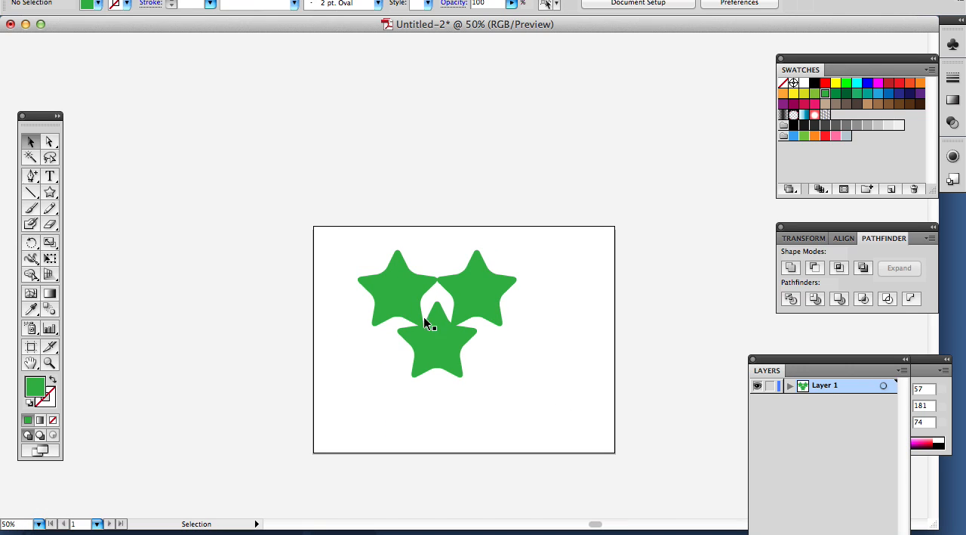
{"action": "mouse_move", "coordinate": [465, 316]}
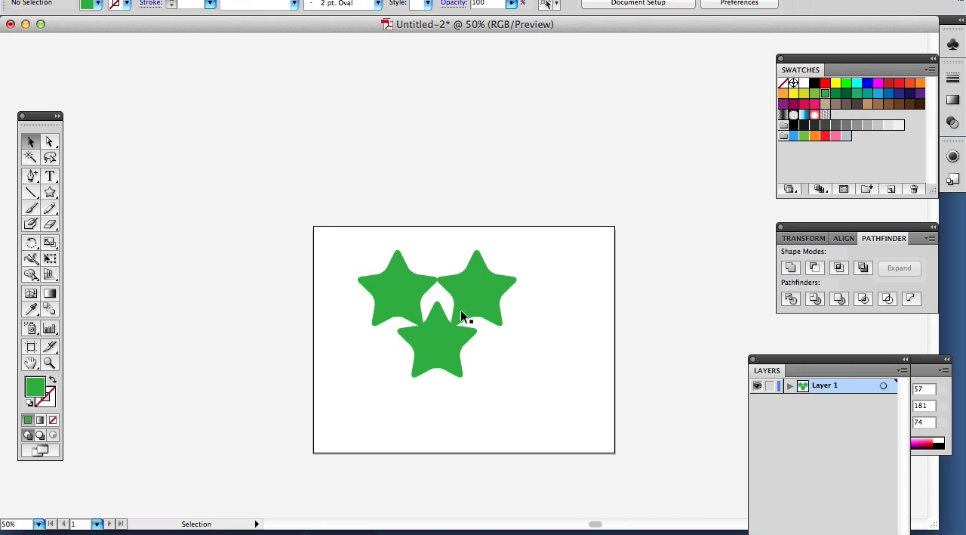
{"action": "mouse_move", "coordinate": [436, 278]}
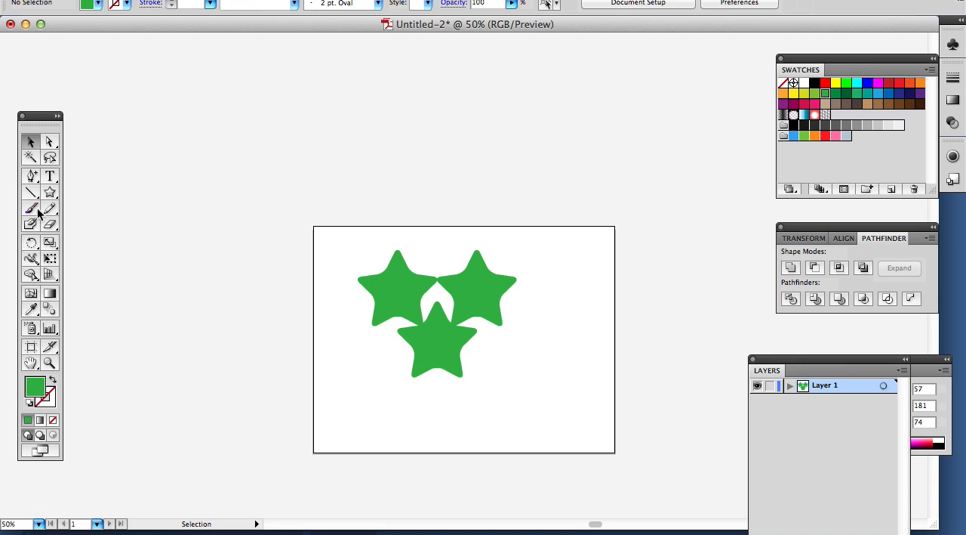
{"action": "mouse_move", "coordinate": [37, 293]}
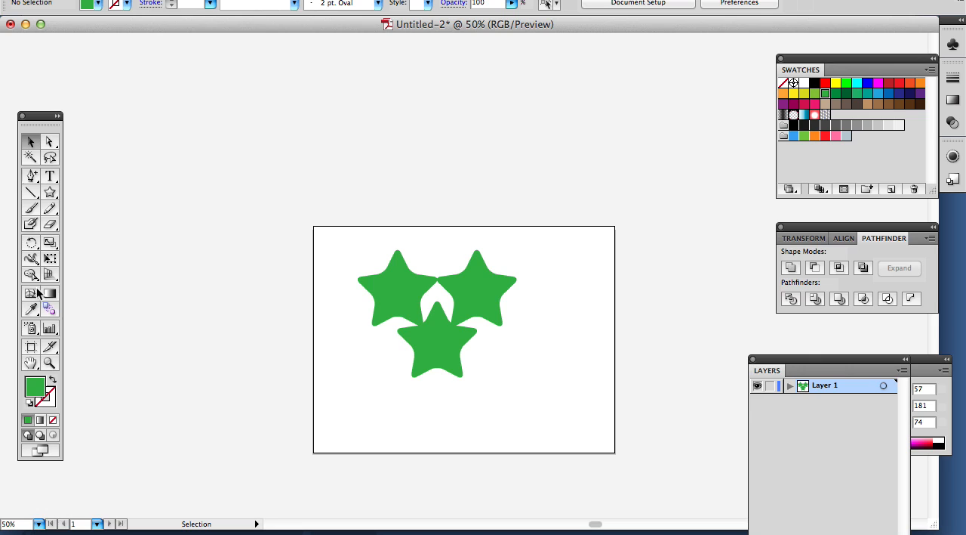
Draw a cyan rectangle over the stars' centre and split it with Pathfinder > Divide.
{"action": "left_click", "coordinate": [50, 195]}
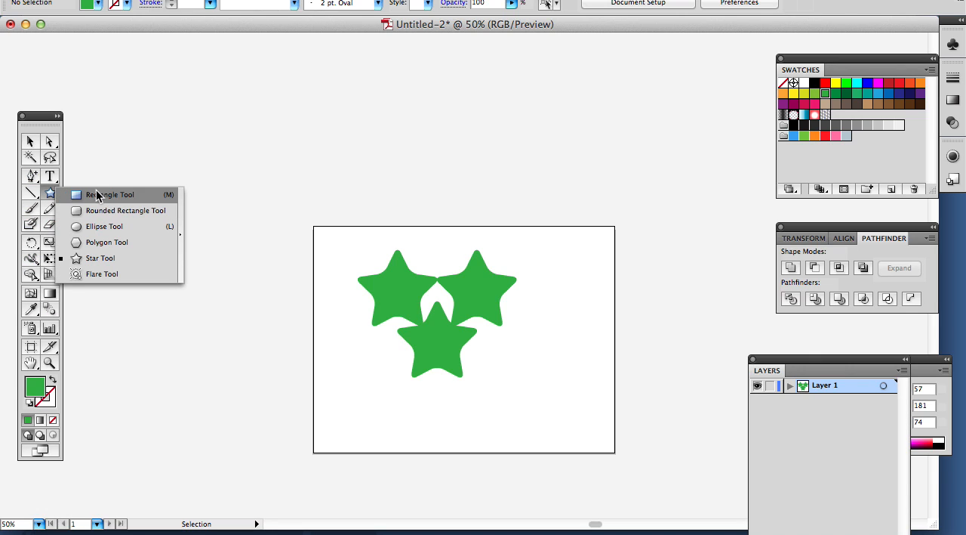
{"action": "left_click", "coordinate": [109, 193]}
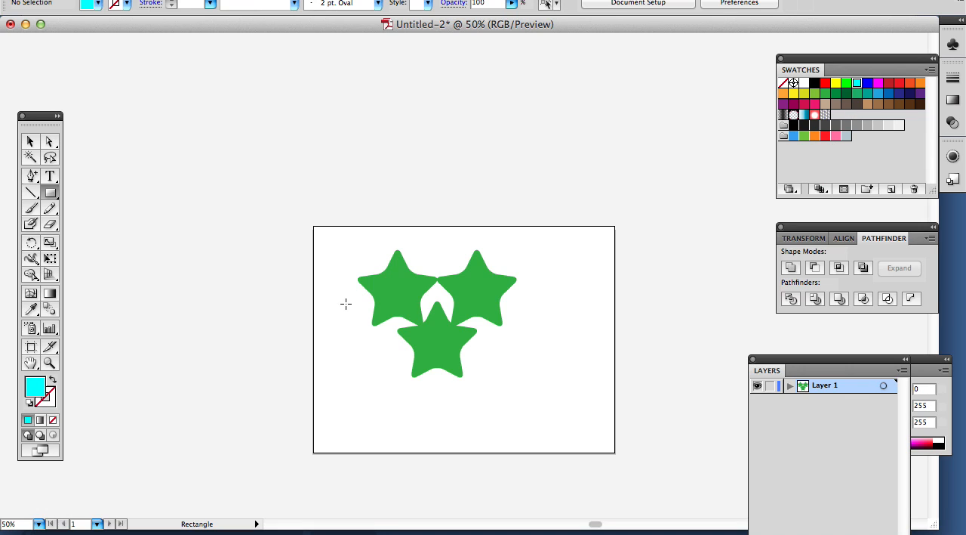
{"action": "mouse_move", "coordinate": [395, 267]}
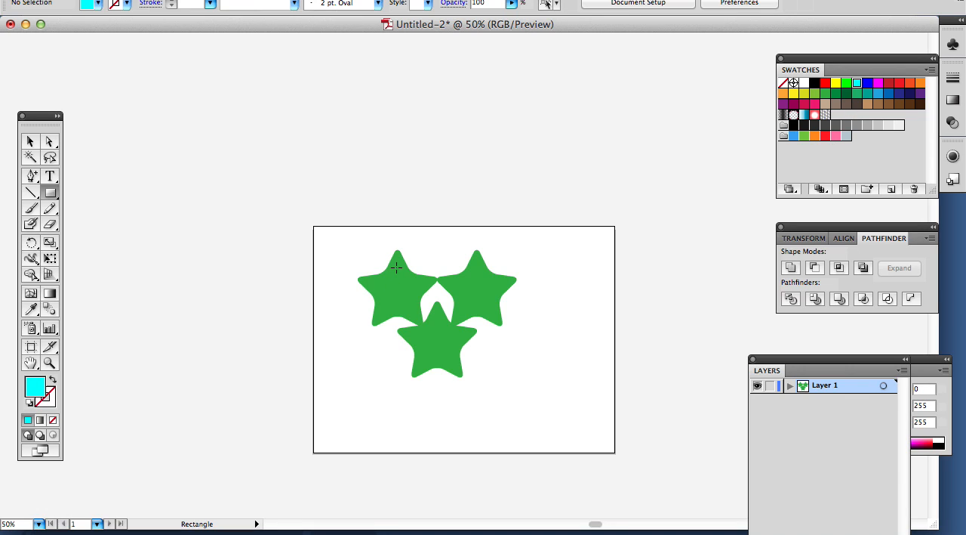
{"action": "left_click_drag", "start_coordinate": [396, 265], "coordinate": [471, 341]}
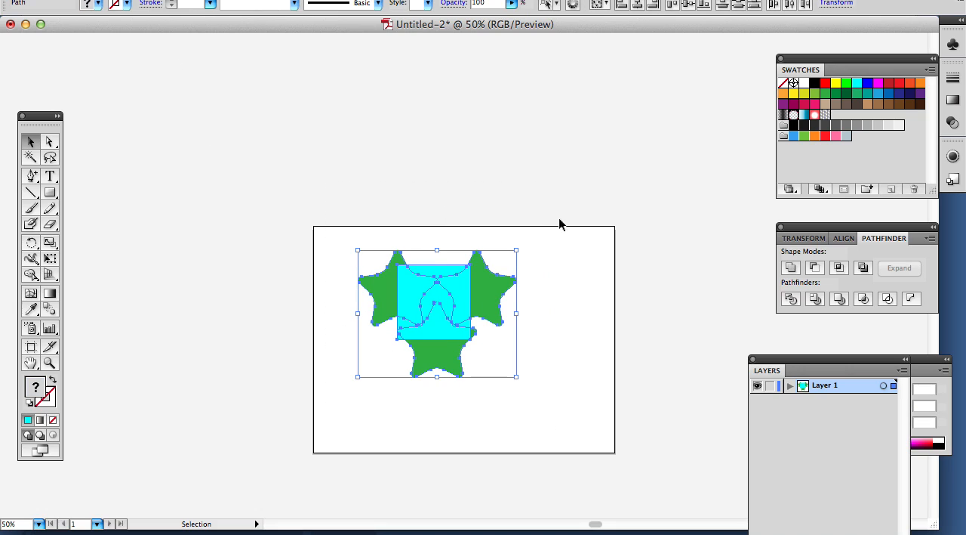
{"action": "mouse_move", "coordinate": [879, 226]}
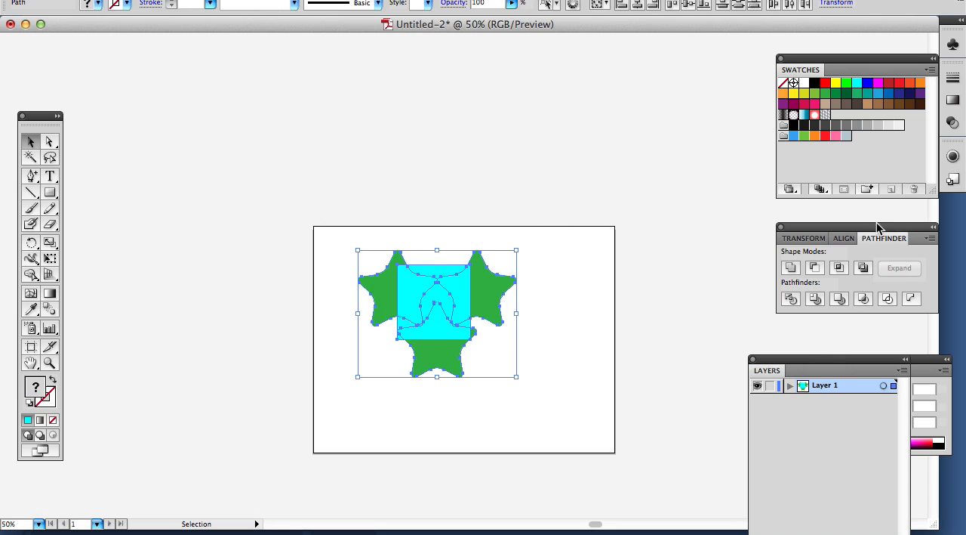
{"action": "left_click", "coordinate": [792, 299]}
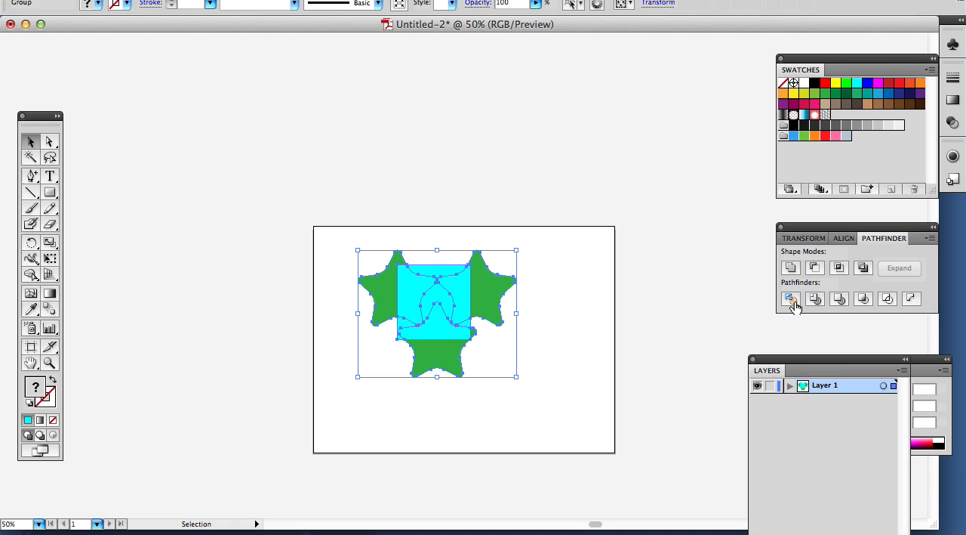
{"action": "left_click", "coordinate": [197, 3]}
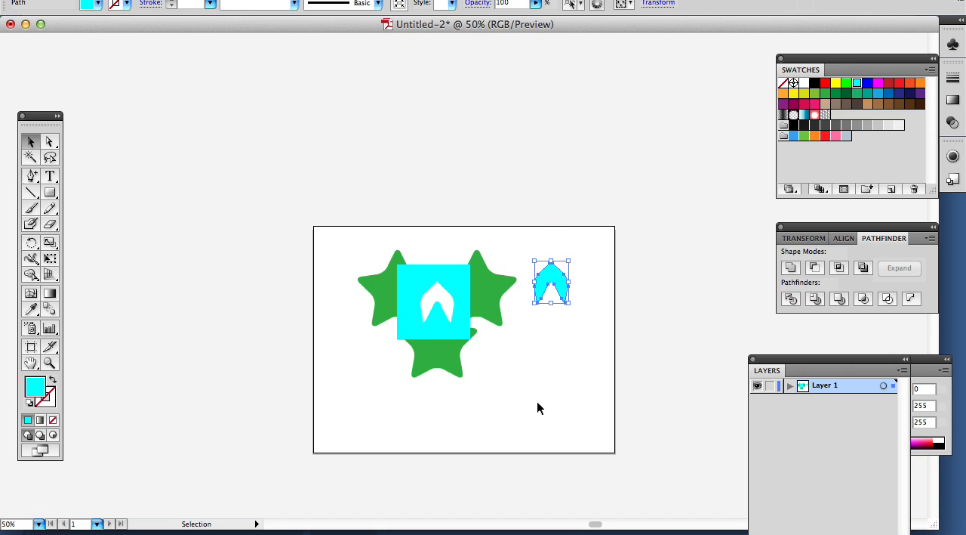
{"action": "mouse_move", "coordinate": [441, 329]}
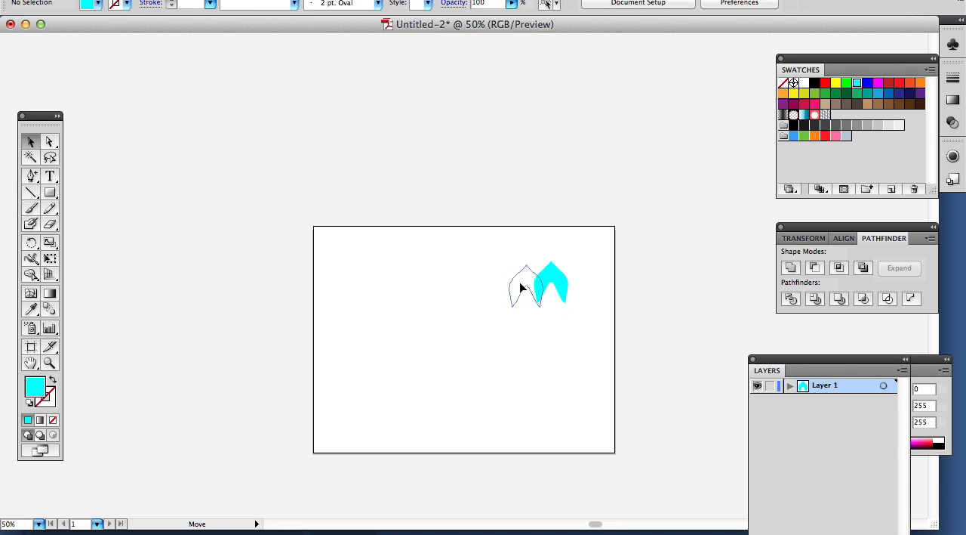
Alt-drag a copy of the cyan chevron beside the original.
{"action": "left_click_drag", "start_coordinate": [521, 287], "coordinate": [380, 290]}
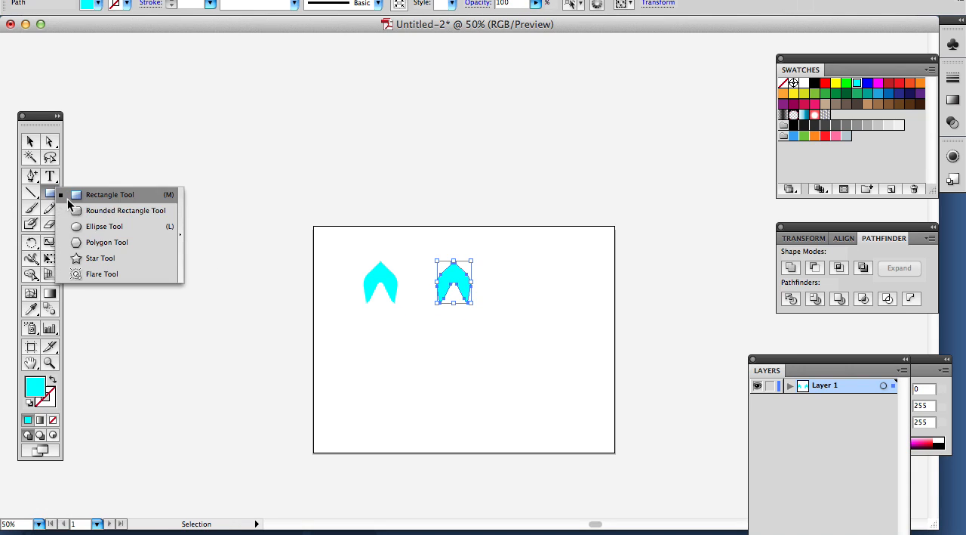
Fill the right chevron dark blue and draw a rounded square to its right.
{"action": "left_click", "coordinate": [125, 210]}
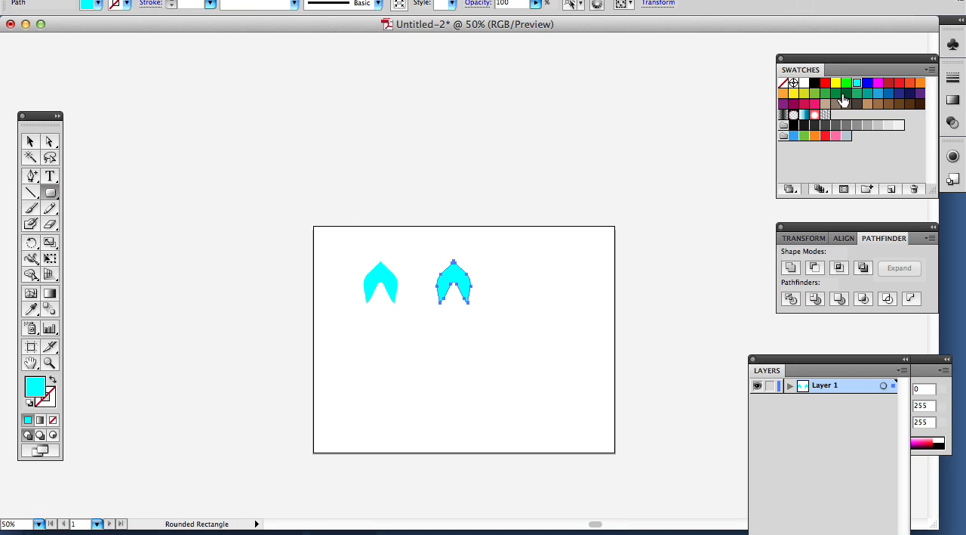
{"action": "left_click", "coordinate": [847, 94]}
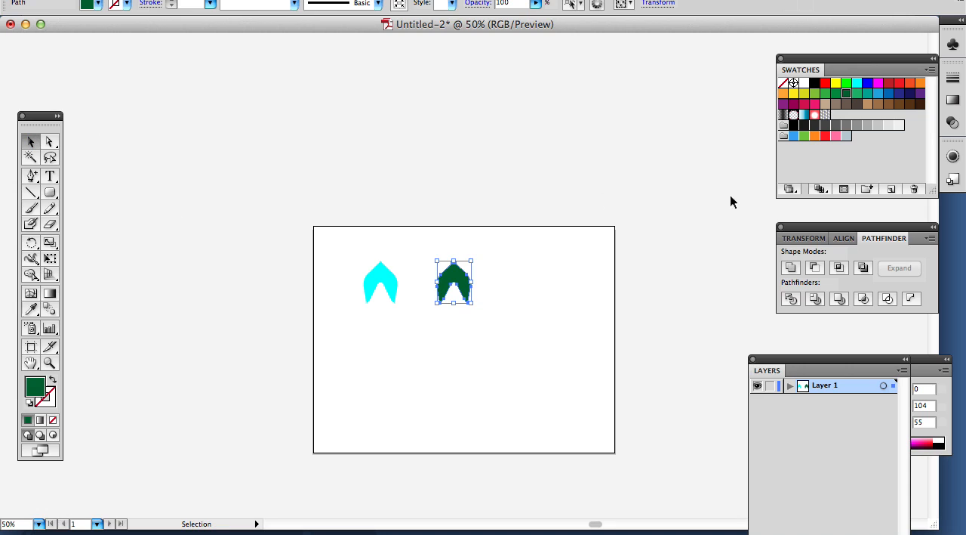
{"action": "left_click", "coordinate": [887, 93]}
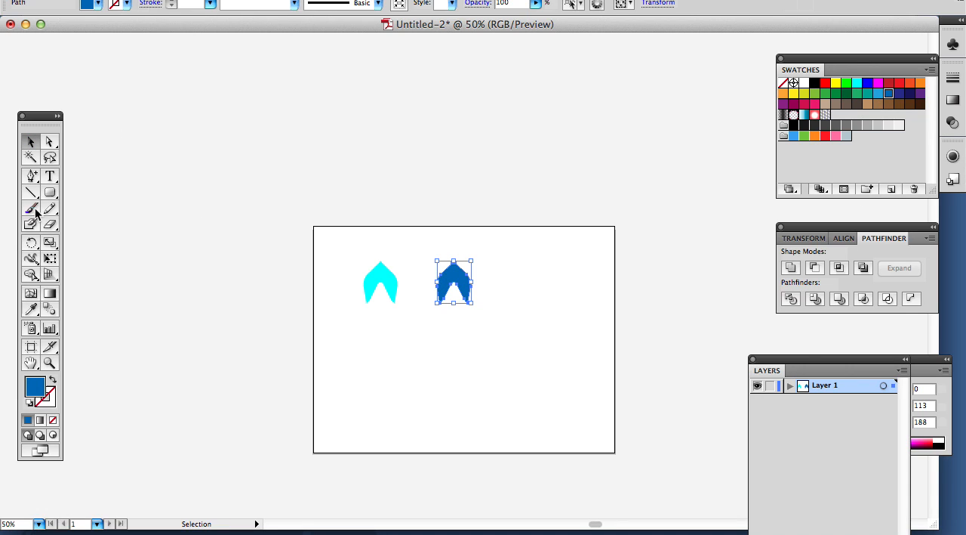
{"action": "left_click", "coordinate": [50, 191]}
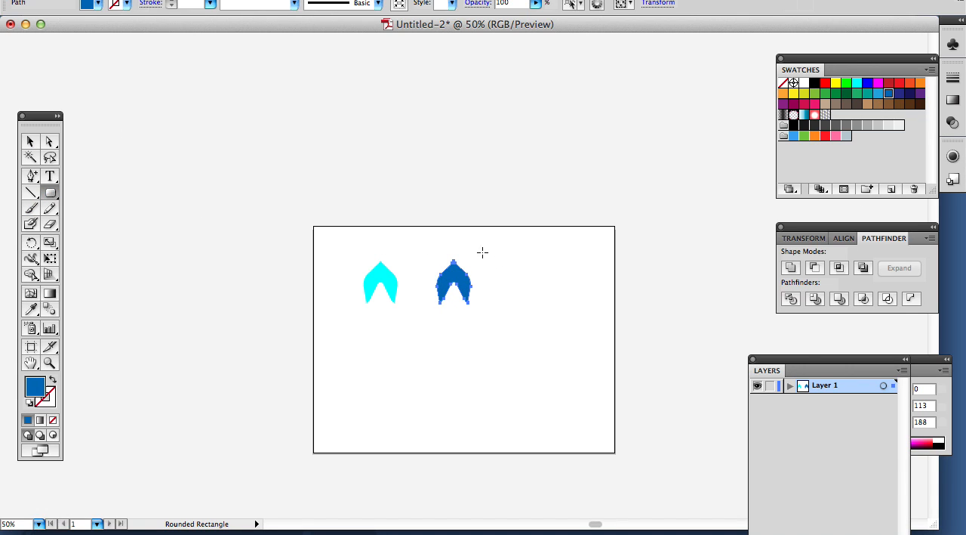
{"action": "left_click_drag", "start_coordinate": [492, 257], "coordinate": [559, 321]}
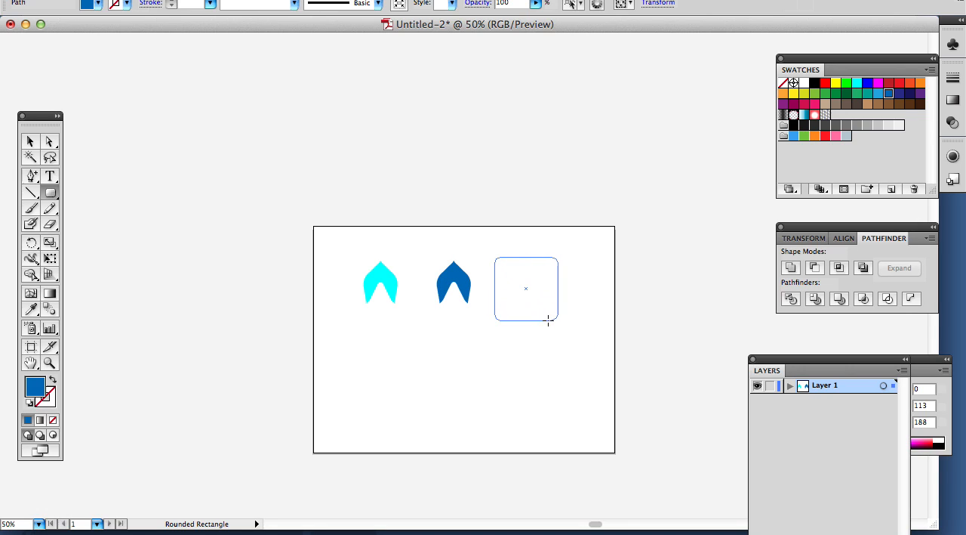
{"action": "left_click_drag", "start_coordinate": [547, 323], "coordinate": [537, 312]}
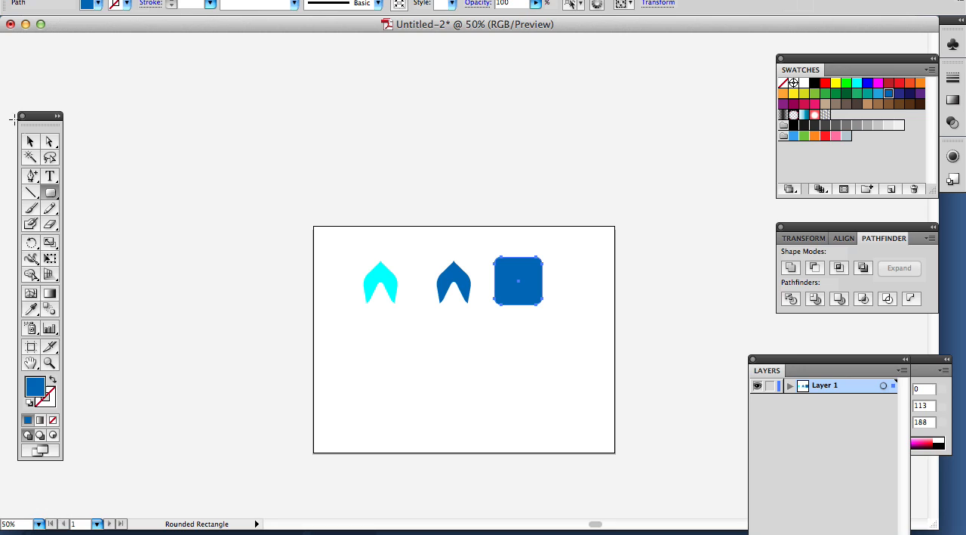
Fill the rounded square cyan, send it behind the dark blue chevron and deselect.
{"action": "left_click", "coordinate": [847, 94]}
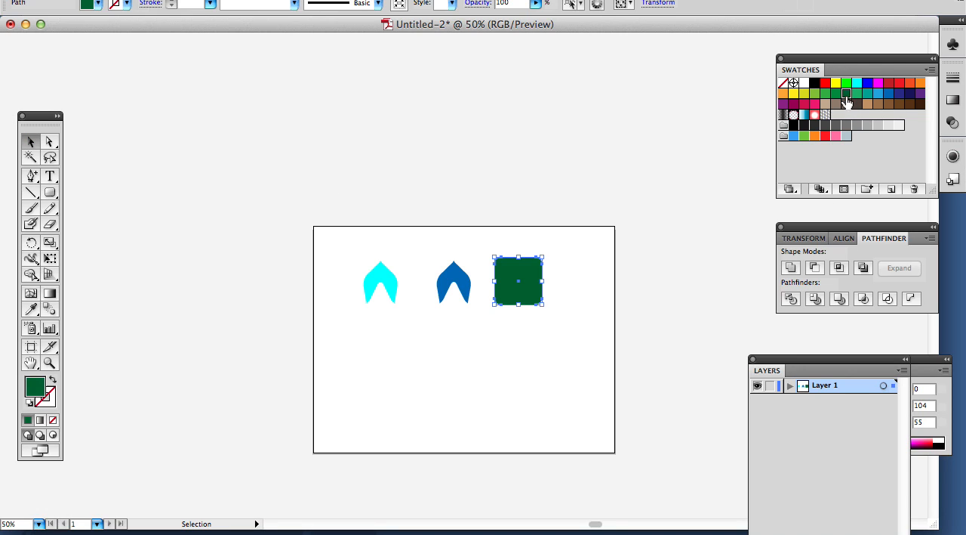
{"action": "left_click", "coordinate": [847, 93]}
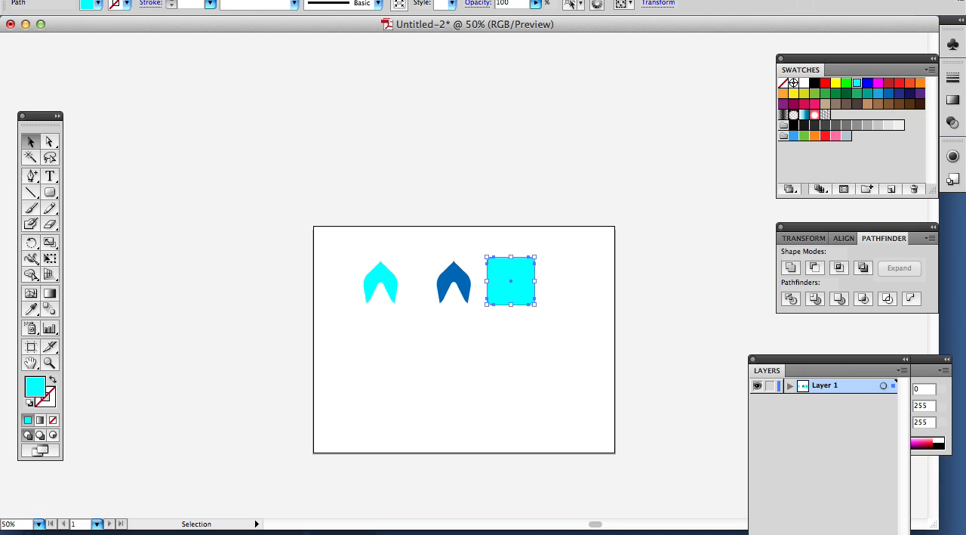
{"action": "mouse_move", "coordinate": [524, 298]}
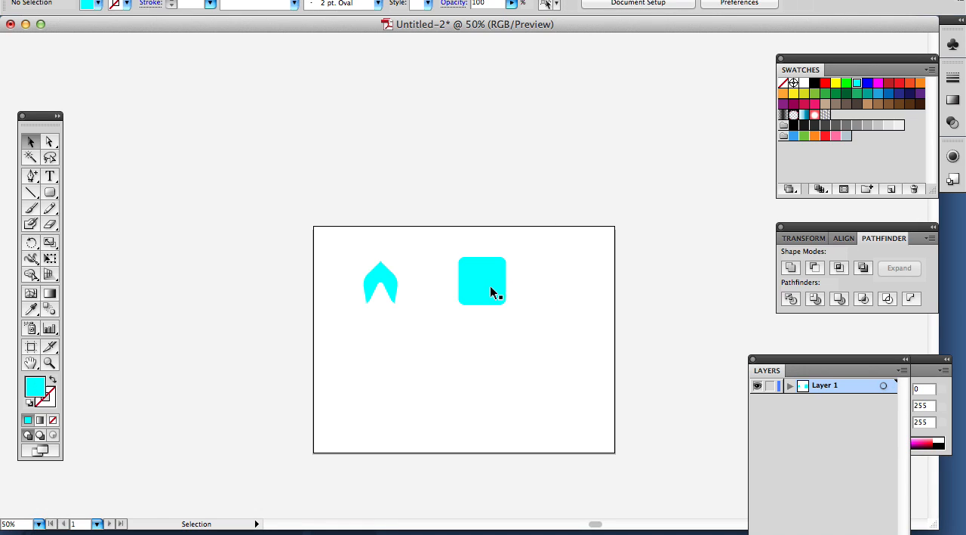
{"action": "left_click", "coordinate": [482, 281]}
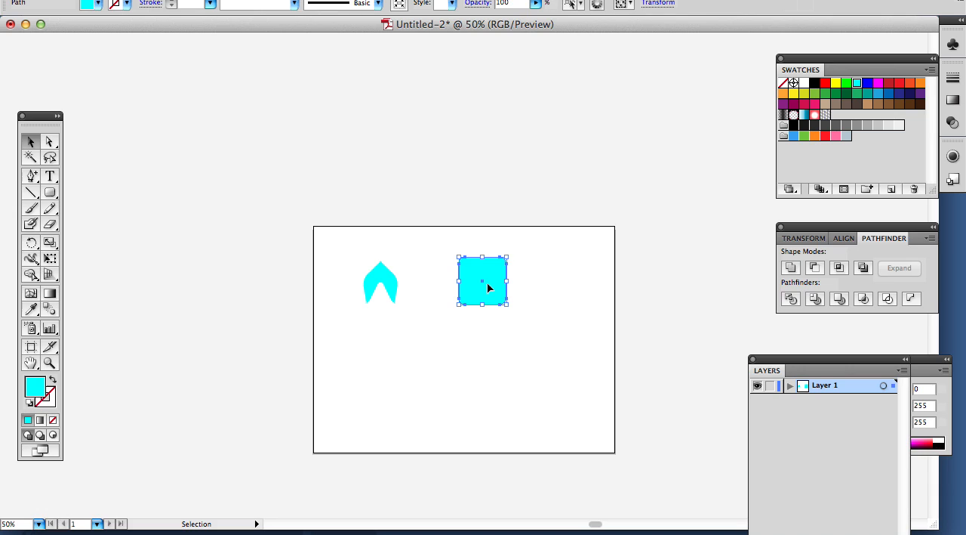
{"action": "right_click", "coordinate": [482, 281]}
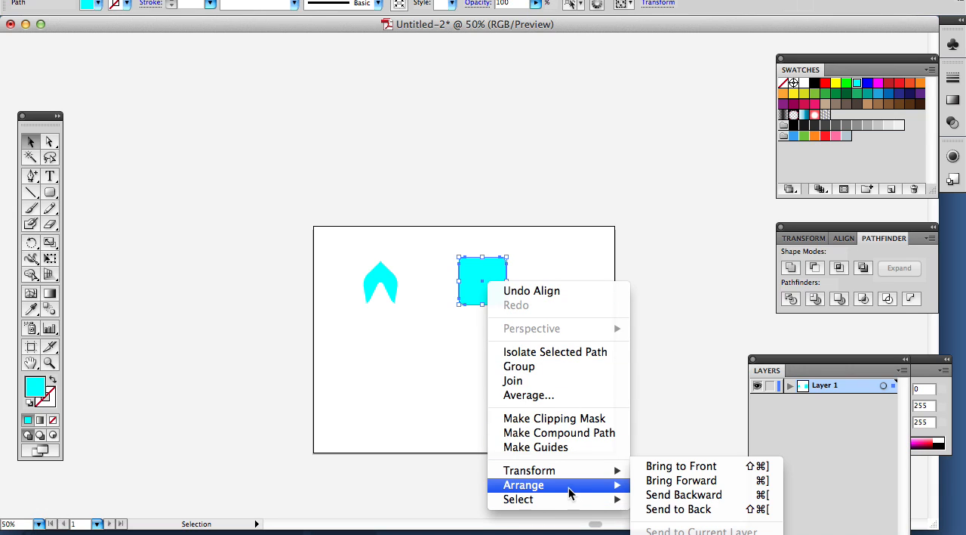
{"action": "left_click", "coordinate": [677, 508]}
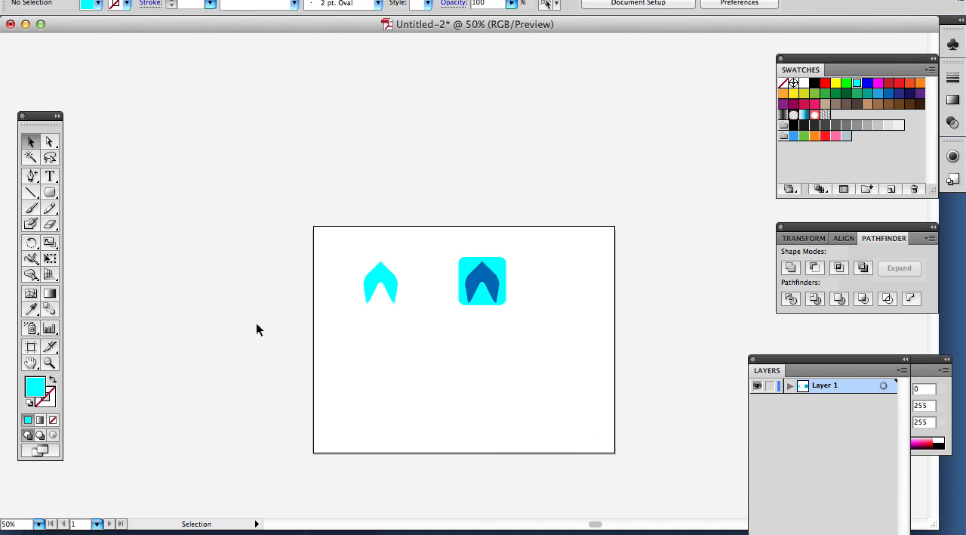
{"action": "left_click", "coordinate": [50, 362]}
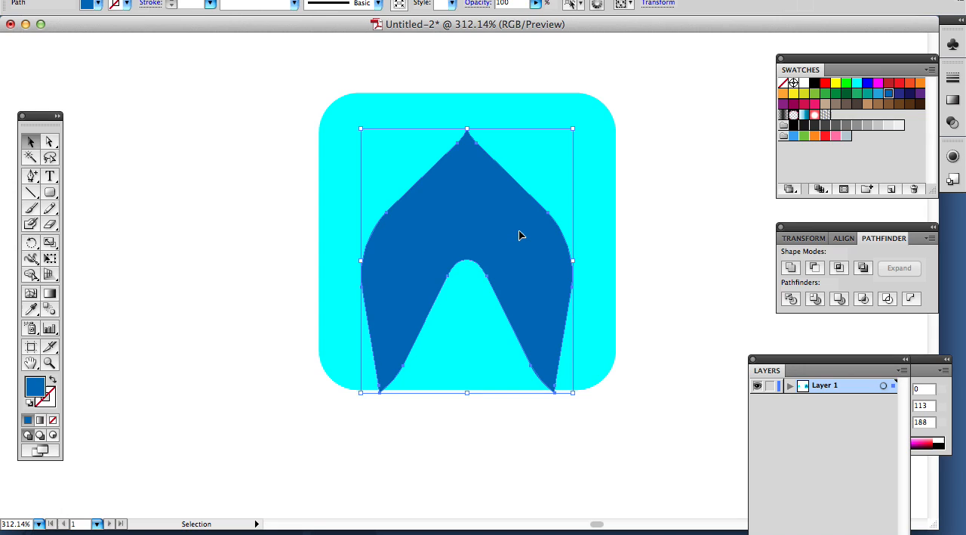
{"action": "mouse_move", "coordinate": [49, 141]}
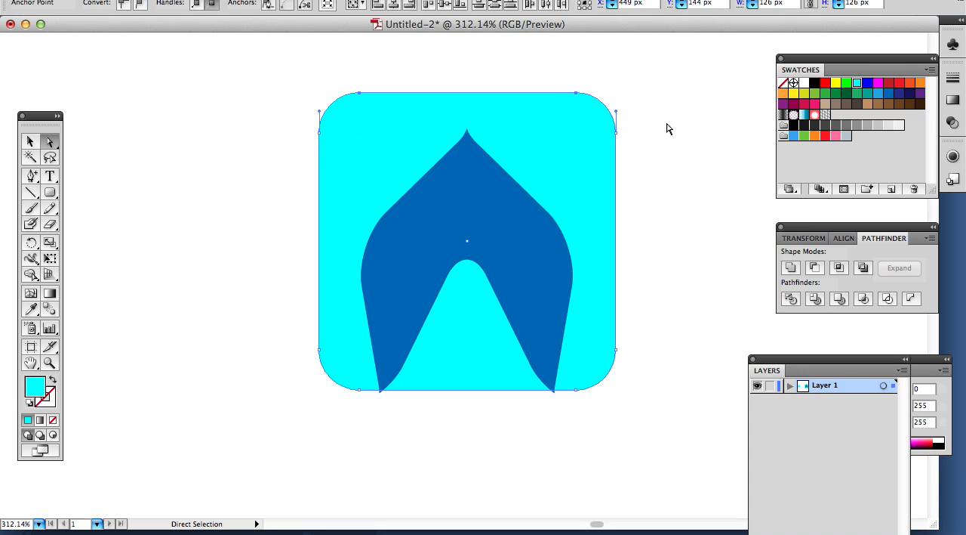
{"action": "left_click", "coordinate": [318, 74]}
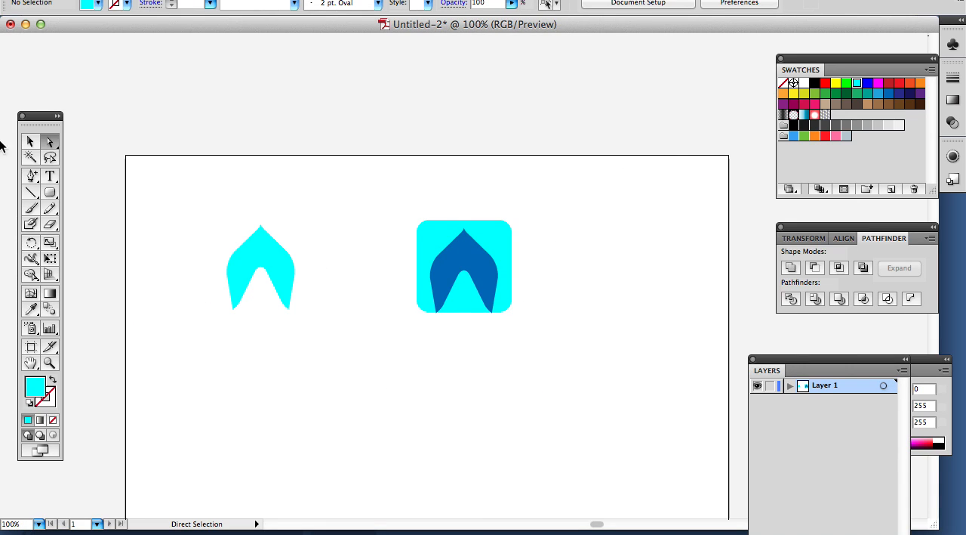
{"action": "mouse_move", "coordinate": [31, 142]}
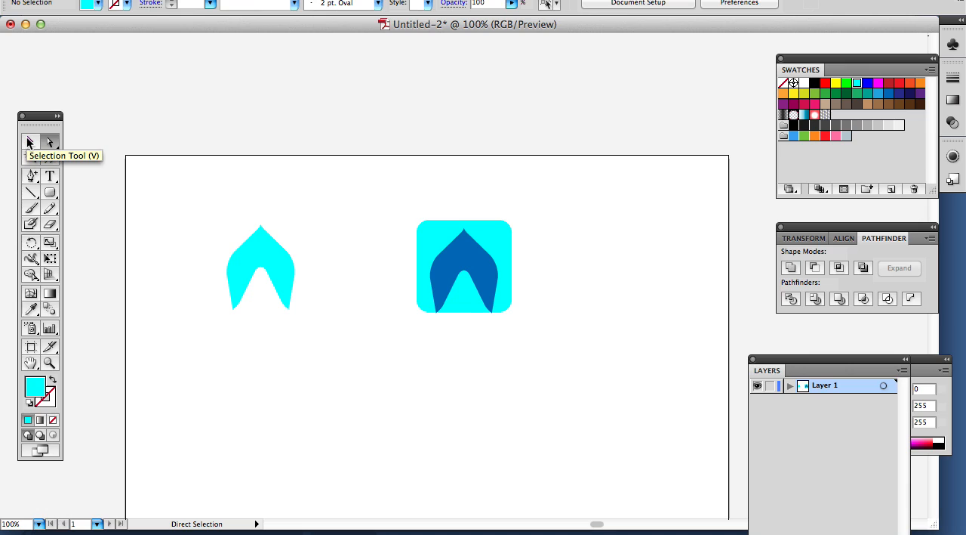
Select the cyan rounded square and the dark blue arch on it with the Selection tool.
{"action": "left_click", "coordinate": [31, 142]}
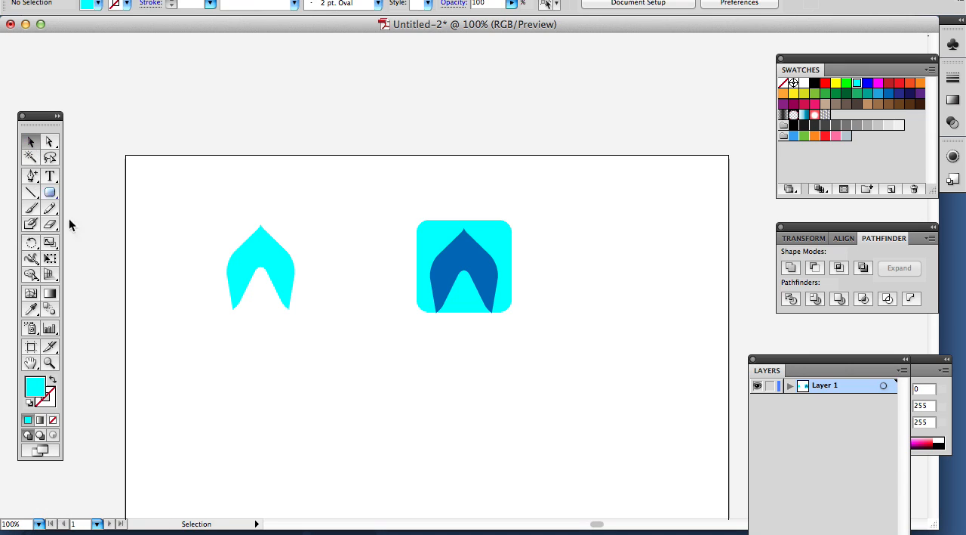
{"action": "mouse_move", "coordinate": [431, 204]}
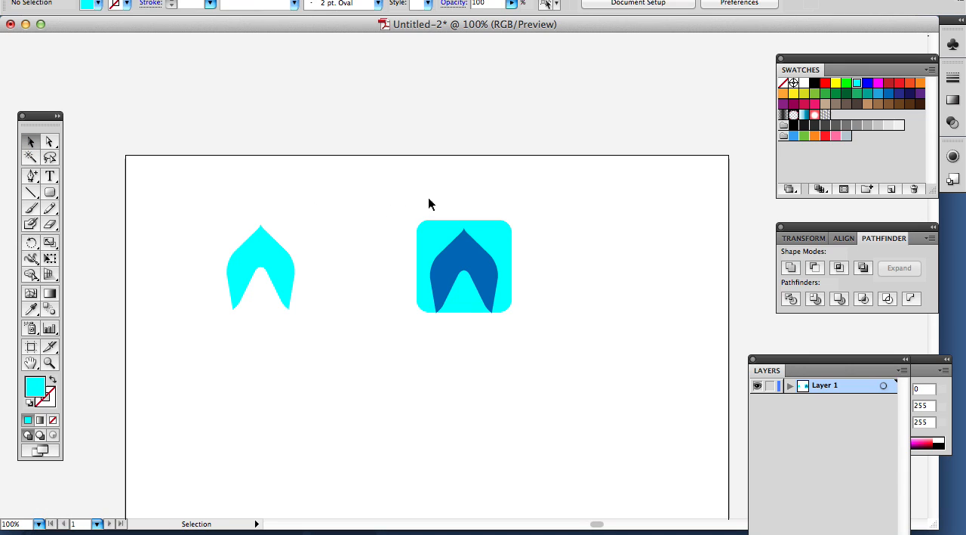
{"action": "mouse_move", "coordinate": [425, 202]}
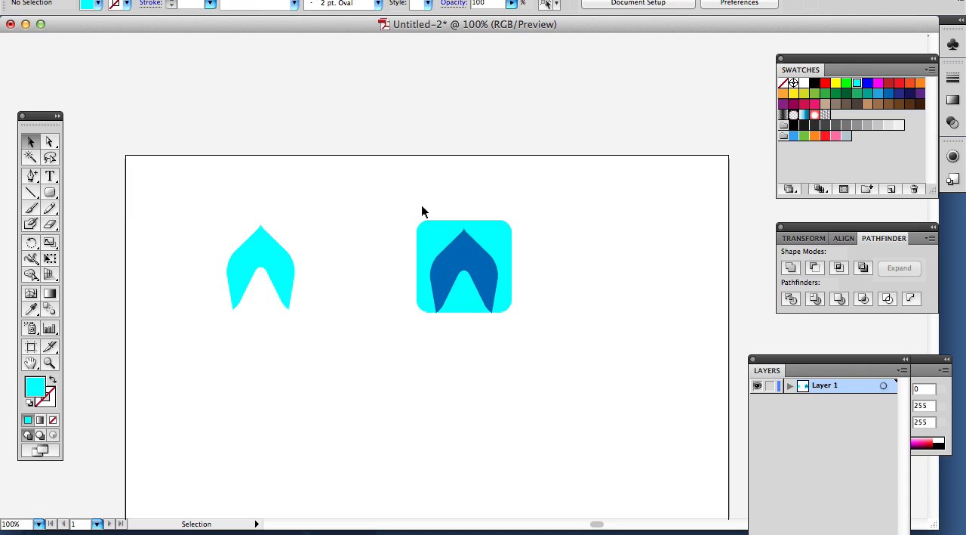
{"action": "left_click", "coordinate": [464, 266]}
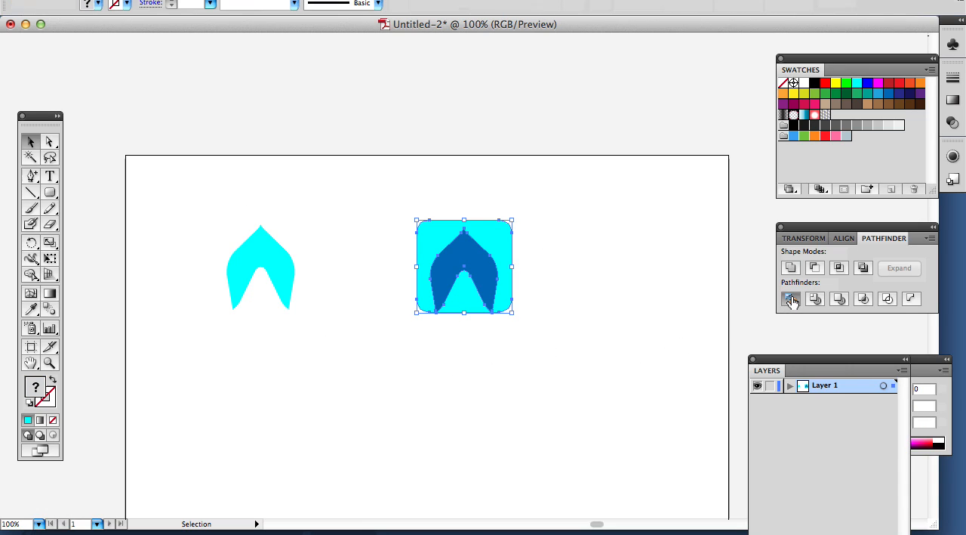
Divide the square and arch with Pathfinder and ungroup the resulting pieces.
{"action": "left_click", "coordinate": [791, 299]}
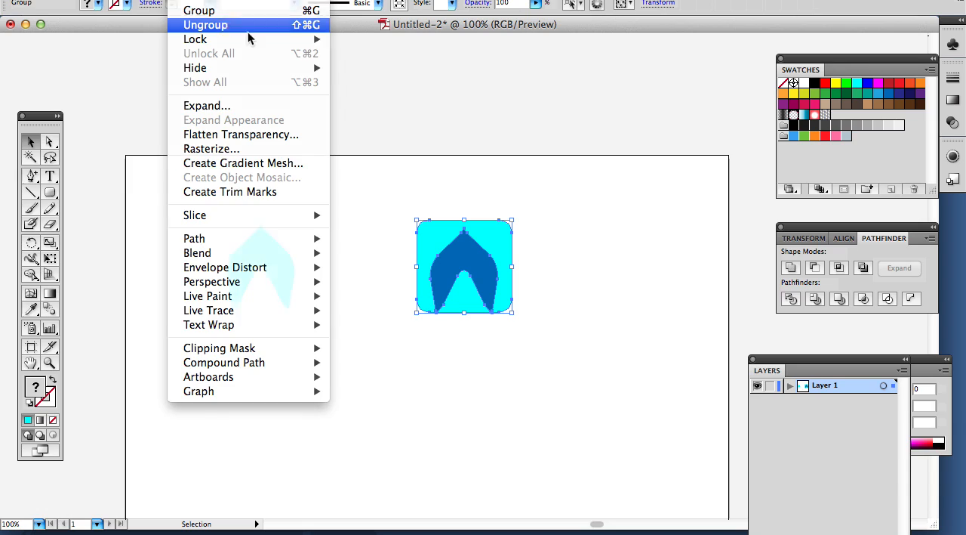
{"action": "left_click", "coordinate": [205, 24]}
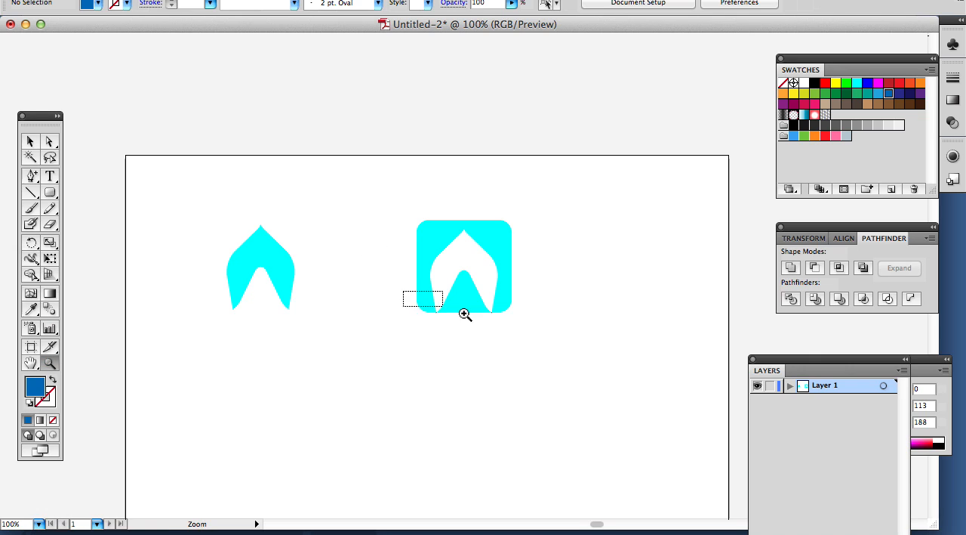
Zoom in on the cutout, remove the leftover lower slivers and zoom back out.
{"action": "left_click", "coordinate": [465, 312]}
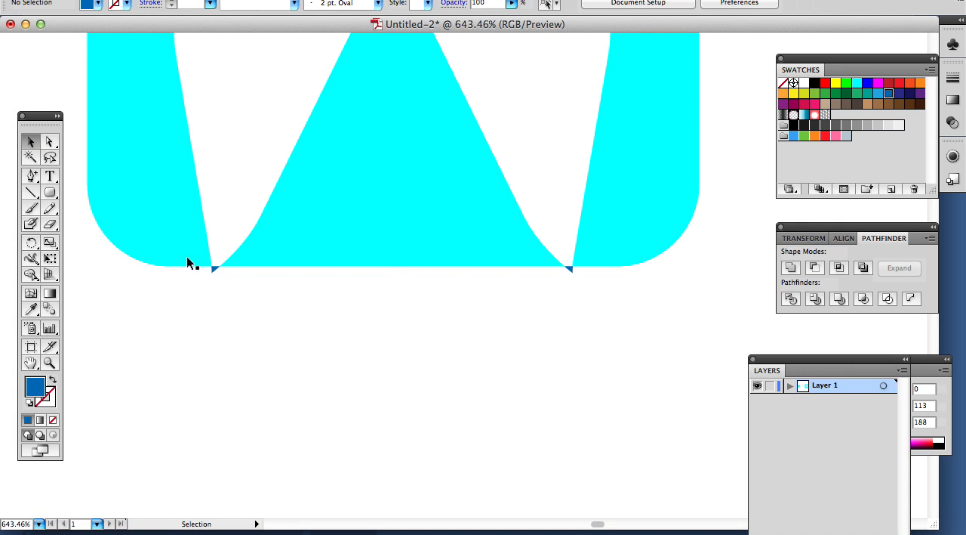
{"action": "left_click", "coordinate": [214, 269]}
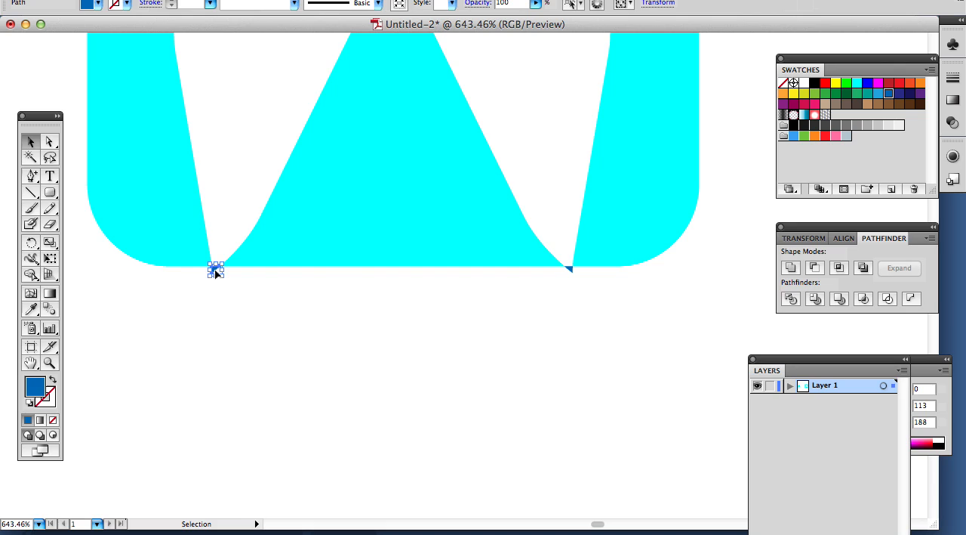
{"action": "left_click", "coordinate": [567, 272]}
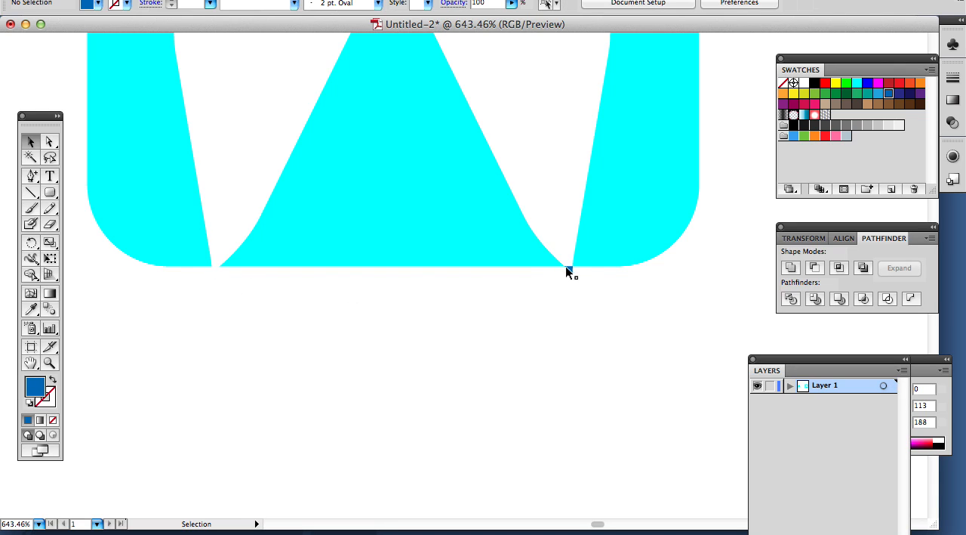
{"action": "left_click", "coordinate": [48, 142]}
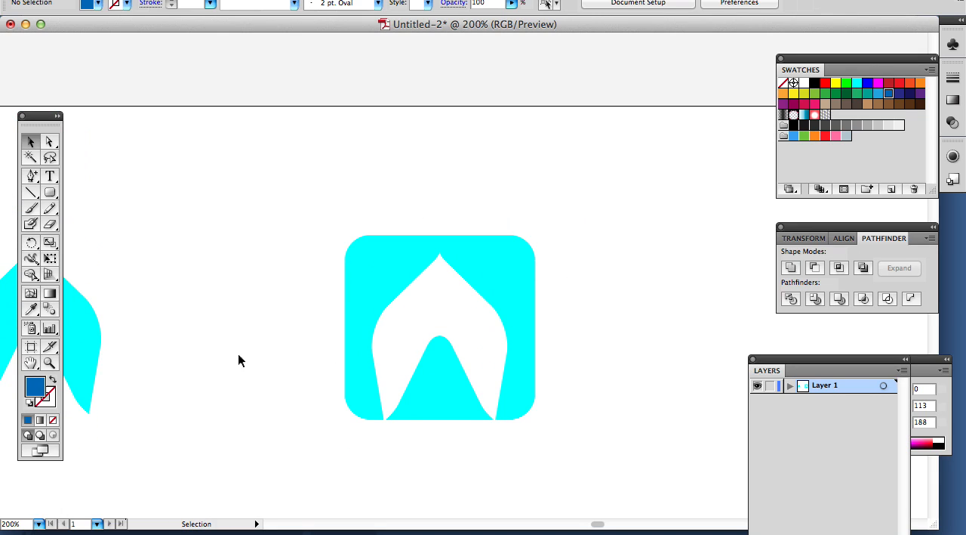
{"action": "mouse_move", "coordinate": [260, 400]}
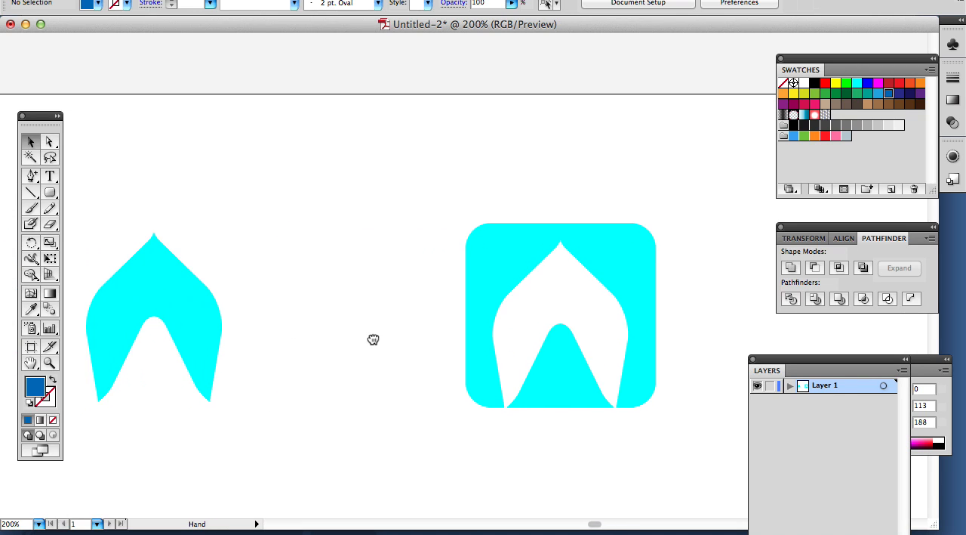
{"action": "left_click", "coordinate": [31, 142]}
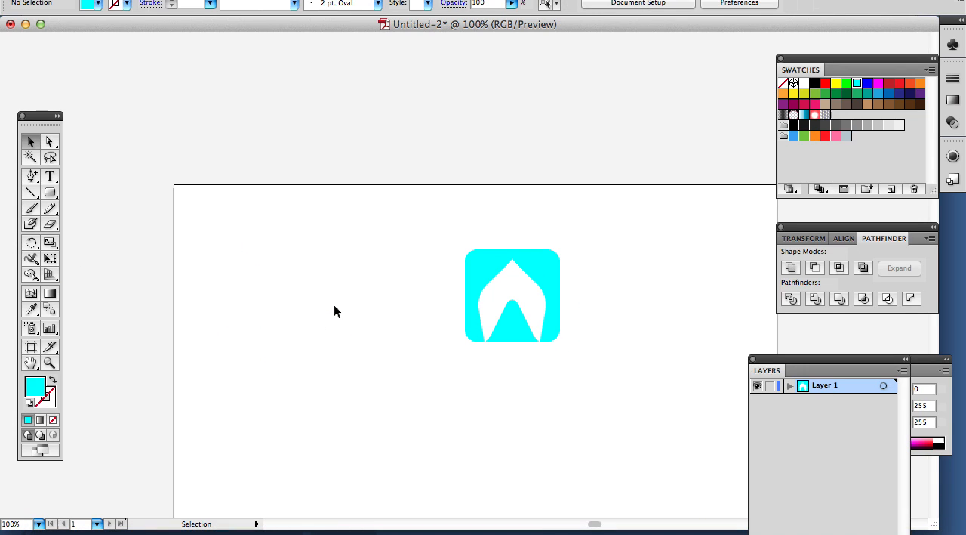
{"action": "mouse_move", "coordinate": [347, 311]}
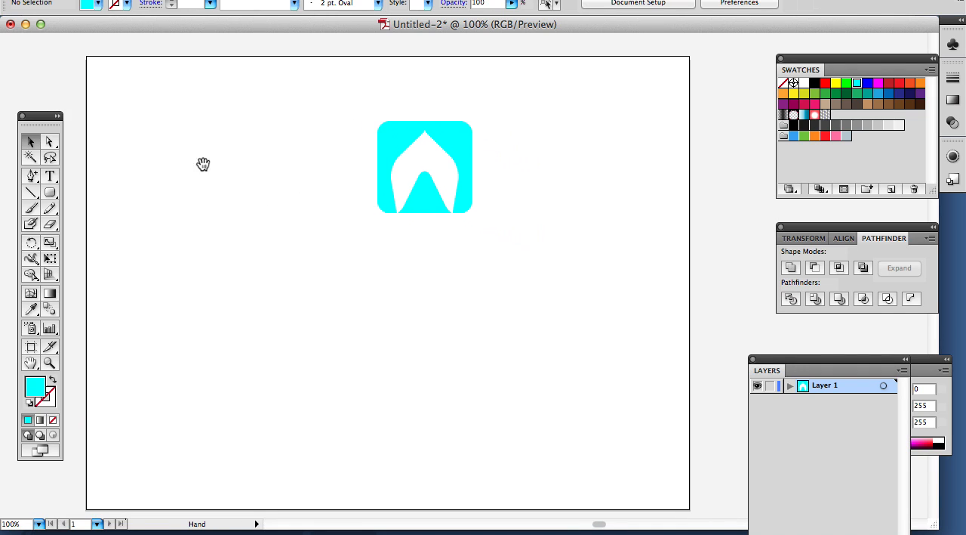
Drag the cut-out rounded square to the upper left of the artboard and deselect it.
{"action": "left_click_drag", "start_coordinate": [355, 99], "coordinate": [450, 178]}
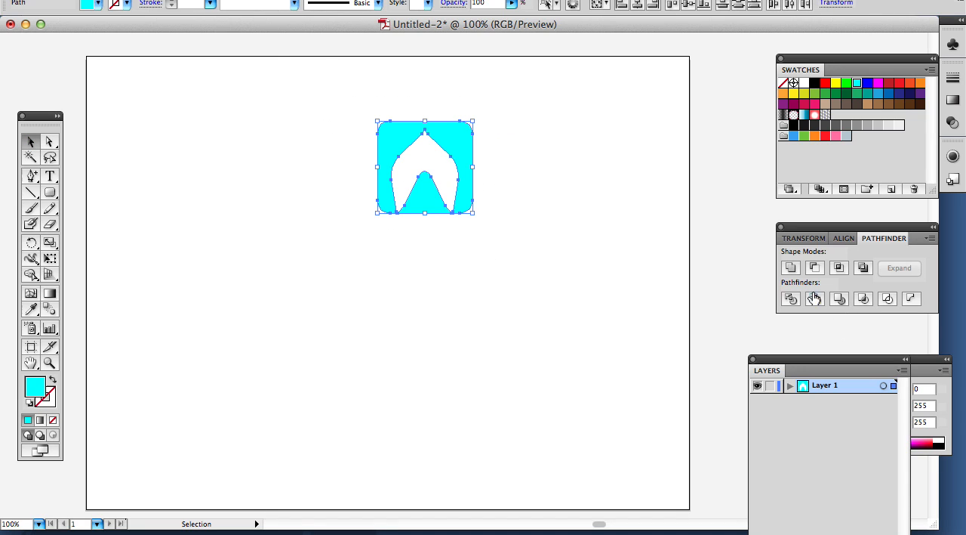
{"action": "mouse_move", "coordinate": [370, 148]}
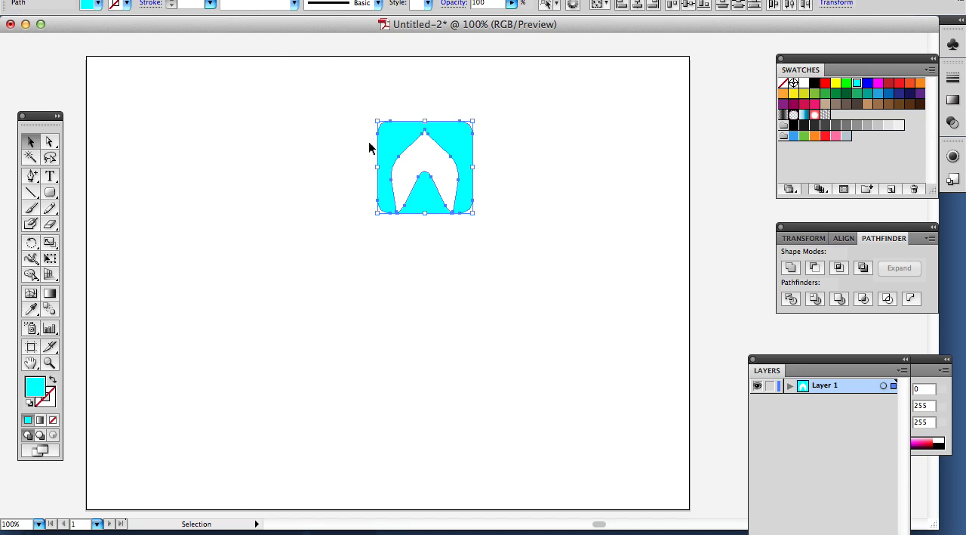
{"action": "mouse_move", "coordinate": [329, 97]}
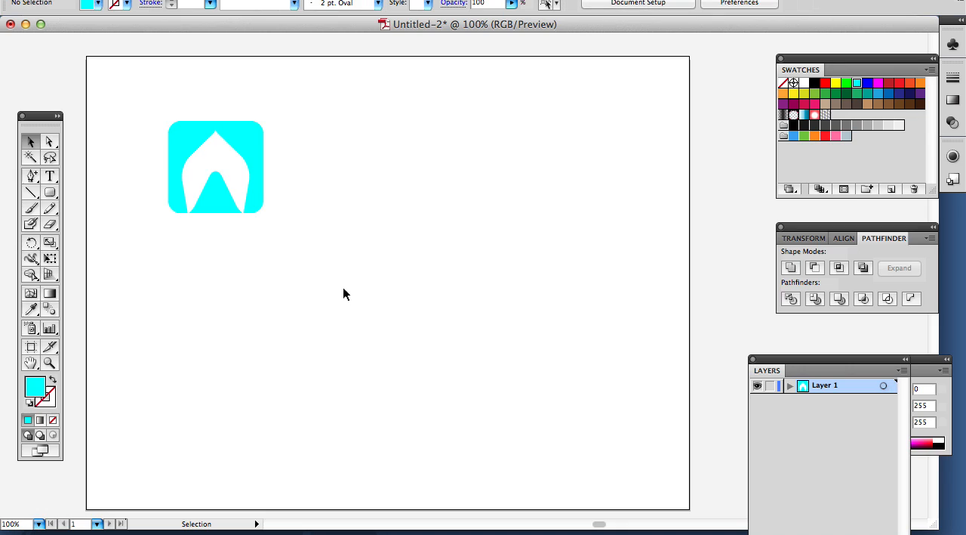
{"action": "left_click", "coordinate": [50, 175]}
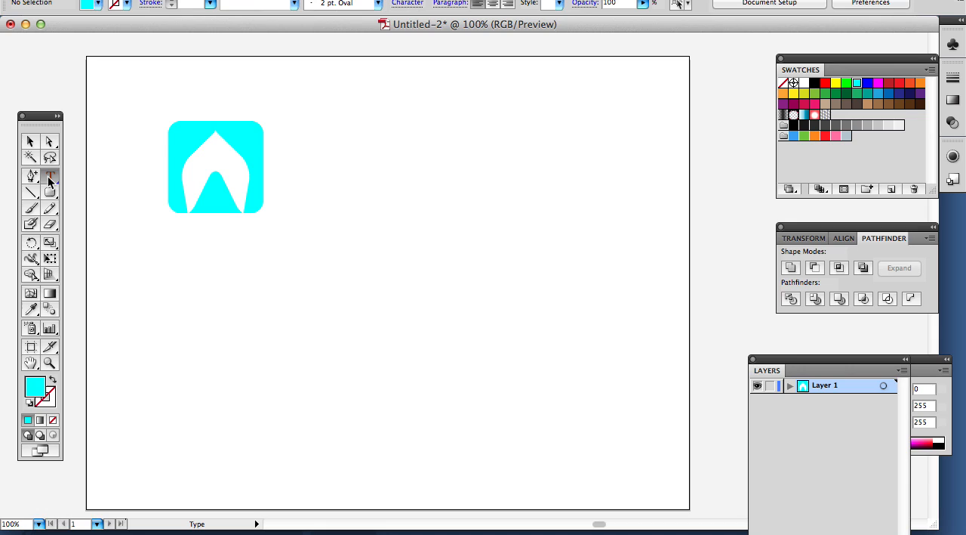
Add a serif letter D as text on the artboard.
{"action": "left_click", "coordinate": [50, 175]}
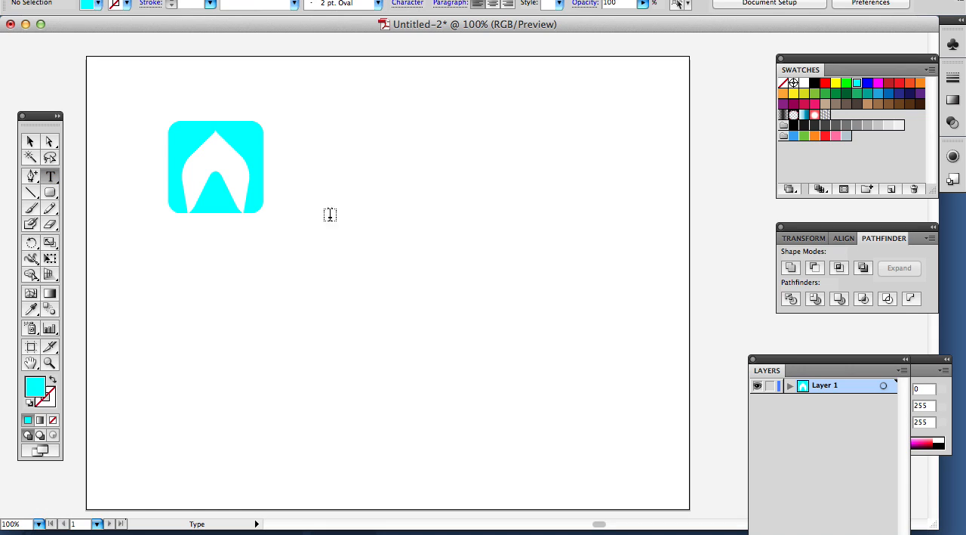
{"action": "left_click", "coordinate": [392, 172]}
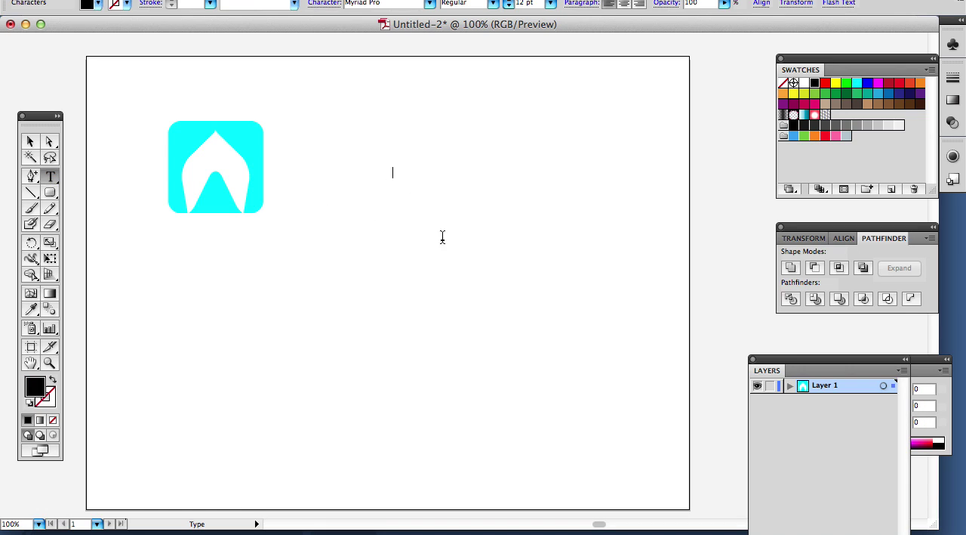
{"action": "type", "text": "D"}
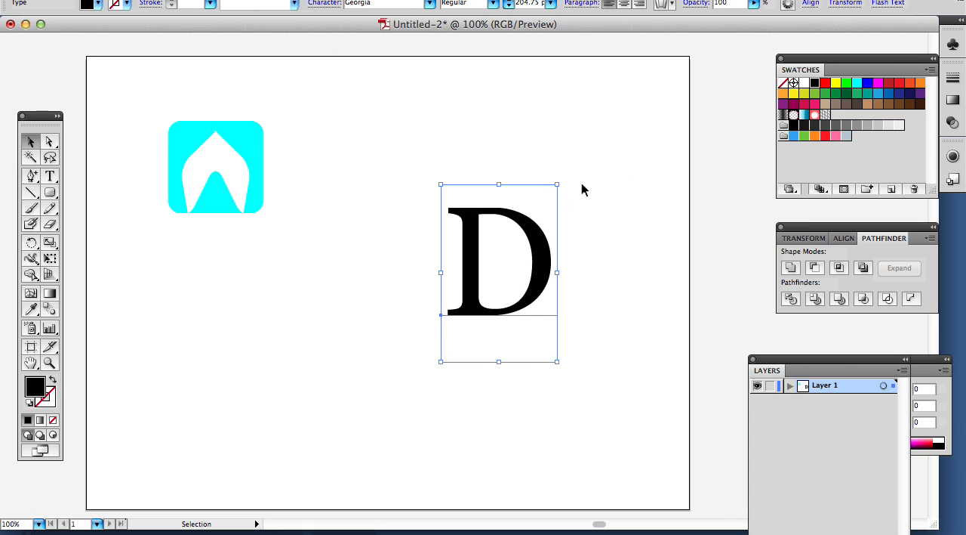
Move the D against the square's right edge and resize it to the square's height.
{"action": "left_click_drag", "start_coordinate": [498, 271], "coordinate": [340, 163]}
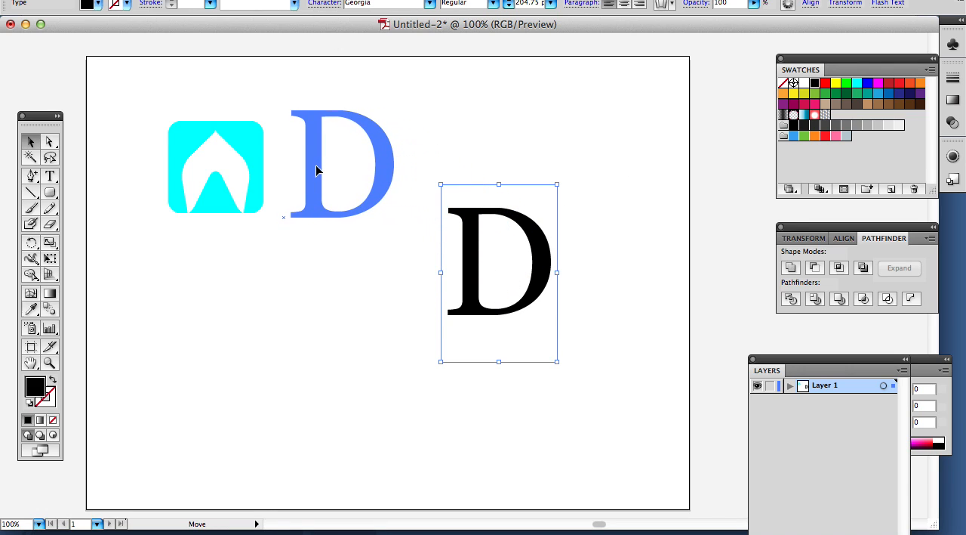
{"action": "left_click_drag", "start_coordinate": [340, 166], "coordinate": [279, 159]}
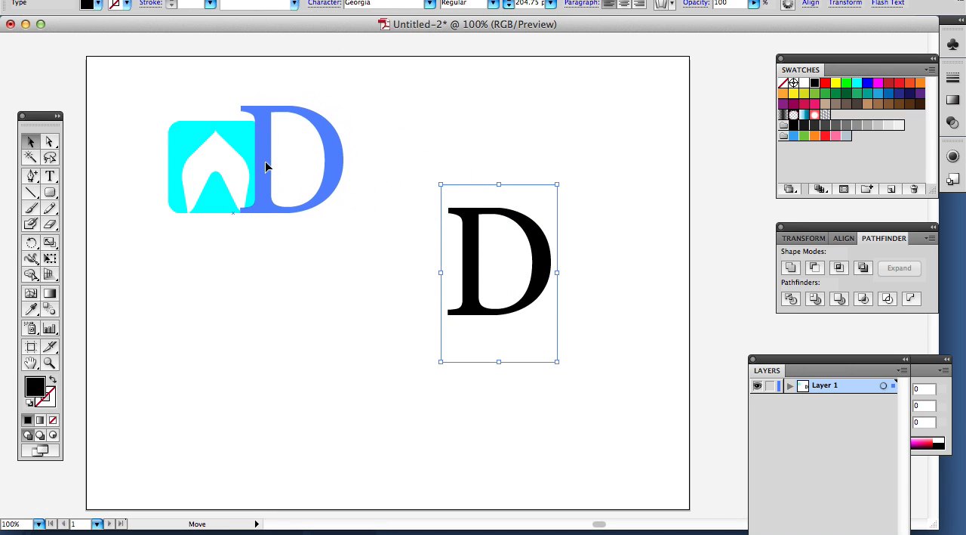
{"action": "left_click_drag", "start_coordinate": [498, 272], "coordinate": [290, 169]}
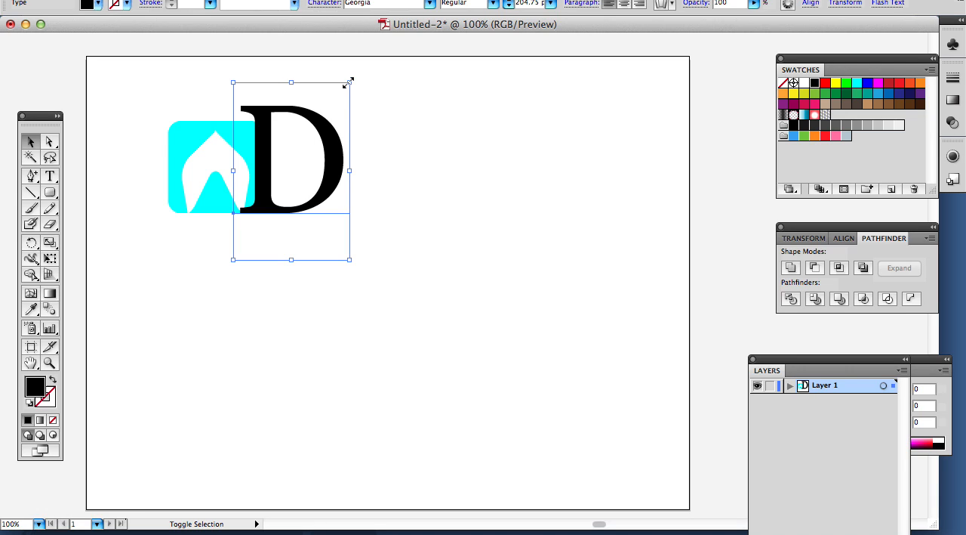
{"action": "left_click_drag", "start_coordinate": [349, 82], "coordinate": [337, 94]}
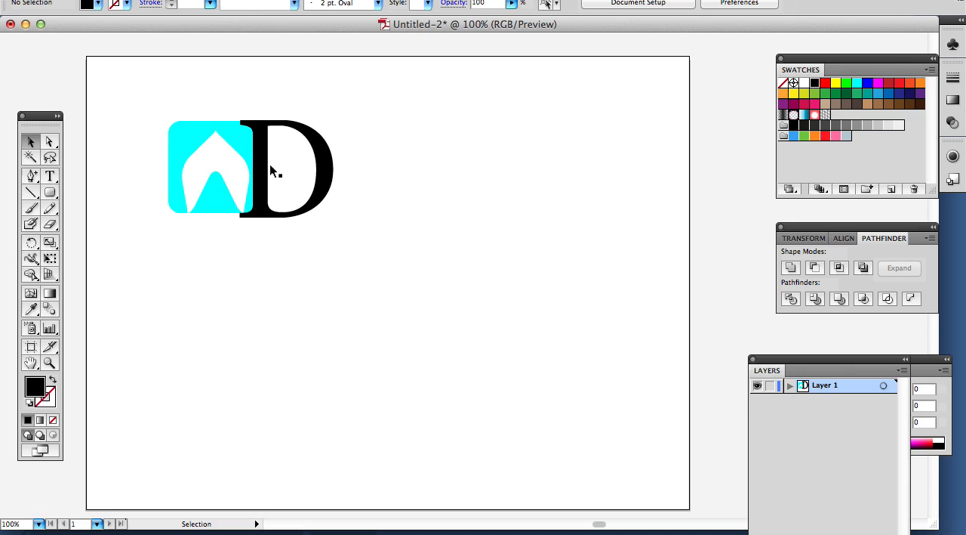
{"action": "left_click", "coordinate": [294, 168]}
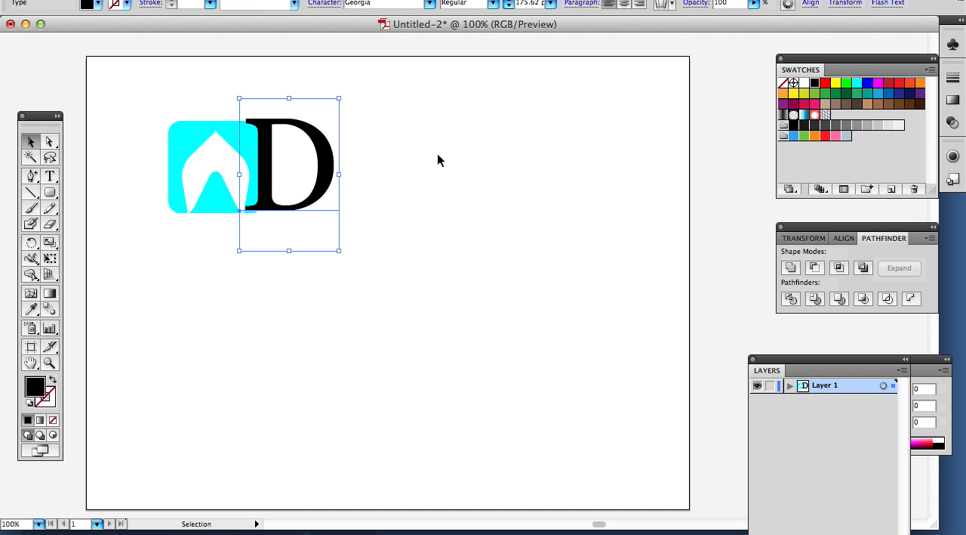
{"action": "left_click", "coordinate": [302, 166]}
{"action": "type", "text": "K"}
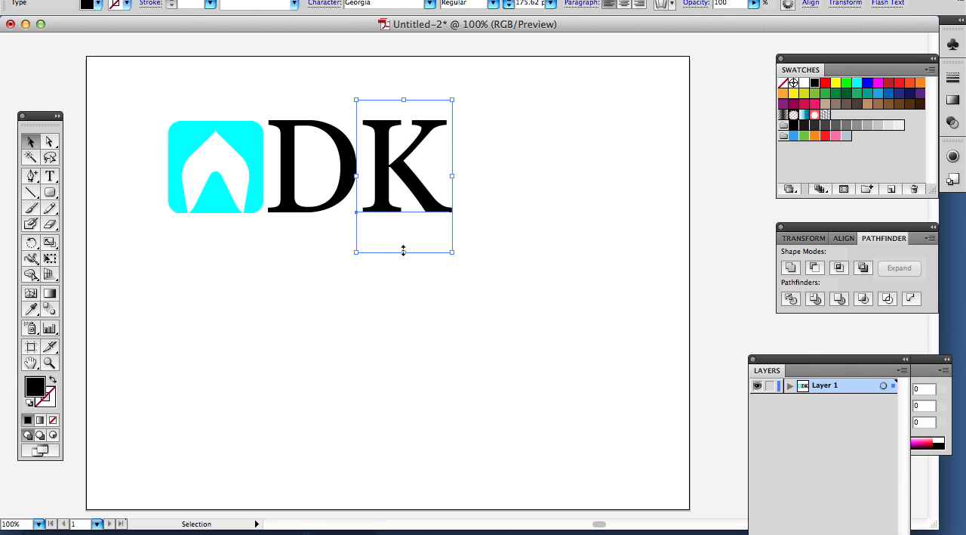
{"action": "mouse_move", "coordinate": [852, 85]}
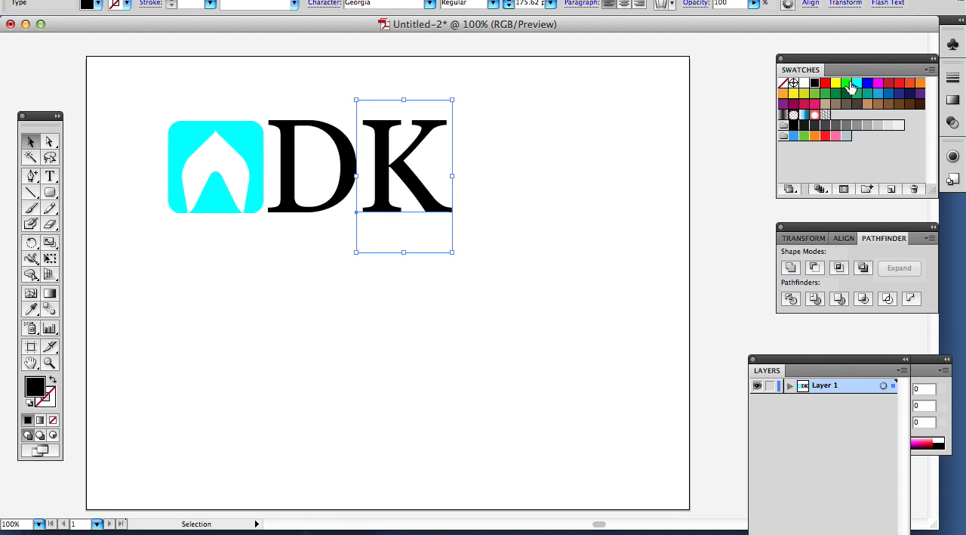
{"action": "mouse_move", "coordinate": [891, 90]}
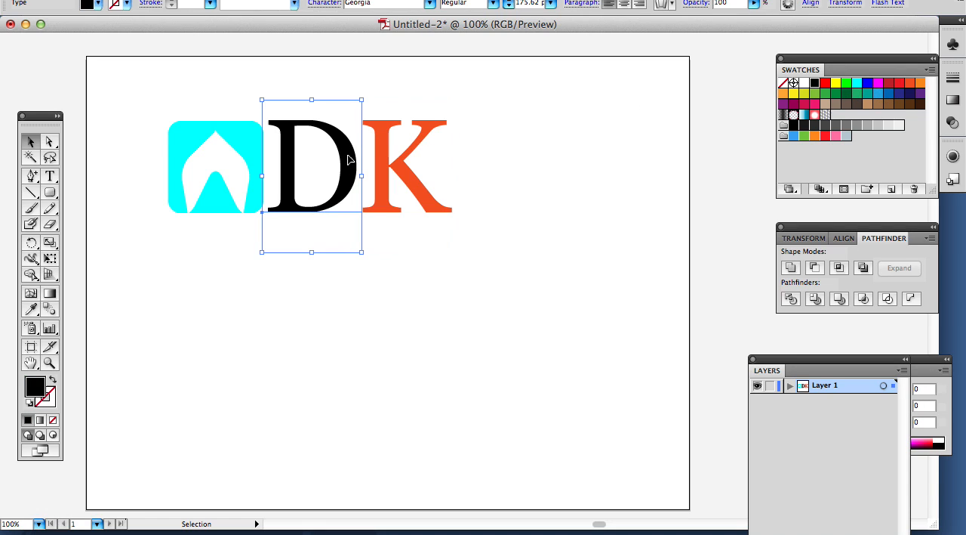
Colour the D blue, then Option-drag a copy of DK to the lower right.
{"action": "left_click", "coordinate": [866, 83]}
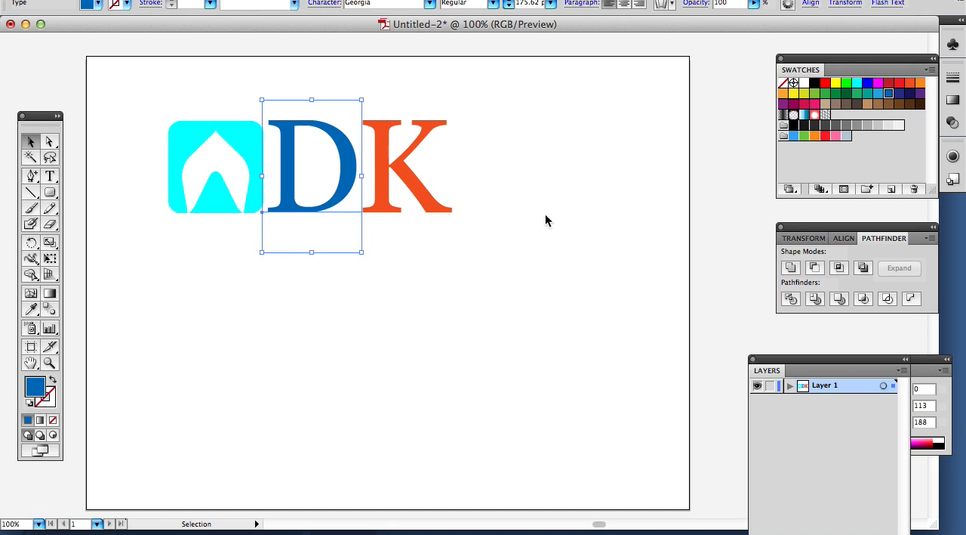
{"action": "left_click", "coordinate": [446, 158]}
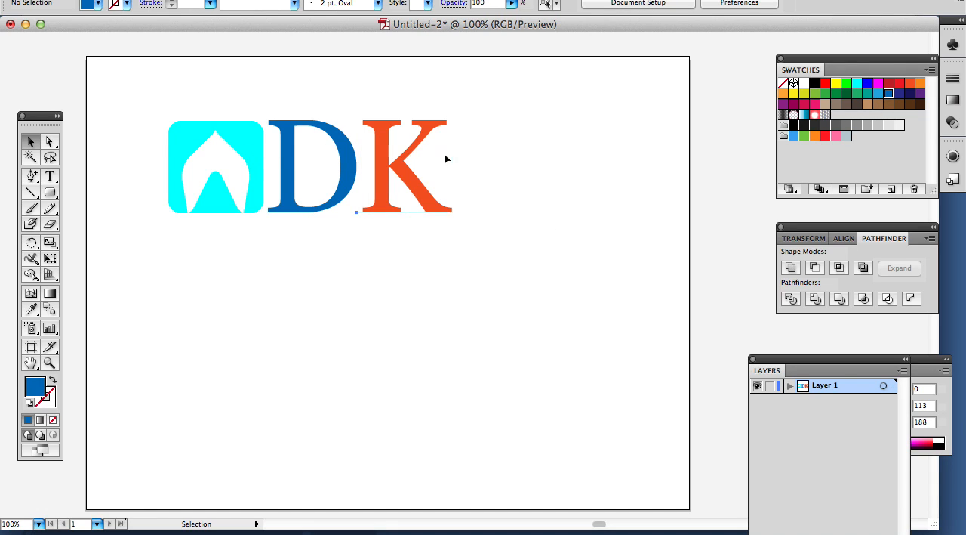
{"action": "left_click", "coordinate": [355, 166]}
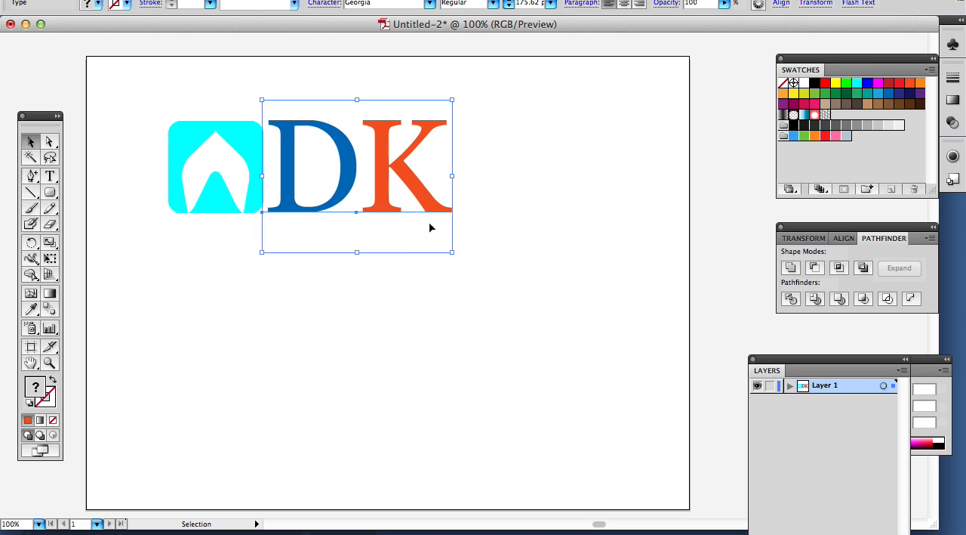
{"action": "left_click_drag", "start_coordinate": [355, 174], "coordinate": [529, 400]}
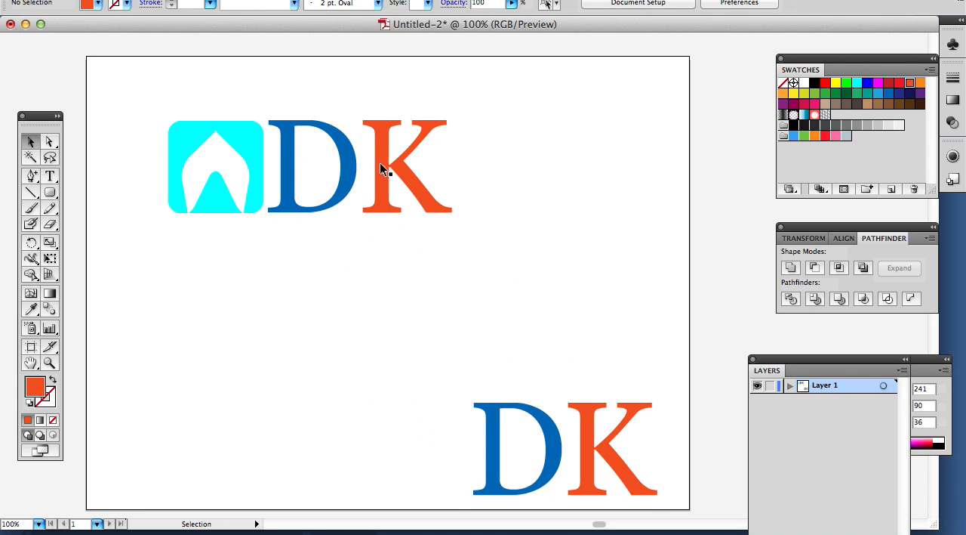
Convert the blue D into outlines with Type > Create Outlines.
{"action": "left_click", "coordinate": [311, 166]}
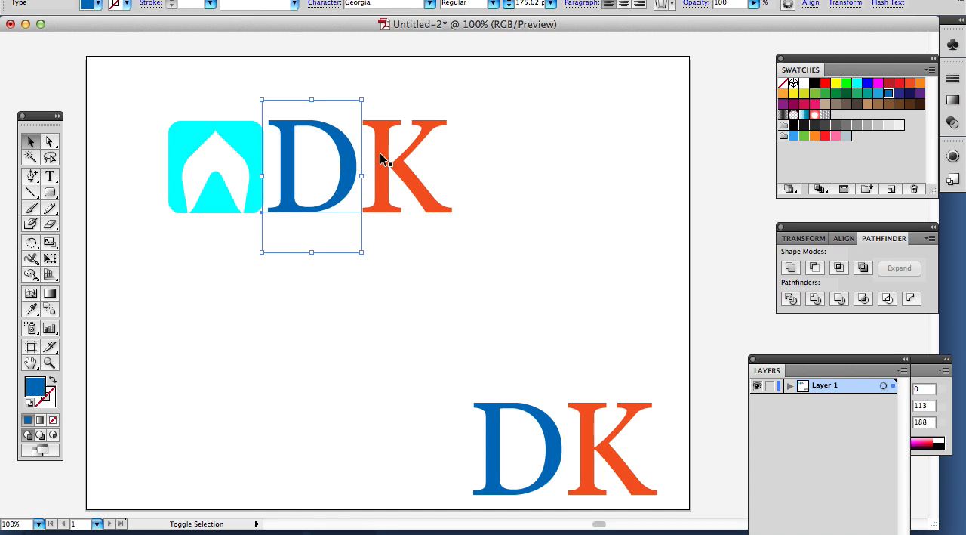
{"action": "left_click", "coordinate": [18, 3]}
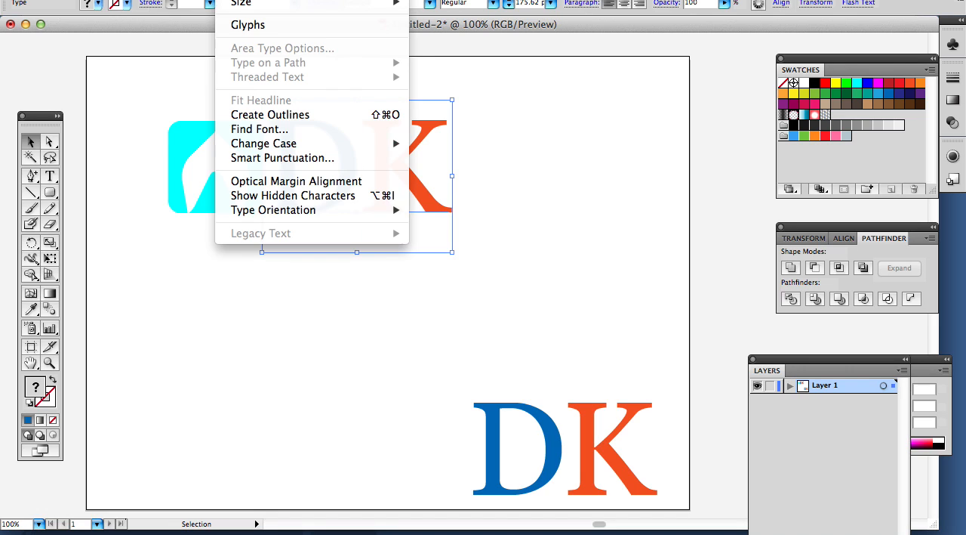
{"action": "mouse_move", "coordinate": [280, 130]}
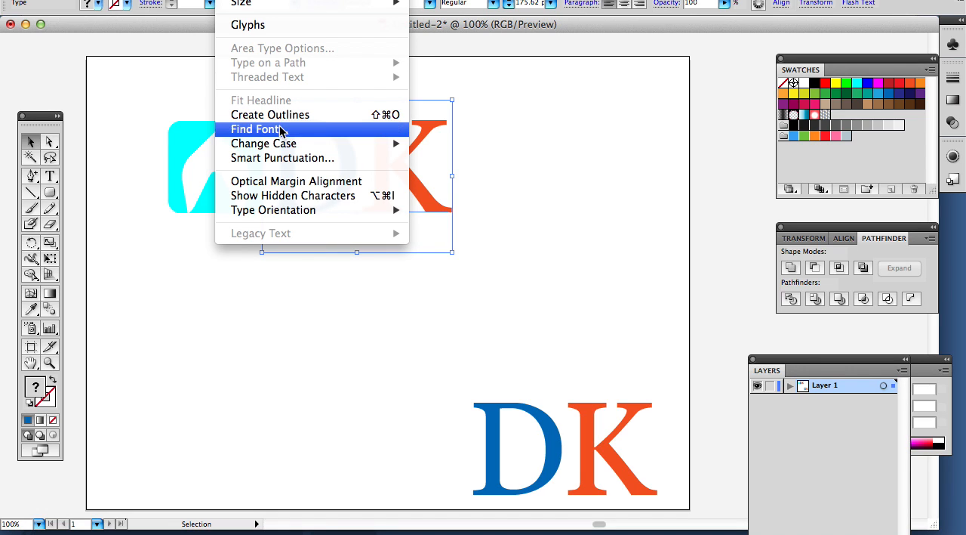
{"action": "left_click", "coordinate": [269, 115]}
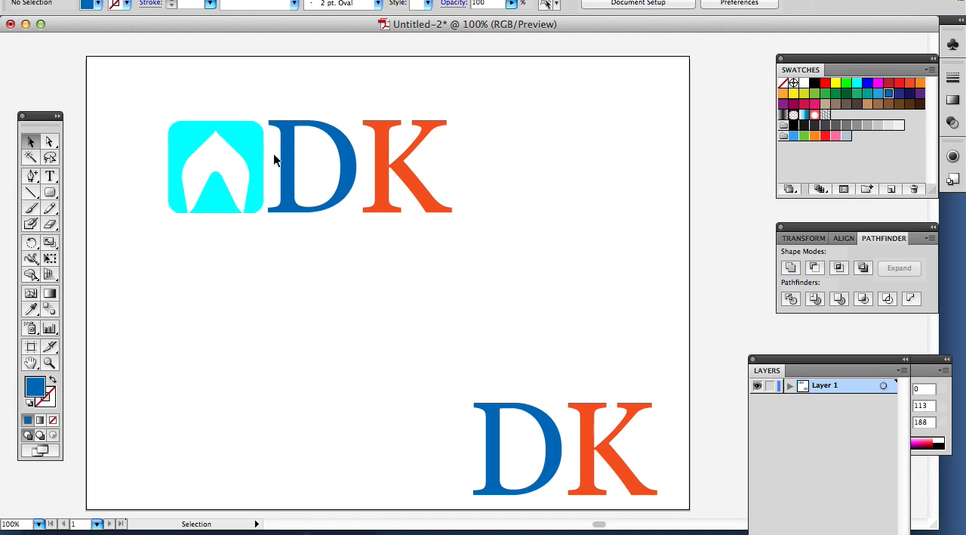
{"action": "left_click", "coordinate": [311, 166]}
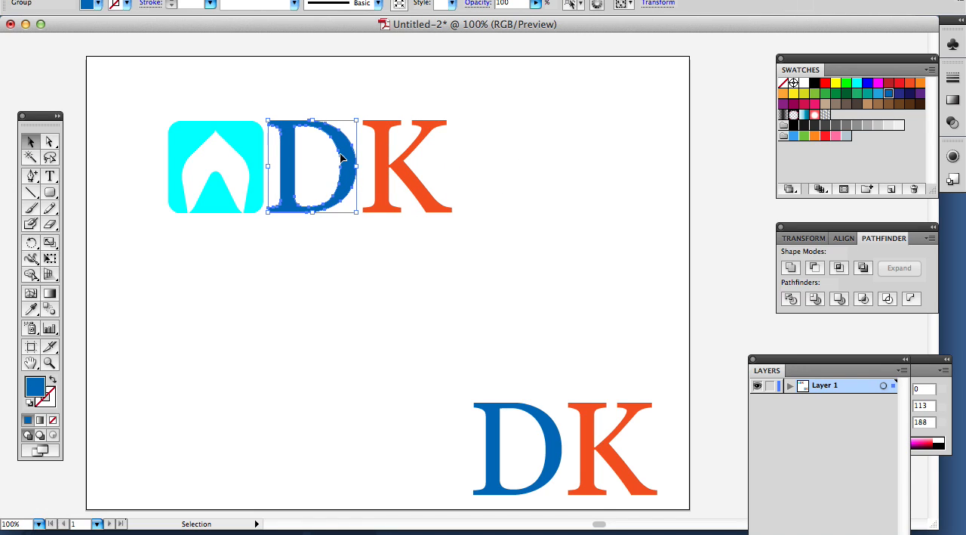
{"action": "mouse_move", "coordinate": [349, 185]}
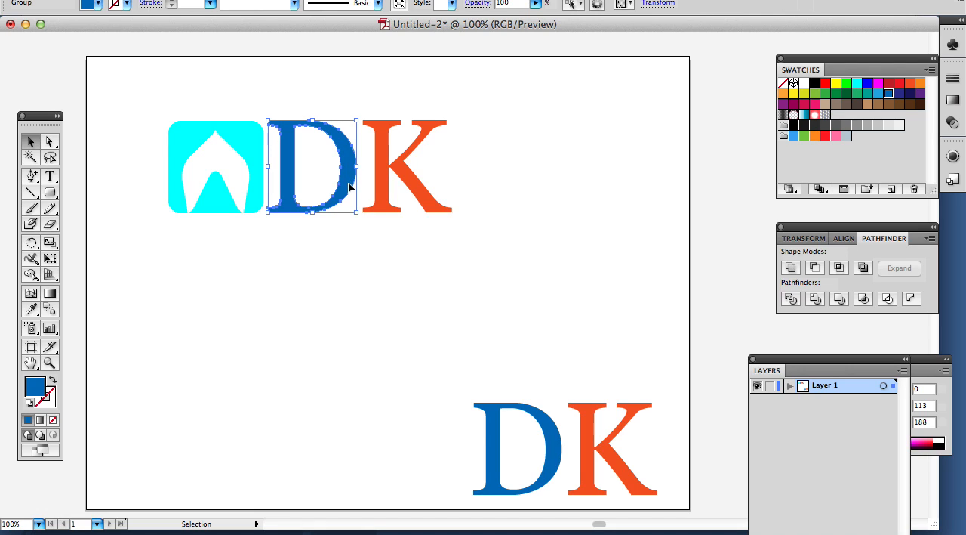
{"action": "mouse_move", "coordinate": [422, 157]}
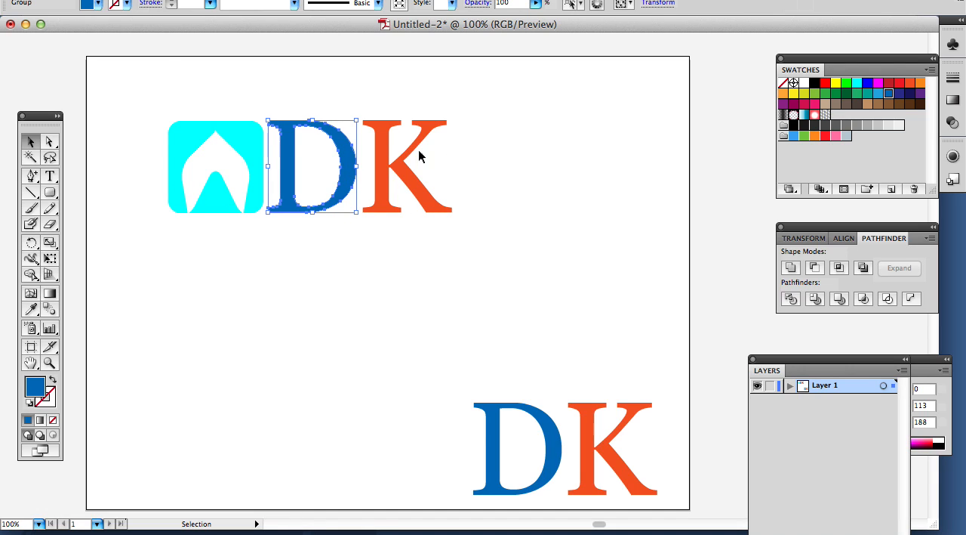
Outline the orange K, slide it over the blue D and select both letters.
{"action": "left_click", "coordinate": [407, 164]}
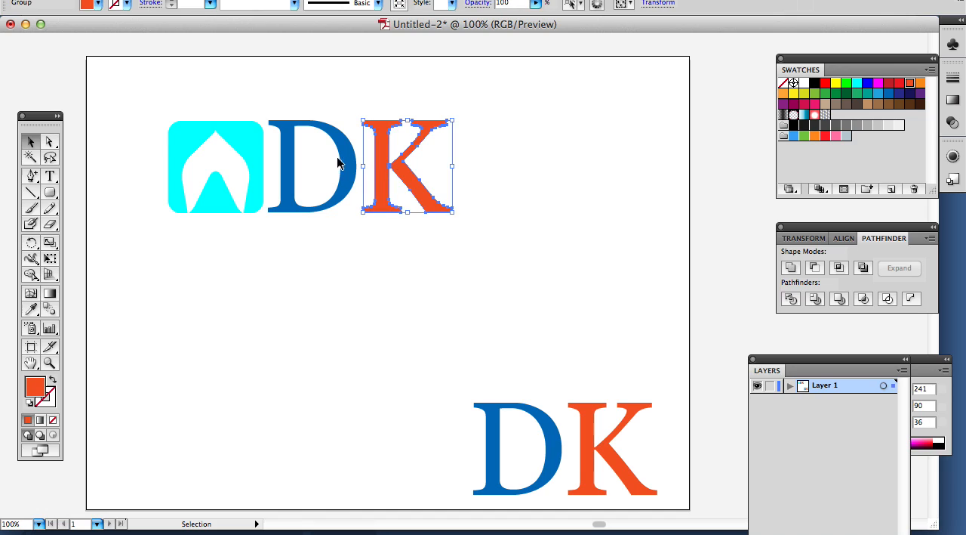
{"action": "mouse_move", "coordinate": [380, 146]}
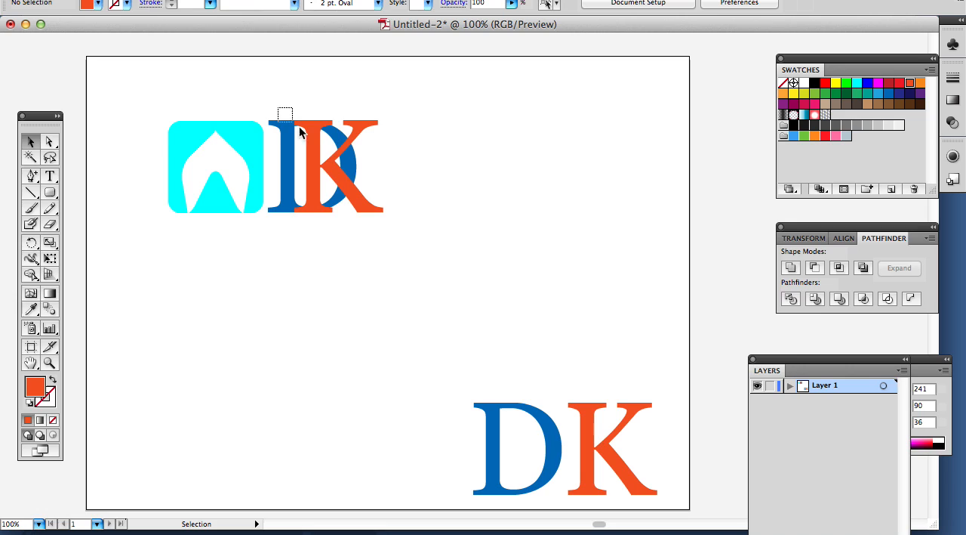
{"action": "left_click", "coordinate": [325, 166]}
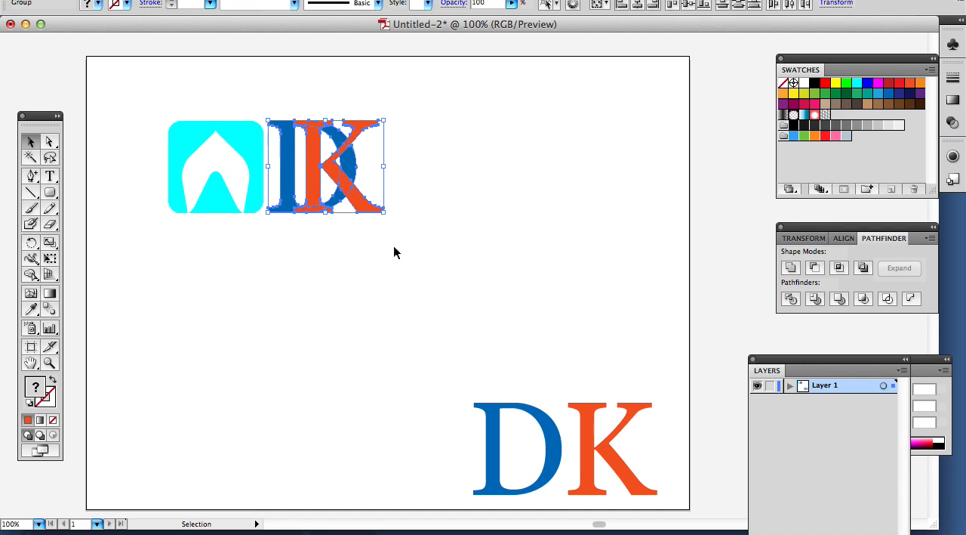
{"action": "mouse_move", "coordinate": [49, 365]}
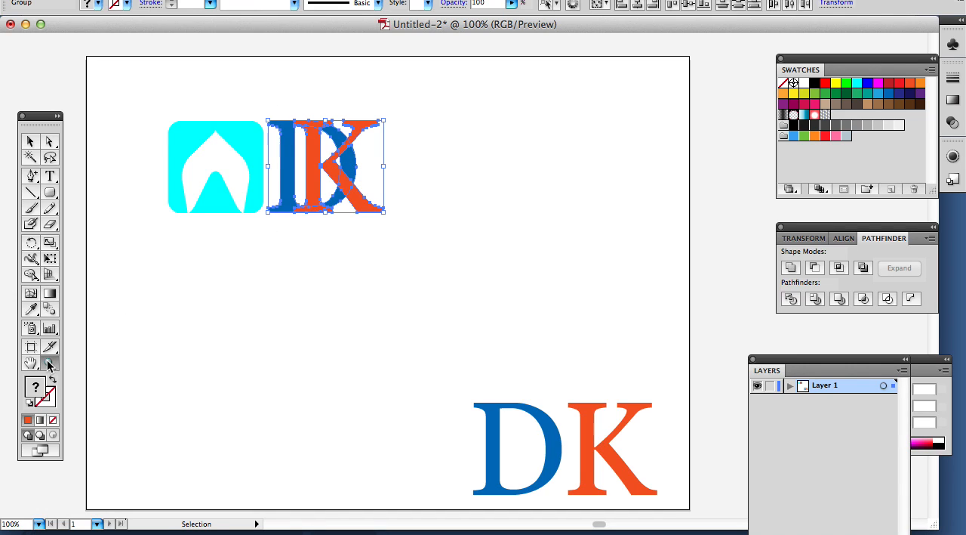
{"action": "left_click", "coordinate": [48, 364]}
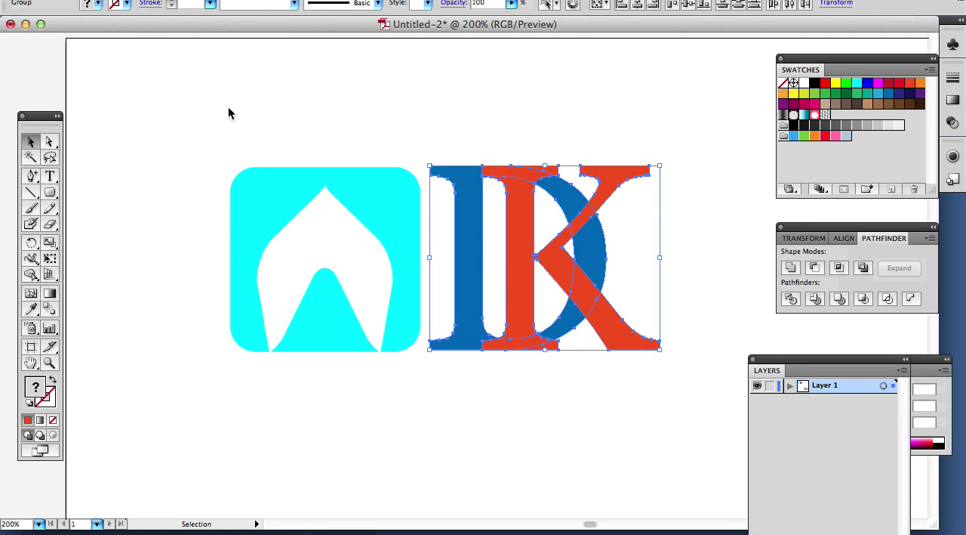
{"action": "left_click", "coordinate": [468, 142]}
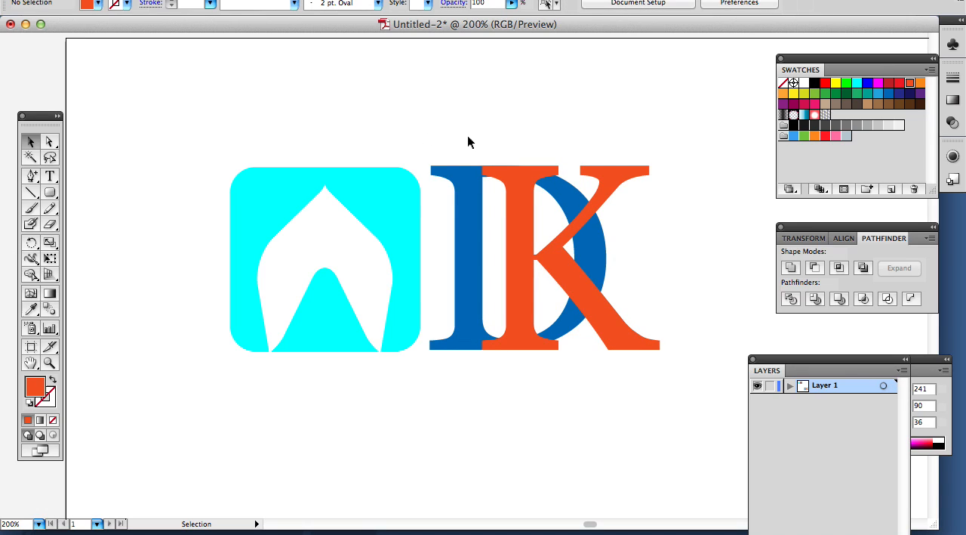
{"action": "mouse_move", "coordinate": [453, 147]}
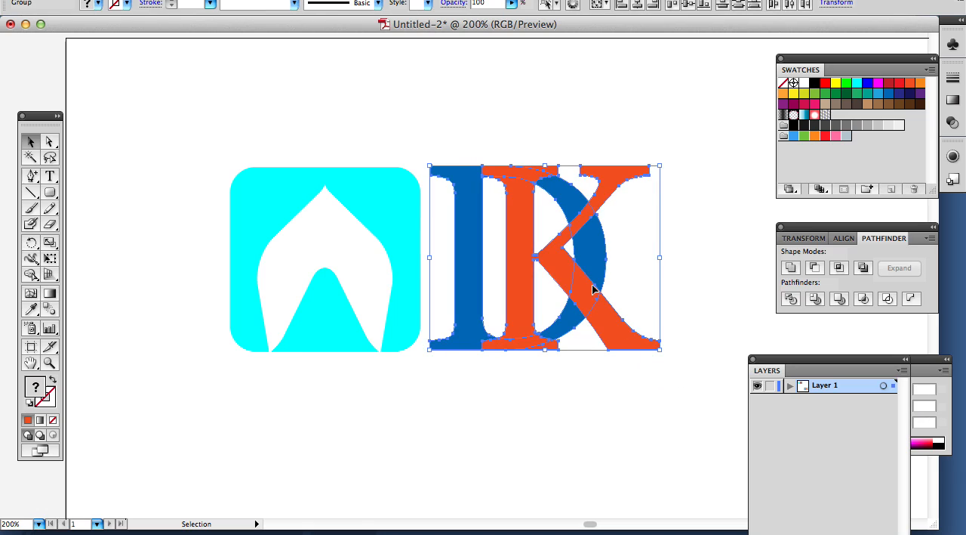
{"action": "mouse_move", "coordinate": [791, 299]}
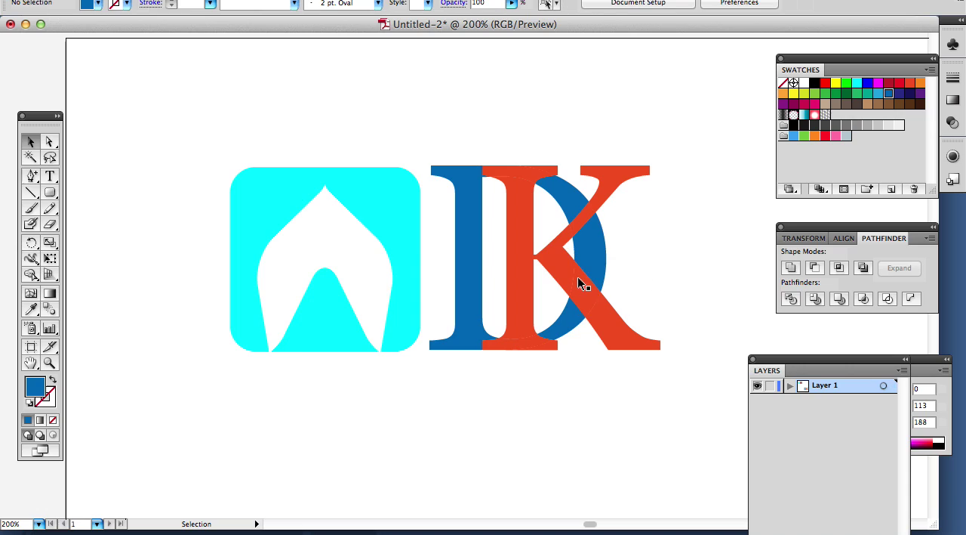
{"action": "mouse_move", "coordinate": [586, 221]}
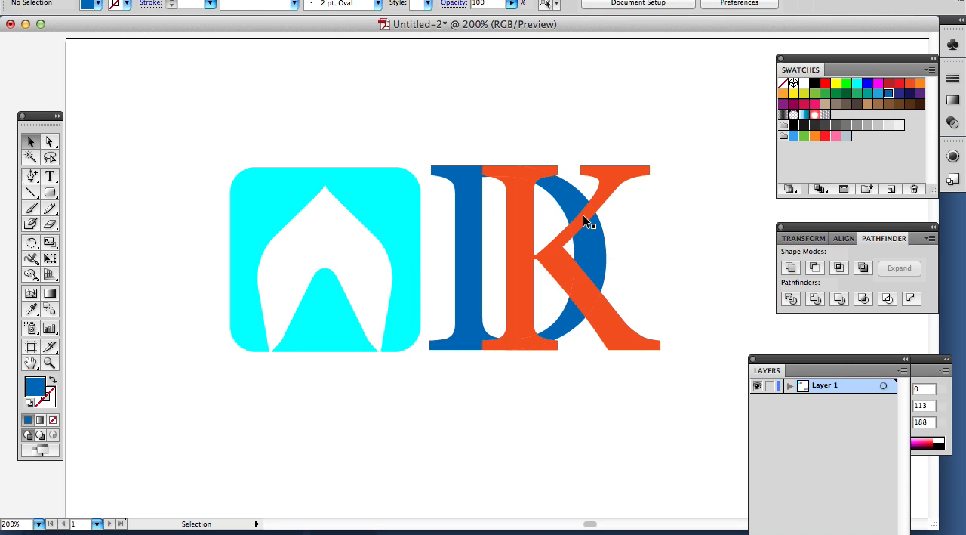
Select the lower overlapping piece of the letters and colour it blue.
{"action": "left_click", "coordinate": [582, 219]}
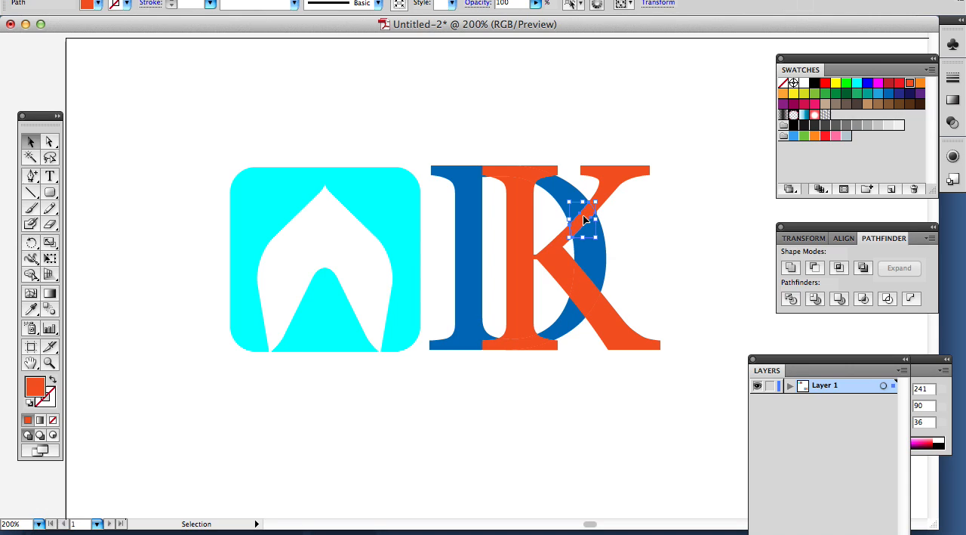
{"action": "mouse_move", "coordinate": [586, 302]}
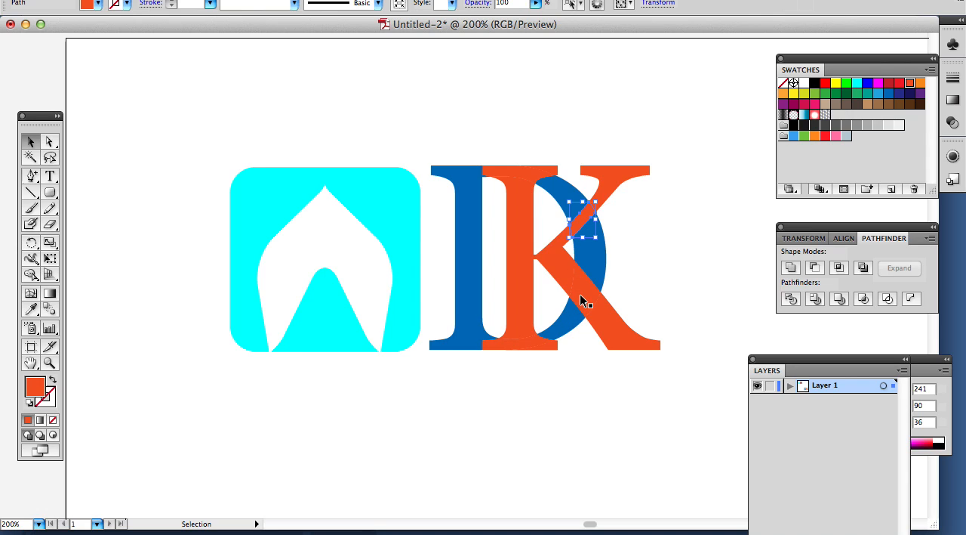
{"action": "left_click_drag", "start_coordinate": [581, 219], "coordinate": [586, 294]}
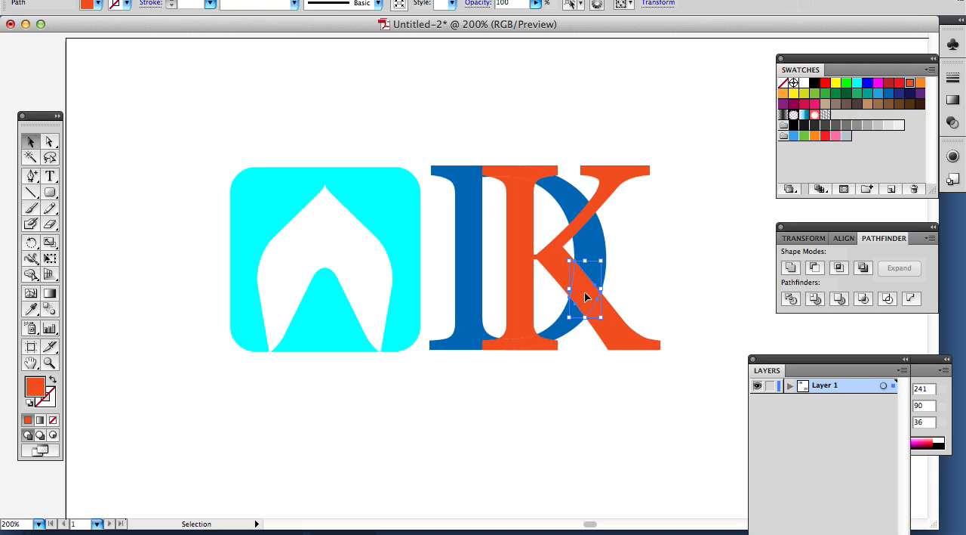
{"action": "mouse_move", "coordinate": [885, 100]}
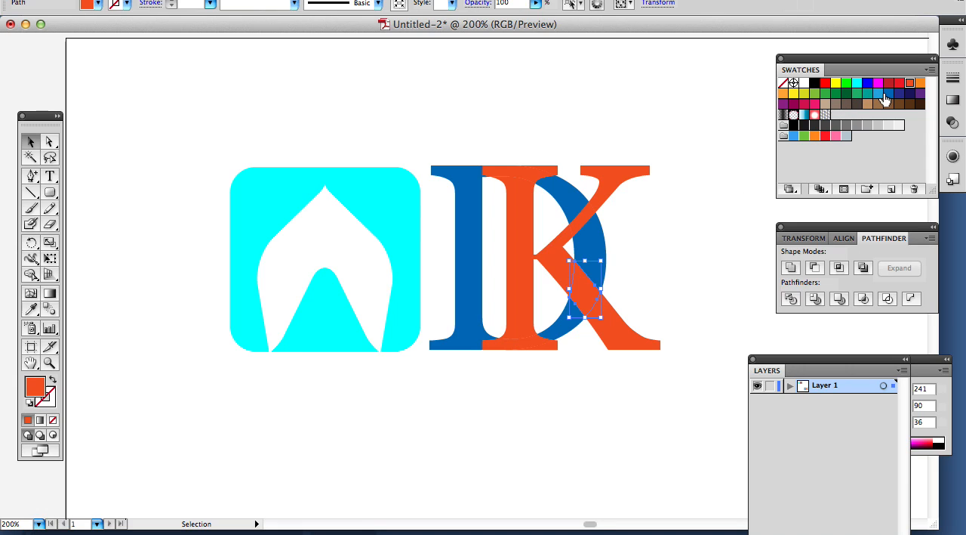
{"action": "left_click", "coordinate": [885, 93]}
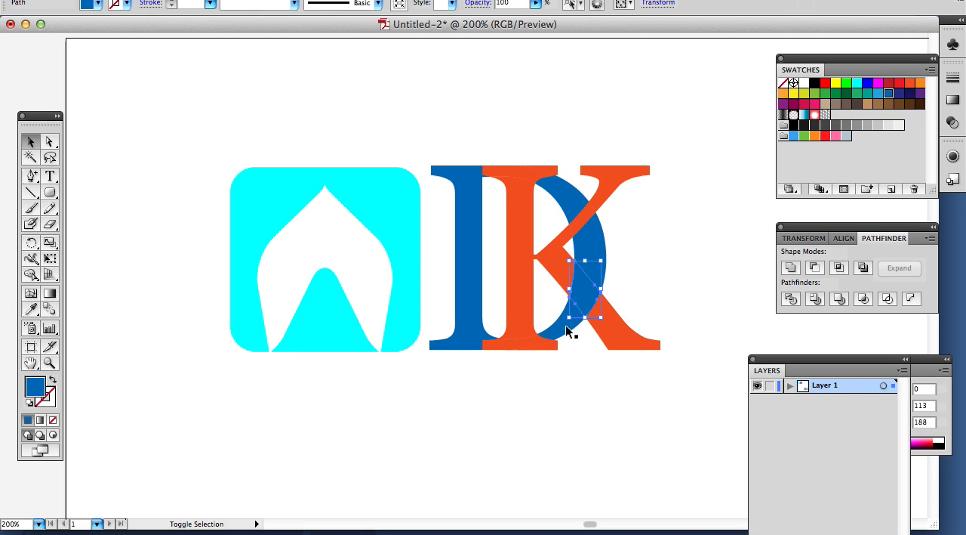
Divide the overlapping D and K with Pathfinder so the D interlaces the K.
{"action": "left_click", "coordinate": [840, 299]}
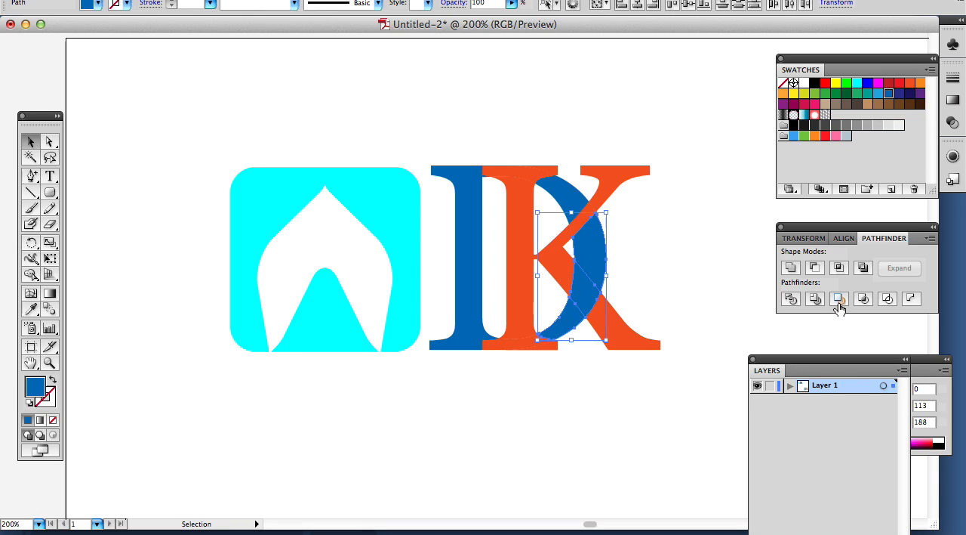
{"action": "left_click", "coordinate": [840, 299]}
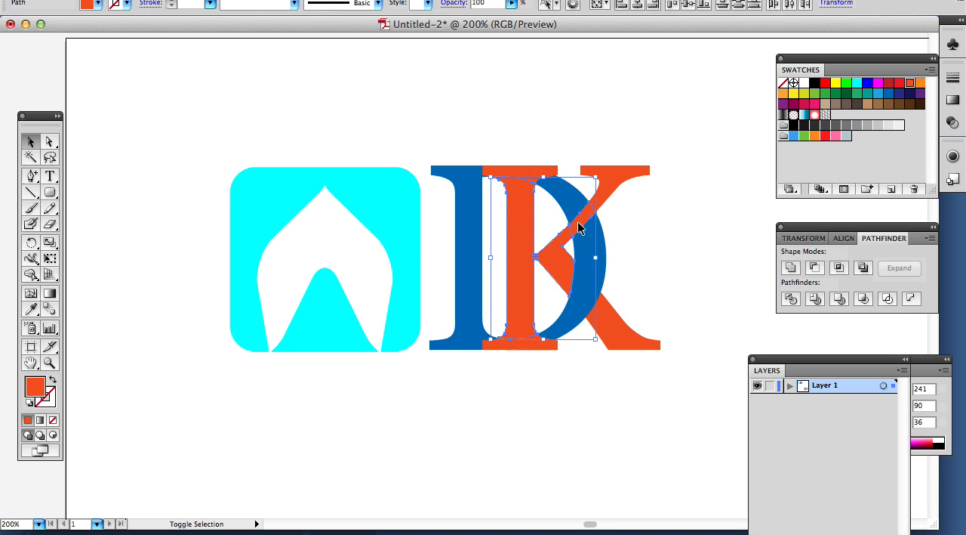
{"action": "left_click", "coordinate": [839, 267]}
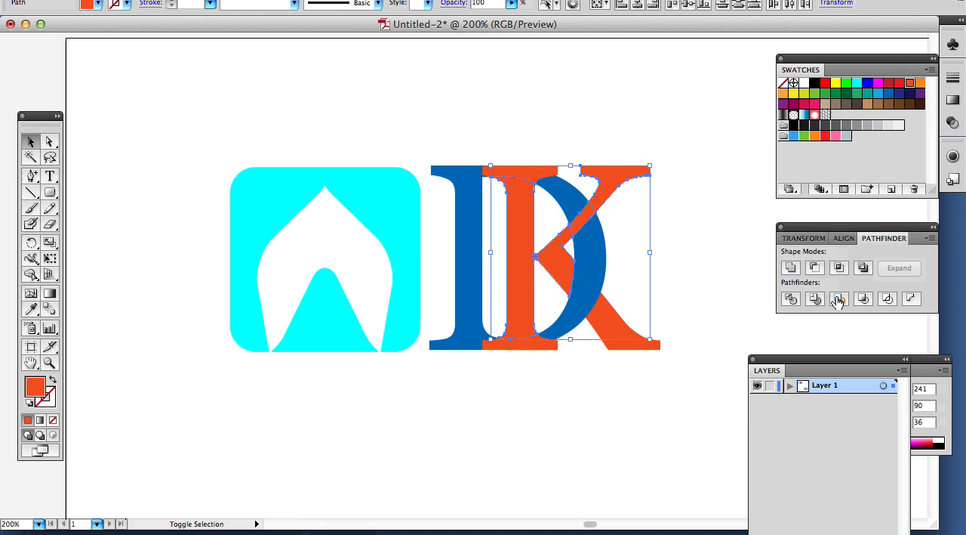
Recolour K overlap pieces and review the crossing so the letters pass over and under.
{"action": "left_click", "coordinate": [838, 299]}
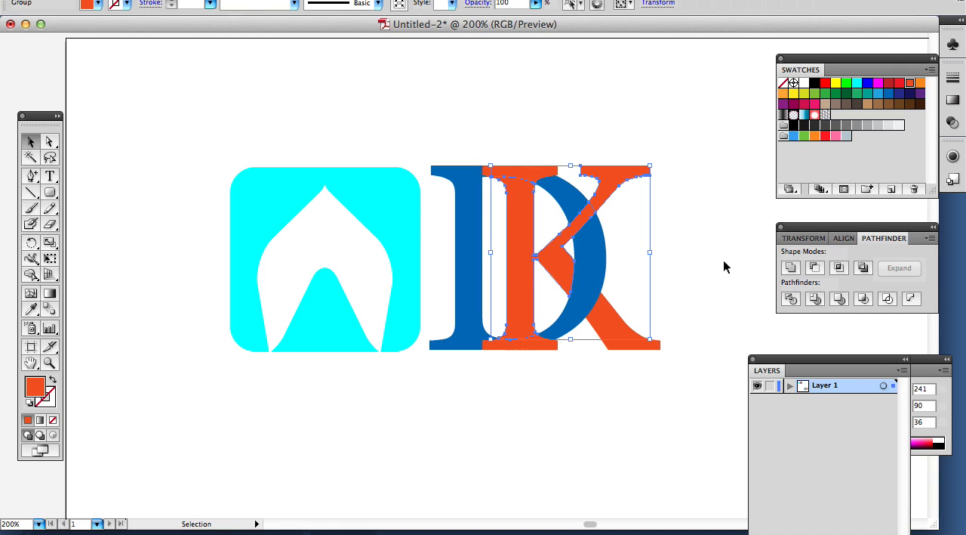
{"action": "left_click", "coordinate": [725, 266]}
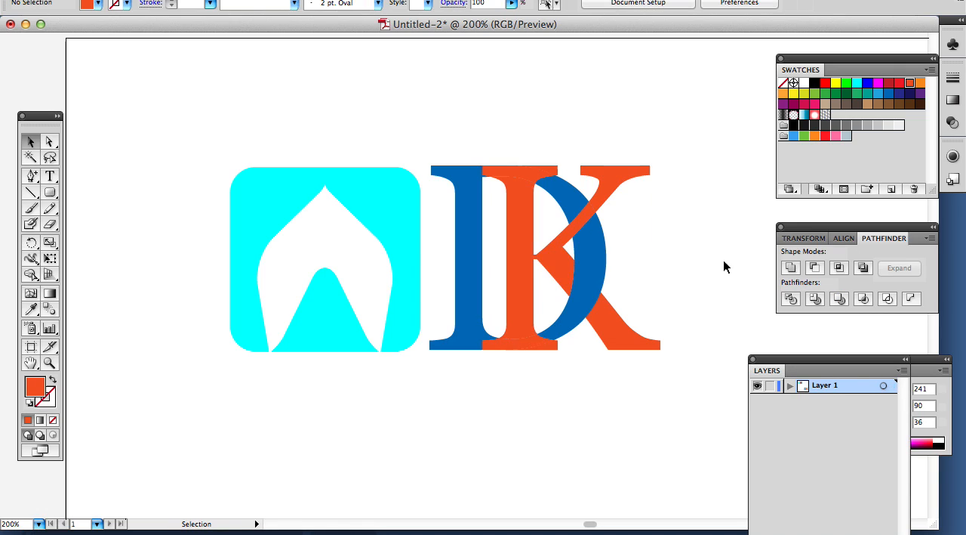
{"action": "left_click", "coordinate": [543, 257]}
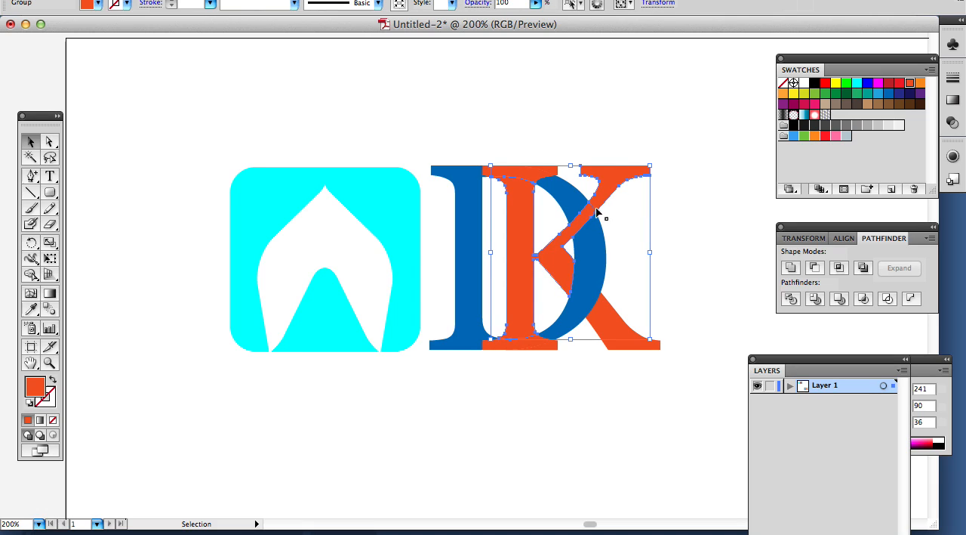
{"action": "left_click", "coordinate": [687, 263]}
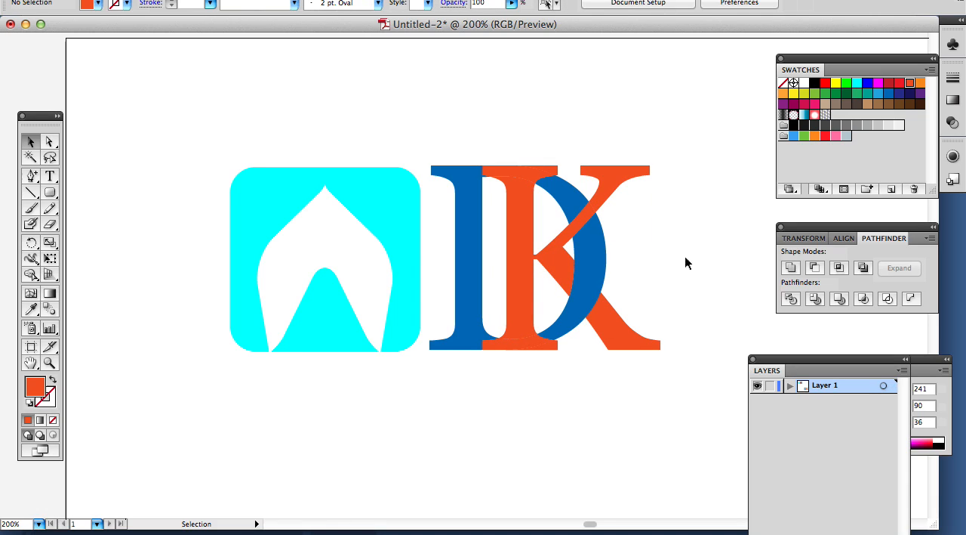
{"action": "mouse_move", "coordinate": [521, 285]}
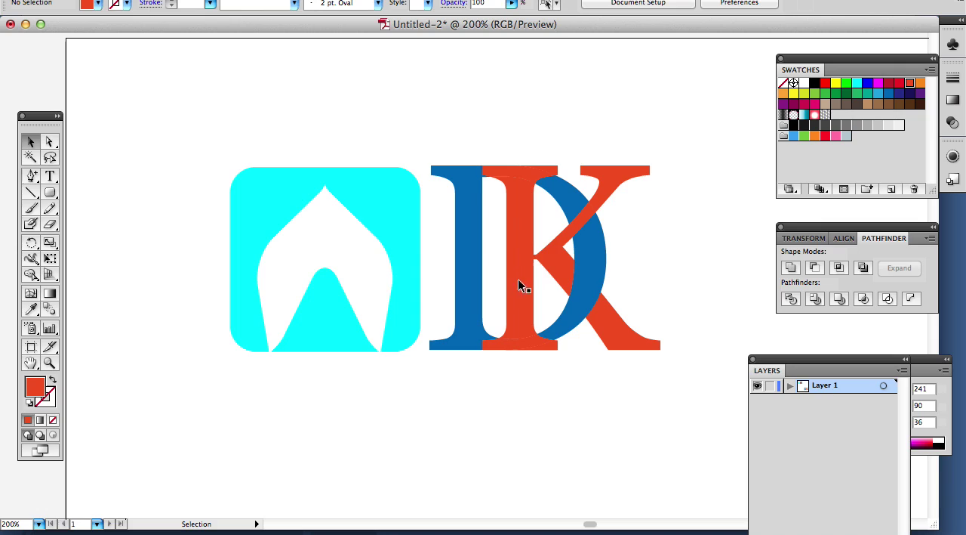
{"action": "left_click", "coordinate": [519, 175]}
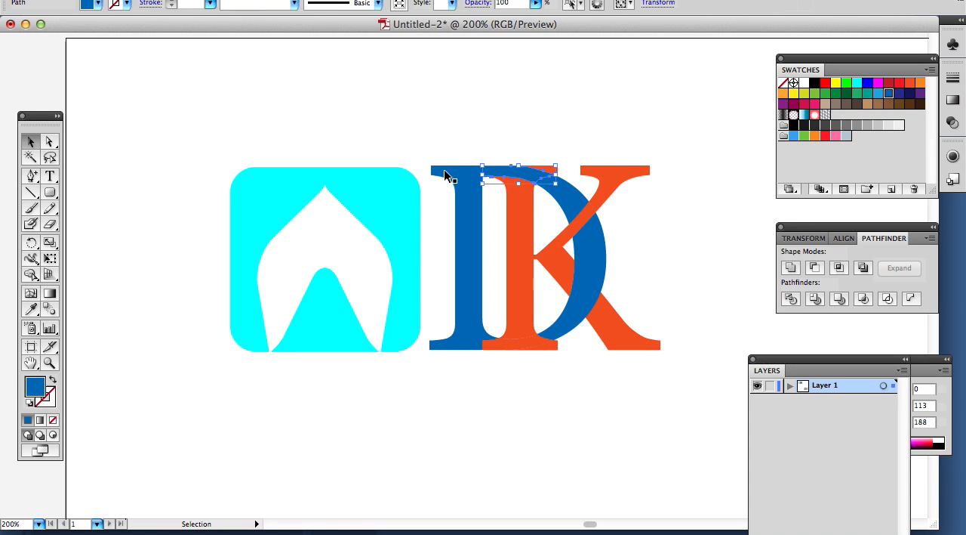
Recolour the D's bowl and lower overlap pieces to finish the D–K interlace.
{"action": "left_click", "coordinate": [483, 256]}
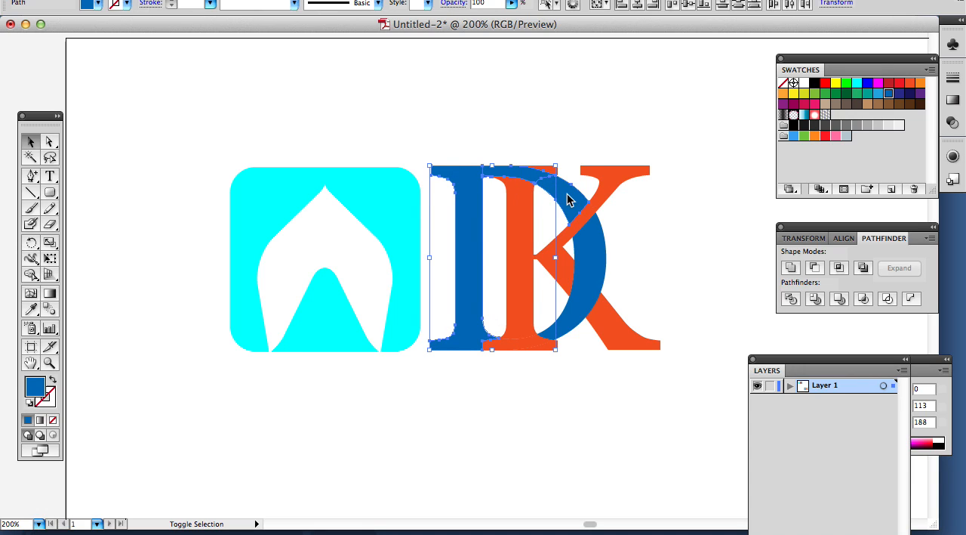
{"action": "left_click", "coordinate": [839, 299]}
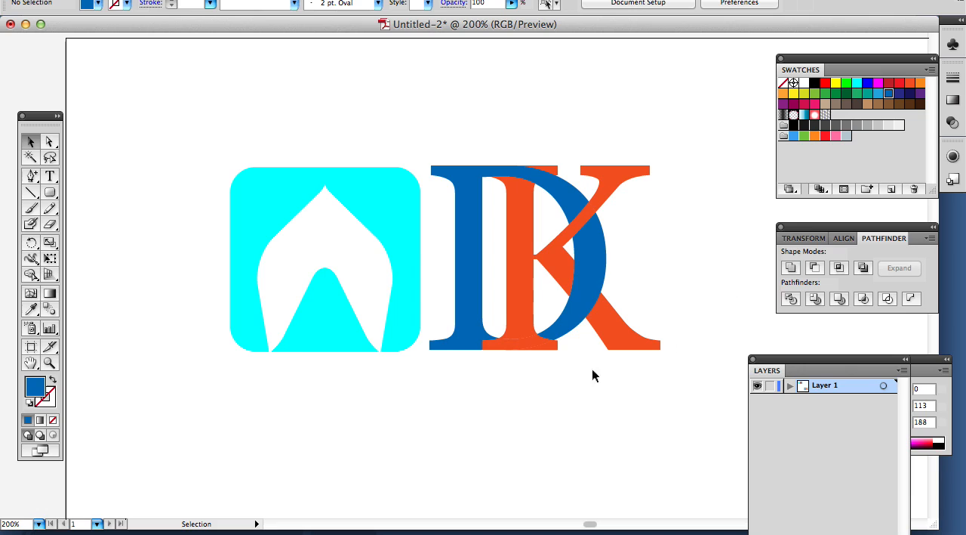
{"action": "left_click", "coordinate": [528, 347]}
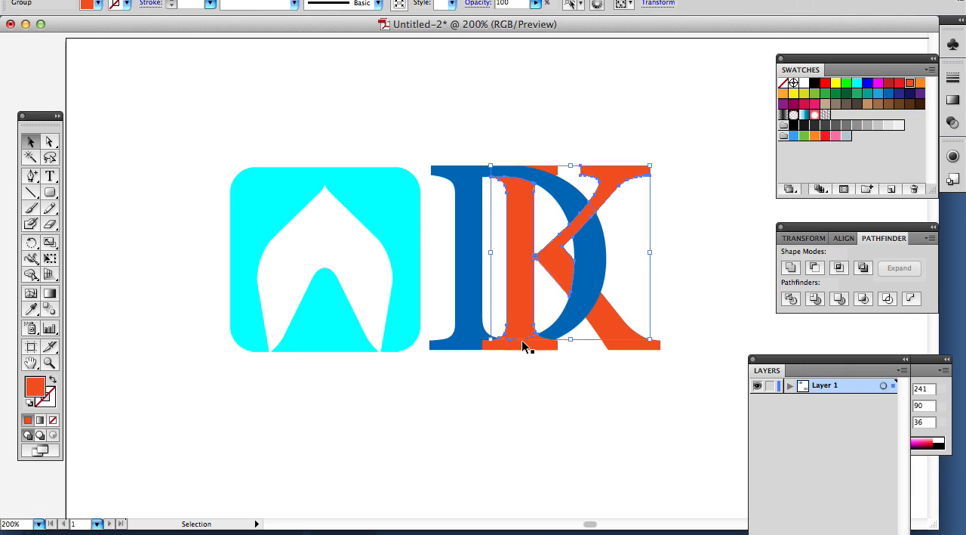
{"action": "left_click", "coordinate": [574, 350]}
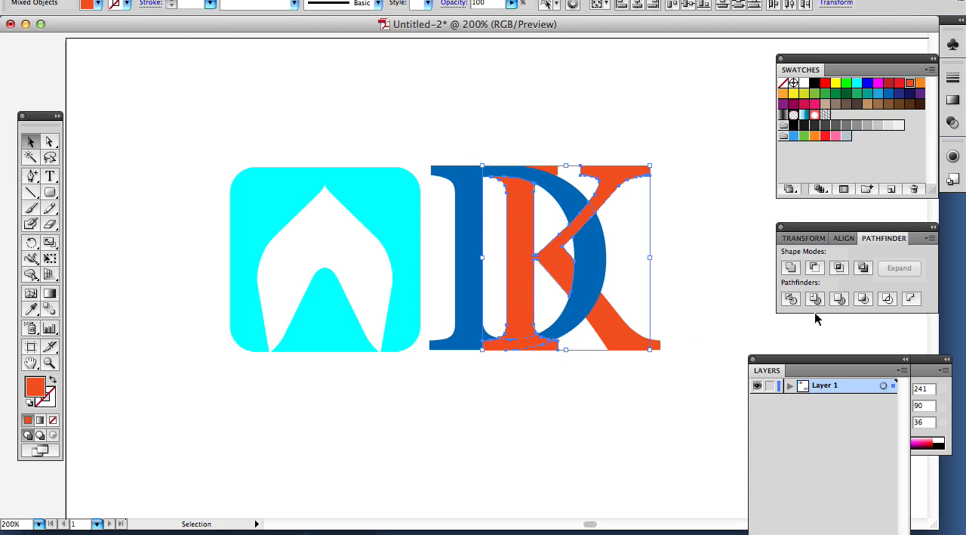
{"action": "left_click", "coordinate": [674, 272]}
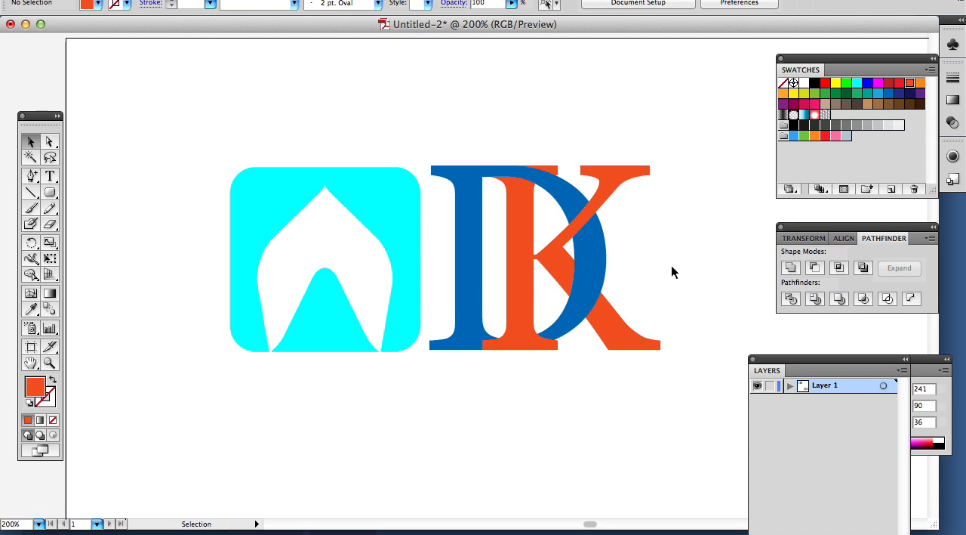
{"action": "mouse_move", "coordinate": [557, 230]}
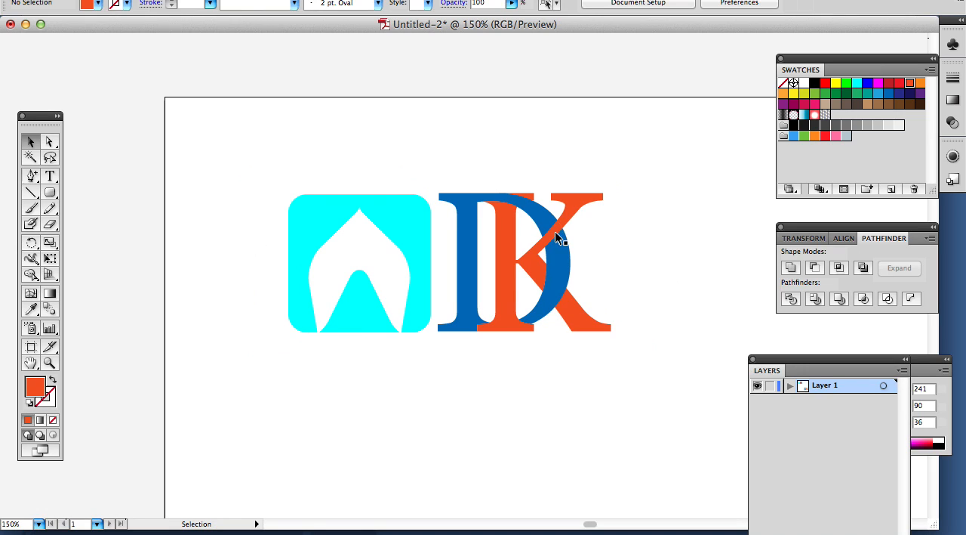
{"action": "mouse_move", "coordinate": [54, 174]}
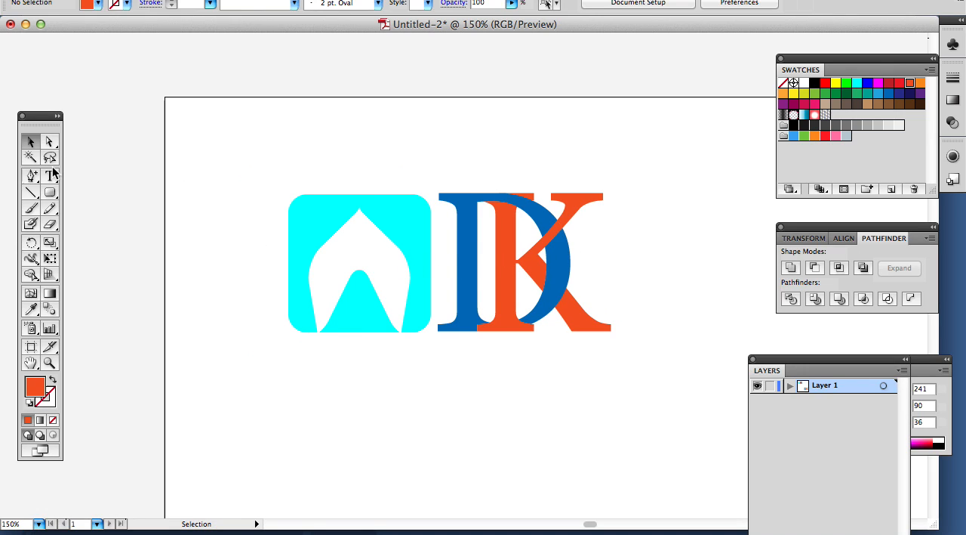
{"action": "mouse_move", "coordinate": [444, 257]}
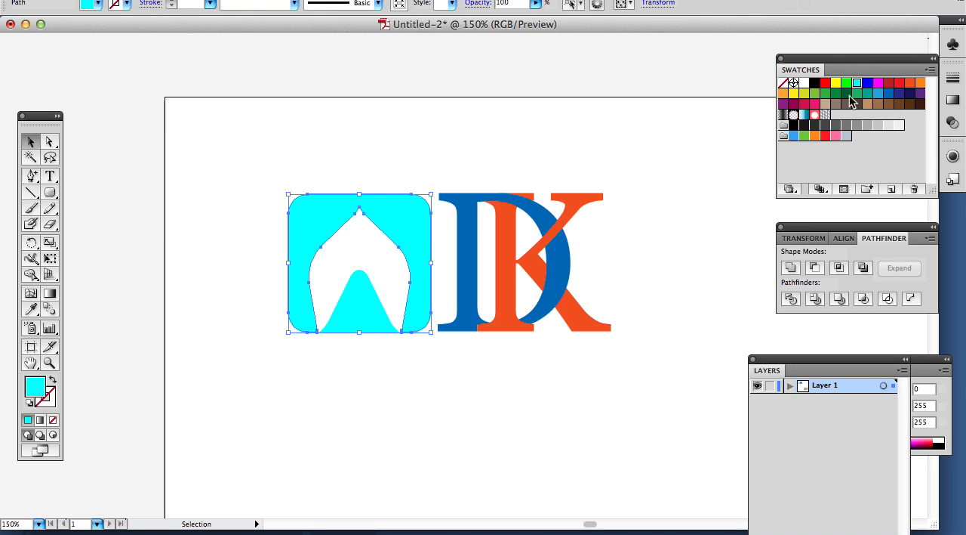
{"action": "mouse_move", "coordinate": [785, 93]}
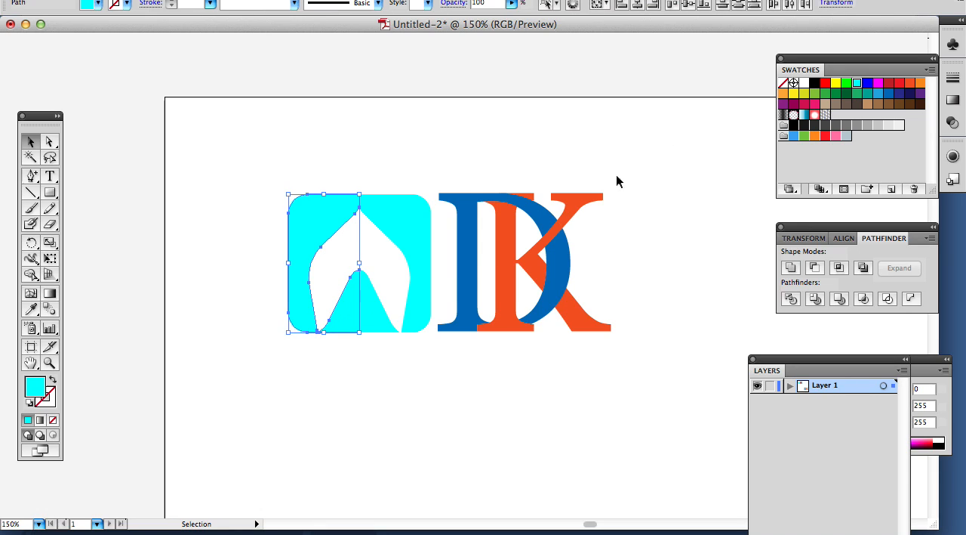
{"action": "mouse_move", "coordinate": [33, 312]}
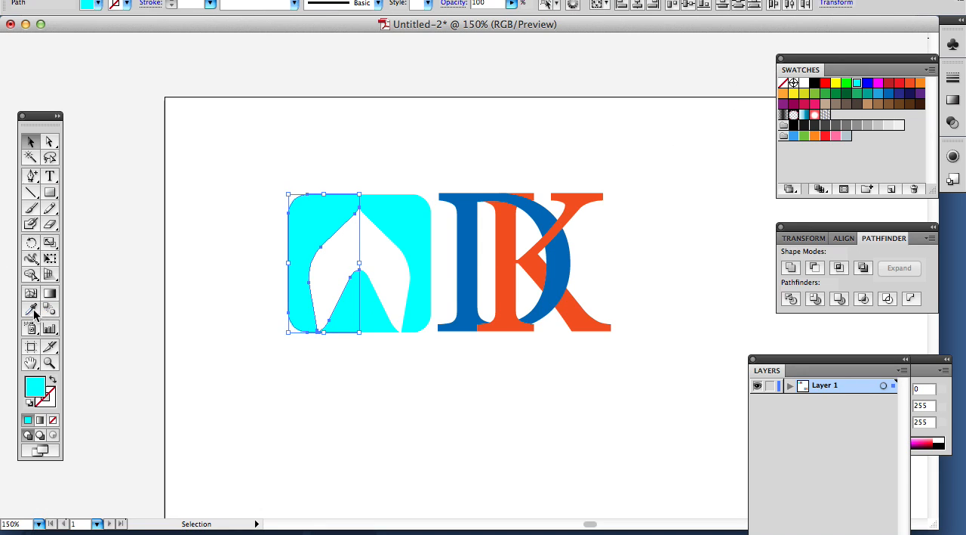
Colour the icon's left half with the K's orange, leaving the right half cyan.
{"action": "left_click", "coordinate": [505, 252]}
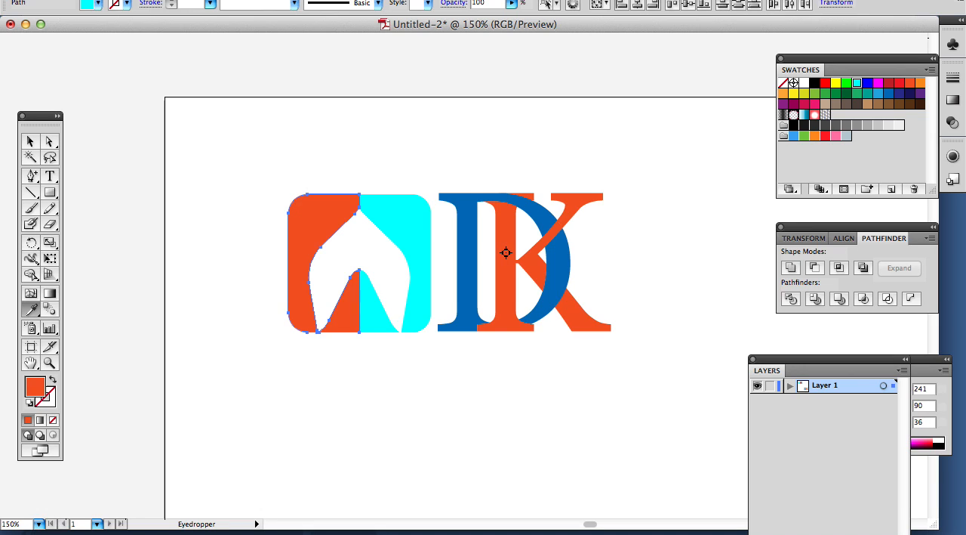
{"action": "left_click", "coordinate": [30, 142]}
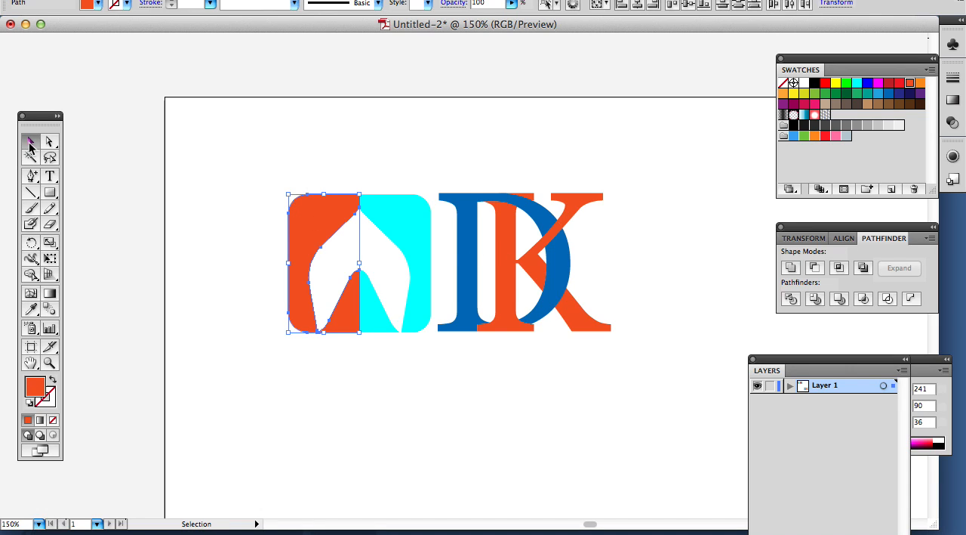
{"action": "left_click", "coordinate": [393, 264]}
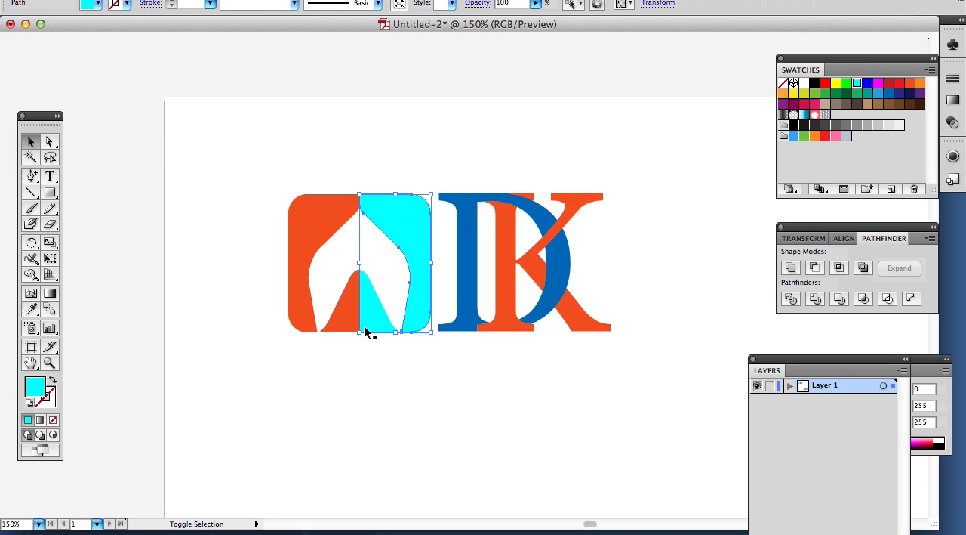
{"action": "left_click", "coordinate": [48, 243]}
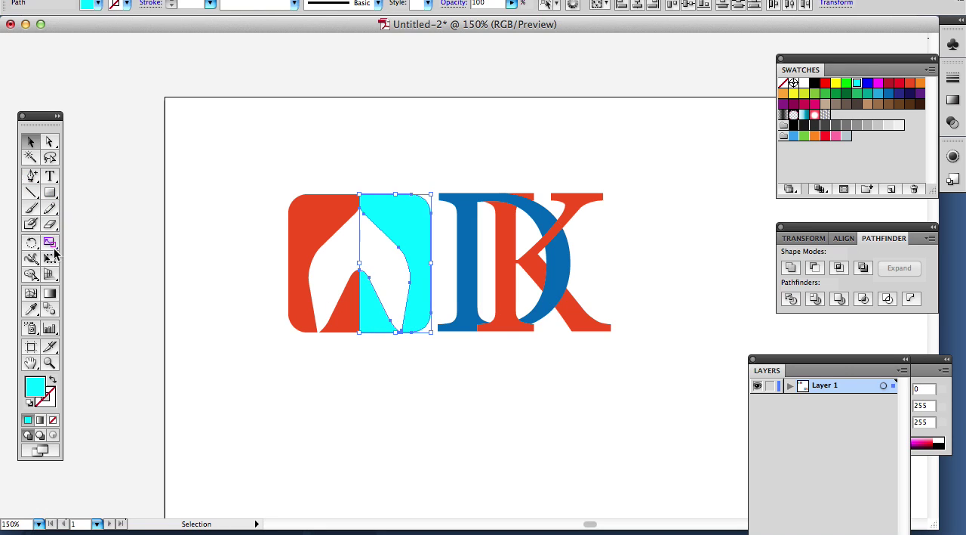
{"action": "mouse_move", "coordinate": [24, 331]}
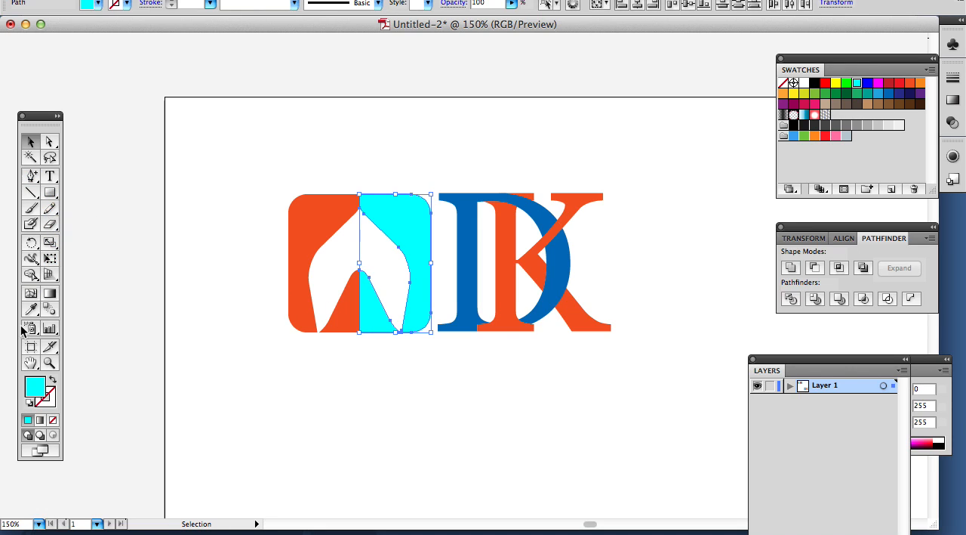
Fill the whole rounded-square icon light orange with the arch cut out via Pathfinder.
{"action": "left_click", "coordinate": [474, 239]}
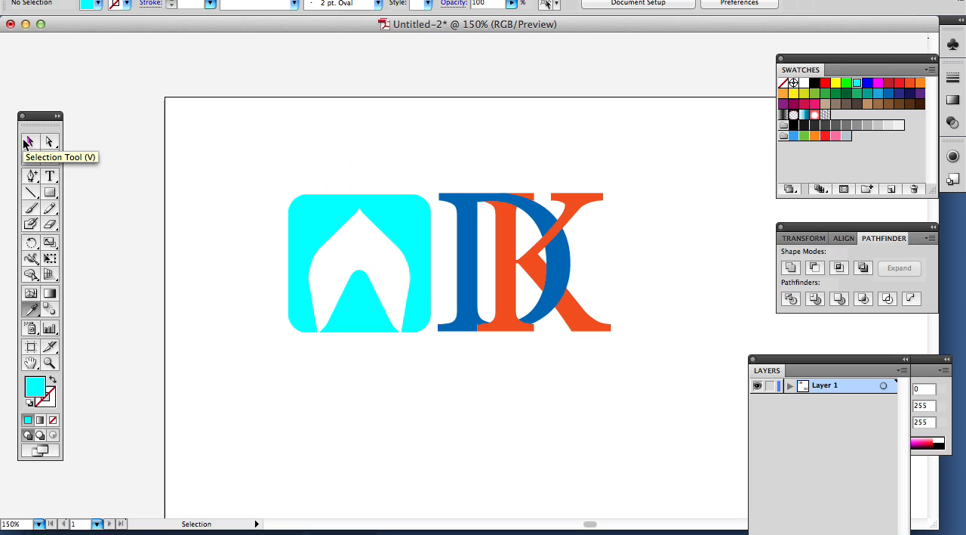
{"action": "left_click", "coordinate": [338, 222]}
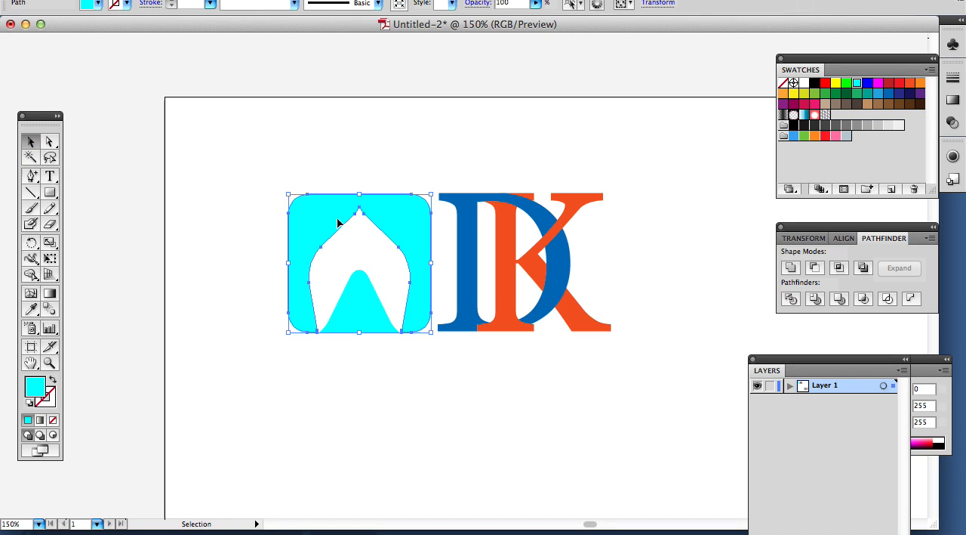
{"action": "left_click", "coordinate": [782, 93]}
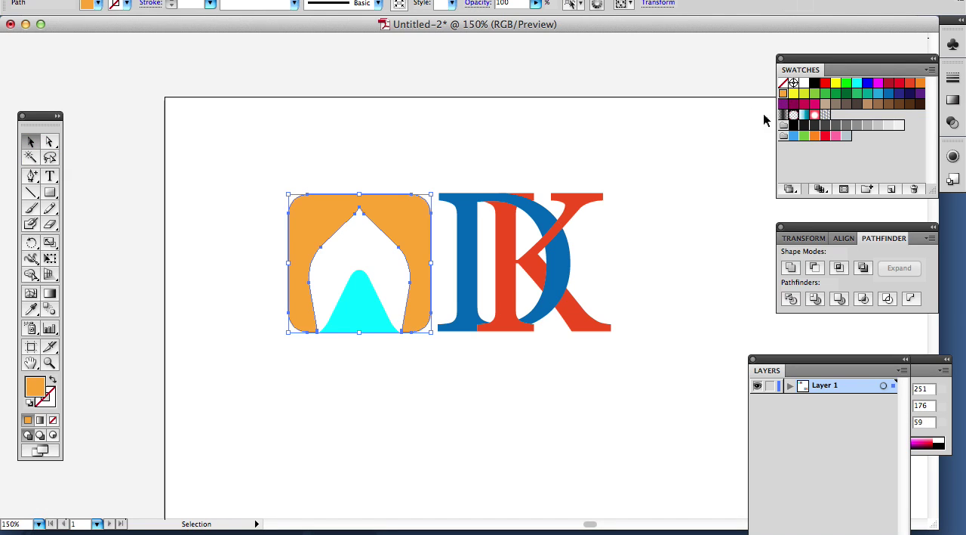
{"action": "left_click", "coordinate": [359, 302]}
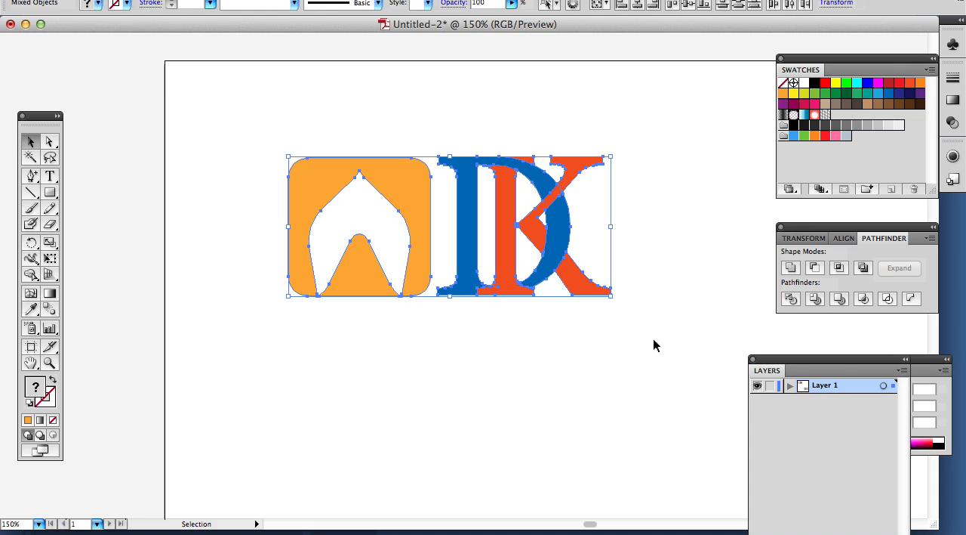
{"action": "mouse_move", "coordinate": [555, 256]}
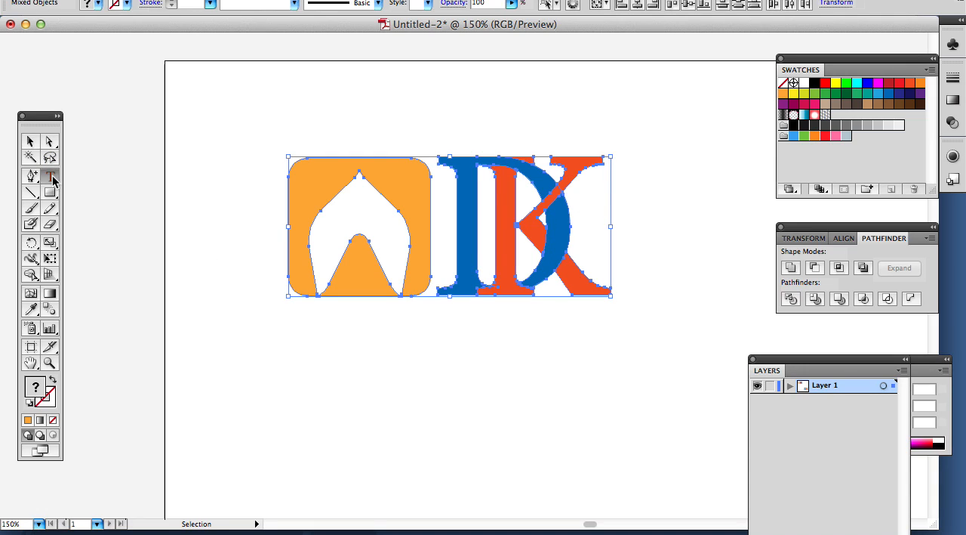
Type ENTERTAINMENT in serif capitals below the orange icon and select the word.
{"action": "left_click", "coordinate": [50, 176]}
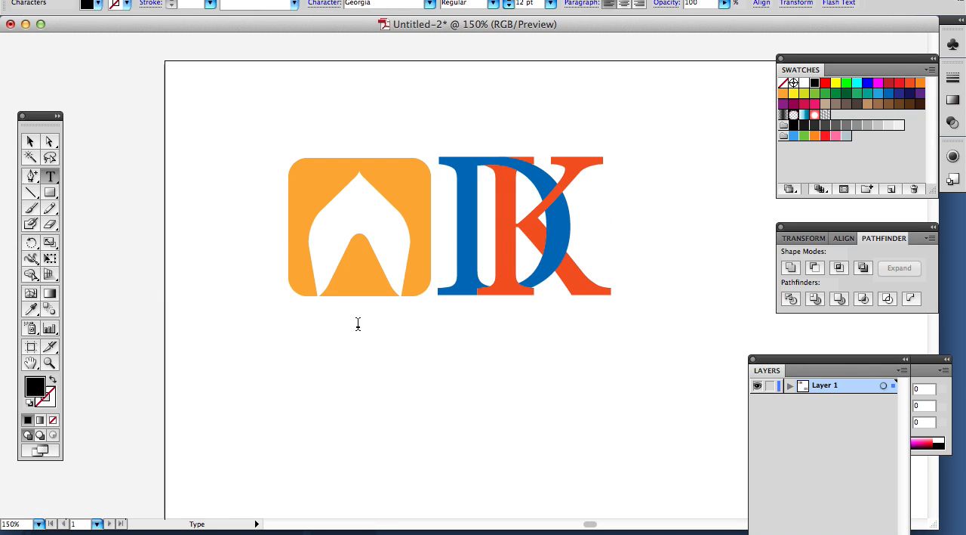
{"action": "type", "text": "ENTER"}
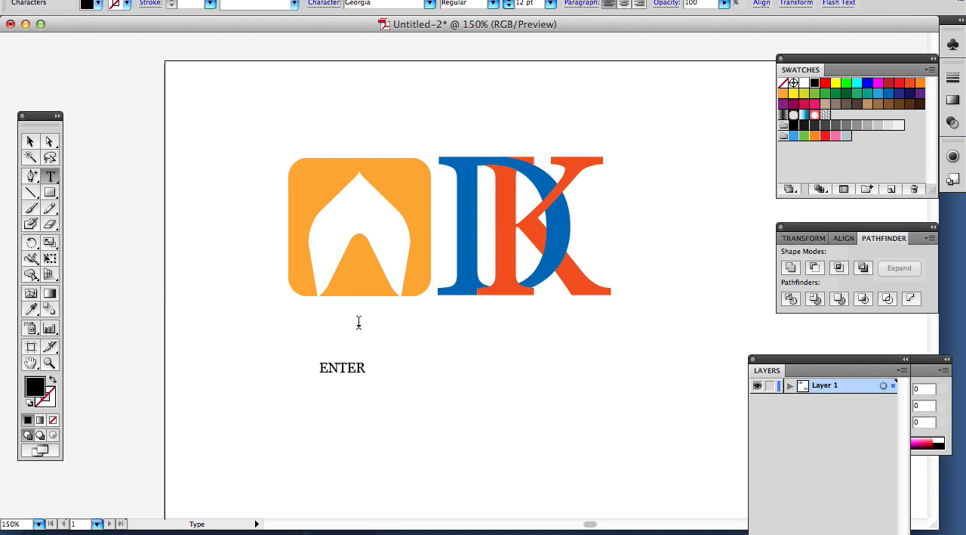
{"action": "type", "text": "TAIN"}
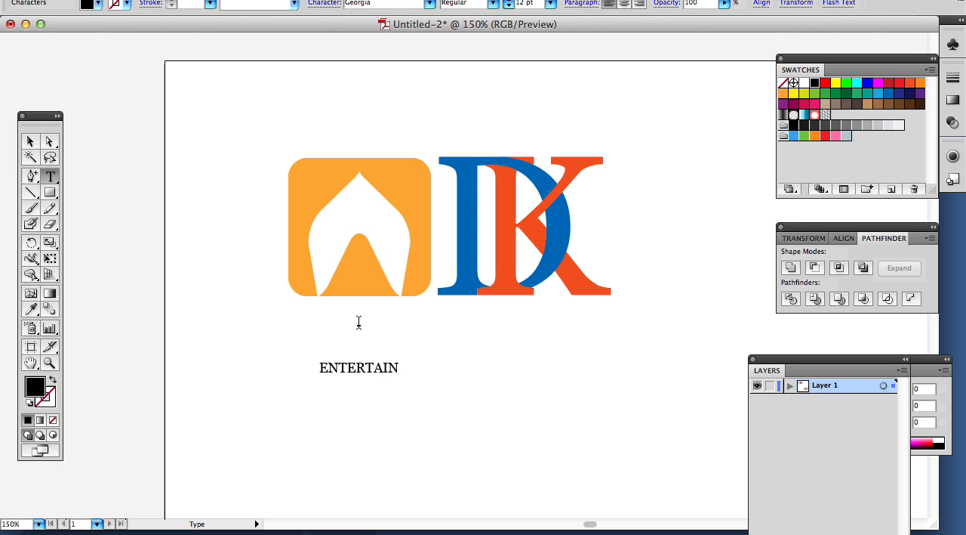
{"action": "type", "text": "MENT"}
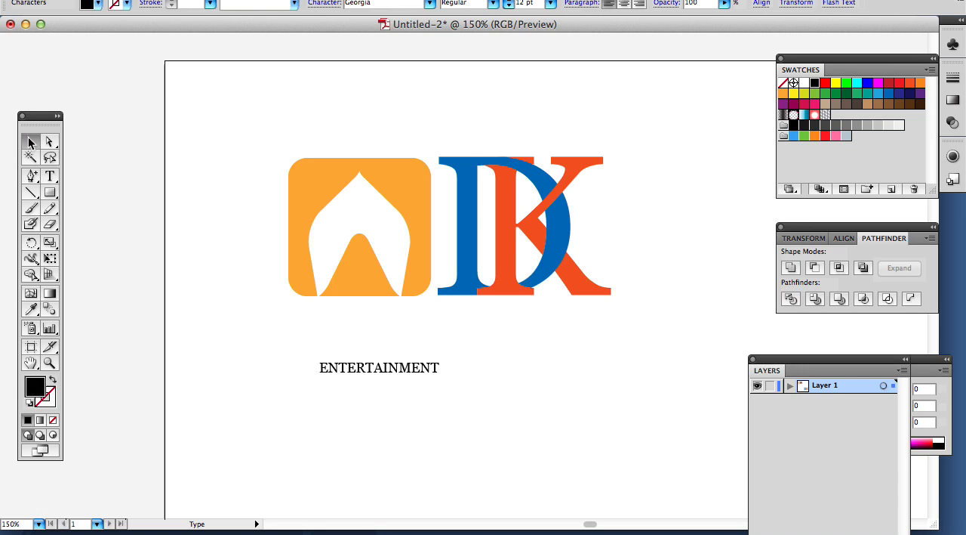
{"action": "left_click", "coordinate": [379, 368]}
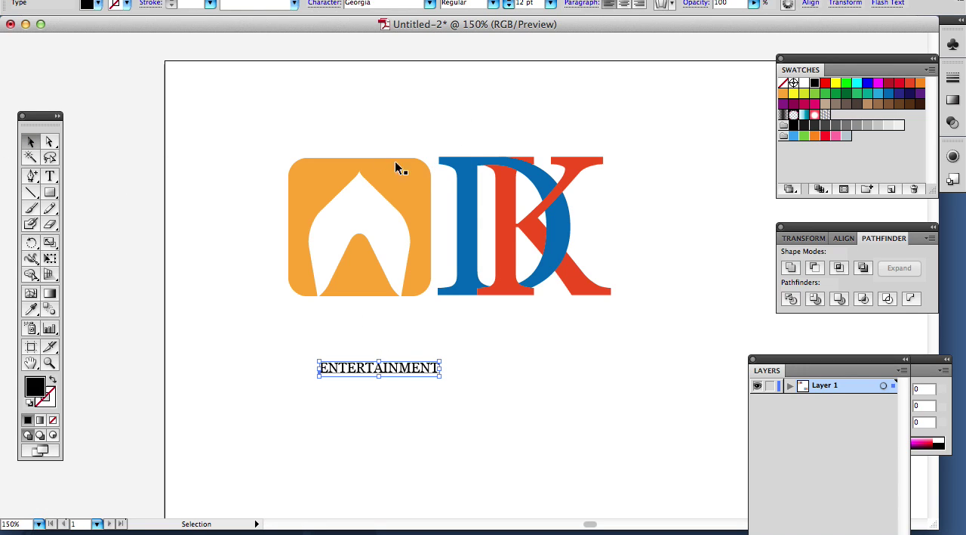
{"action": "mouse_move", "coordinate": [447, 164]}
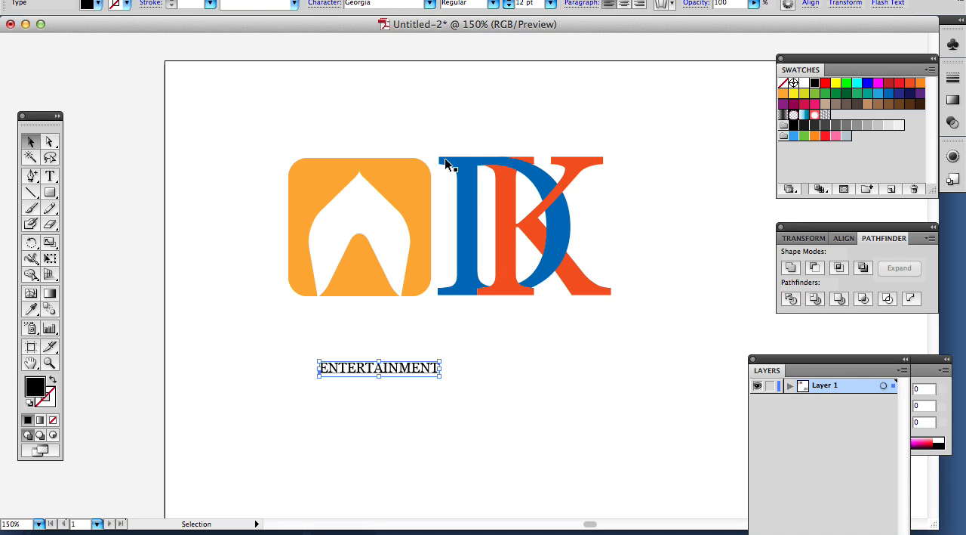
{"action": "mouse_move", "coordinate": [454, 367]}
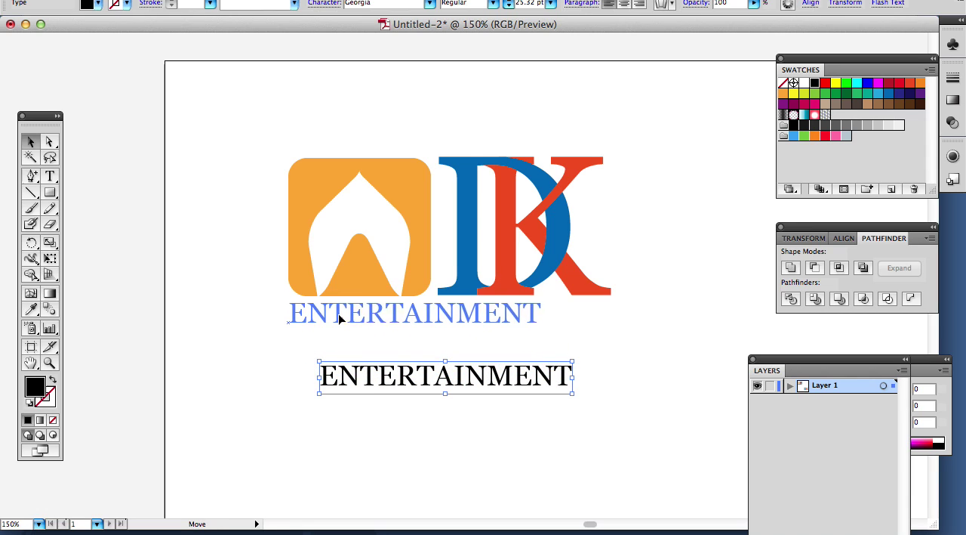
Move ENTERTAINMENT beneath the logo and scale it to span the icon and monogram width.
{"action": "left_click_drag", "start_coordinate": [445, 376], "coordinate": [414, 290]}
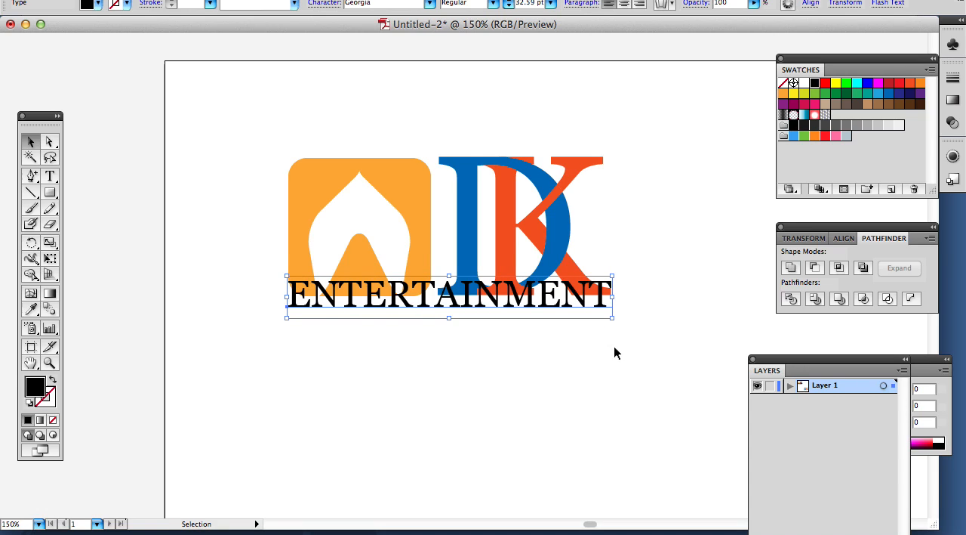
{"action": "left_click_drag", "start_coordinate": [450, 294], "coordinate": [450, 329]}
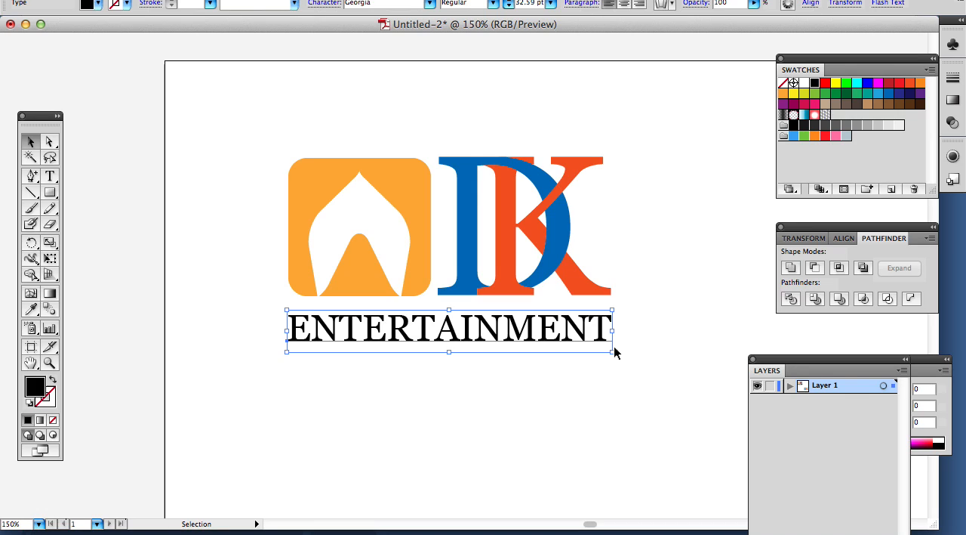
{"action": "mouse_move", "coordinate": [773, 450]}
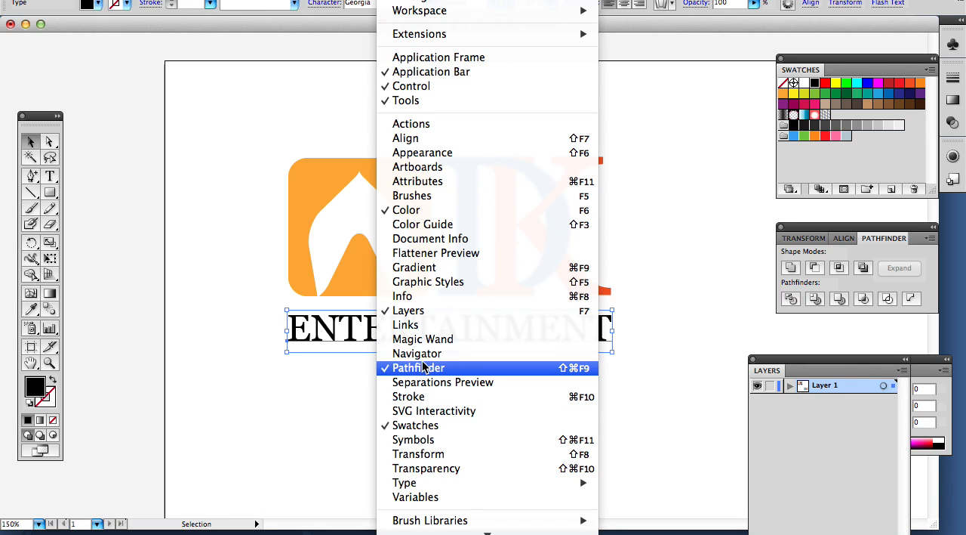
{"action": "mouse_move", "coordinate": [435, 311]}
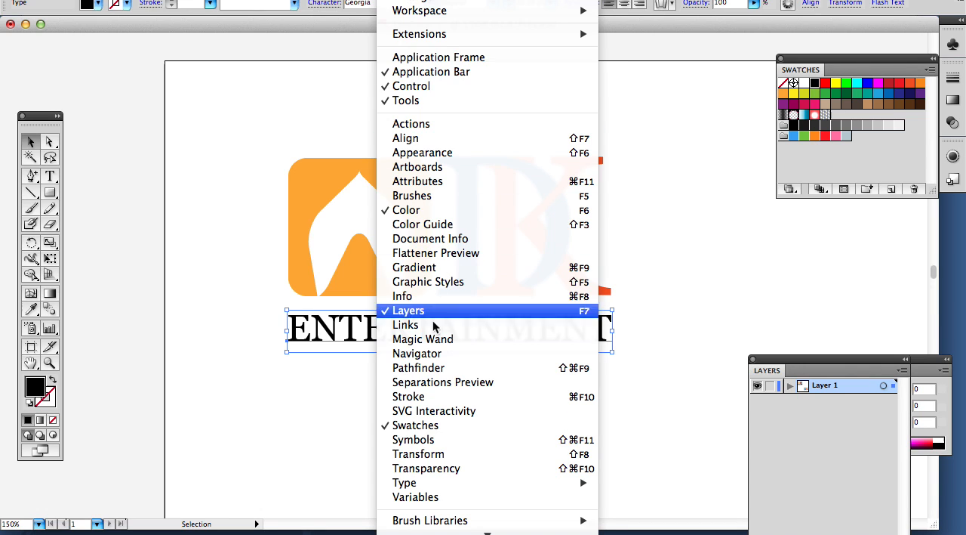
{"action": "left_click", "coordinate": [419, 368]}
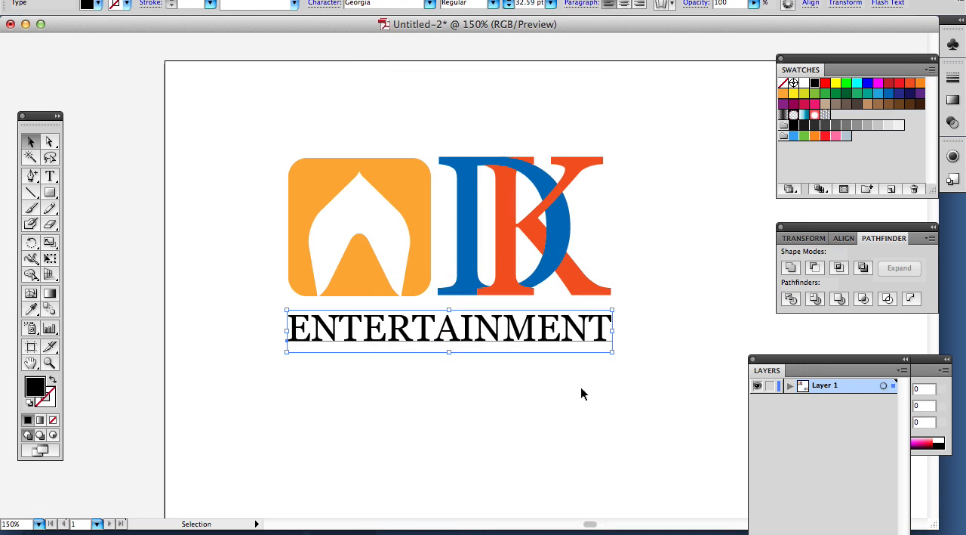
{"action": "double_click", "coordinate": [450, 329]}
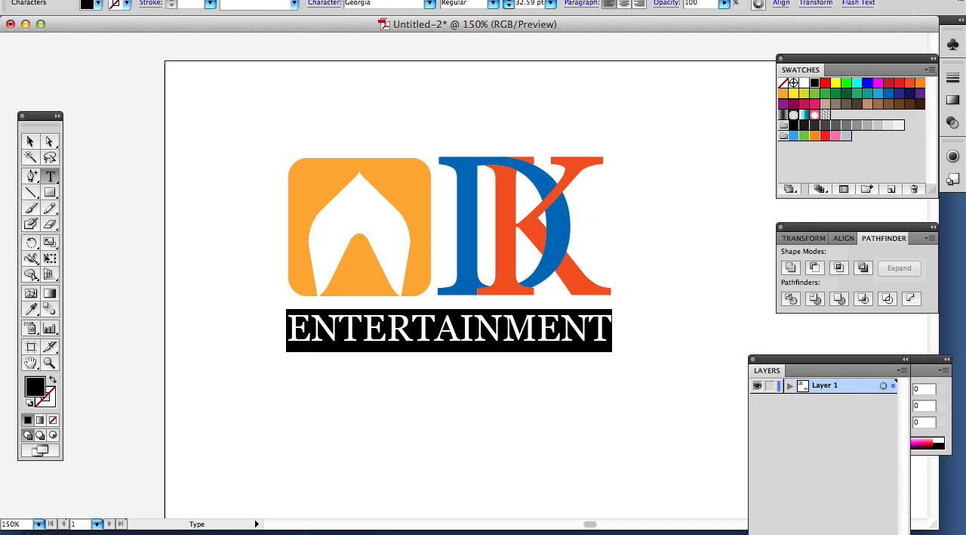
{"action": "mouse_move", "coordinate": [514, 402]}
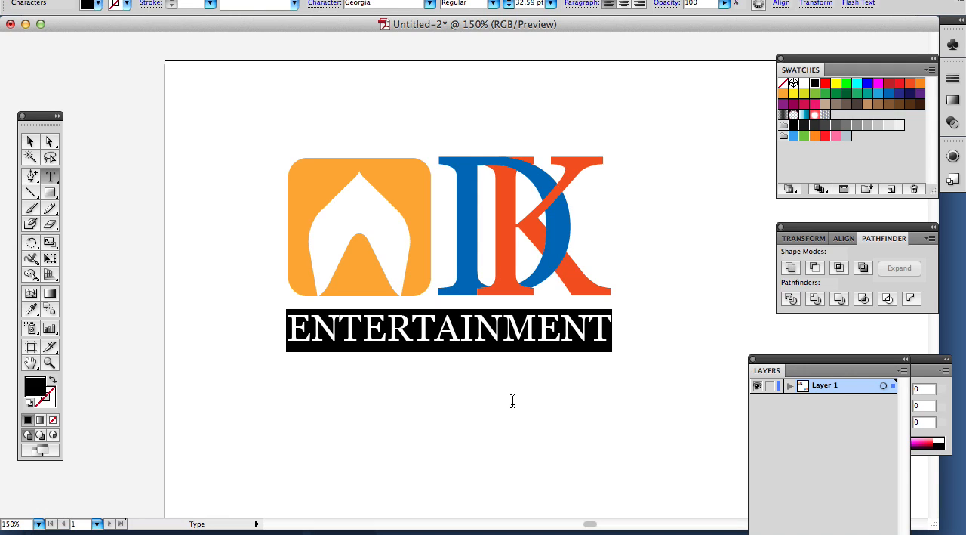
{"action": "mouse_move", "coordinate": [507, 410]}
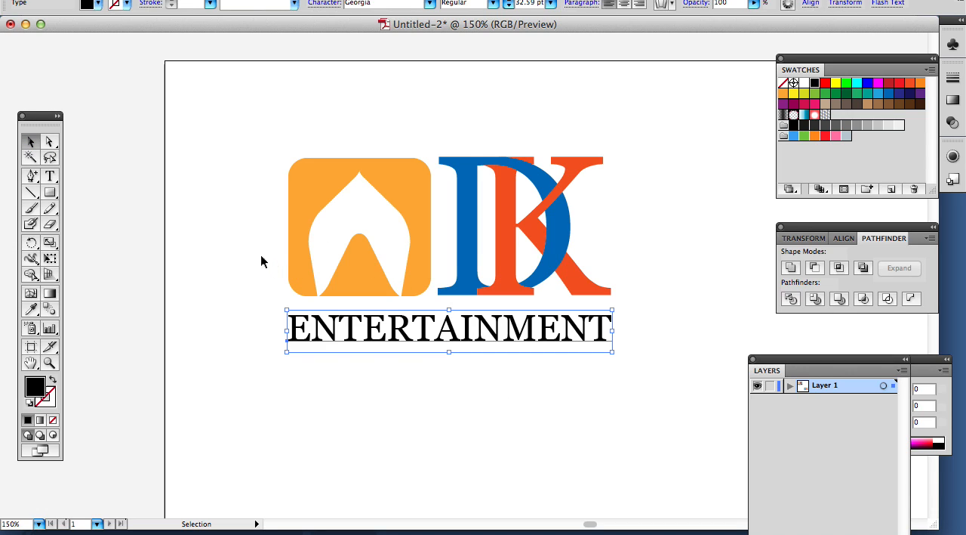
{"action": "left_click", "coordinate": [249, 250]}
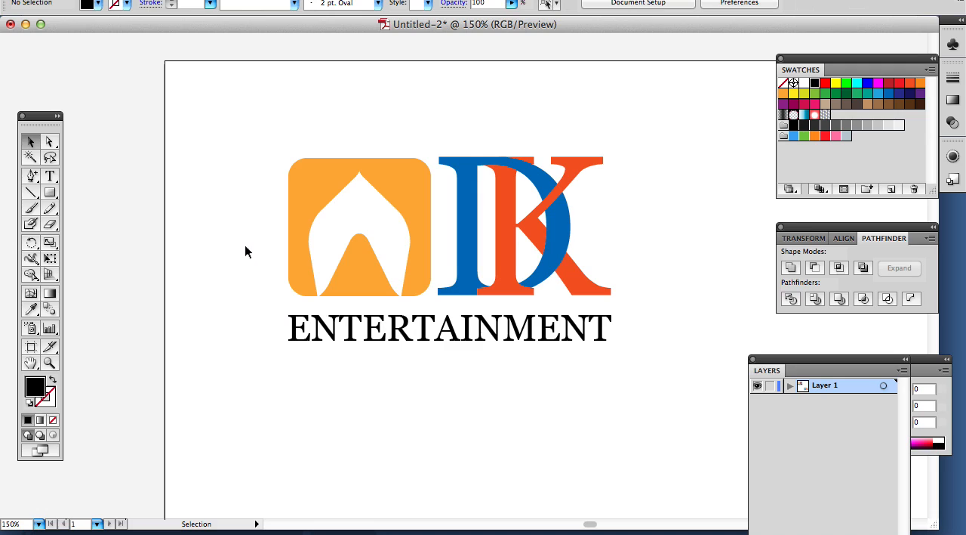
{"action": "mouse_move", "coordinate": [253, 172]}
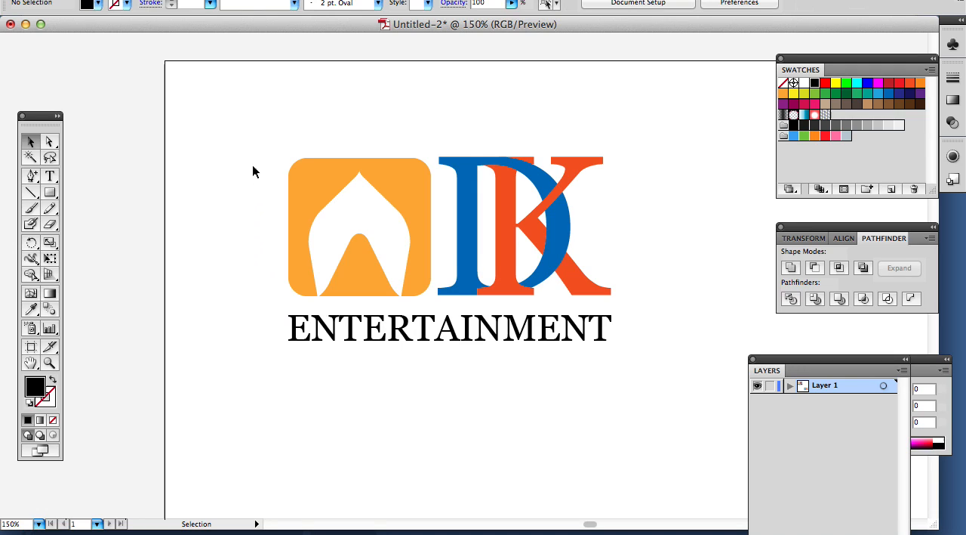
{"action": "mouse_move", "coordinate": [221, 176]}
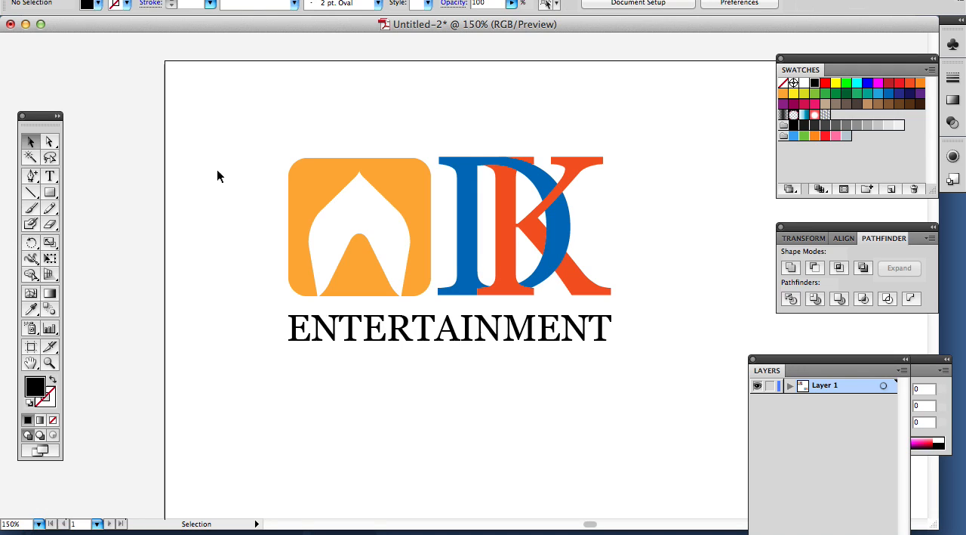
{"action": "mouse_move", "coordinate": [329, 248]}
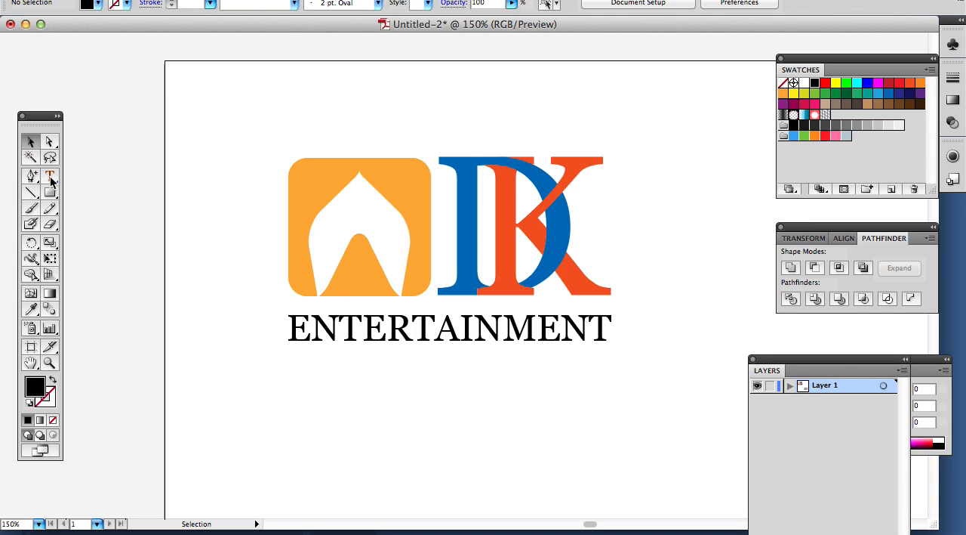
Widen the ENTERTAINMENT letter spacing and rescale the spaced word to the logo width.
{"action": "left_click", "coordinate": [50, 175]}
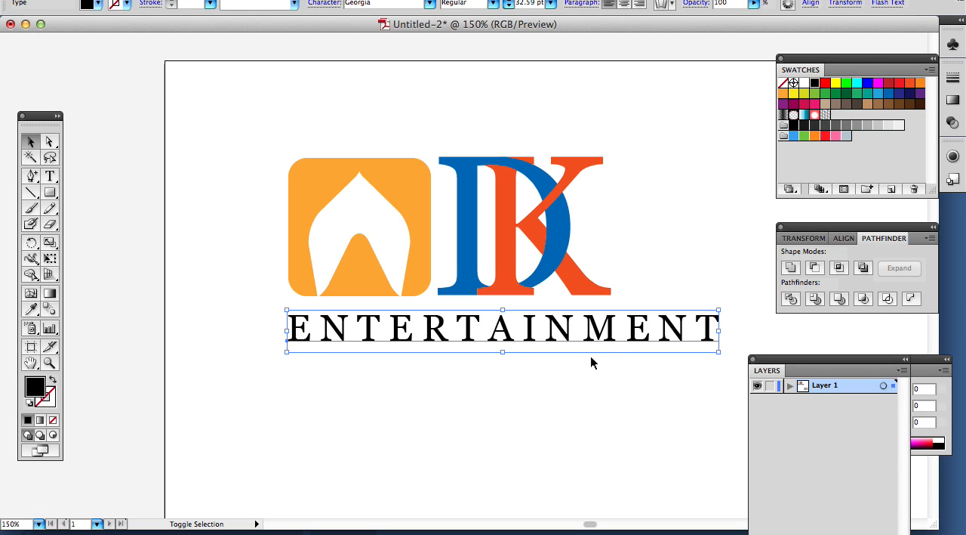
{"action": "double_click", "coordinate": [501, 329]}
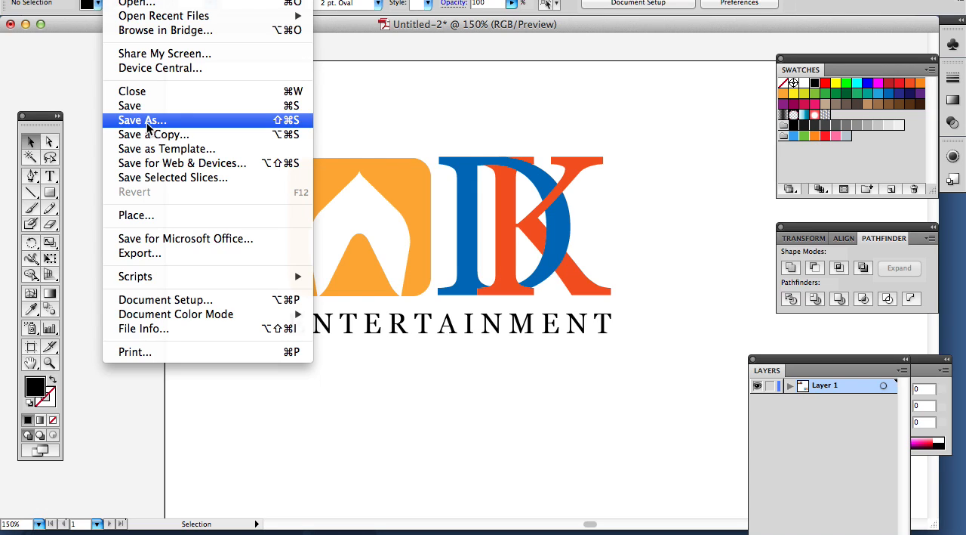
Save the document as LOGO2.ai in the Logo folder, accepting the Illustrator options.
{"action": "left_click", "coordinate": [142, 121]}
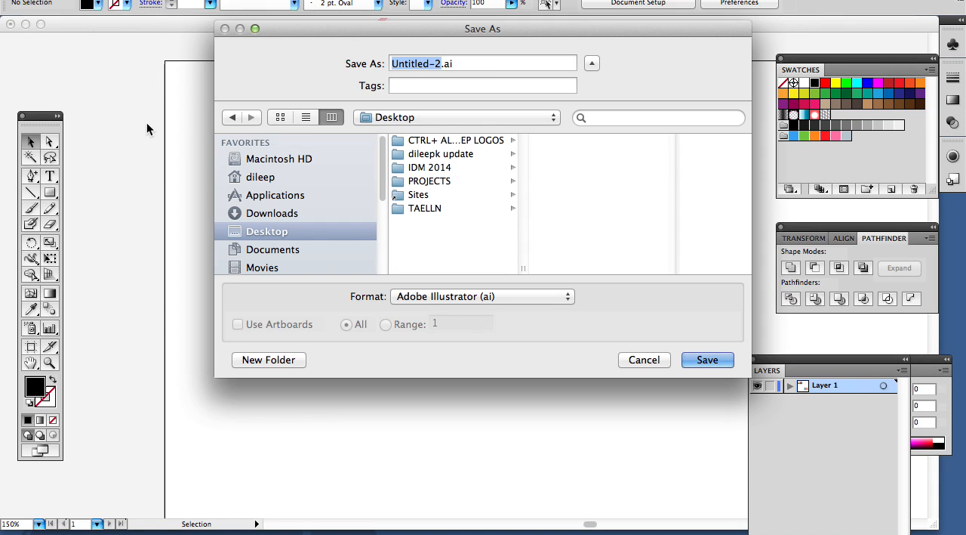
{"action": "left_click", "coordinate": [429, 166]}
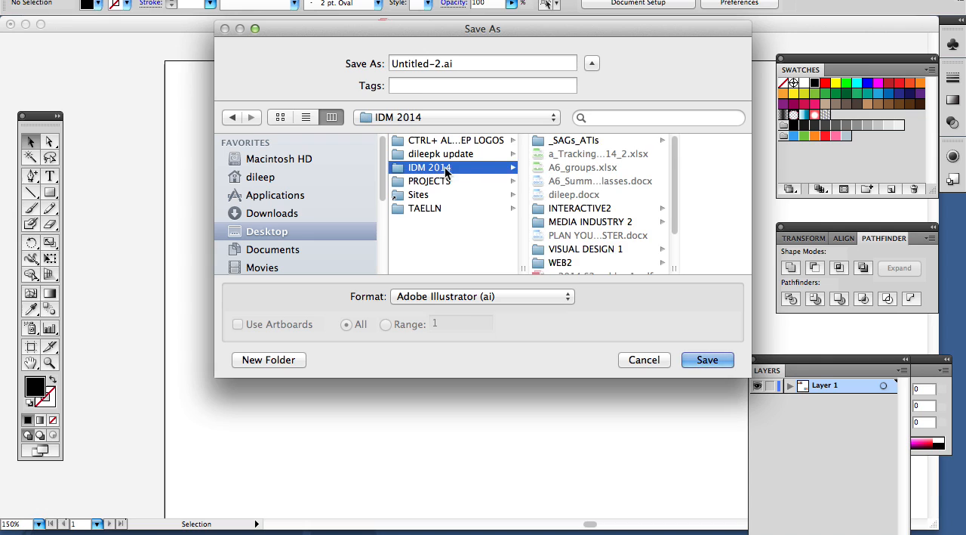
{"action": "left_click", "coordinate": [586, 248]}
{"action": "type", "text": "LOGO2"}
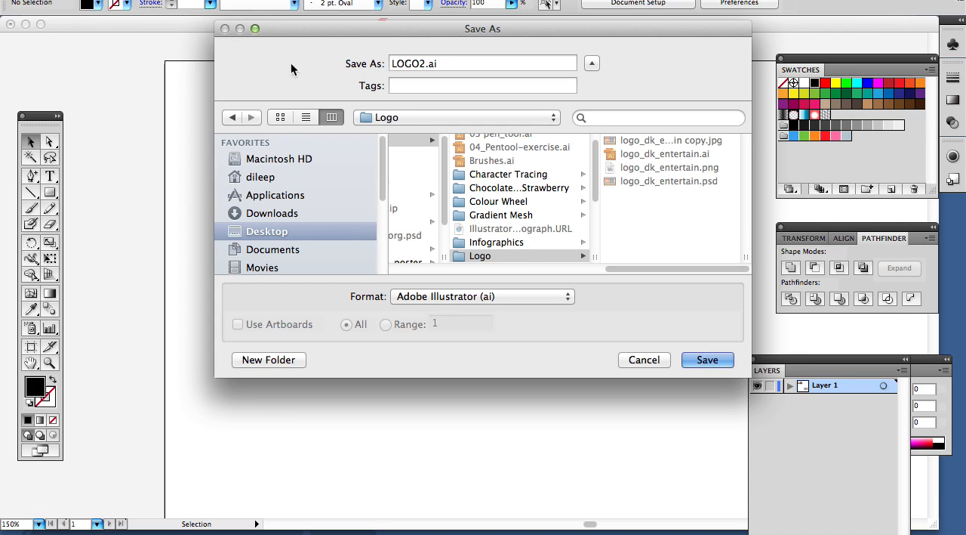
{"action": "left_click", "coordinate": [706, 359]}
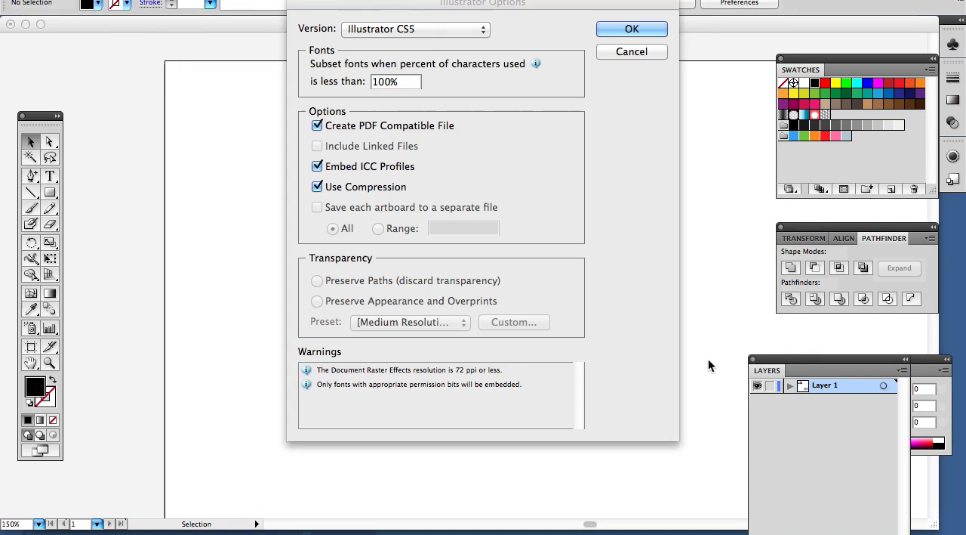
{"action": "left_click", "coordinate": [631, 29]}
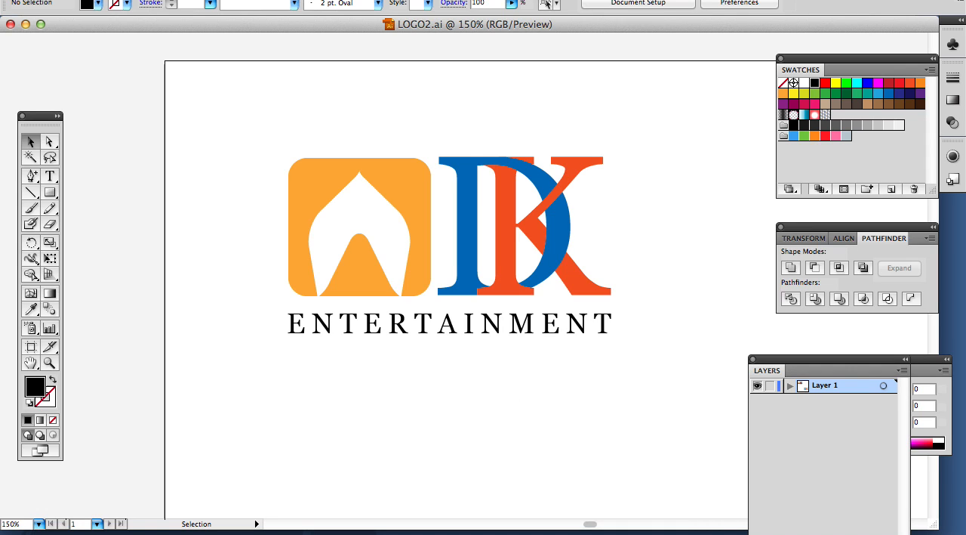
{"action": "mouse_move", "coordinate": [716, 517]}
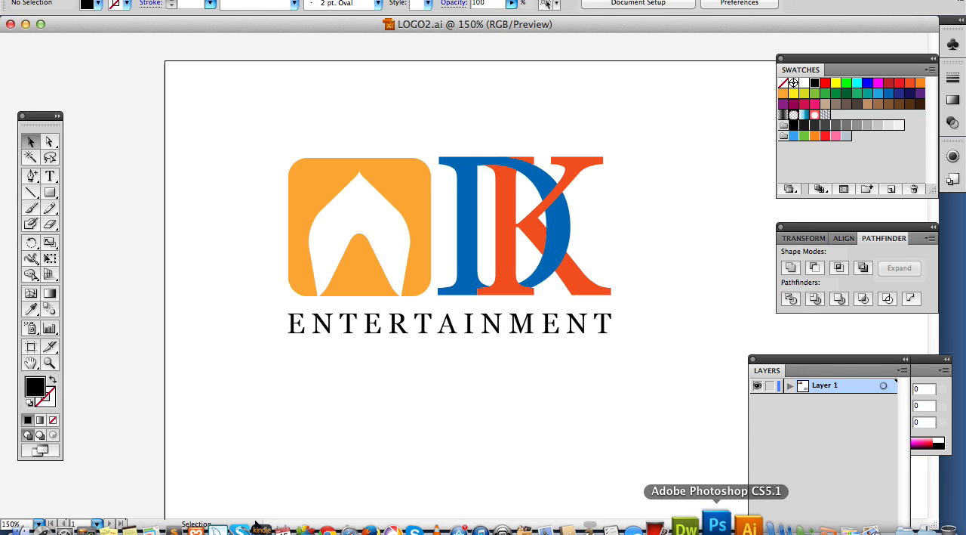
In Photoshop, open LOGO2.ai from the Logo folder to reach its Import PDF settings.
{"action": "left_click", "coordinate": [716, 521]}
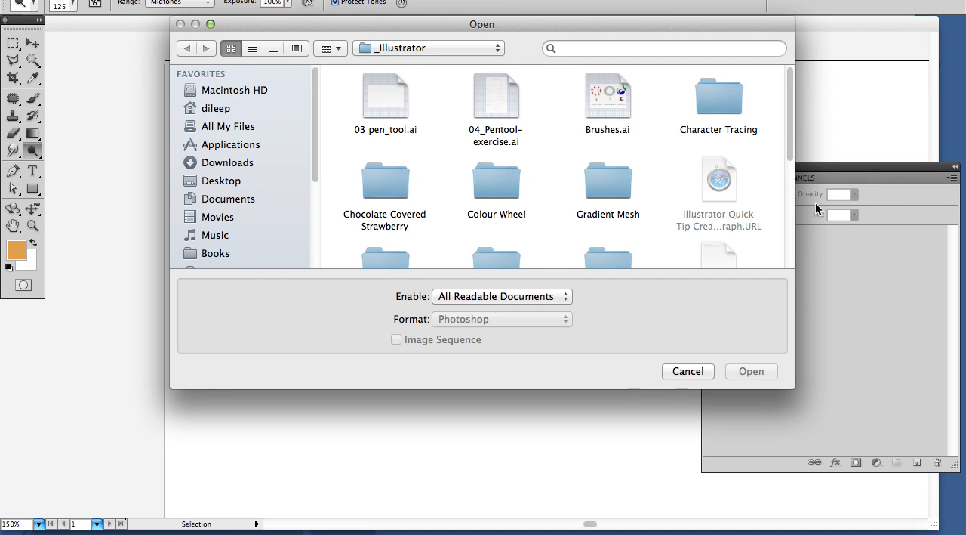
{"action": "mouse_move", "coordinate": [660, 154]}
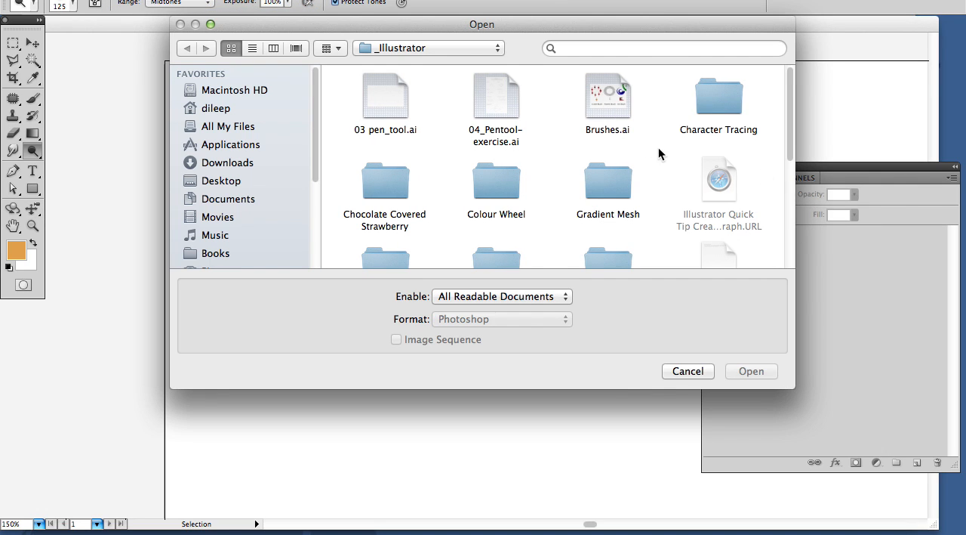
{"action": "mouse_move", "coordinate": [604, 227]}
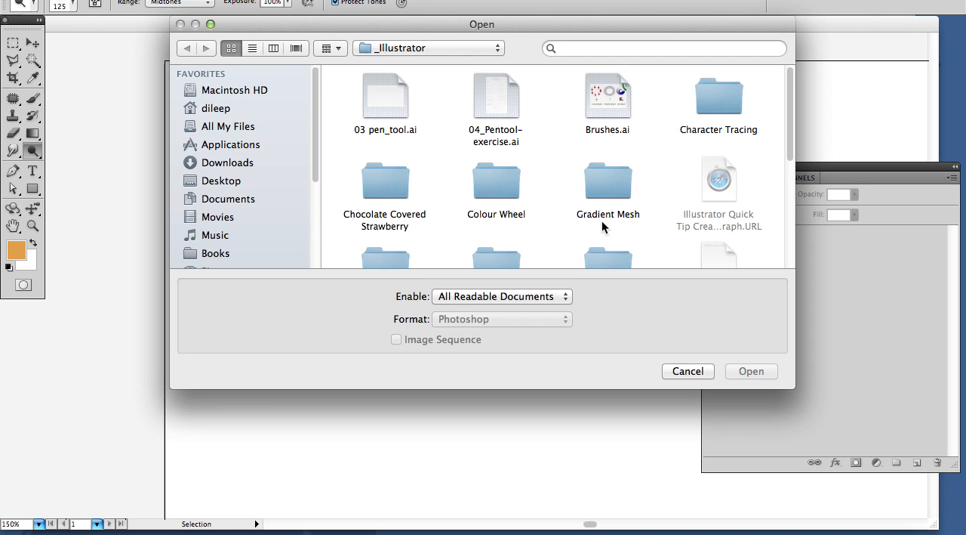
{"action": "left_click", "coordinate": [495, 189]}
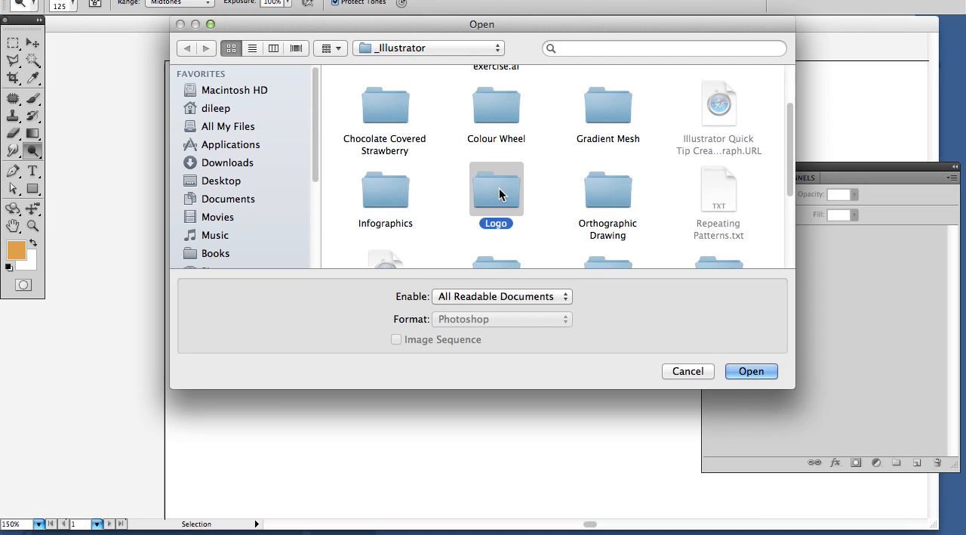
{"action": "double_click", "coordinate": [495, 189]}
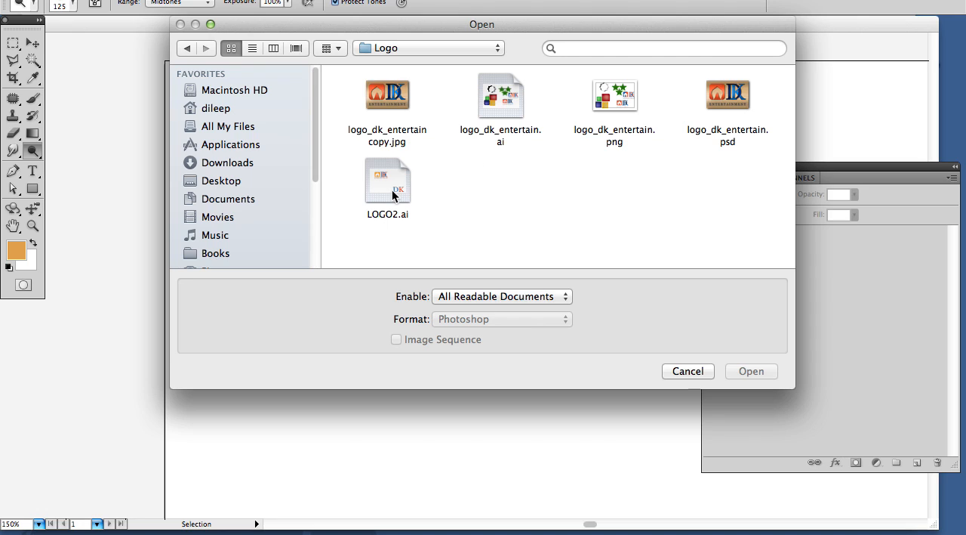
{"action": "double_click", "coordinate": [387, 182]}
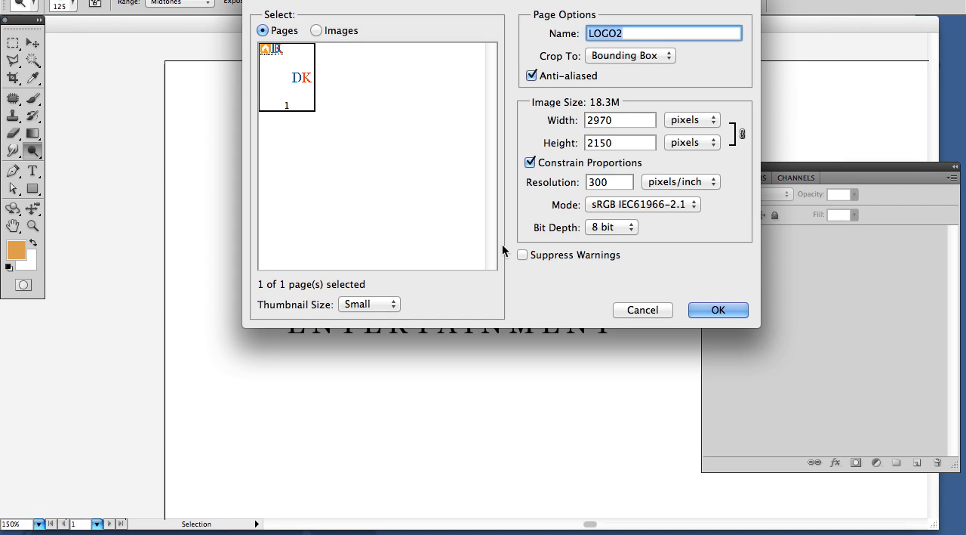
Import LOGO2 and crop the canvas to the top-left logo, dropping the stray DK letters.
{"action": "left_click", "coordinate": [717, 310]}
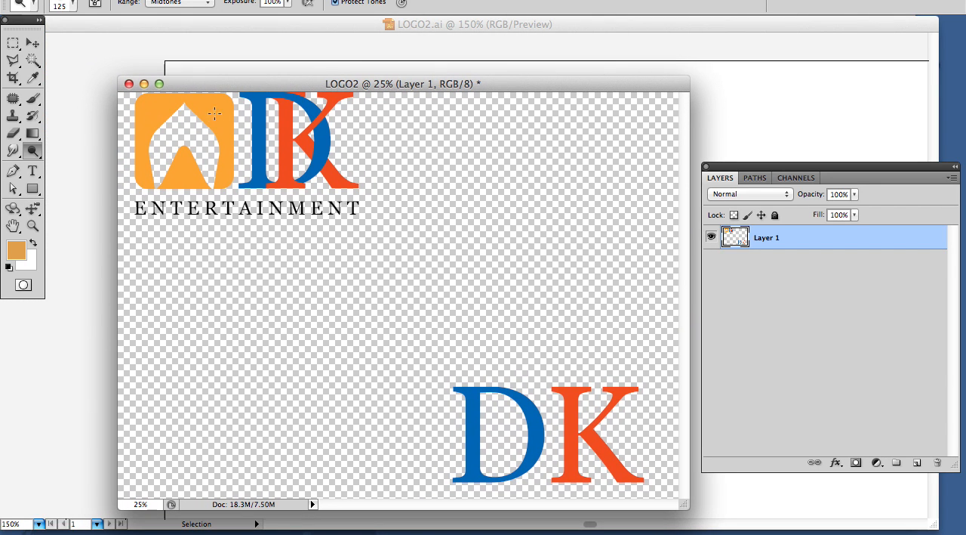
{"action": "left_click", "coordinate": [12, 42]}
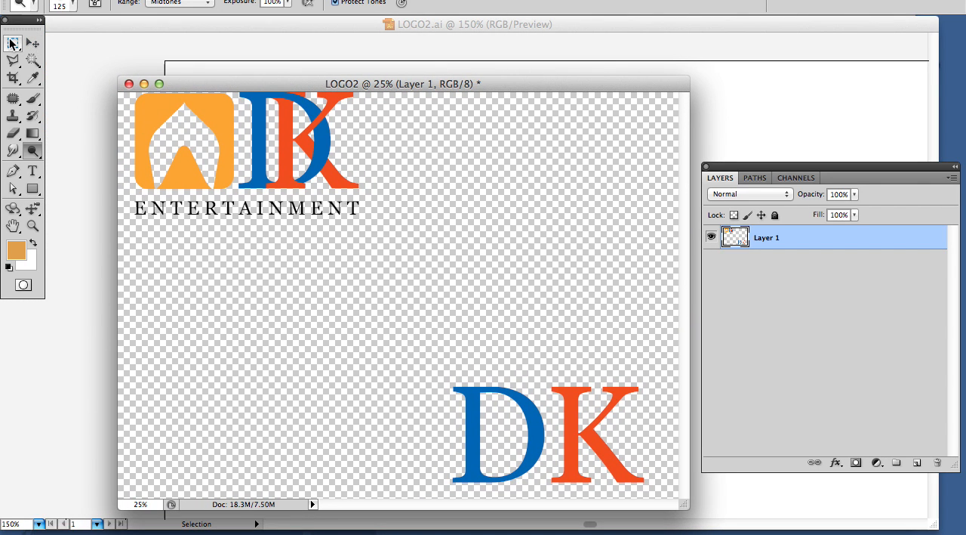
{"action": "left_click_drag", "start_coordinate": [178, 91], "coordinate": [411, 279]}
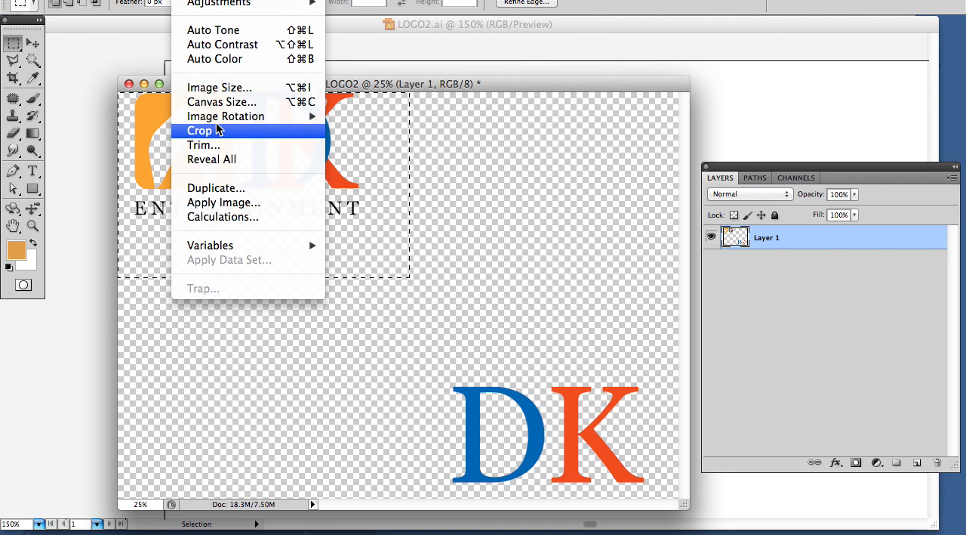
{"action": "left_click", "coordinate": [200, 130]}
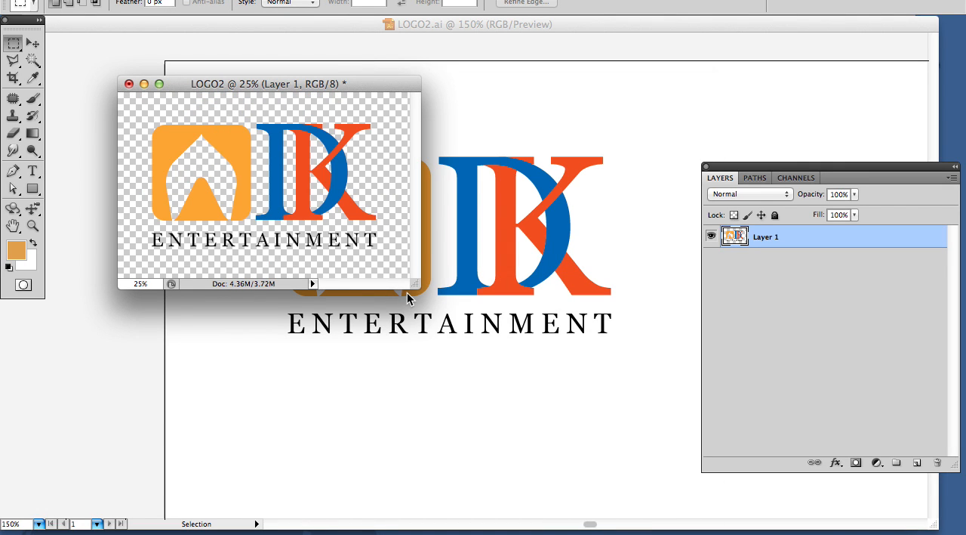
{"action": "left_click_drag", "start_coordinate": [422, 296], "coordinate": [637, 459]}
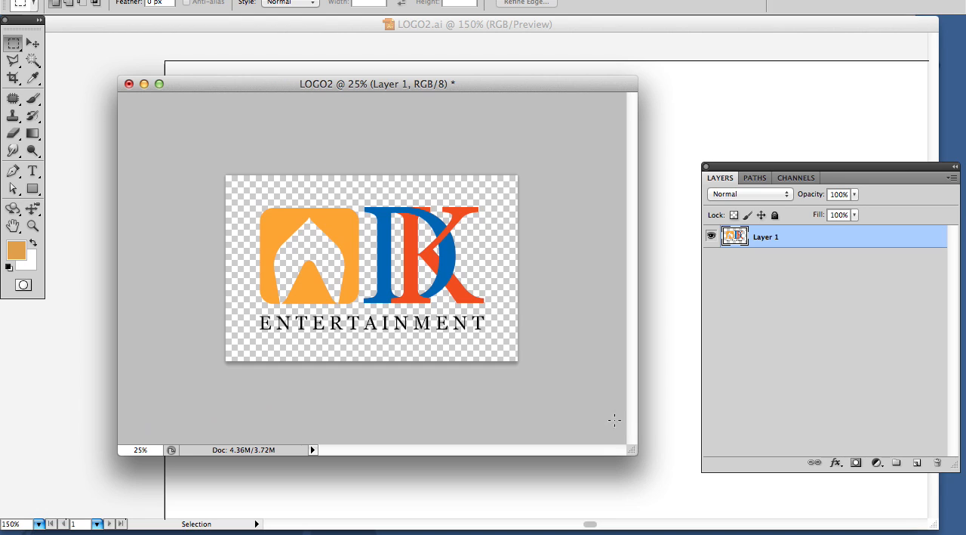
{"action": "mouse_move", "coordinate": [504, 202]}
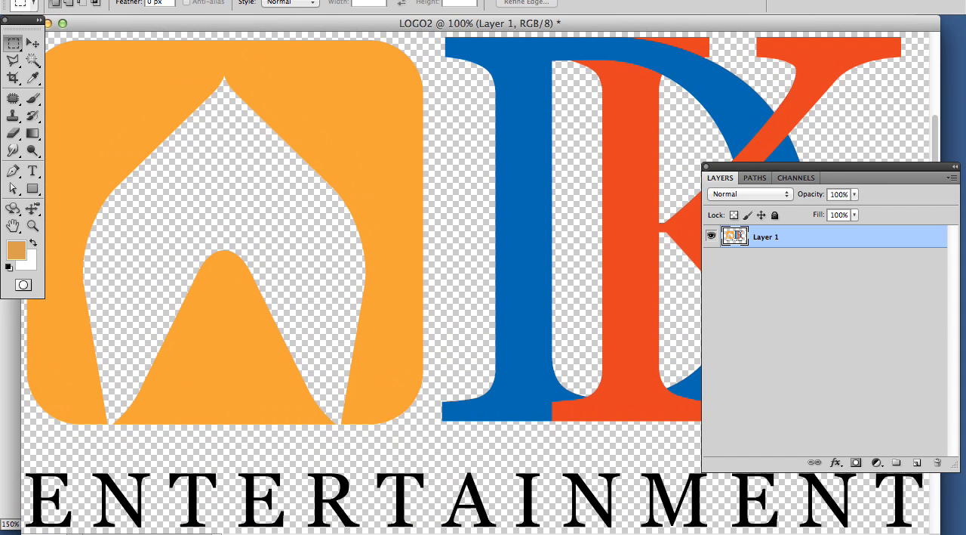
{"action": "mouse_move", "coordinate": [531, 30]}
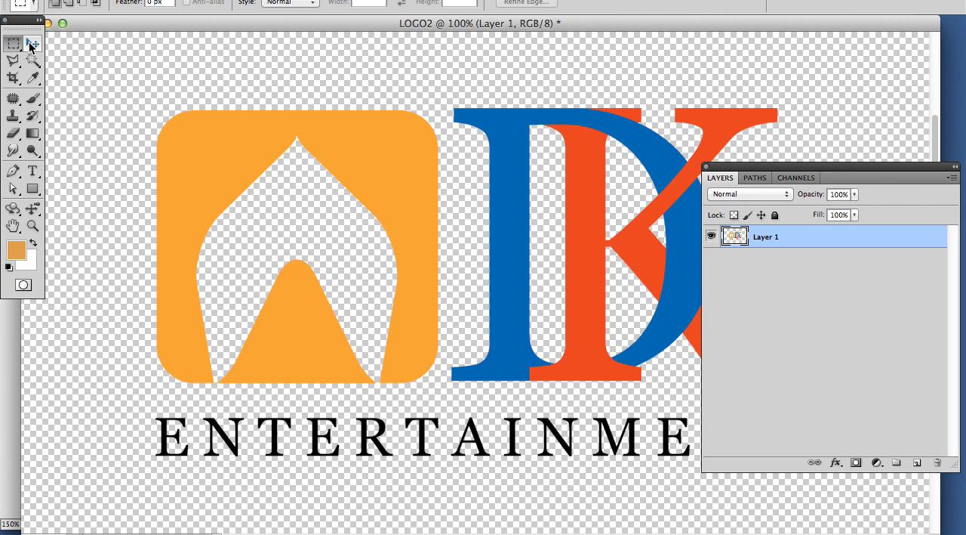
Magic Wand the orange icon and copy it to its own layer, returning to Layer 1.
{"action": "left_click", "coordinate": [12, 63]}
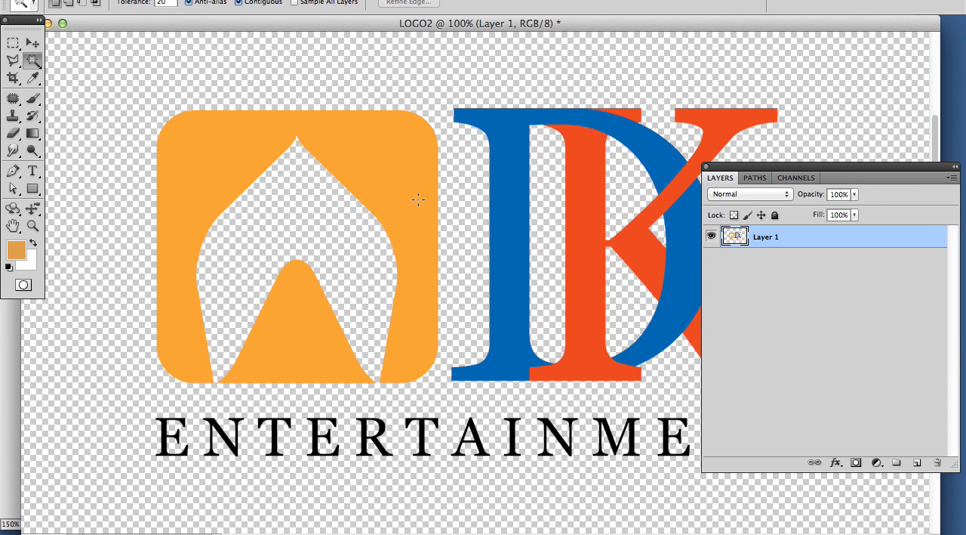
{"action": "mouse_move", "coordinate": [414, 169]}
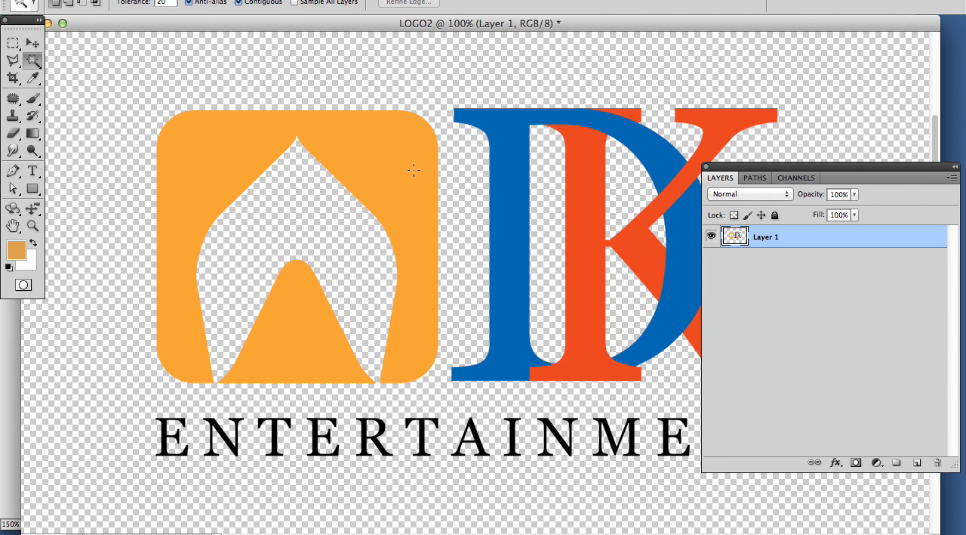
{"action": "left_click", "coordinate": [323, 305]}
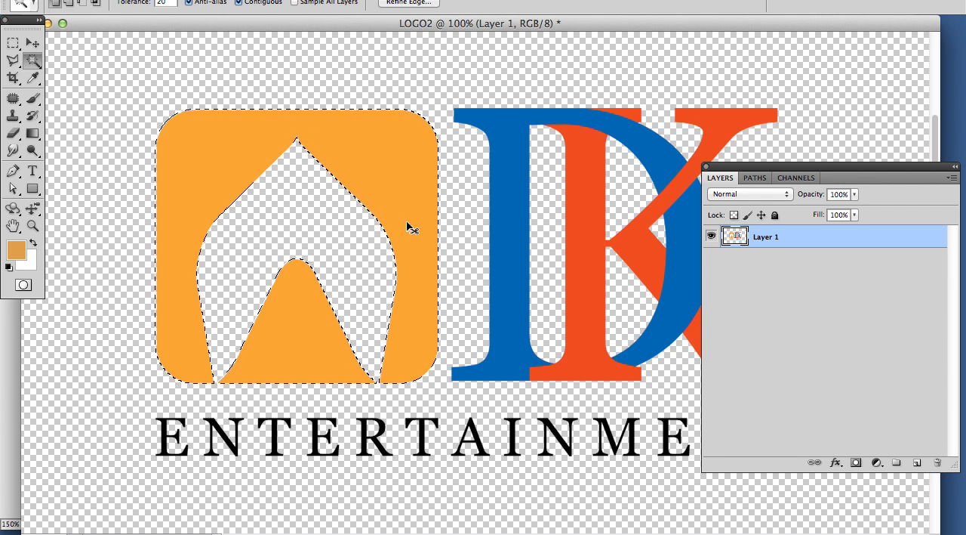
{"action": "left_click", "coordinate": [897, 462]}
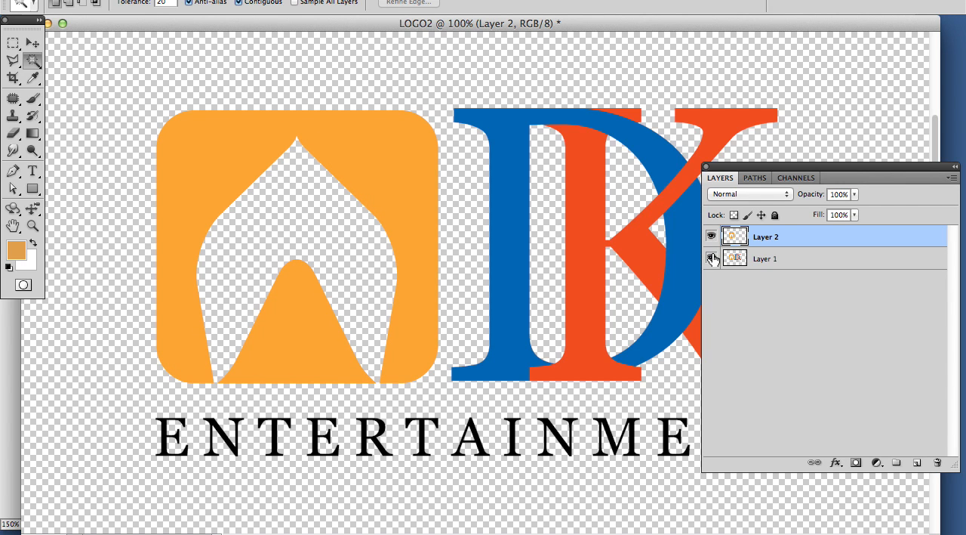
{"action": "left_click", "coordinate": [764, 258]}
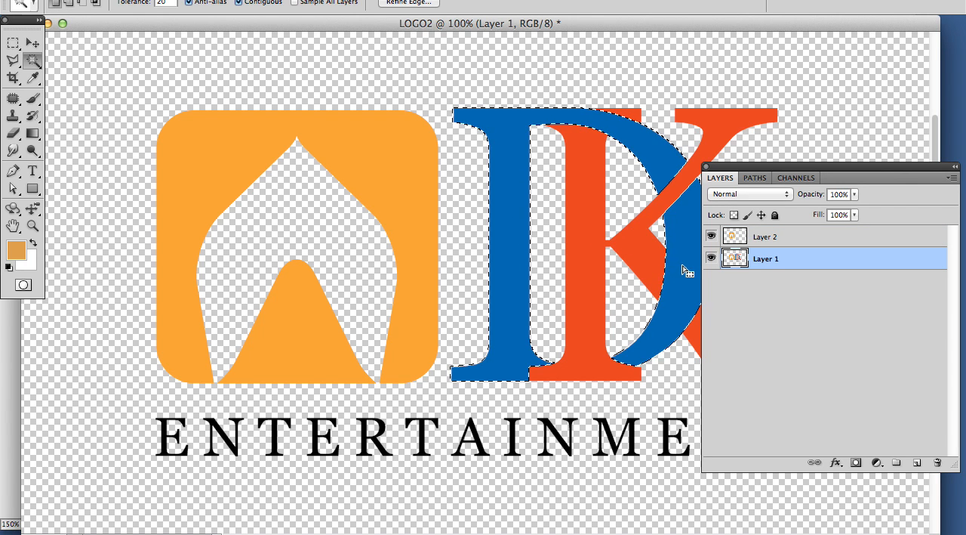
Copy the blue D and select the orange K onto separate layers of their own.
{"action": "left_click", "coordinate": [12, 44]}
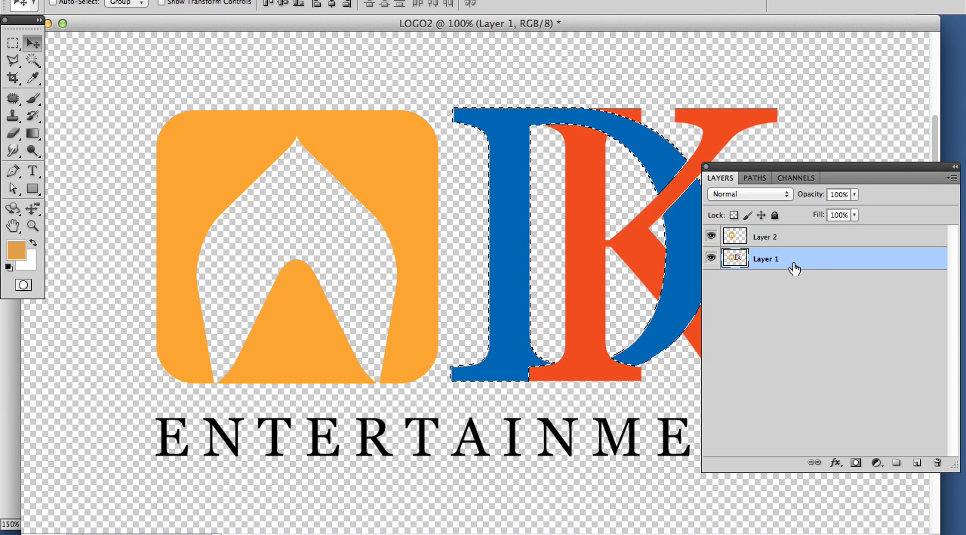
{"action": "mouse_move", "coordinate": [749, 243]}
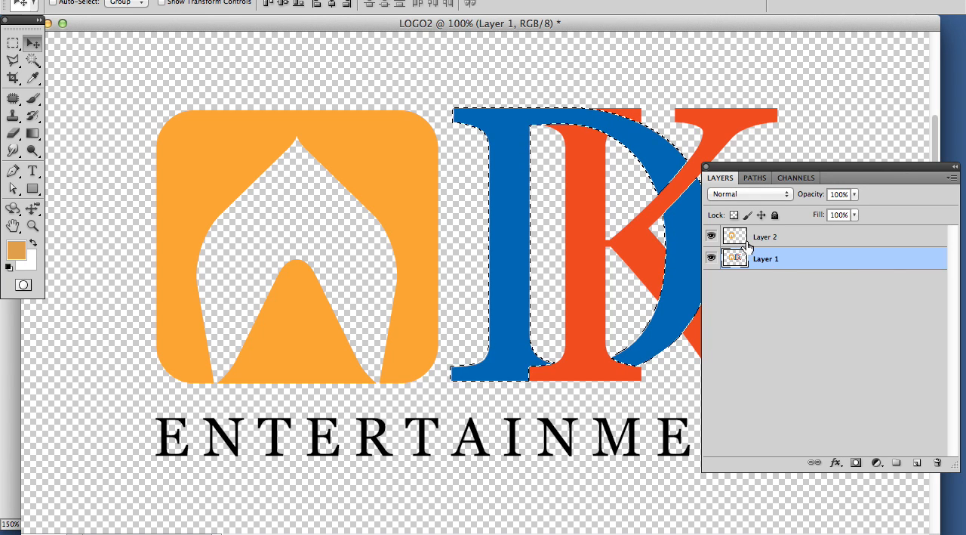
{"action": "left_click", "coordinate": [917, 462]}
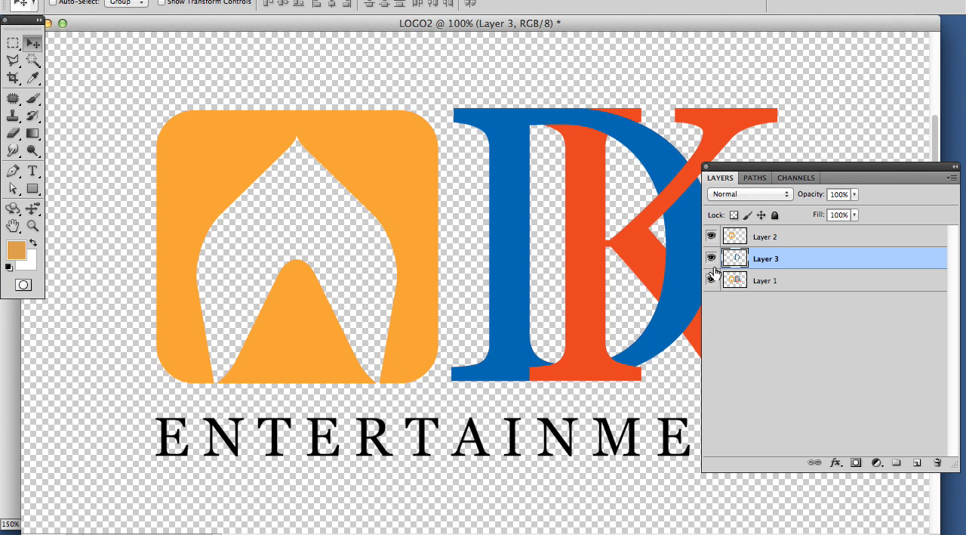
{"action": "left_click", "coordinate": [711, 277]}
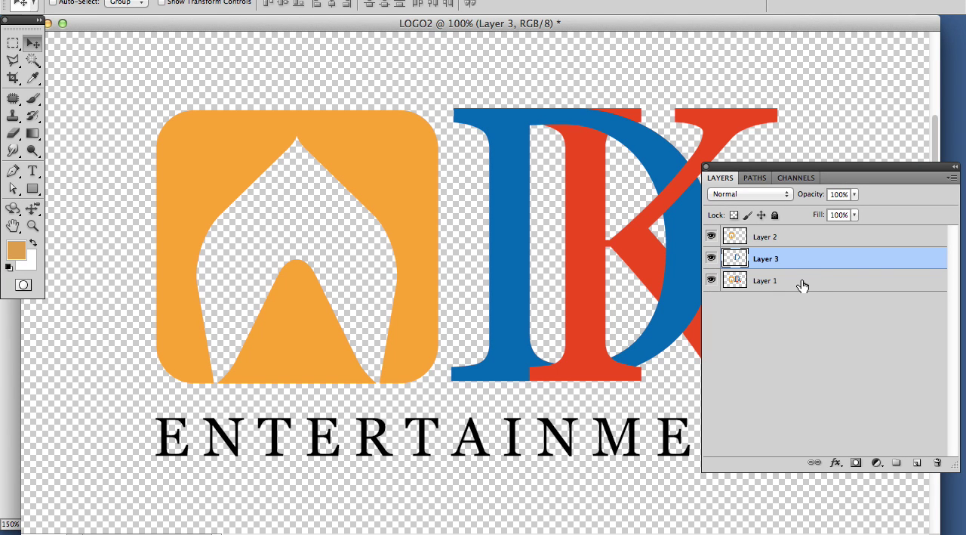
{"action": "left_click", "coordinate": [764, 281]}
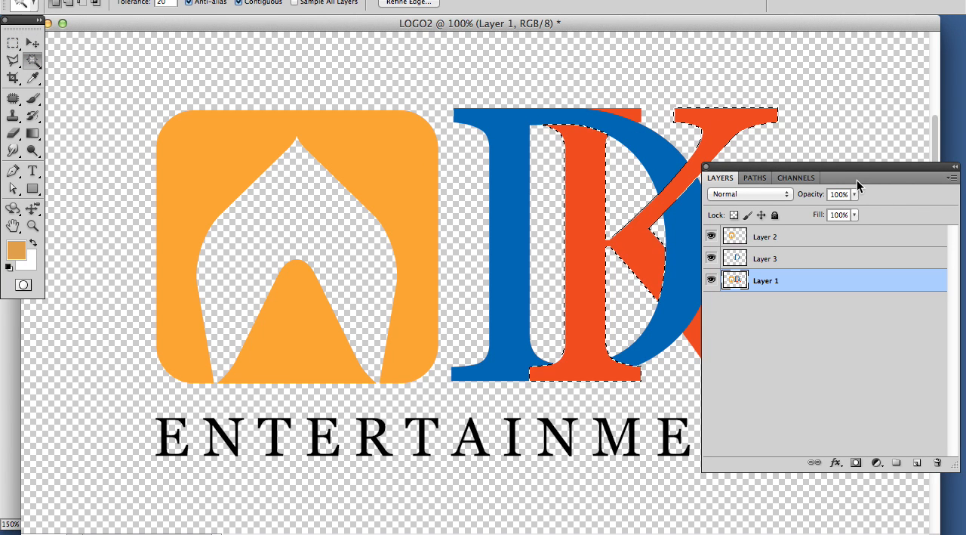
{"action": "left_click_drag", "start_coordinate": [815, 167], "coordinate": [778, 467]}
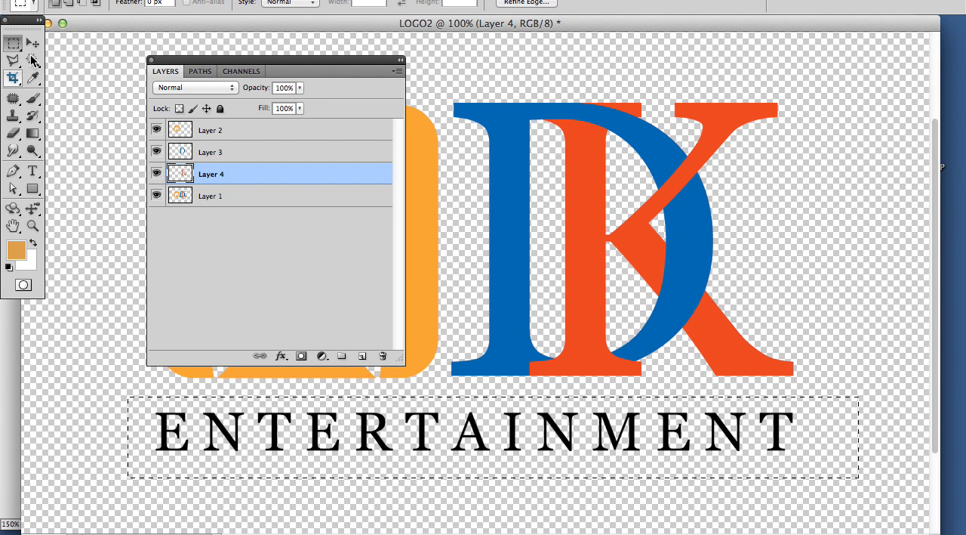
Copy the ENTERTAINMENT wording to its own layer, hide Layer 1, and select the icon's Layer 2.
{"action": "left_click", "coordinate": [33, 43]}
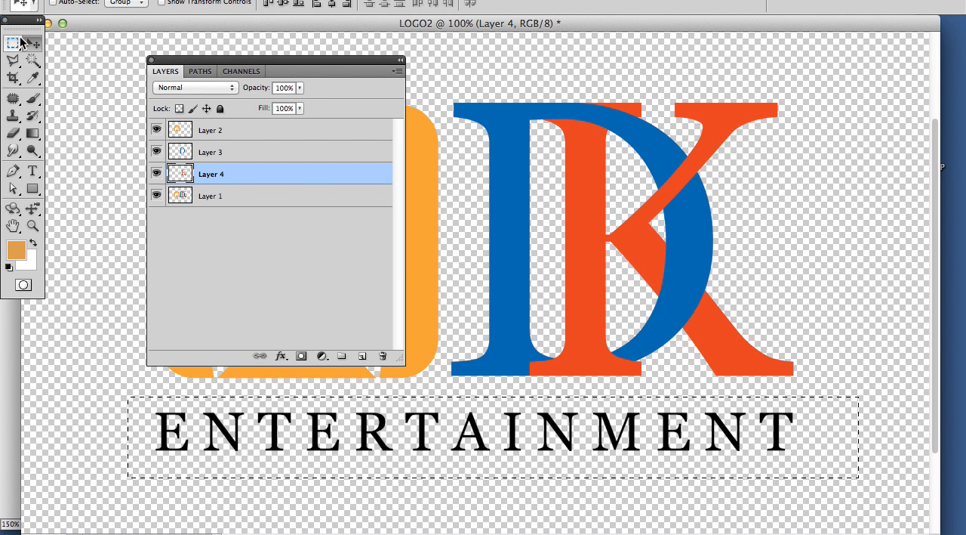
{"action": "mouse_move", "coordinate": [13, 44]}
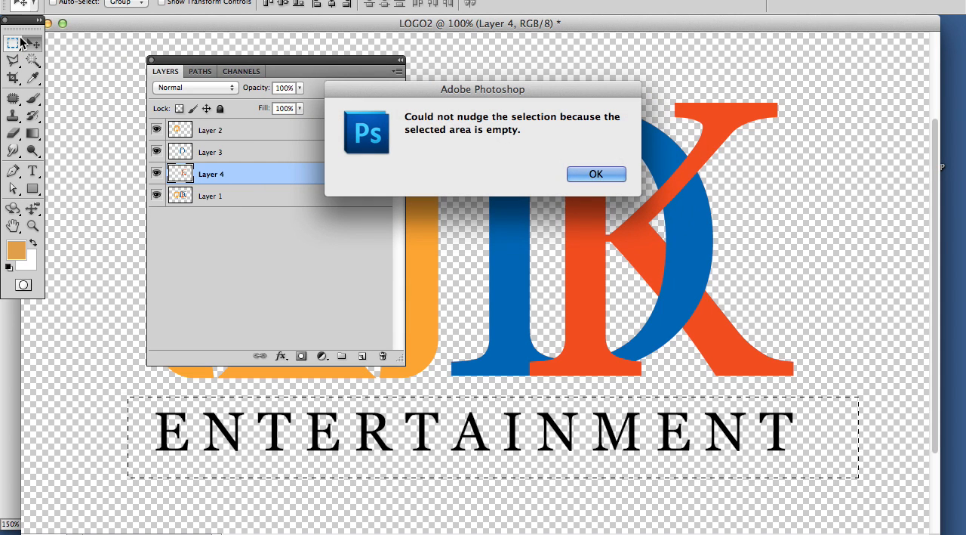
{"action": "left_click", "coordinate": [595, 174]}
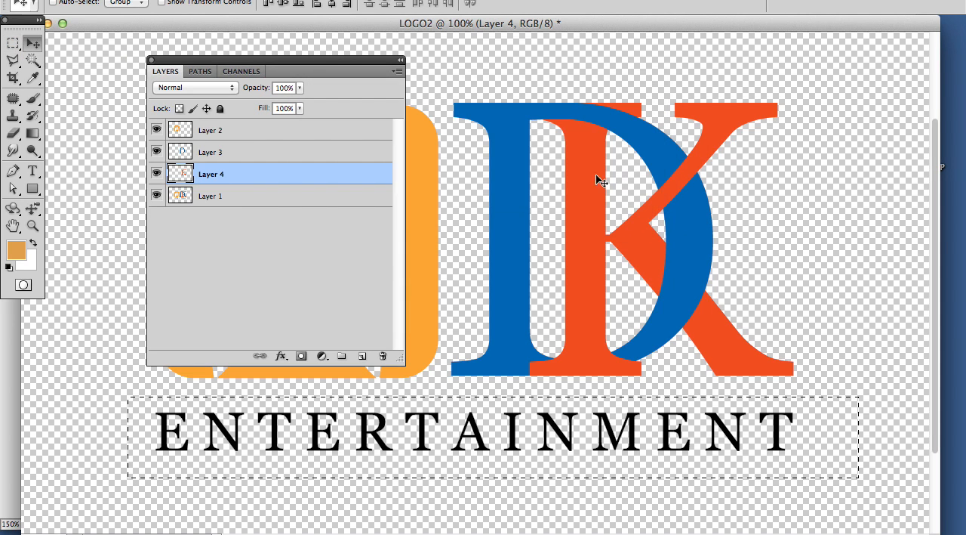
{"action": "left_click", "coordinate": [211, 196]}
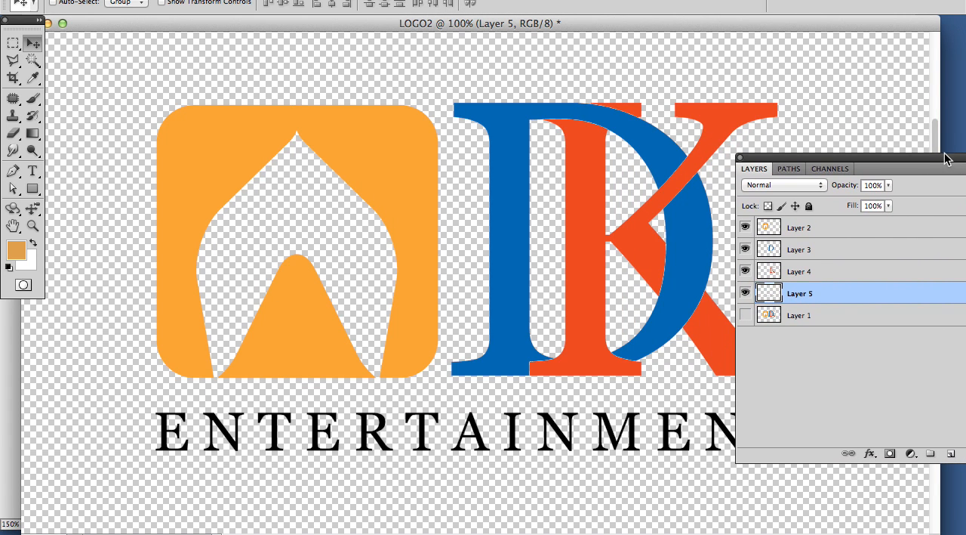
{"action": "mouse_move", "coordinate": [803, 240]}
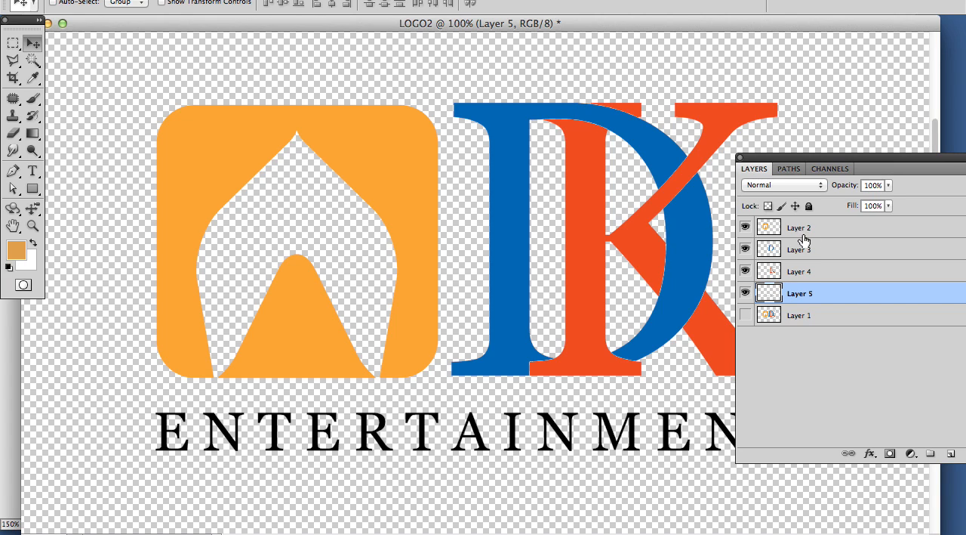
{"action": "left_click", "coordinate": [799, 227]}
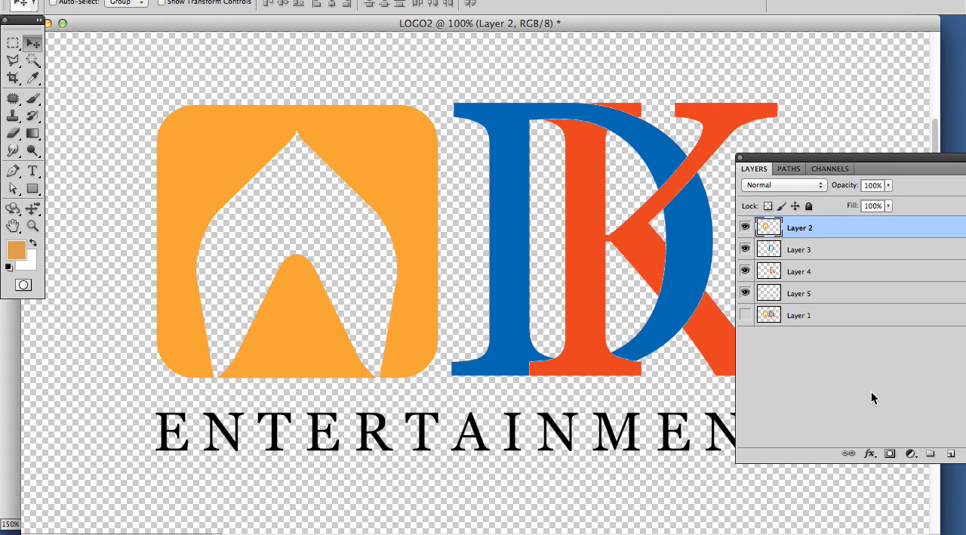
Give the icon an Inner Bevel, Chisel Soft technique, size 2.
{"action": "left_click", "coordinate": [870, 453]}
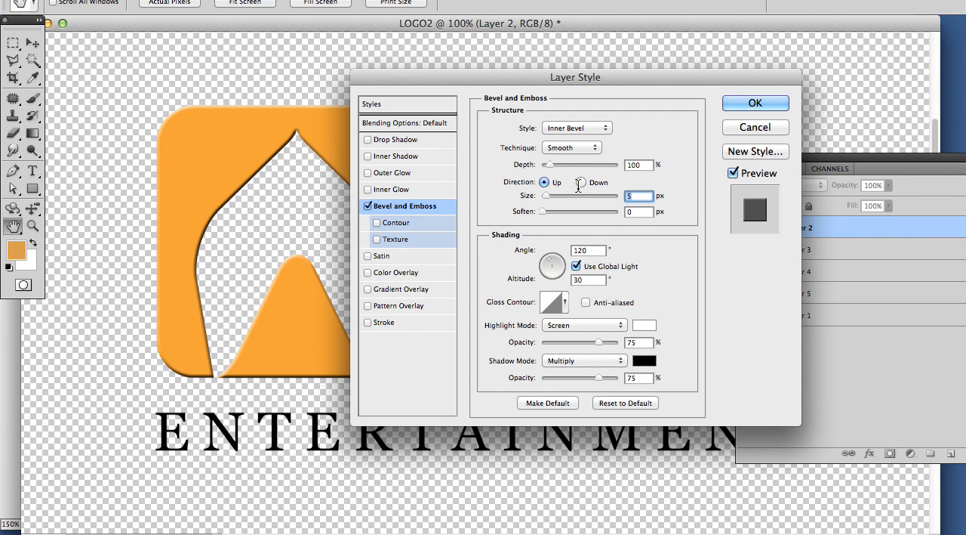
{"action": "left_click", "coordinate": [577, 127]}
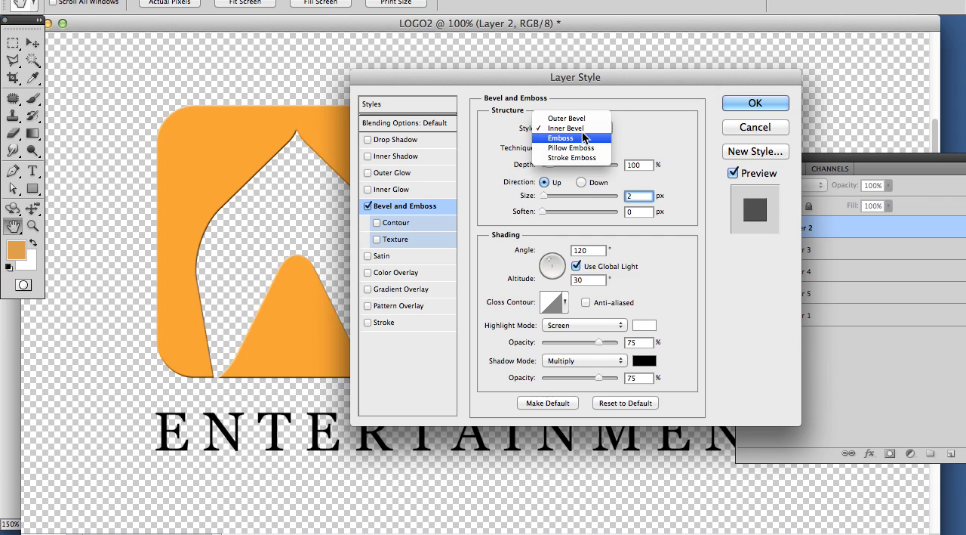
{"action": "left_click", "coordinate": [577, 126]}
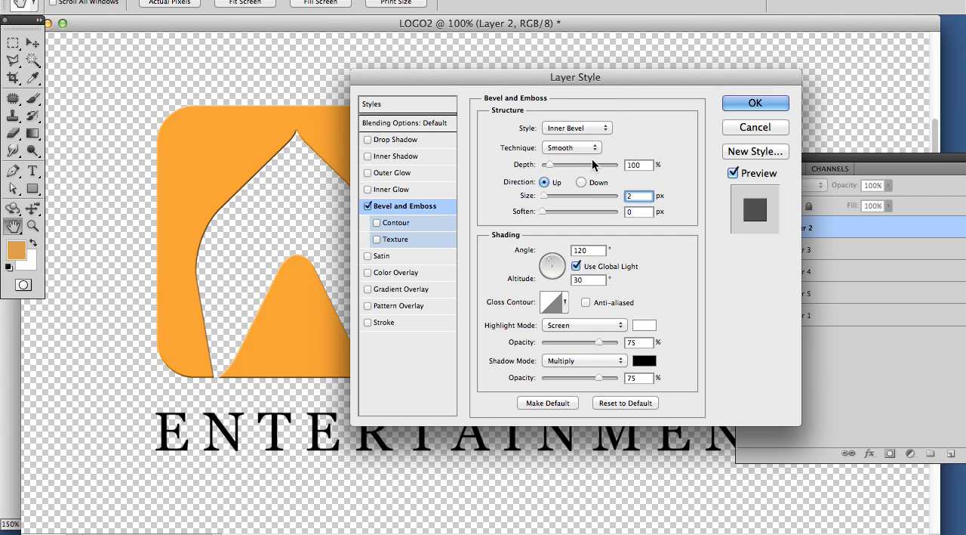
{"action": "left_click", "coordinate": [571, 148]}
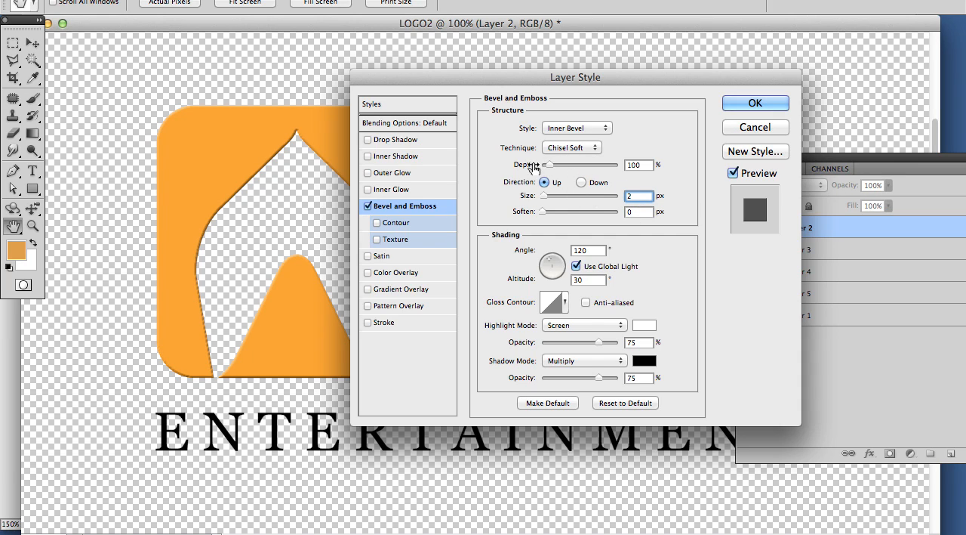
{"action": "mouse_move", "coordinate": [513, 181]}
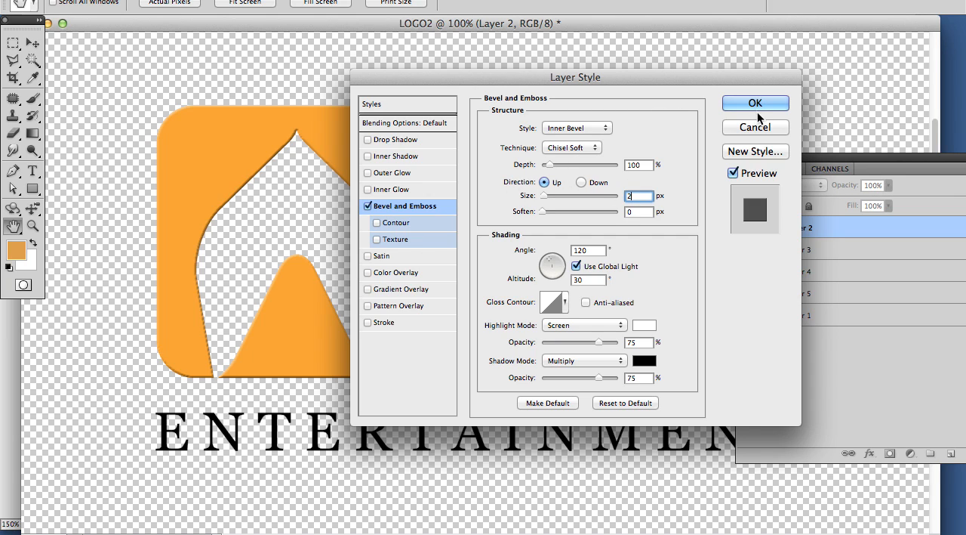
{"action": "left_click", "coordinate": [755, 103]}
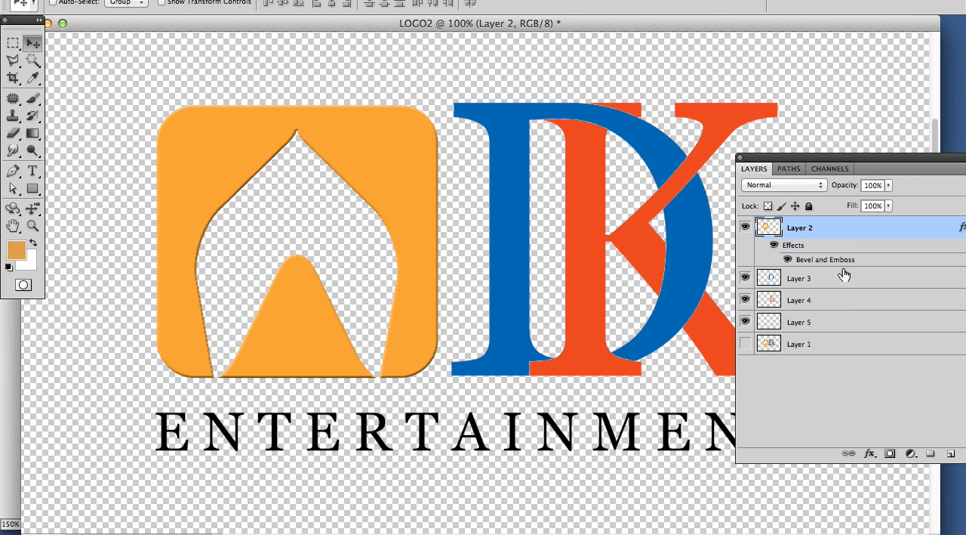
Add a drop shadow at about 54% opacity to the icon and copy its layer style.
{"action": "left_click", "coordinate": [870, 453]}
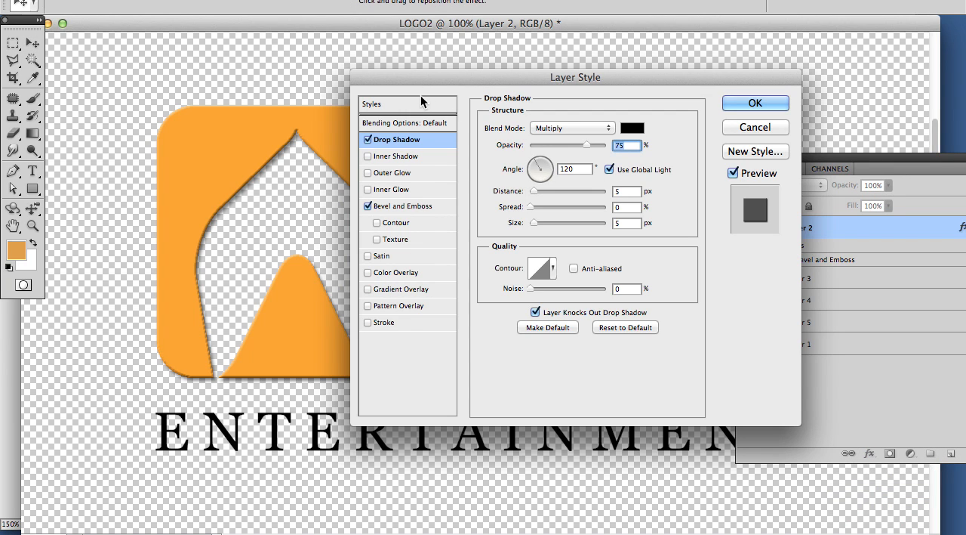
{"action": "left_click_drag", "start_coordinate": [589, 145], "coordinate": [549, 145]}
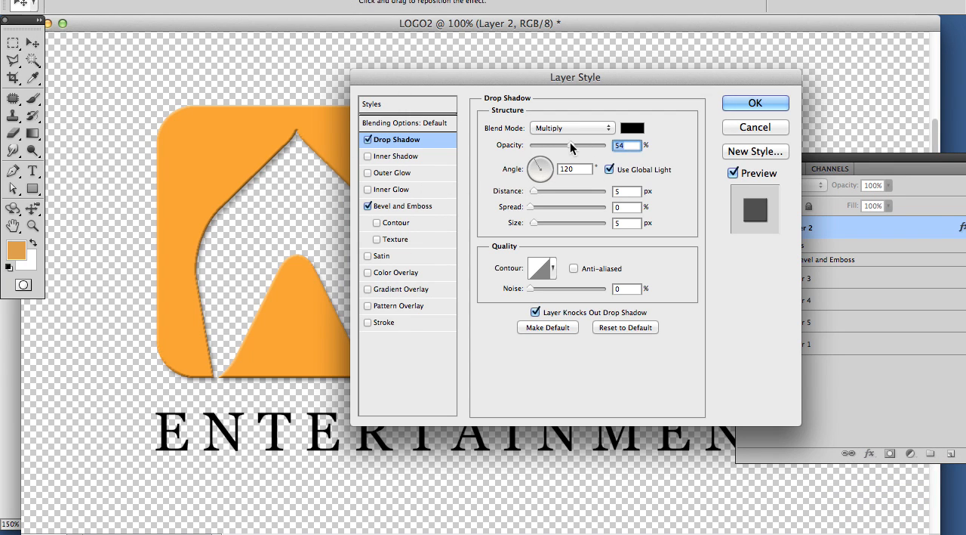
{"action": "left_click", "coordinate": [755, 103]}
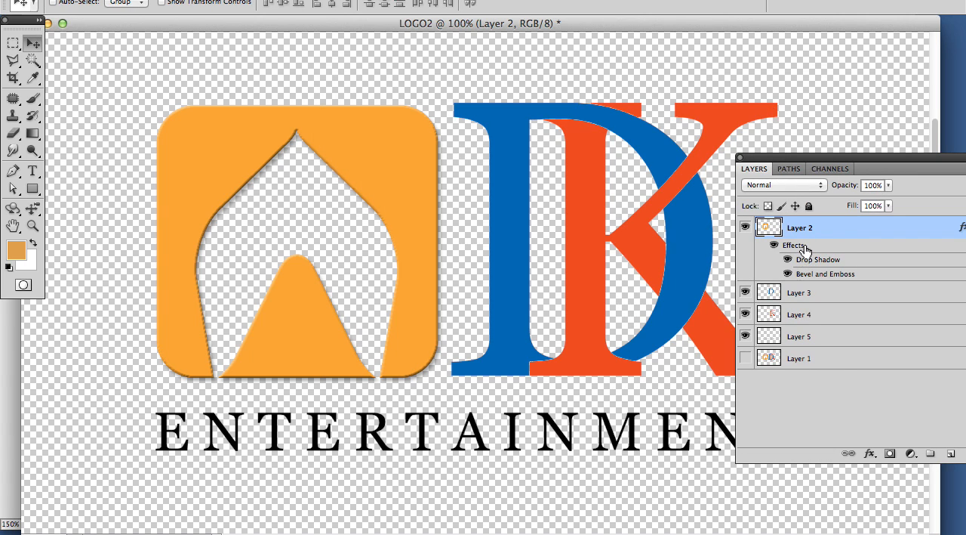
{"action": "right_click", "coordinate": [806, 249]}
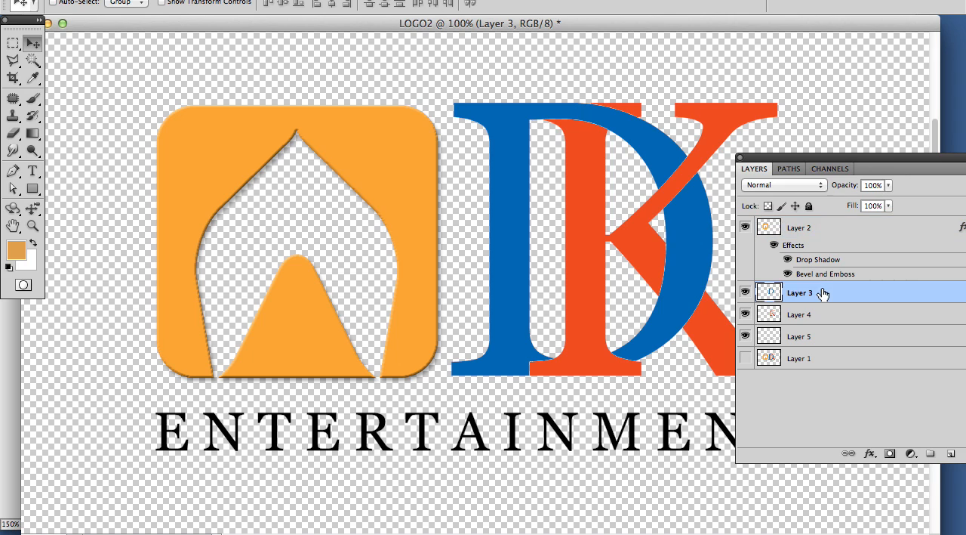
Paste the icon's bevel and shadow style onto Layers 3 and 5, then select Layer 1.
{"action": "right_click", "coordinate": [798, 293]}
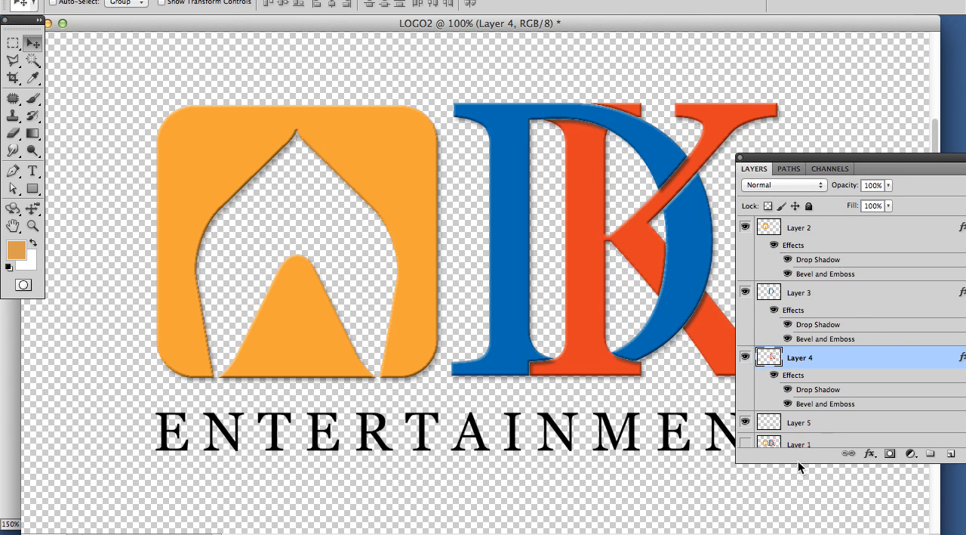
{"action": "mouse_move", "coordinate": [818, 424]}
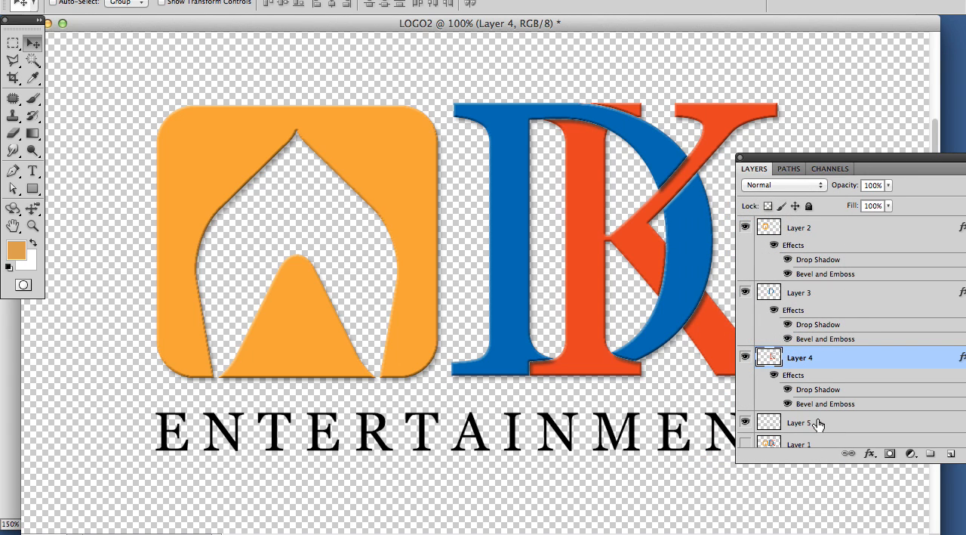
{"action": "right_click", "coordinate": [797, 423]}
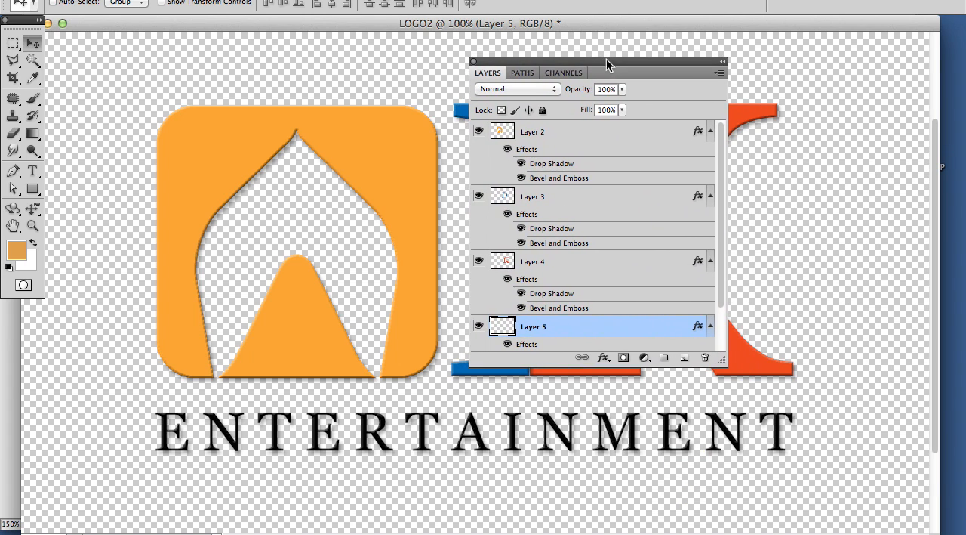
{"action": "scroll", "scroll_direction": "down", "scroll_amount": 3}
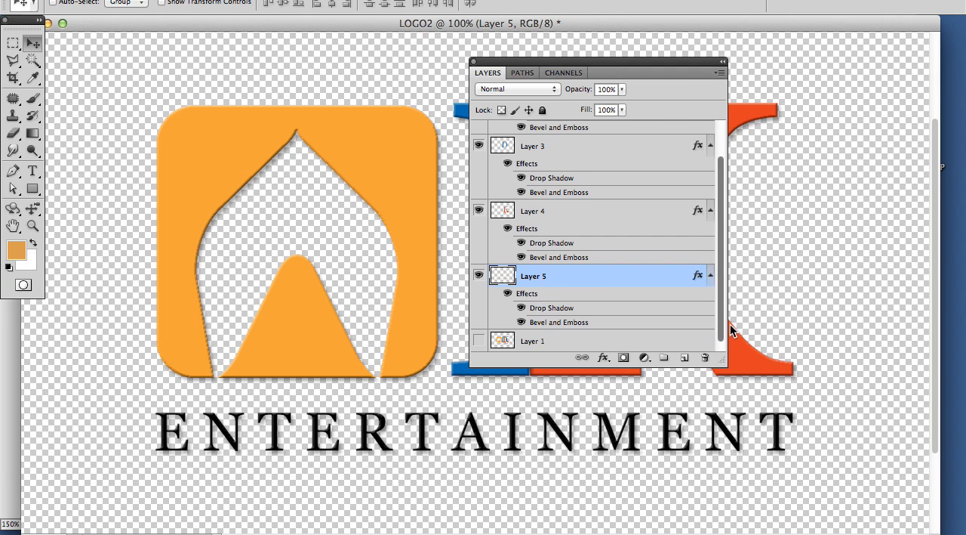
{"action": "left_click", "coordinate": [532, 342]}
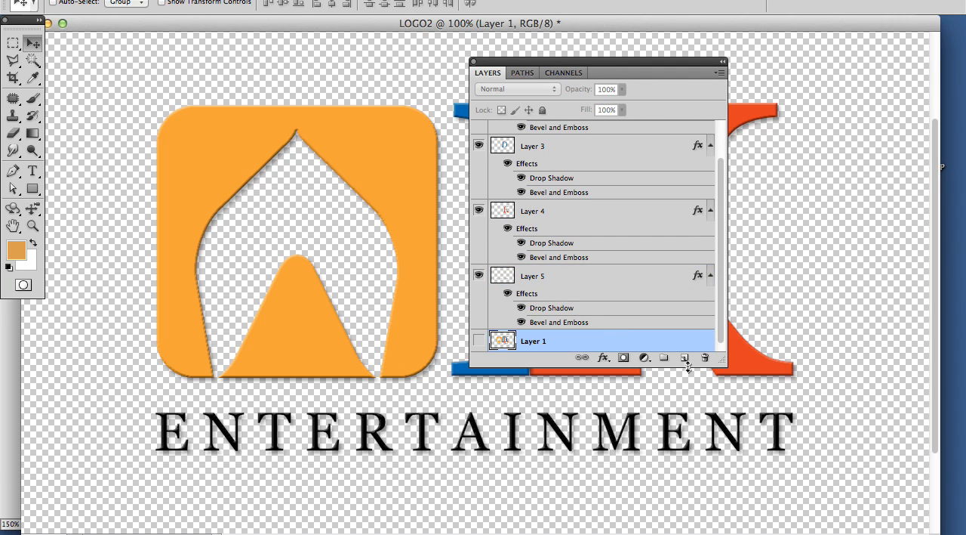
Create a new layer above Layer 1 and fill it with white.
{"action": "left_click", "coordinate": [684, 356]}
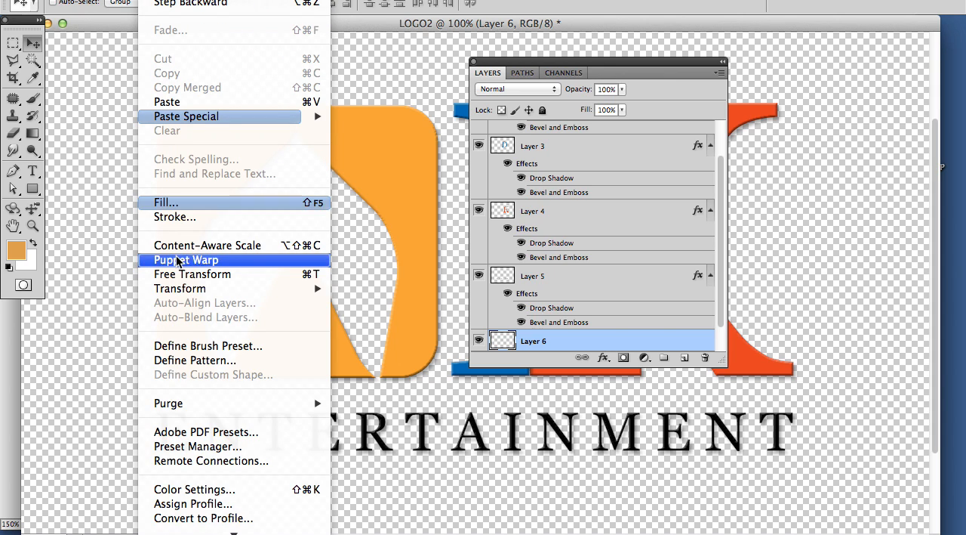
{"action": "left_click", "coordinate": [166, 202]}
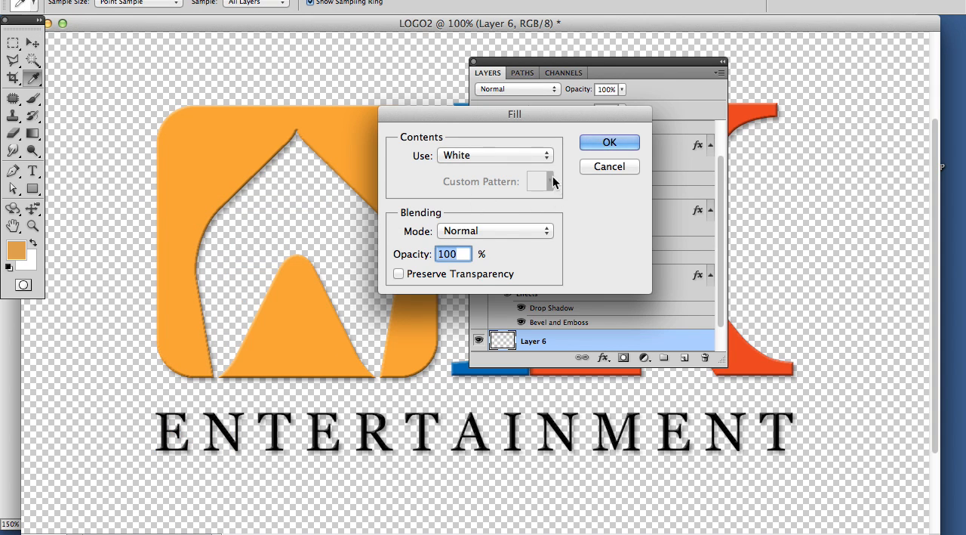
{"action": "left_click", "coordinate": [608, 142]}
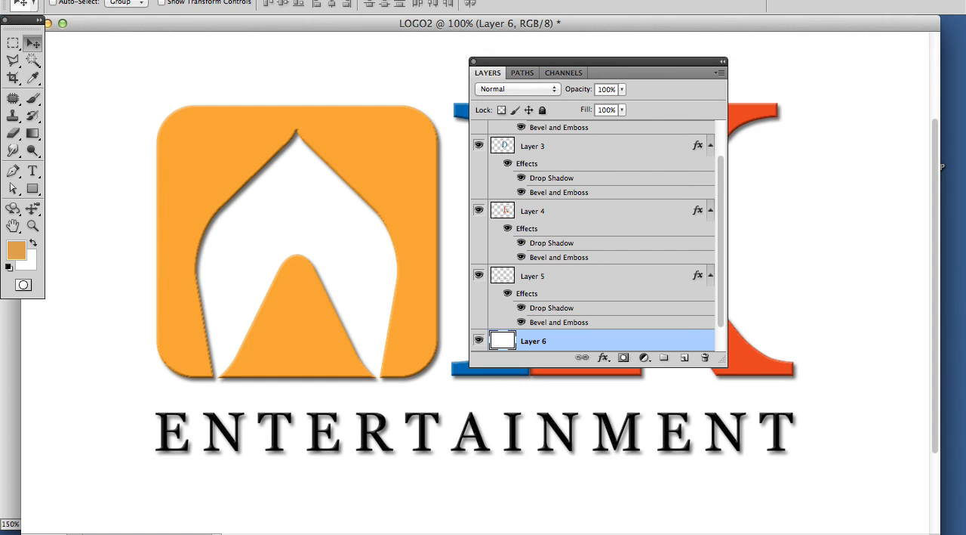
{"action": "mouse_move", "coordinate": [326, 114]}
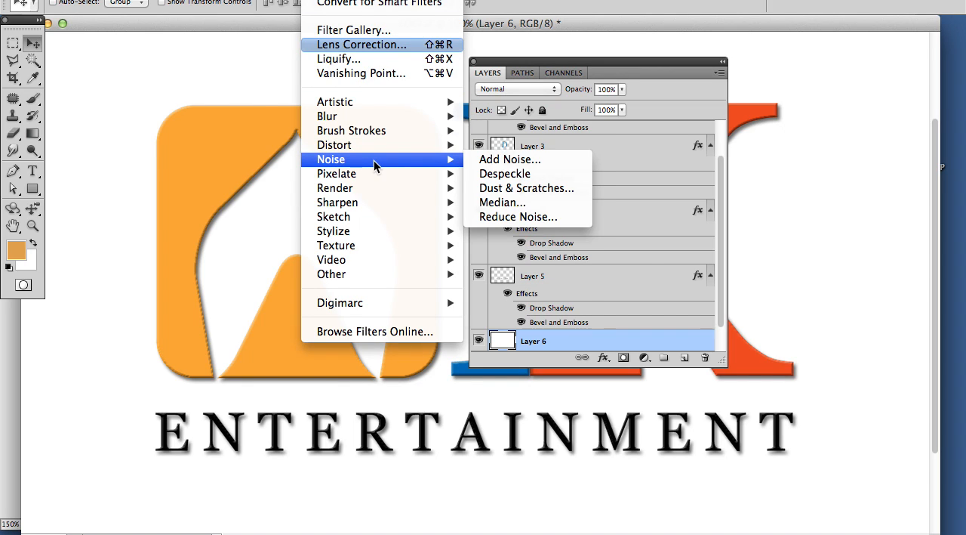
{"action": "mouse_move", "coordinate": [510, 160]}
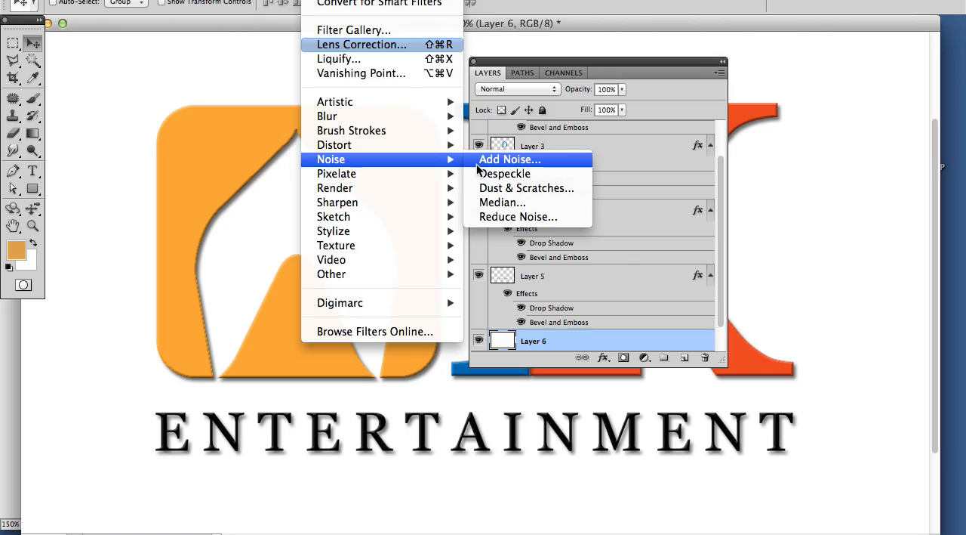
Cover the white layer with 209% uniform monochromatic noise.
{"action": "left_click", "coordinate": [508, 161]}
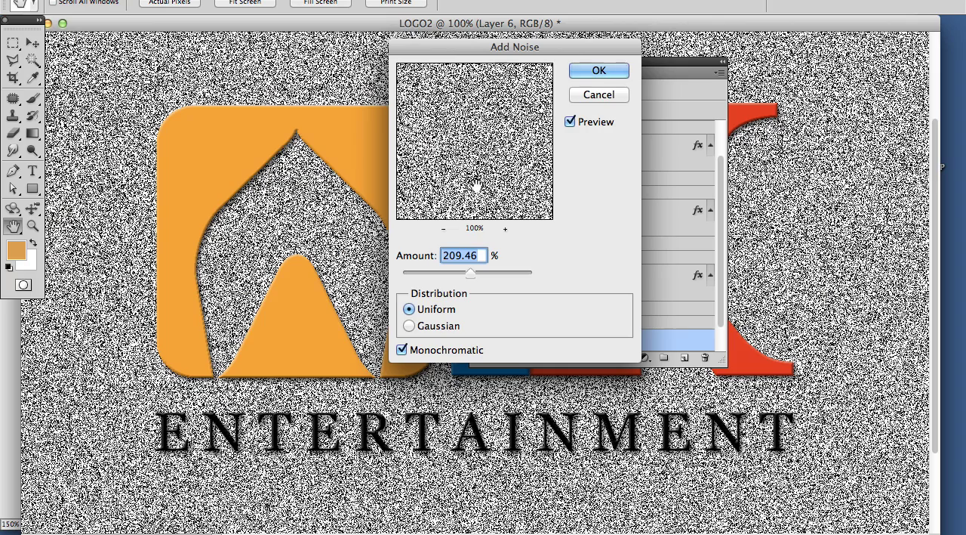
{"action": "left_click", "coordinate": [598, 71]}
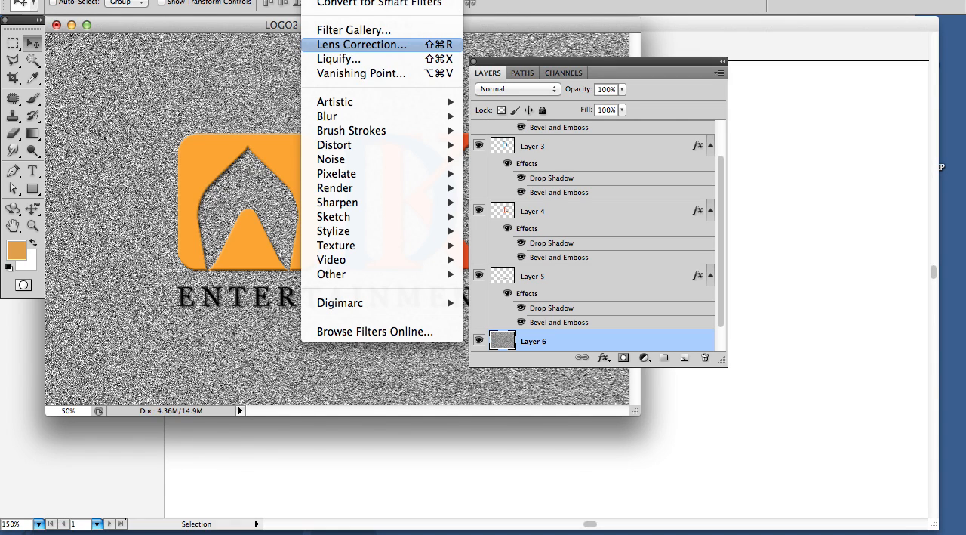
{"action": "mouse_move", "coordinate": [326, 115]}
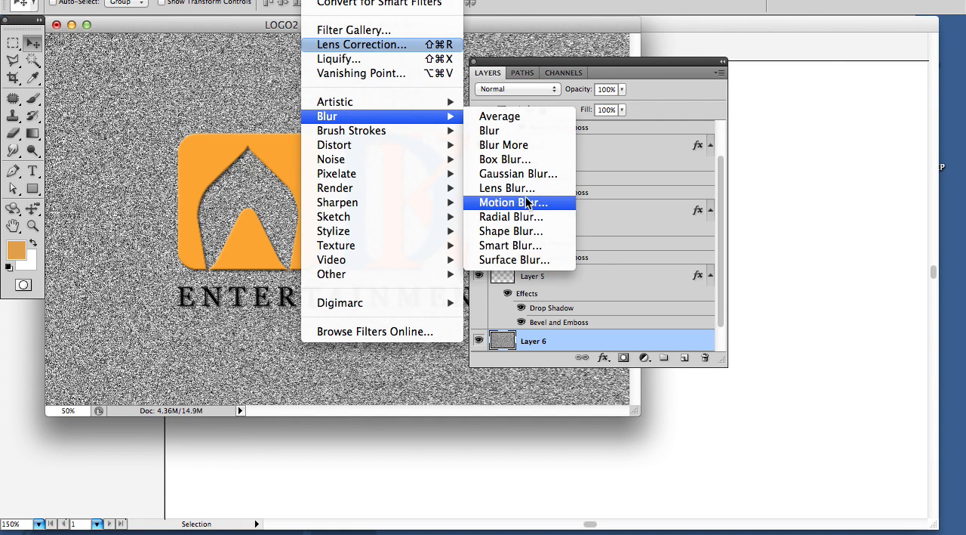
Motion-blur the noise at angle 0, distance 473 px into a grey brushed texture.
{"action": "left_click", "coordinate": [504, 202]}
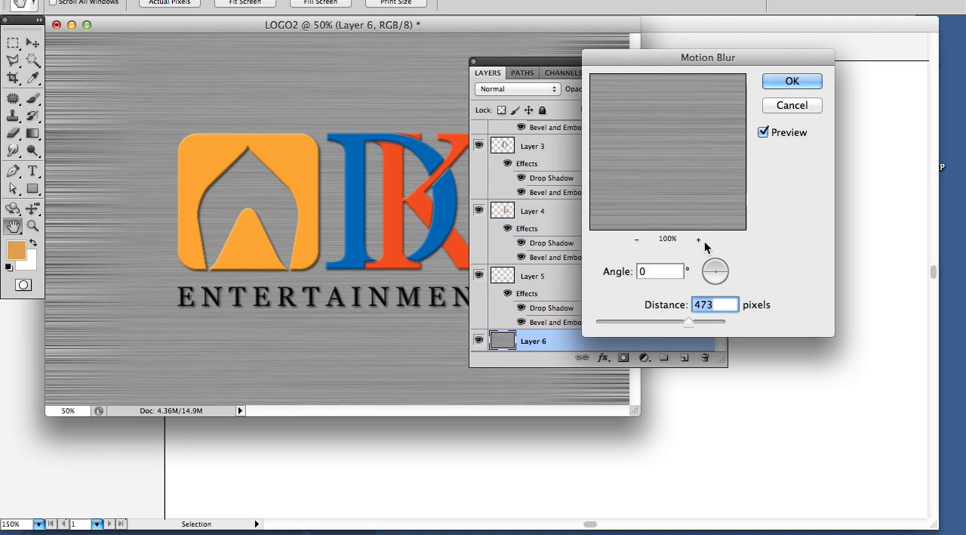
{"action": "left_click", "coordinate": [791, 82]}
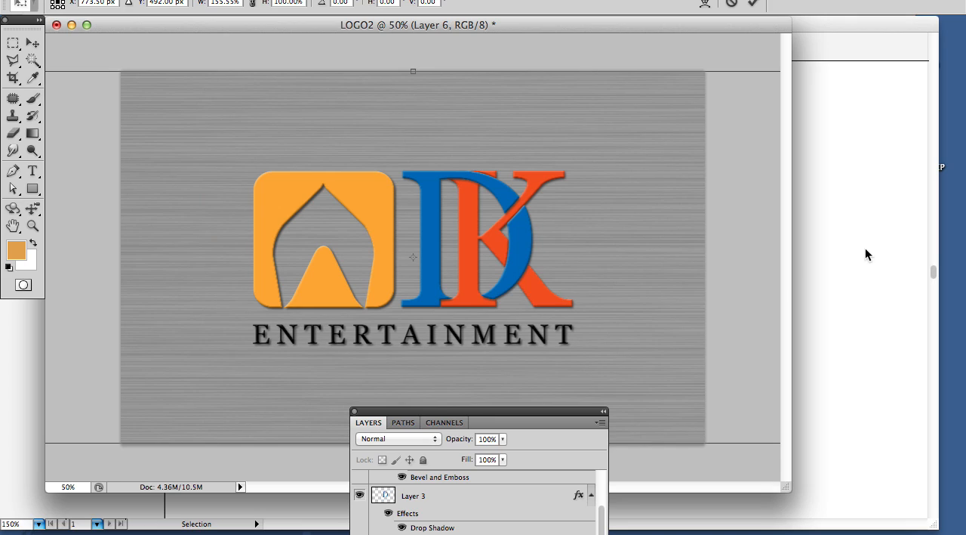
{"action": "left_click", "coordinate": [34, 43]}
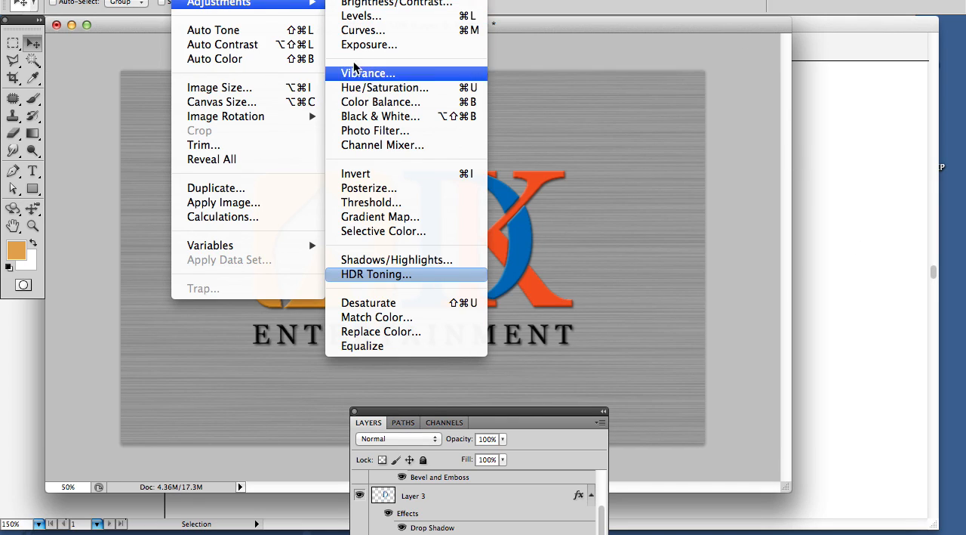
{"action": "mouse_move", "coordinate": [385, 88]}
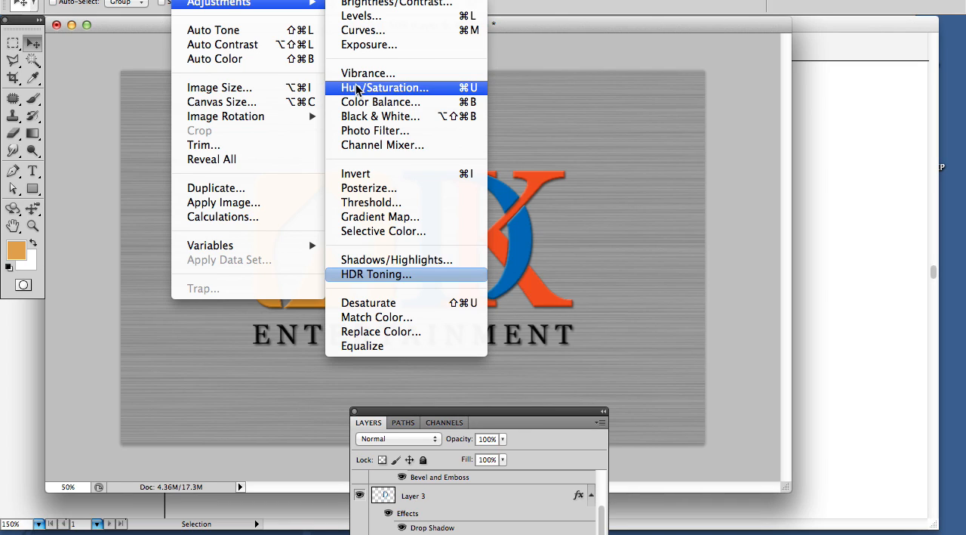
Colorize the grey brushed background a warm tan wood tone with Hue/Saturation.
{"action": "left_click", "coordinate": [386, 88]}
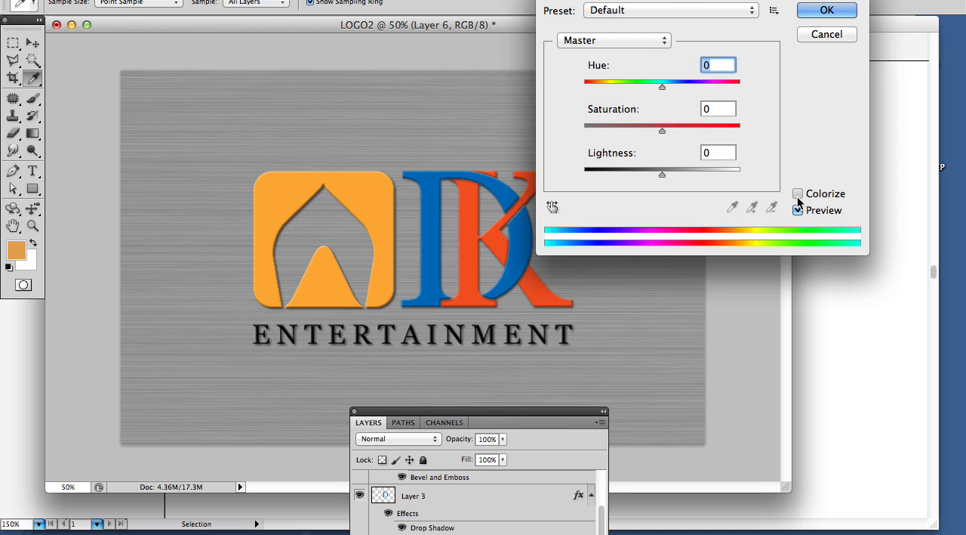
{"action": "left_click", "coordinate": [797, 194]}
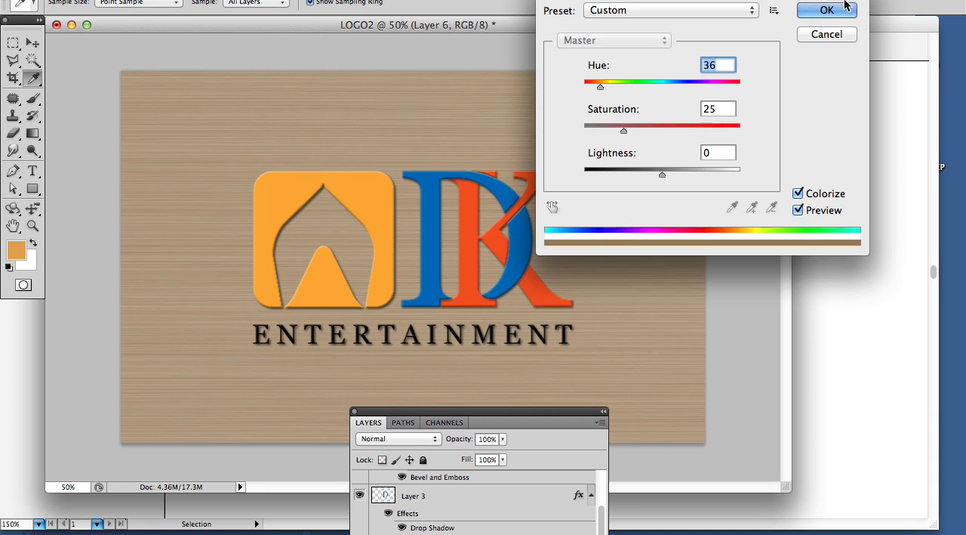
{"action": "left_click", "coordinate": [827, 9]}
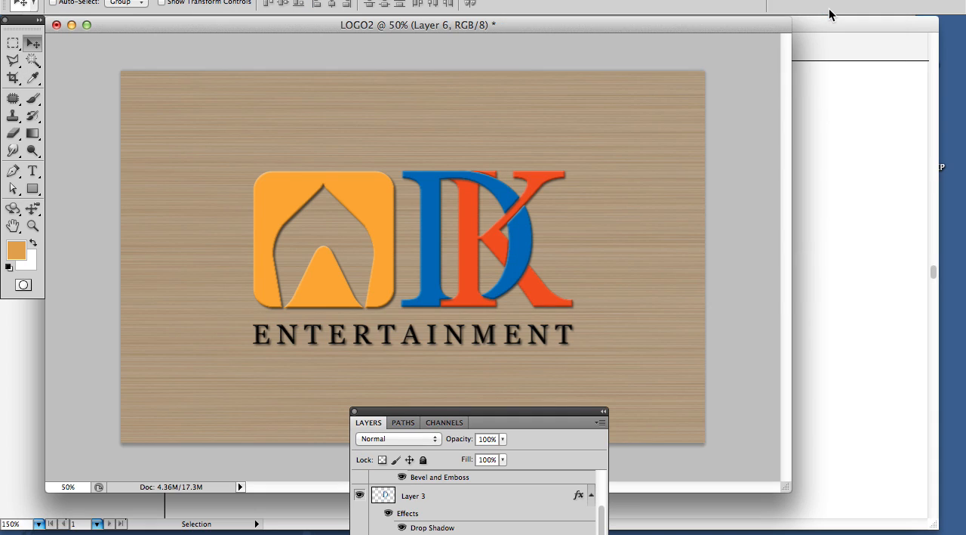
{"action": "mouse_move", "coordinate": [551, 423]}
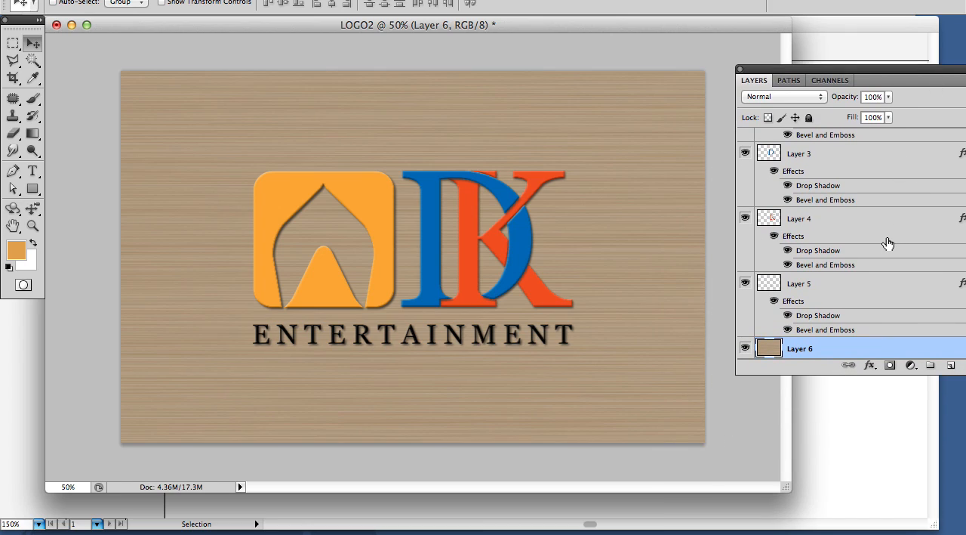
{"action": "scroll", "scroll_direction": "down", "scroll_amount": 3}
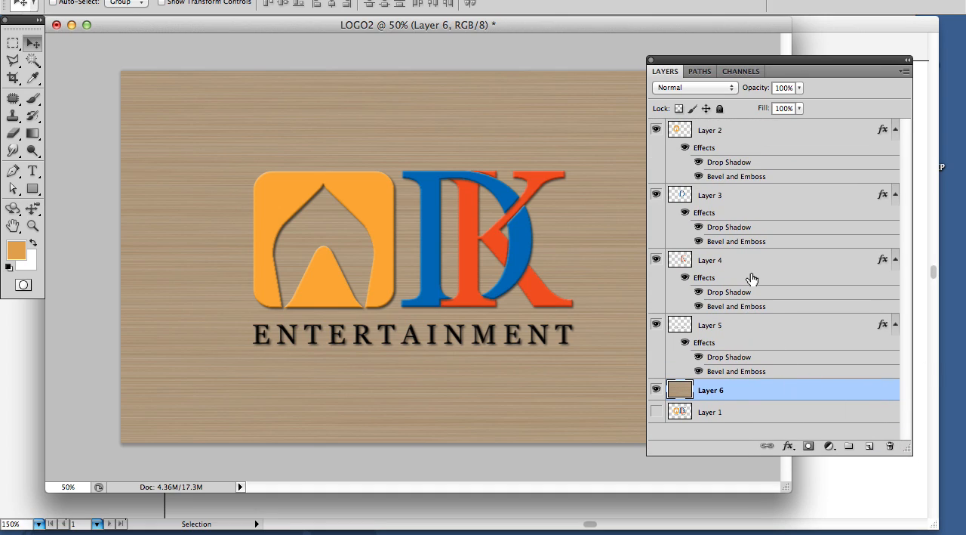
{"action": "mouse_move", "coordinate": [847, 245]}
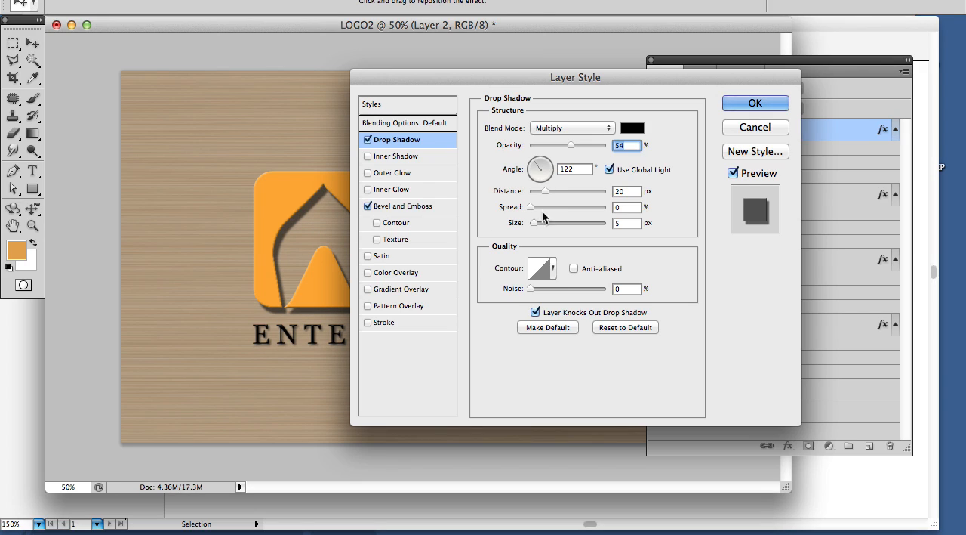
Tune the icon shadow's distance and bring its spread back down to 0.
{"action": "left_click_drag", "start_coordinate": [532, 207], "coordinate": [551, 207]}
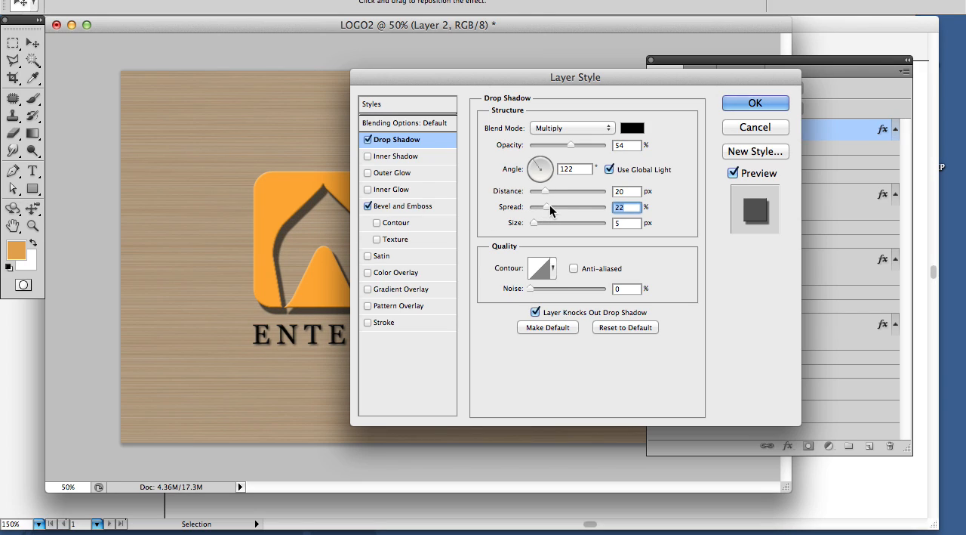
{"action": "left_click_drag", "start_coordinate": [544, 206], "coordinate": [557, 207]}
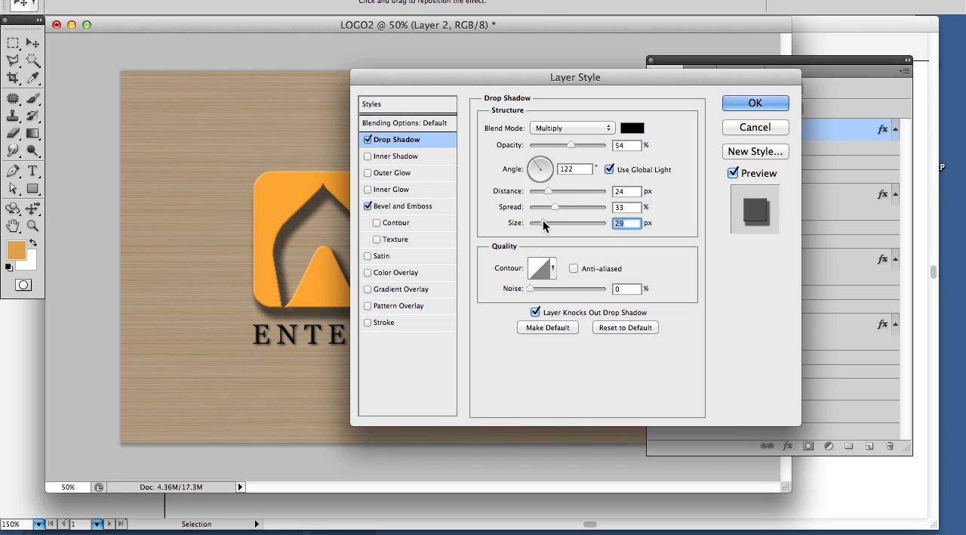
{"action": "left_click_drag", "start_coordinate": [551, 190], "coordinate": [543, 190]}
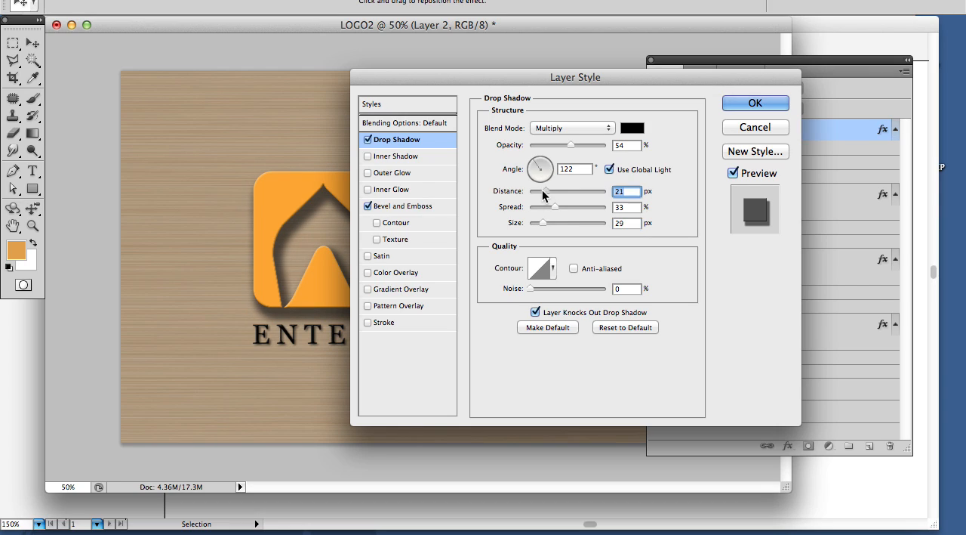
{"action": "left_click_drag", "start_coordinate": [541, 191], "coordinate": [531, 190]}
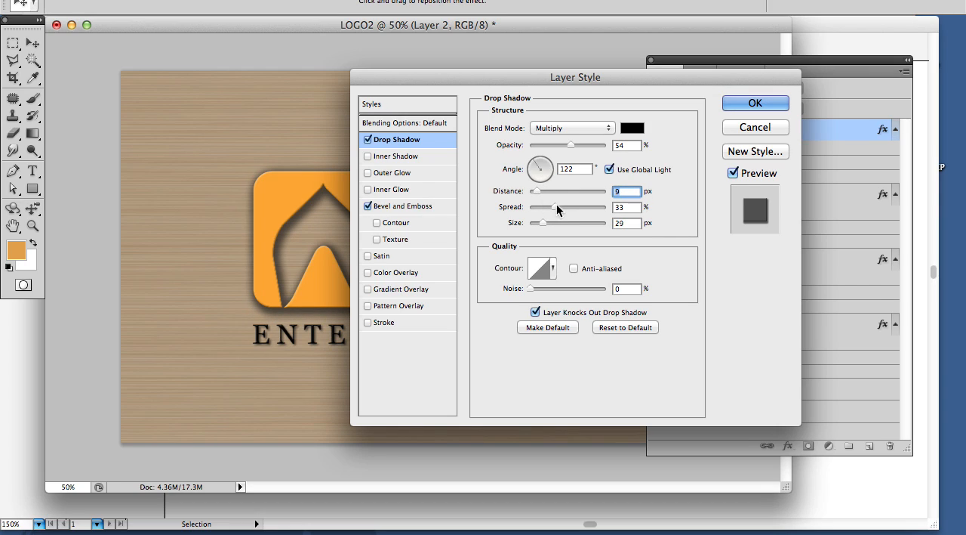
{"action": "left_click_drag", "start_coordinate": [561, 207], "coordinate": [546, 207]}
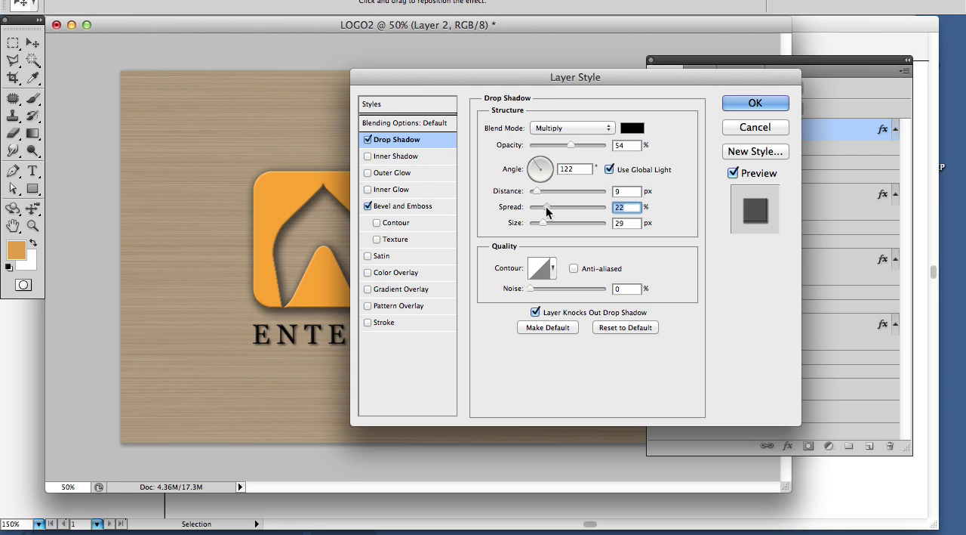
{"action": "left_click_drag", "start_coordinate": [547, 207], "coordinate": [528, 207]}
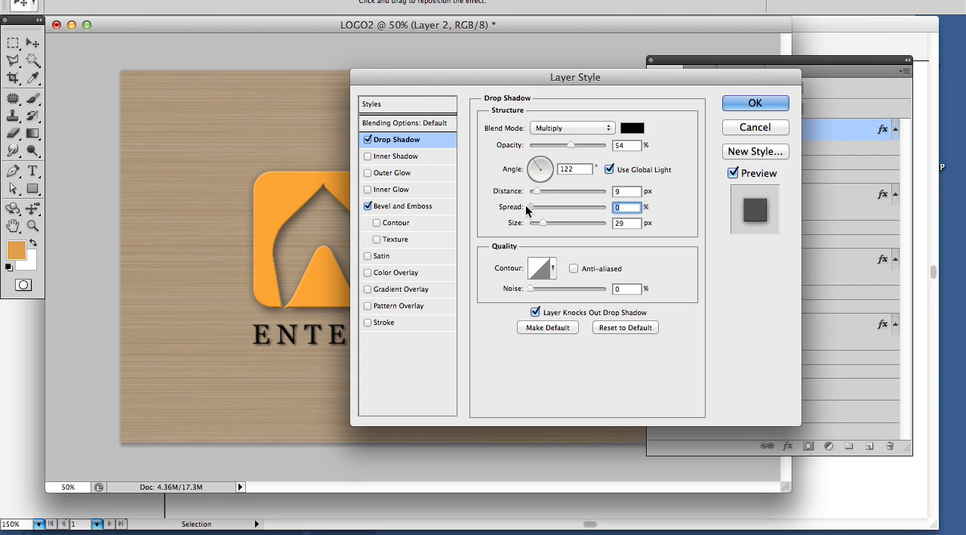
{"action": "mouse_move", "coordinate": [539, 230]}
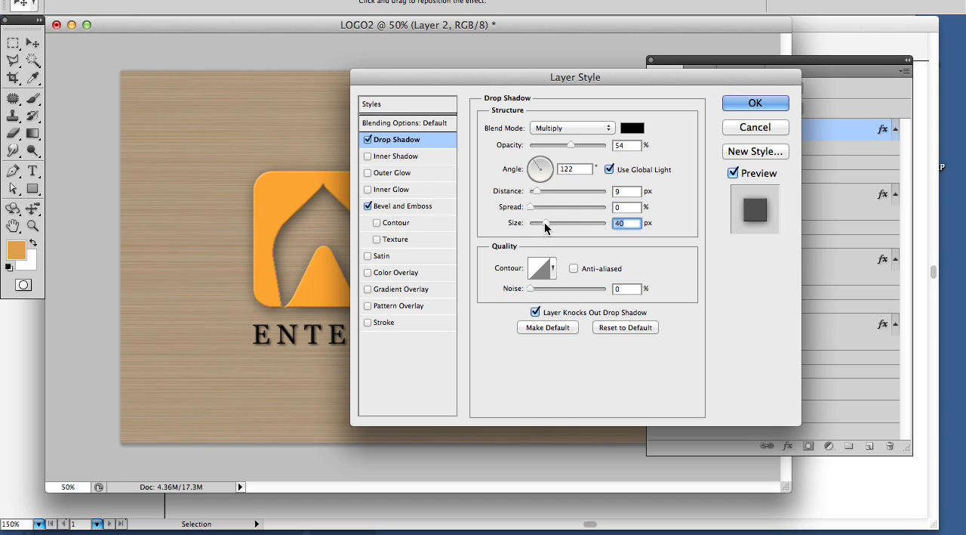
Soften the shadow to a 40 px blur at about 32% opacity, reposition it below the icon, and apply.
{"action": "left_click_drag", "start_coordinate": [571, 145], "coordinate": [529, 145]}
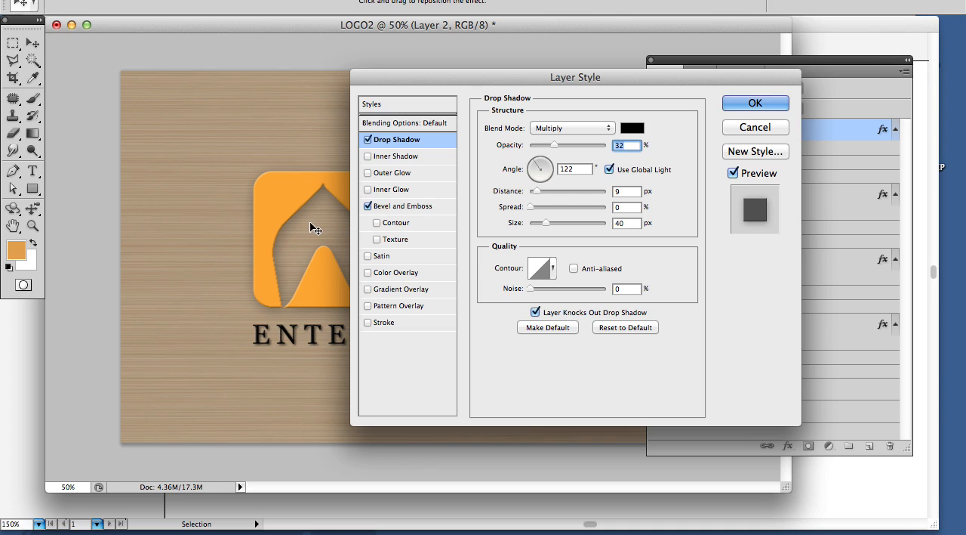
{"action": "left_click_drag", "start_coordinate": [540, 169], "coordinate": [536, 164]}
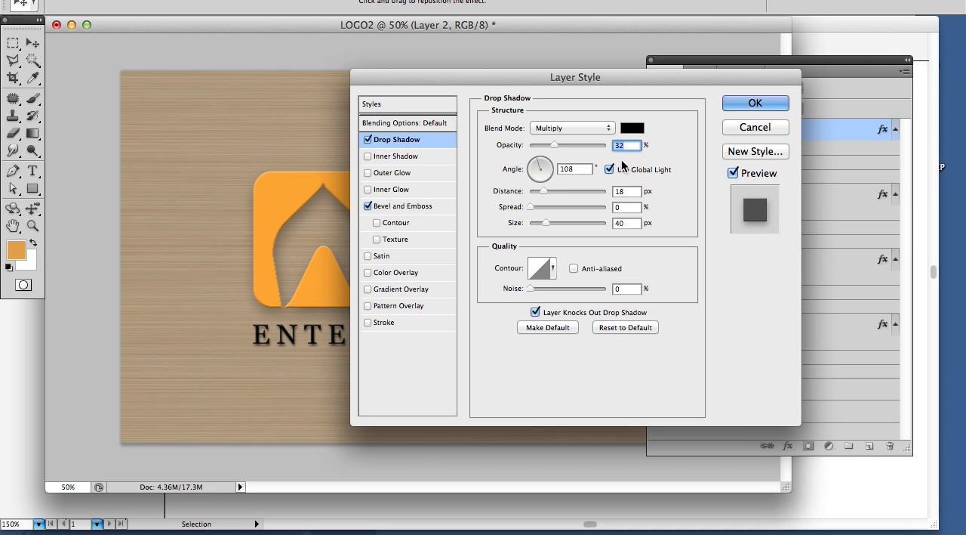
{"action": "left_click", "coordinate": [755, 103]}
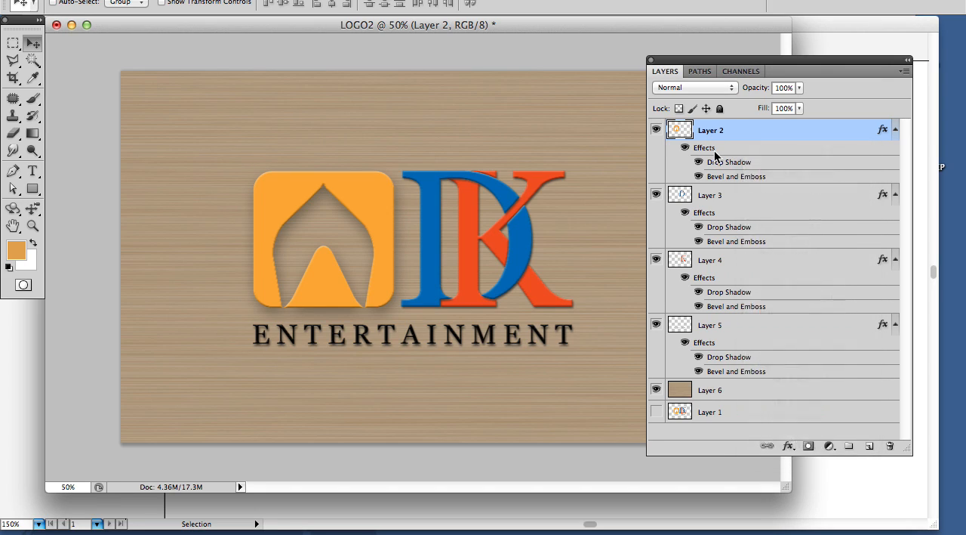
Copy Layer 2's softened shadow style and paste it onto Layers 3 and 5.
{"action": "right_click", "coordinate": [703, 148]}
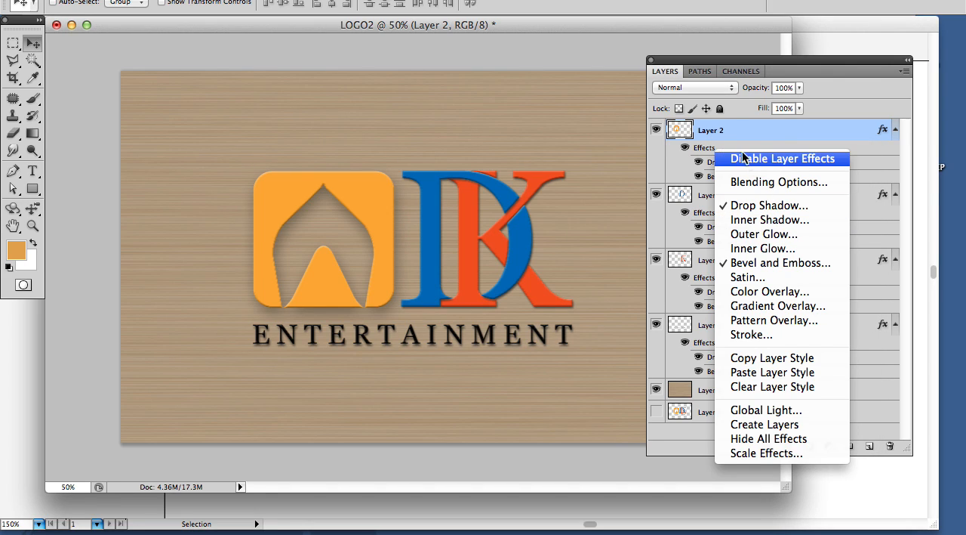
{"action": "mouse_move", "coordinate": [706, 160]}
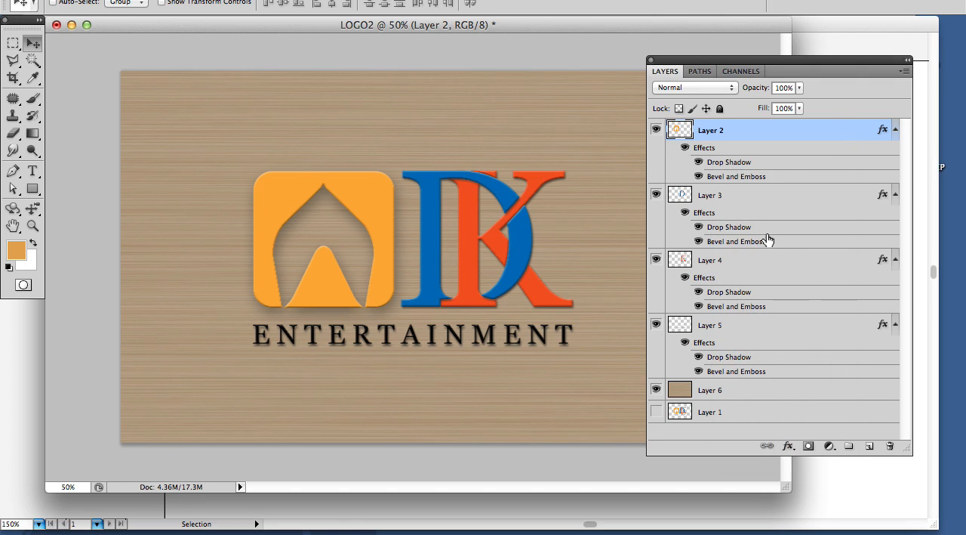
{"action": "right_click", "coordinate": [709, 195]}
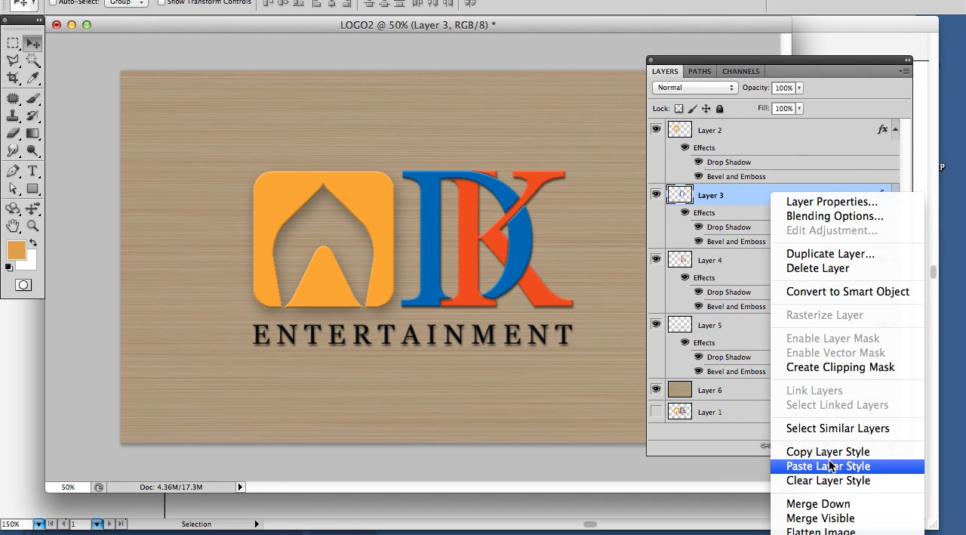
{"action": "left_click", "coordinate": [827, 465]}
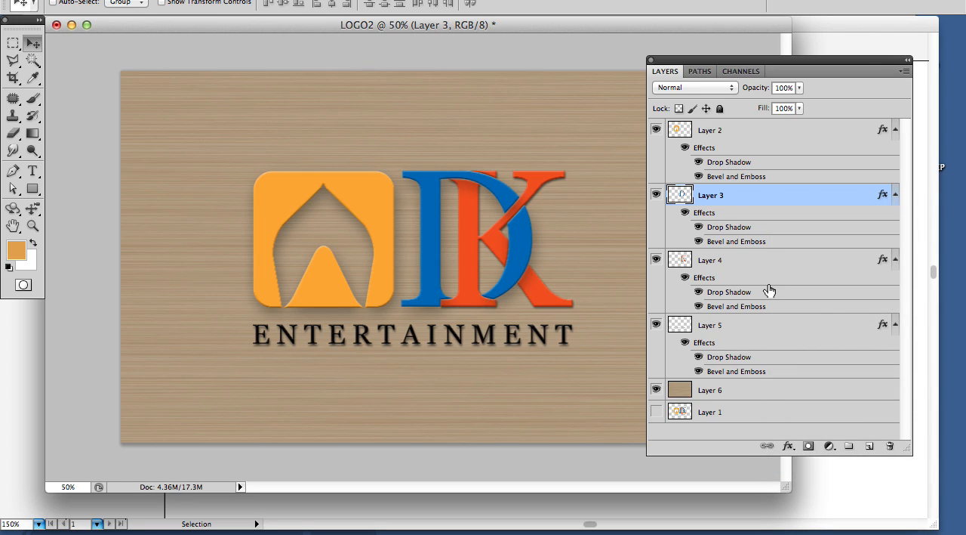
{"action": "right_click", "coordinate": [710, 260]}
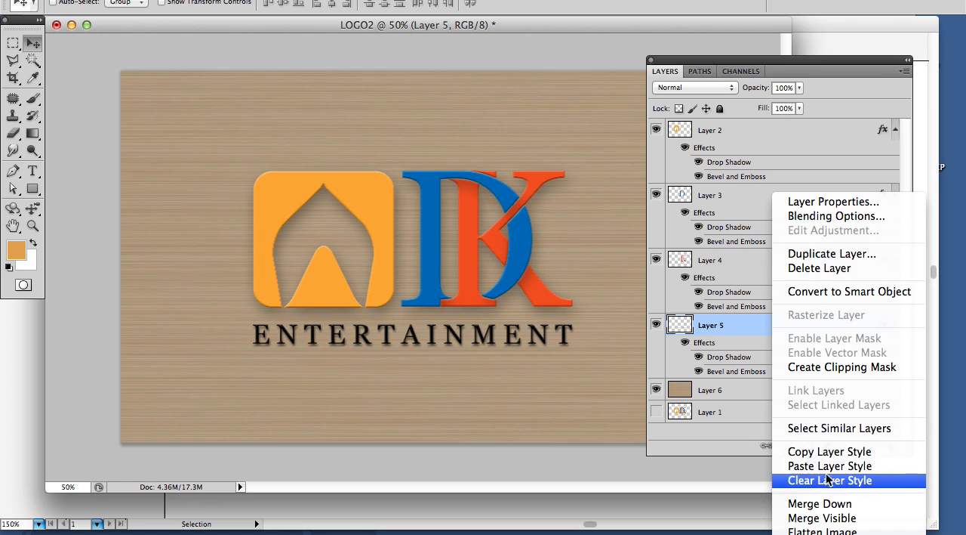
{"action": "left_click", "coordinate": [831, 480]}
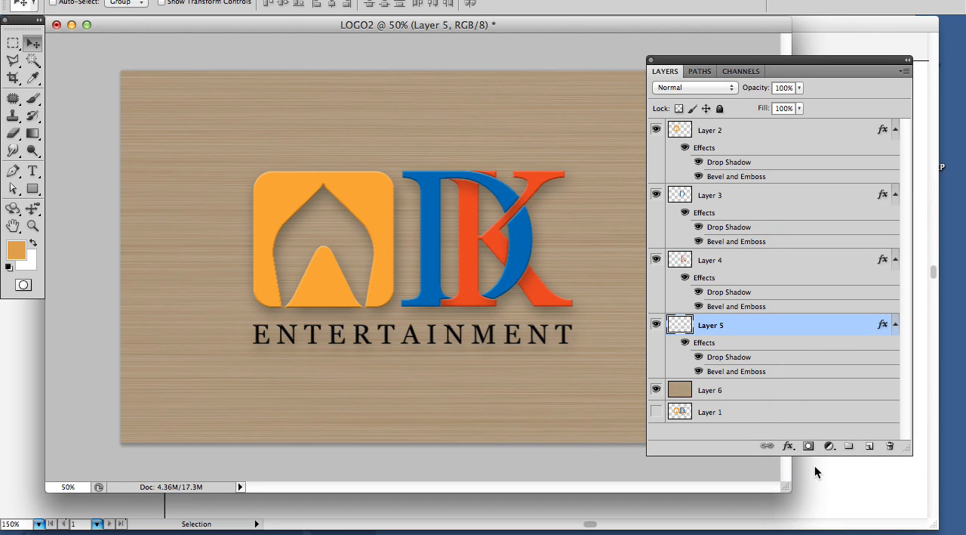
Tighten Layer 5's drop shadow to distance 9 and size 10.
{"action": "double_click", "coordinate": [728, 357]}
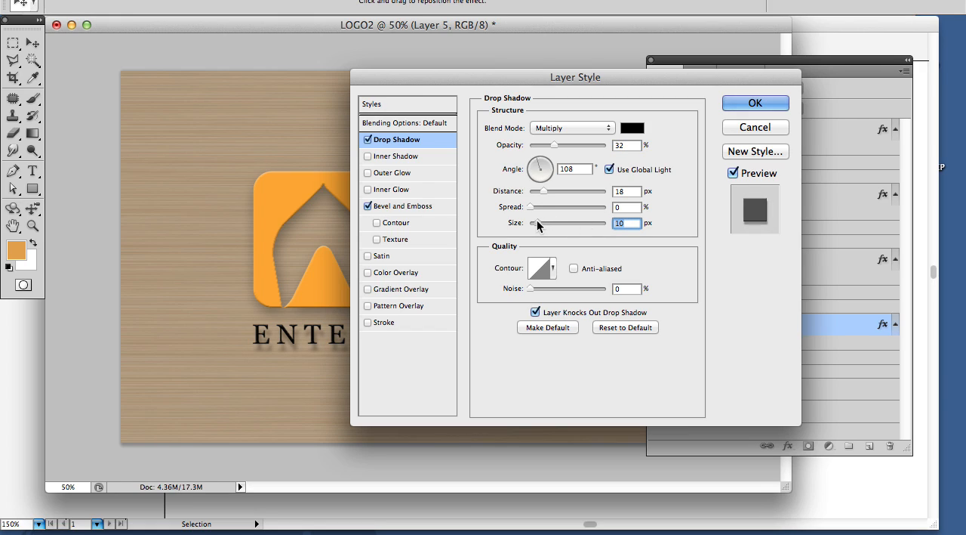
{"action": "left_click", "coordinate": [610, 169]}
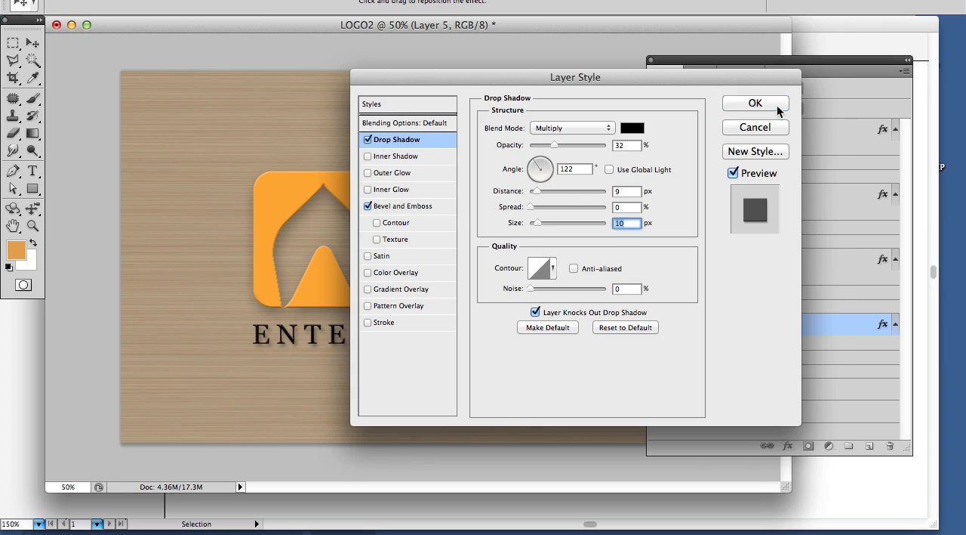
{"action": "left_click", "coordinate": [755, 103]}
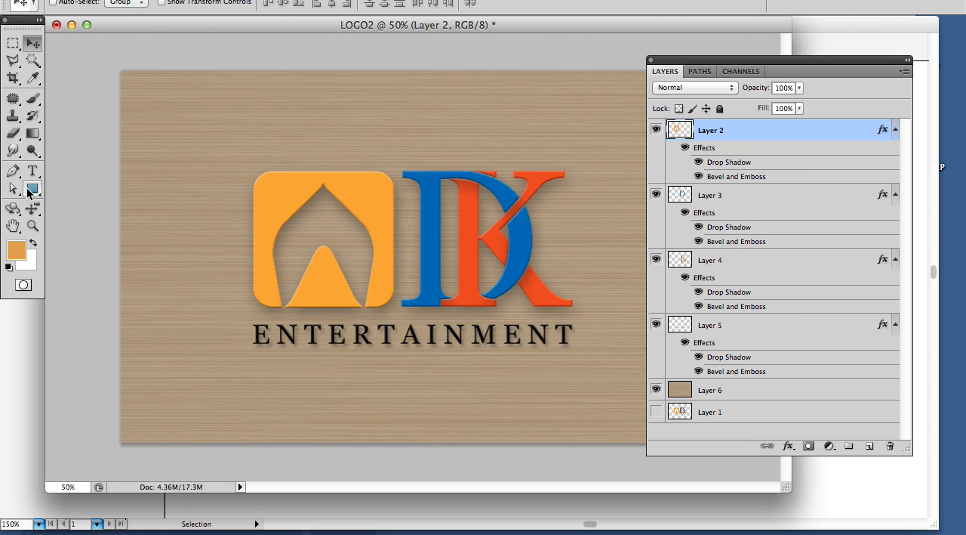
Paint burn shading and dodge highlights over the orange icon, then target the blue D layer.
{"action": "left_click", "coordinate": [12, 151]}
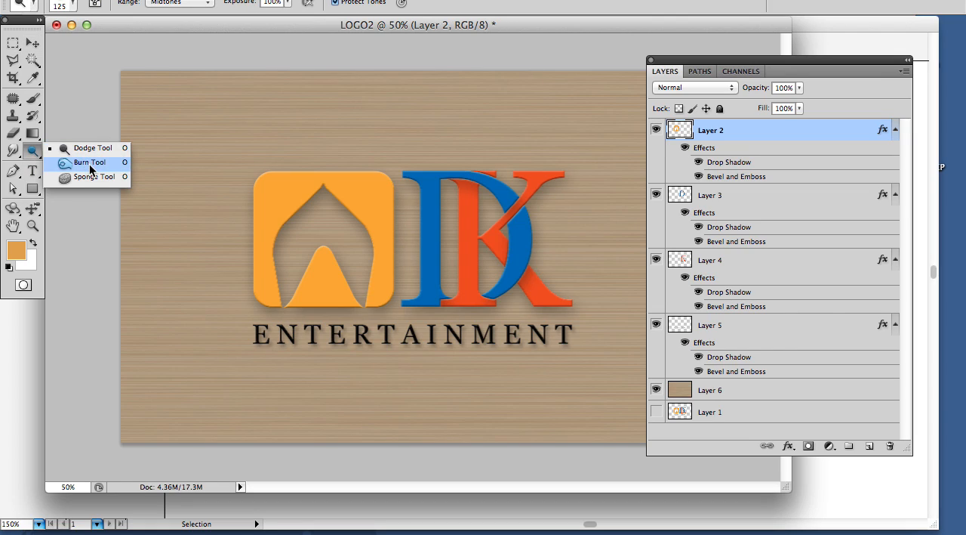
{"action": "left_click", "coordinate": [90, 163]}
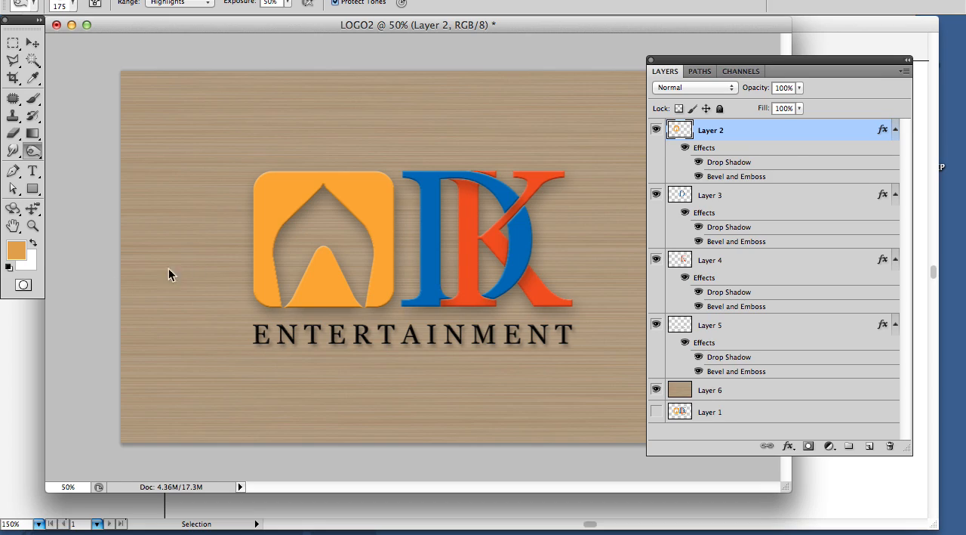
{"action": "mouse_move", "coordinate": [264, 221]}
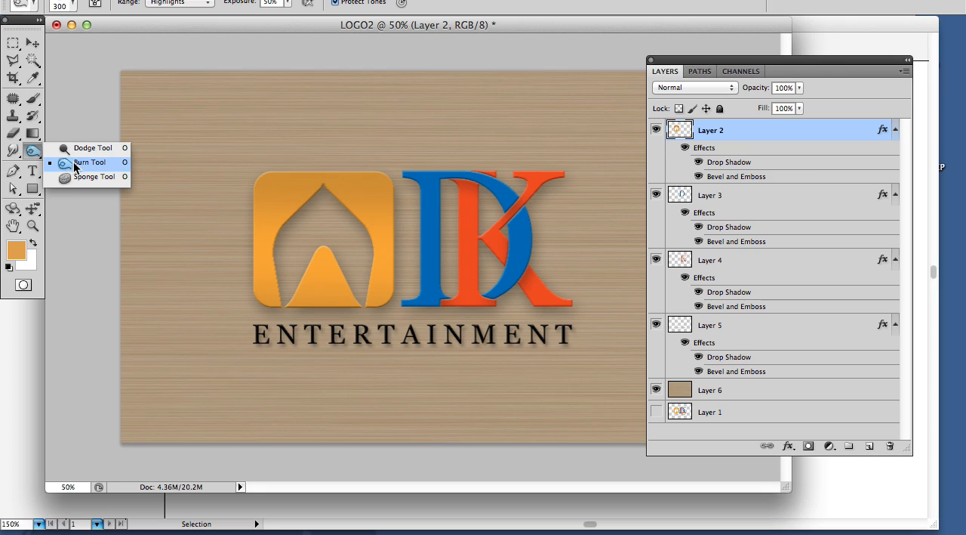
{"action": "left_click", "coordinate": [87, 163]}
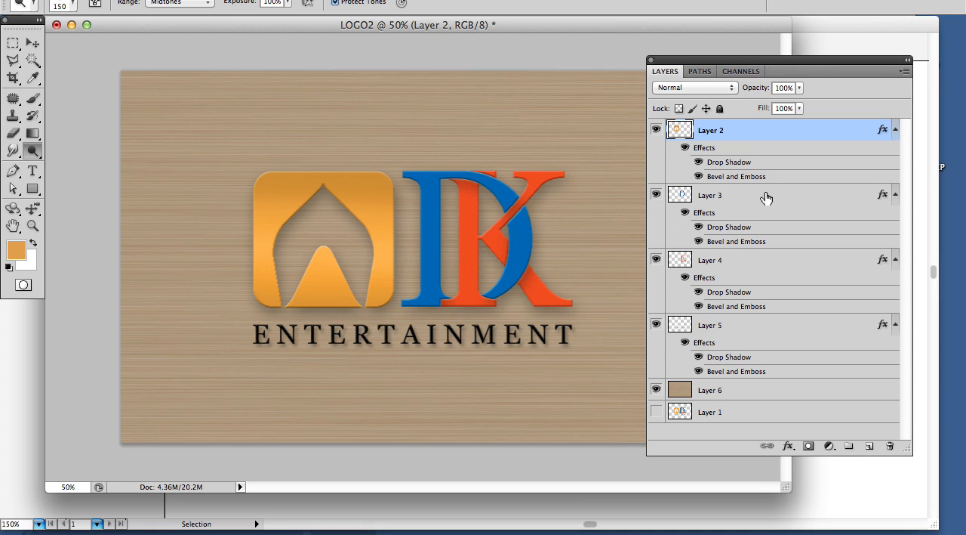
{"action": "left_click", "coordinate": [710, 195]}
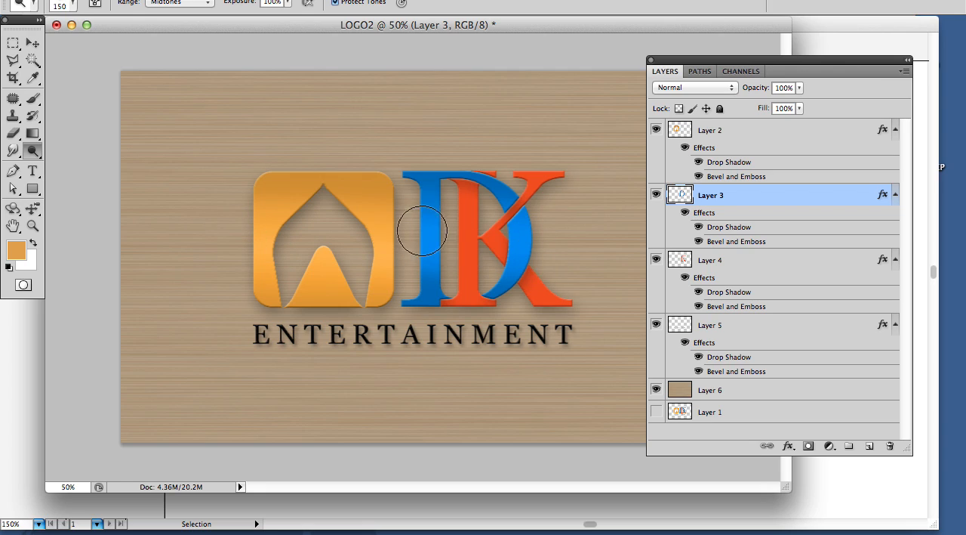
{"action": "mouse_move", "coordinate": [532, 249]}
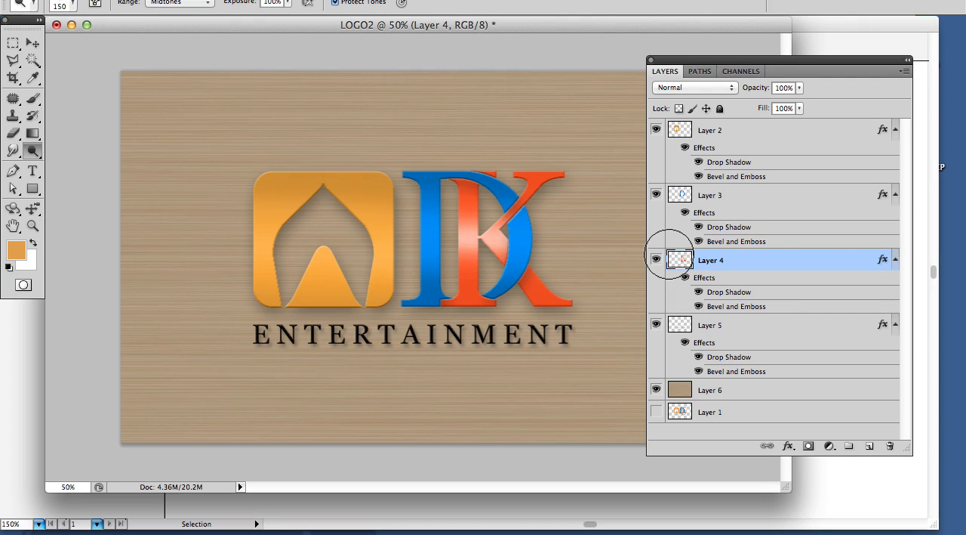
{"action": "mouse_move", "coordinate": [655, 258]}
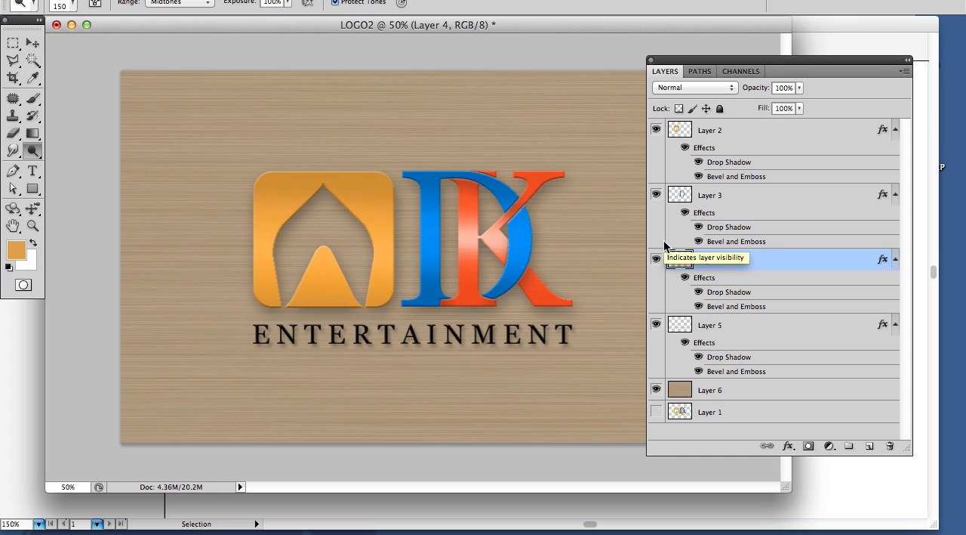